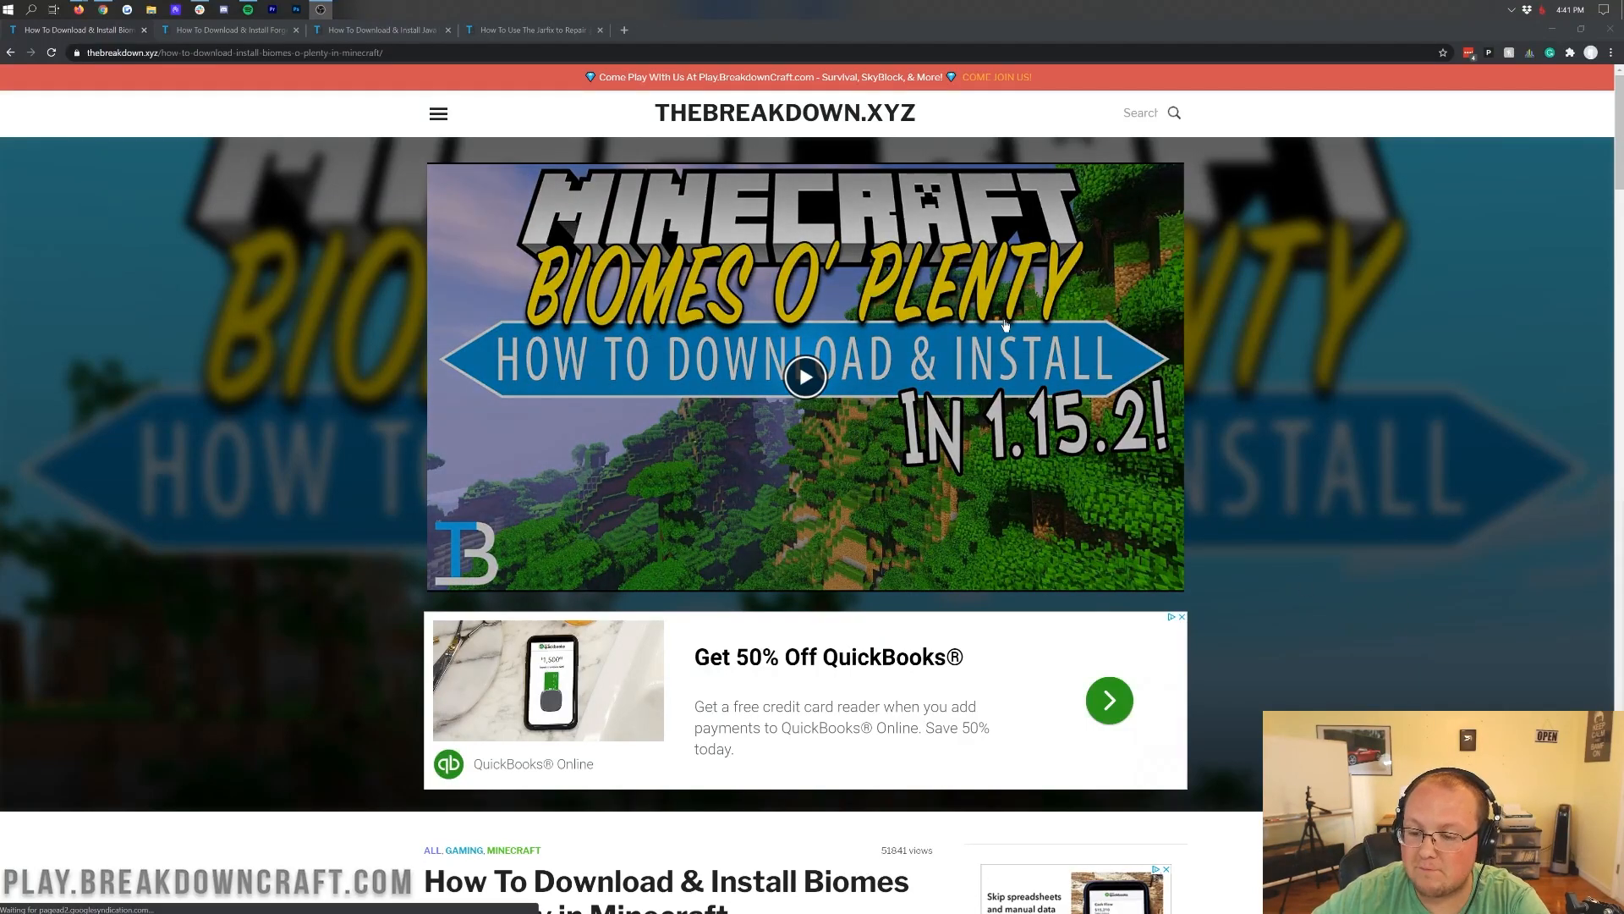
pyautogui.moveTo(1469, 450)
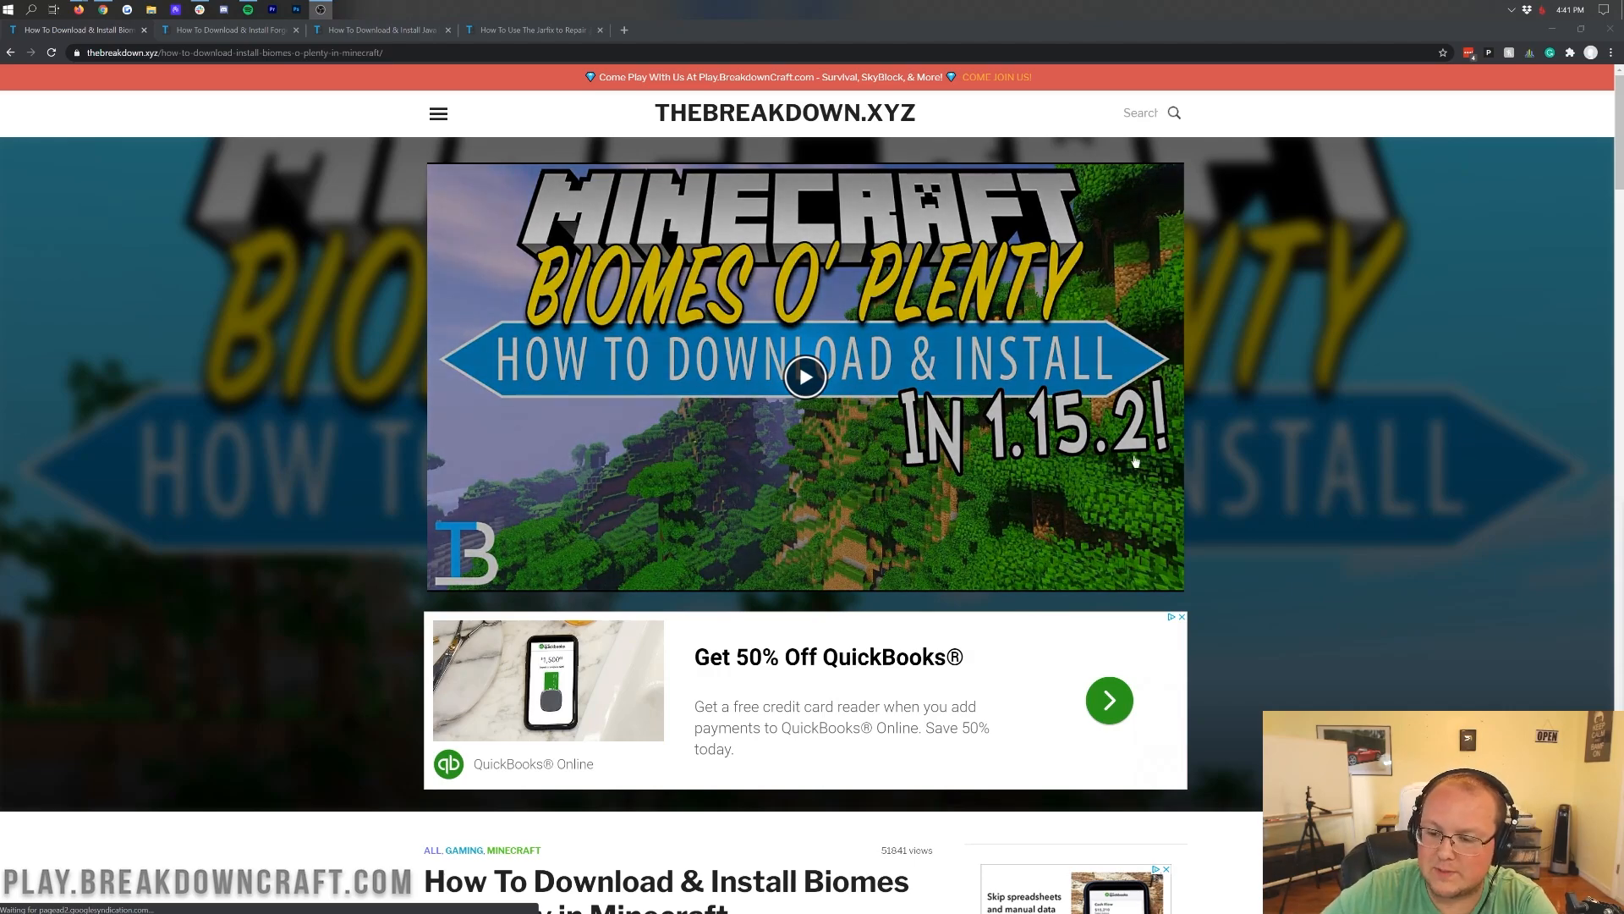
pyautogui.moveTo(1391, 504)
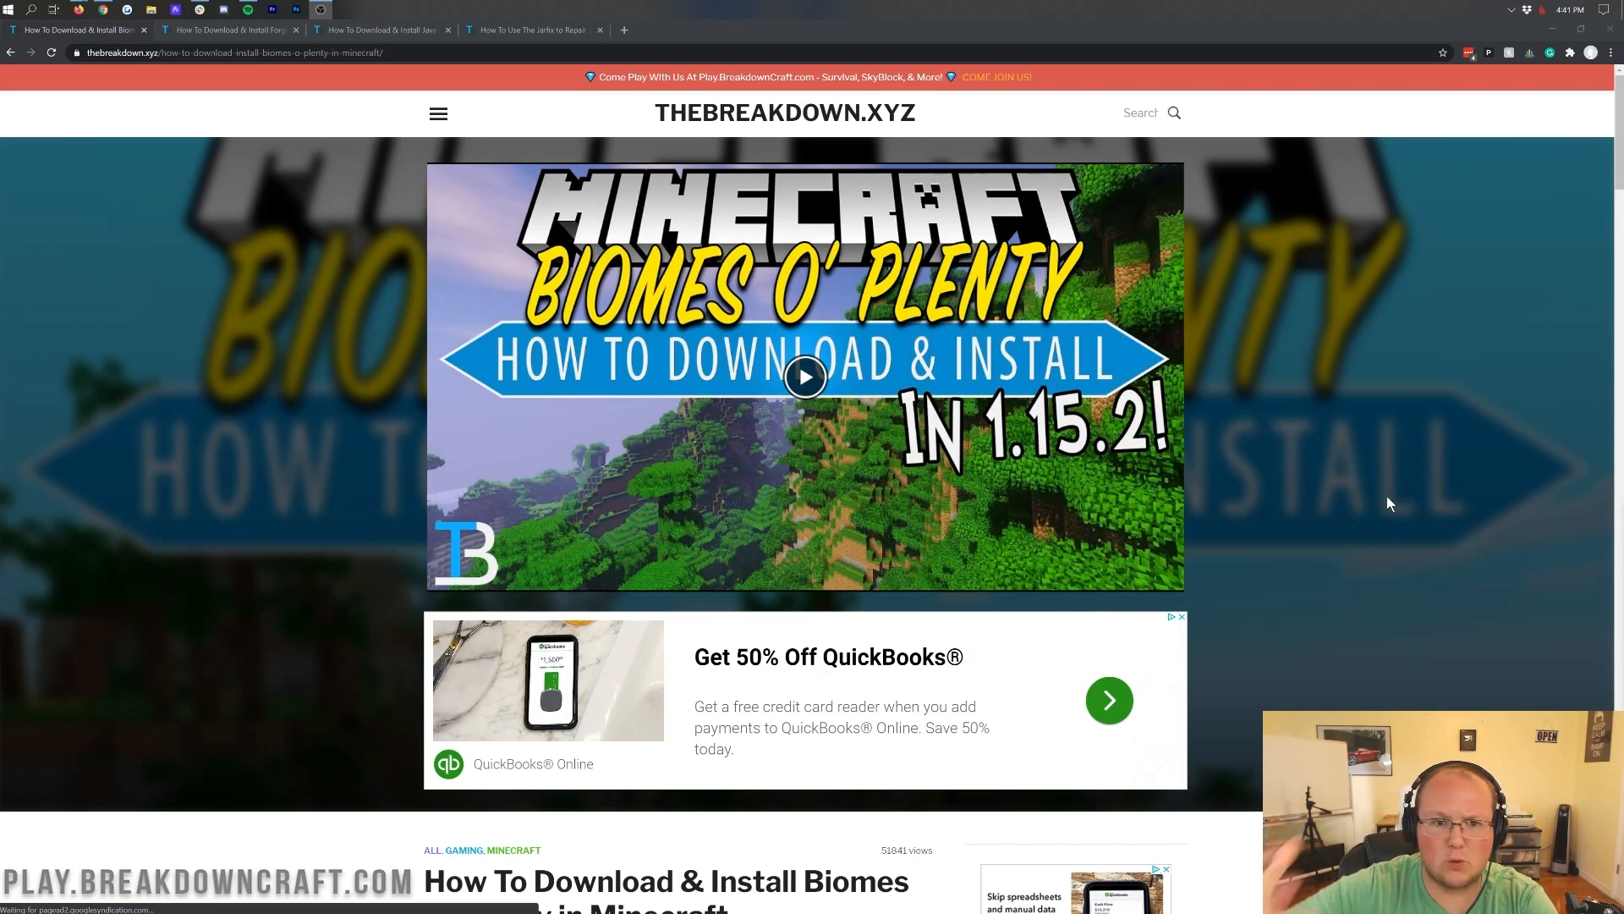
pyautogui.moveTo(1298, 343)
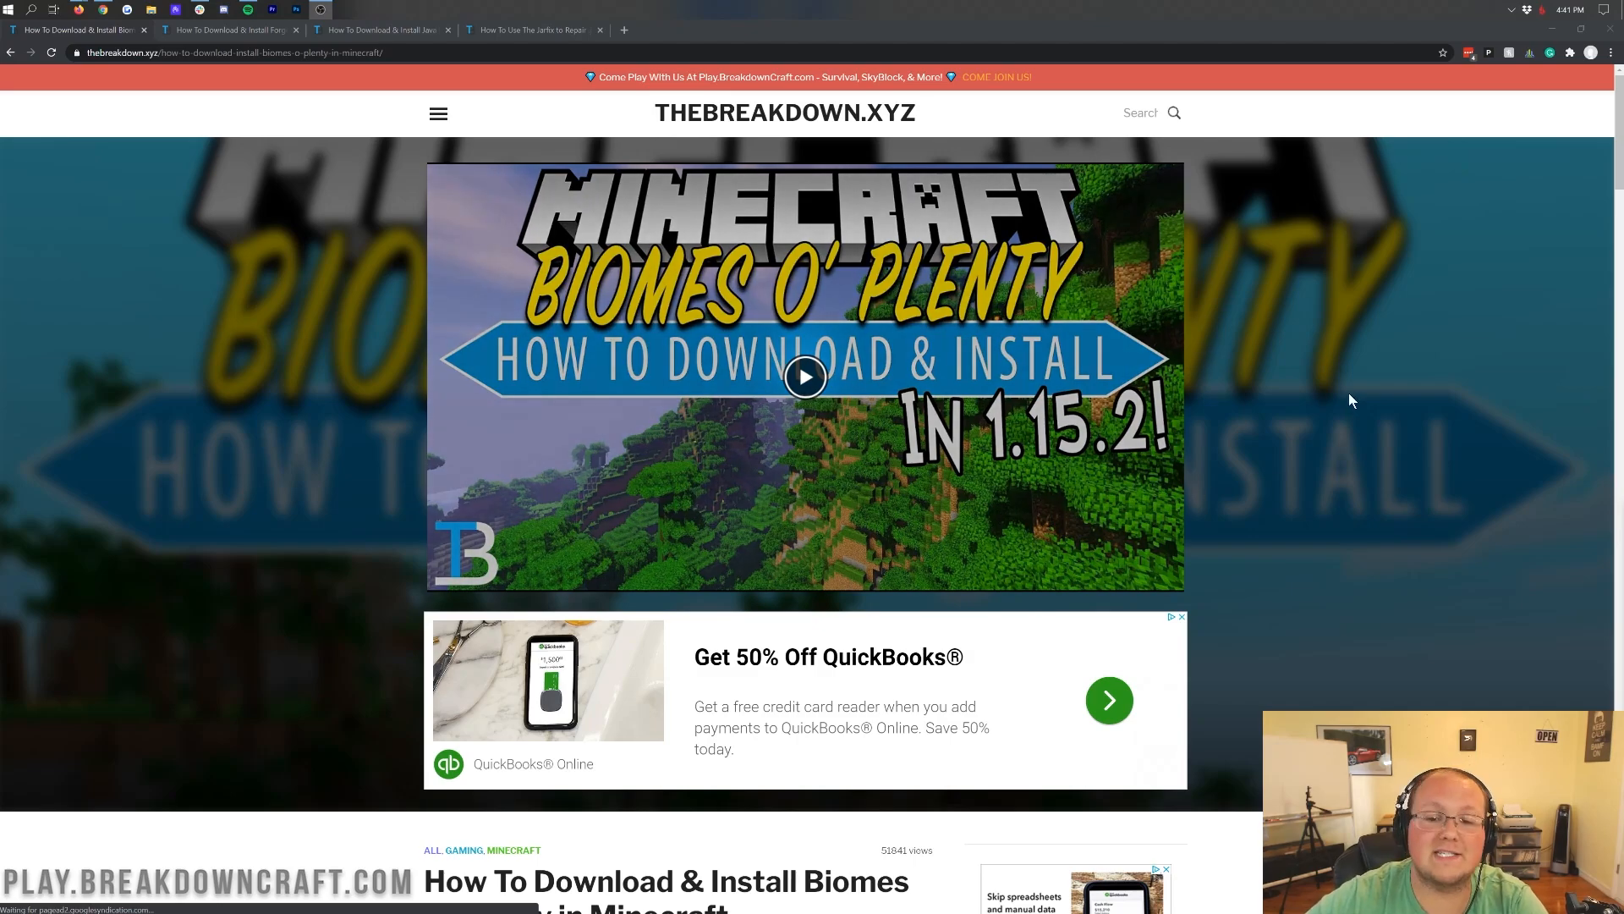
pyautogui.moveTo(1372, 424)
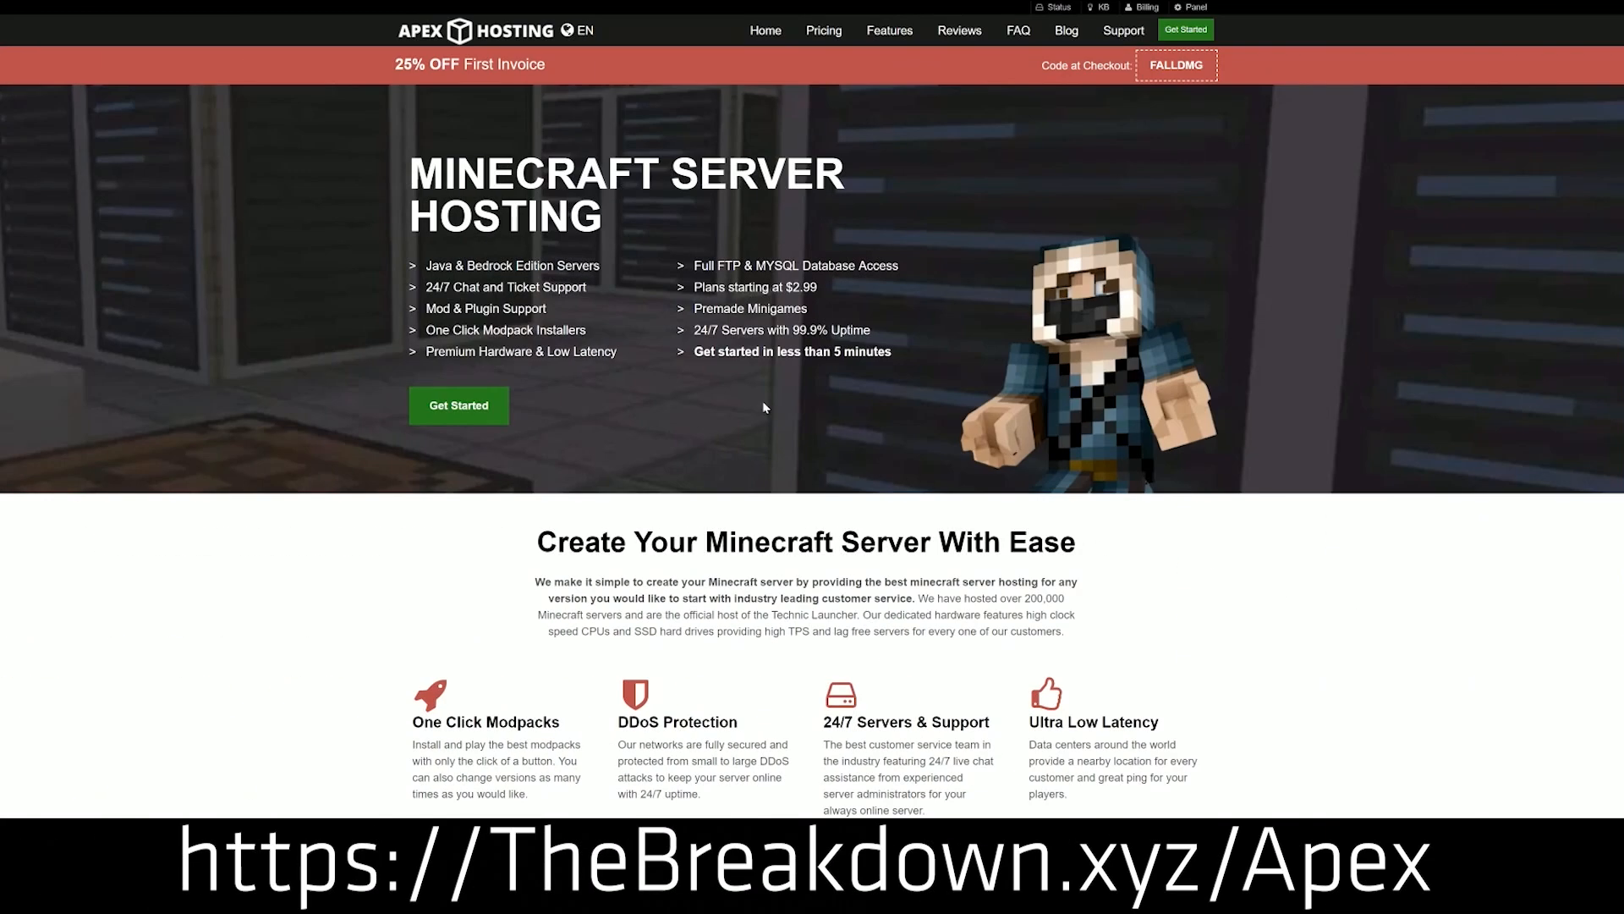
pyautogui.moveTo(489, 121)
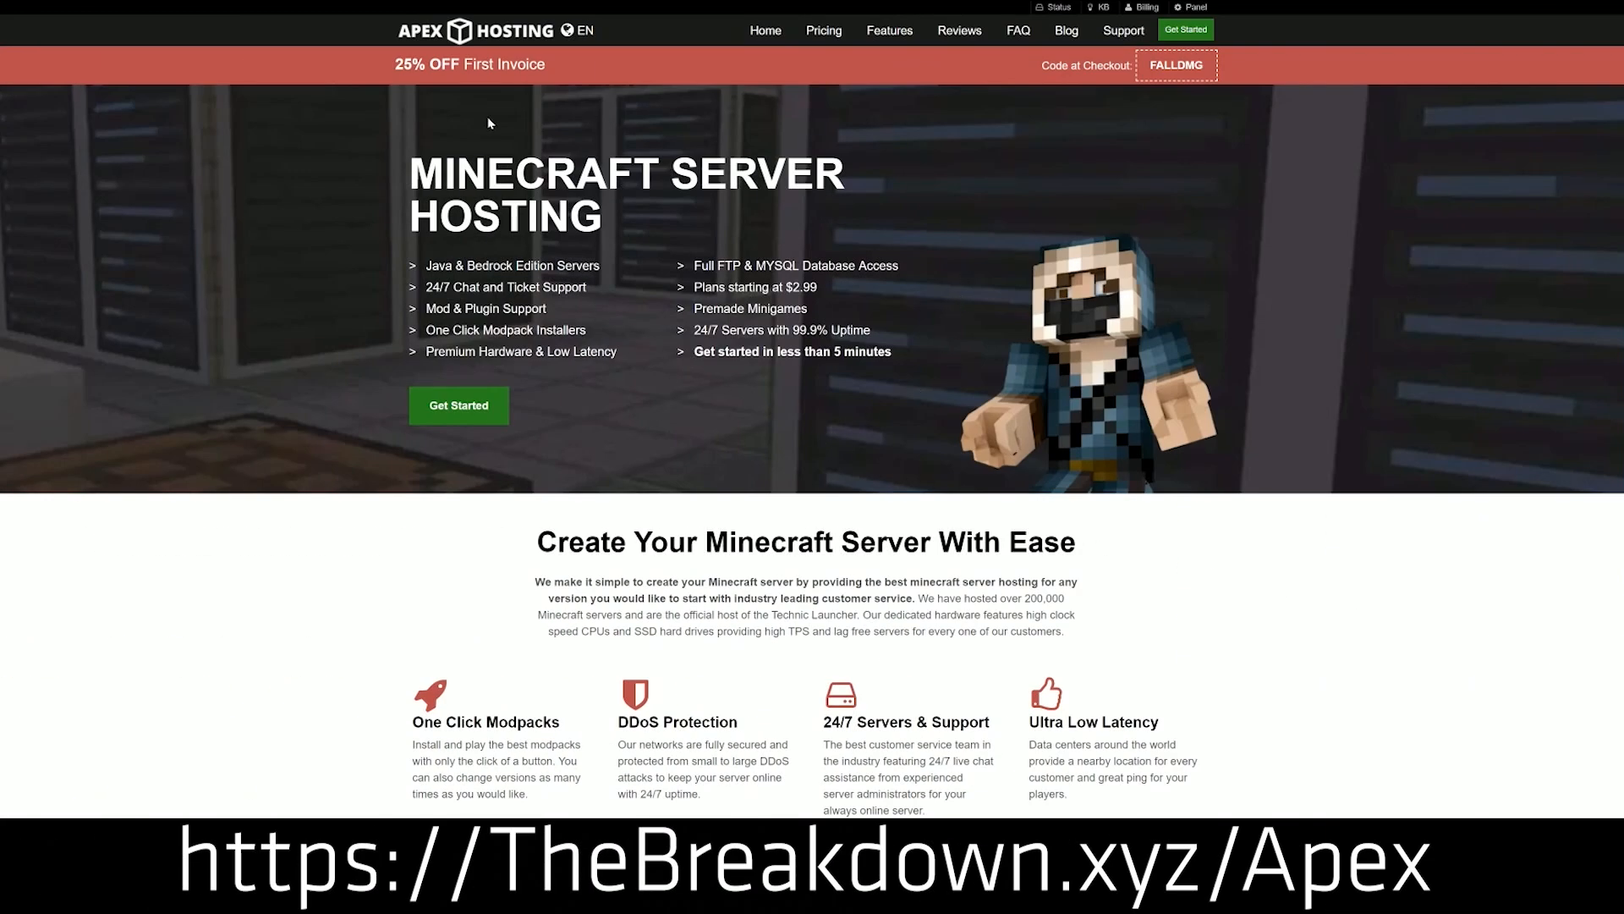
pyautogui.moveTo(459, 404)
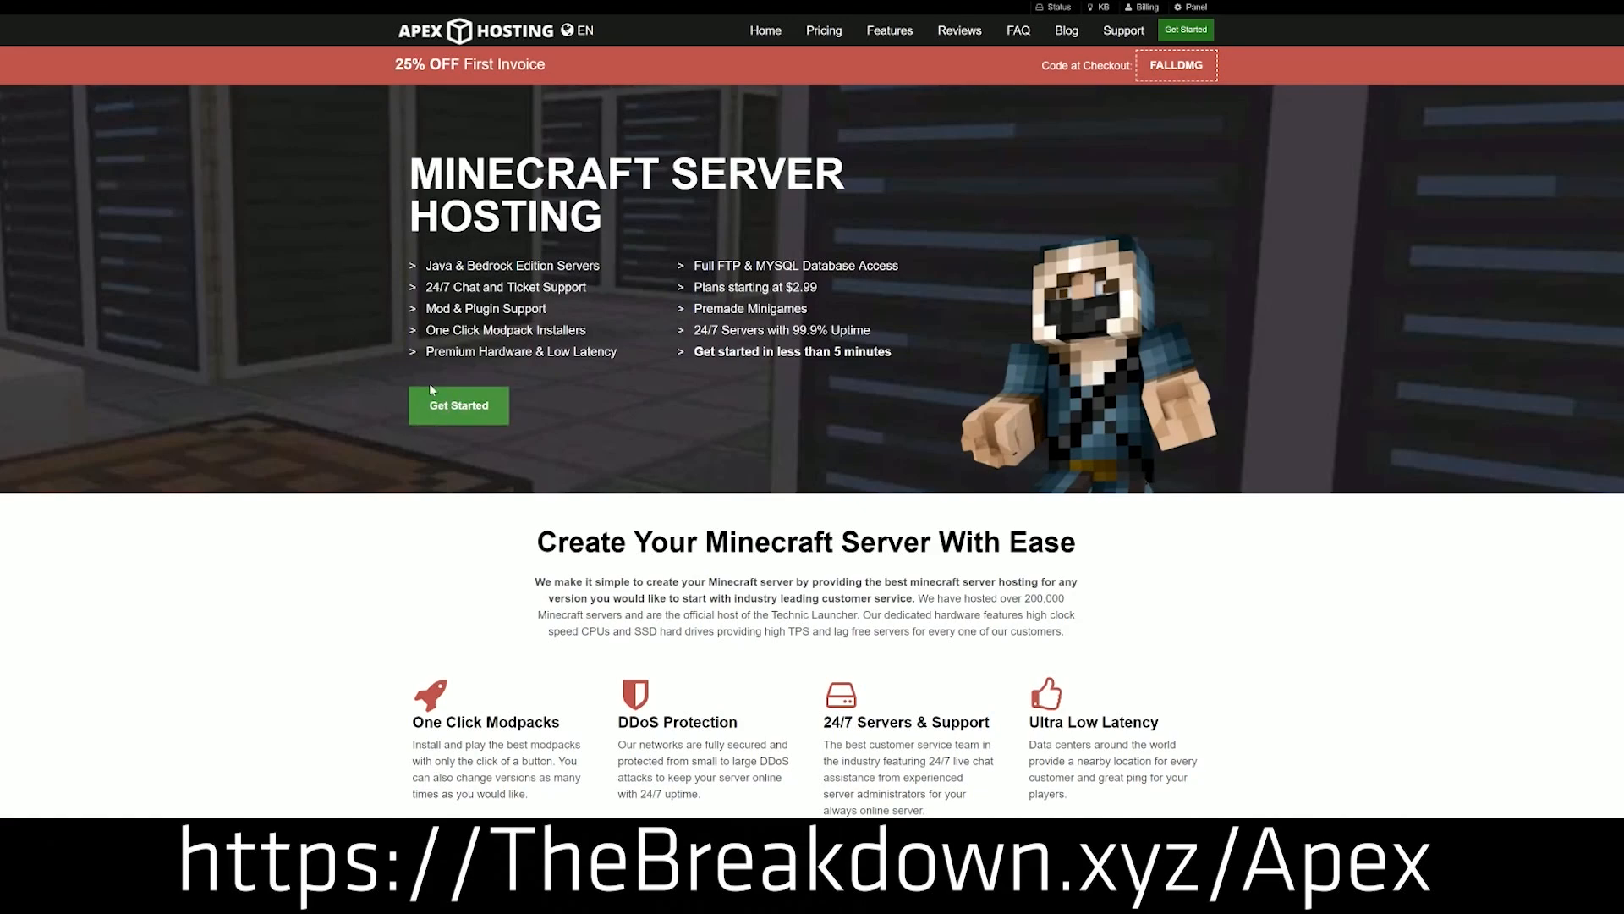
# Step: Scroll through the tutorial article and follow its 'Download Biomes O' Plenty' link to CurseForge
pyautogui.scroll(-3)
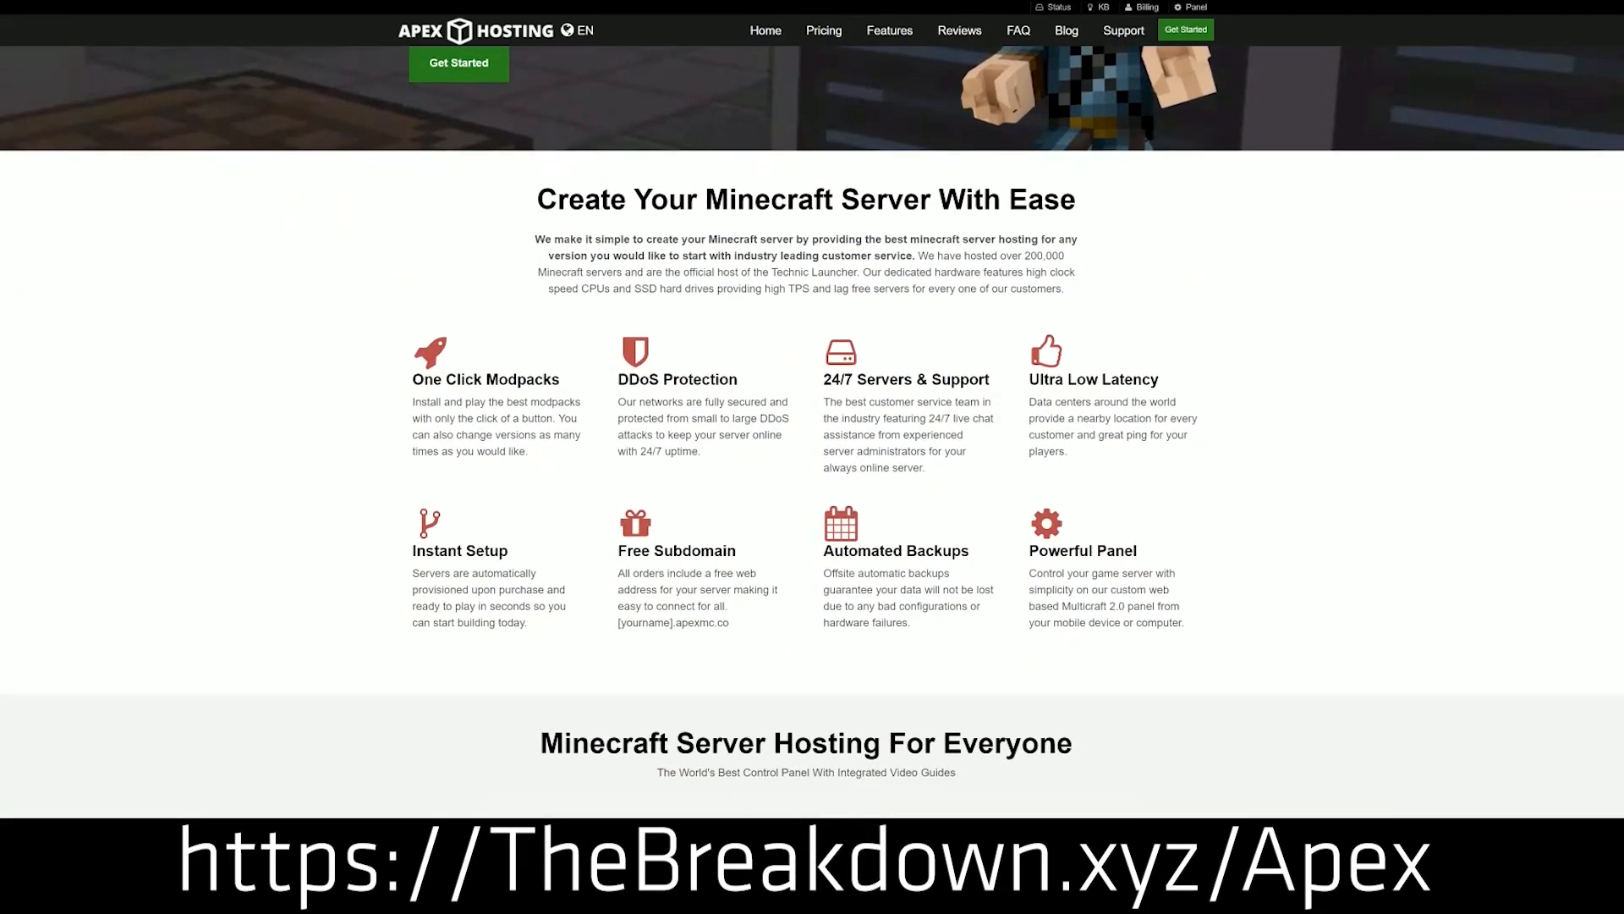
pyautogui.doubleClick(684, 379)
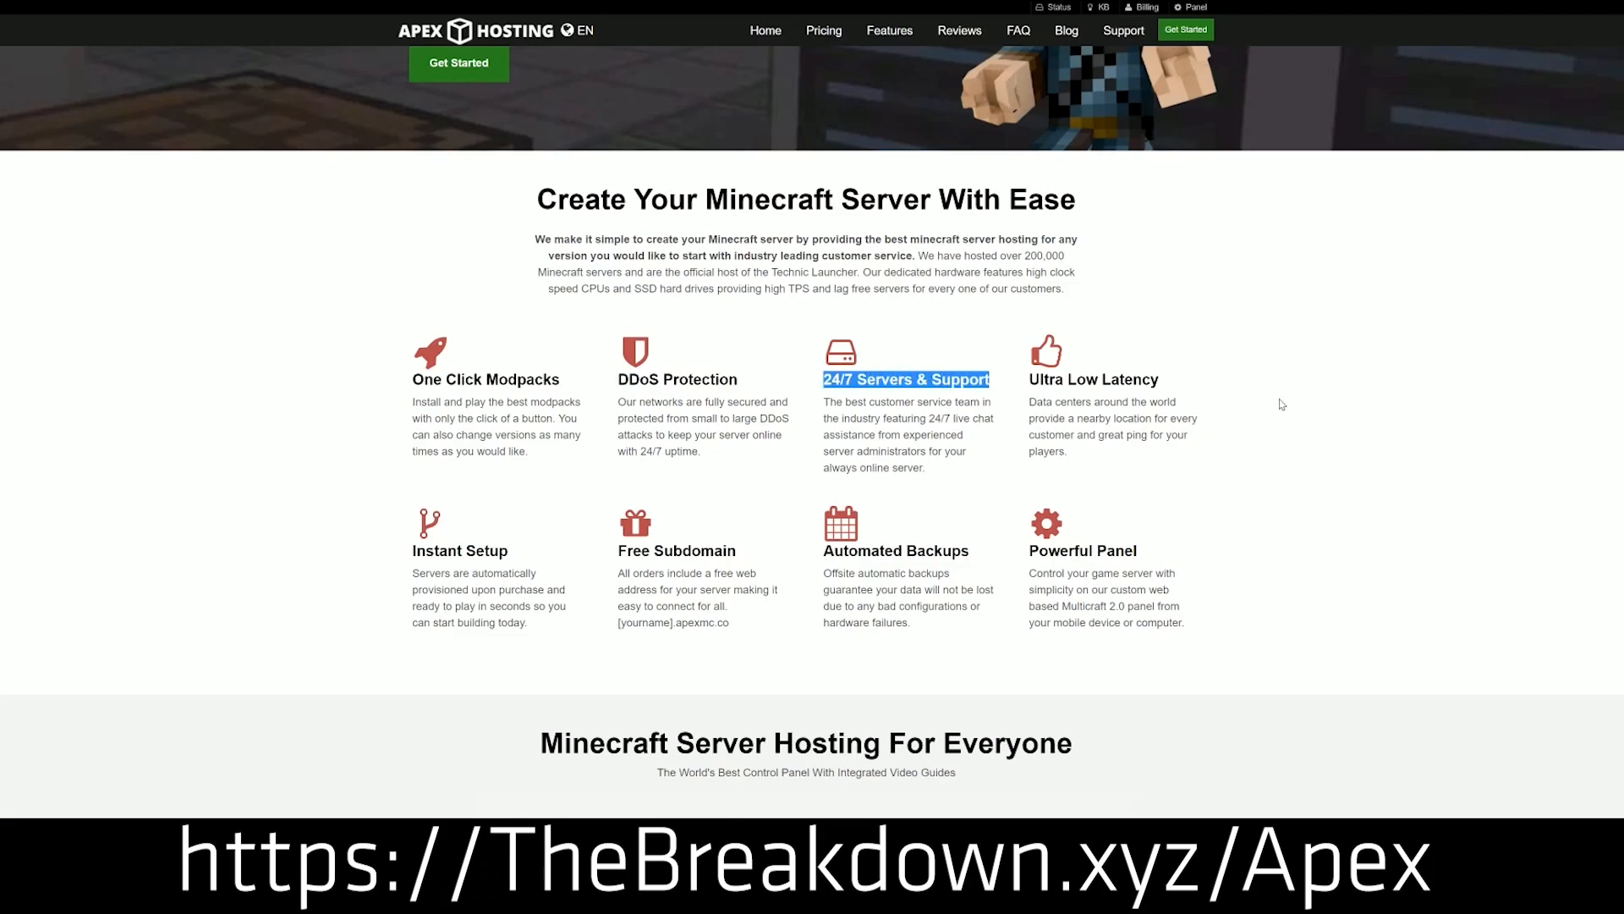
pyautogui.moveTo(831, 548)
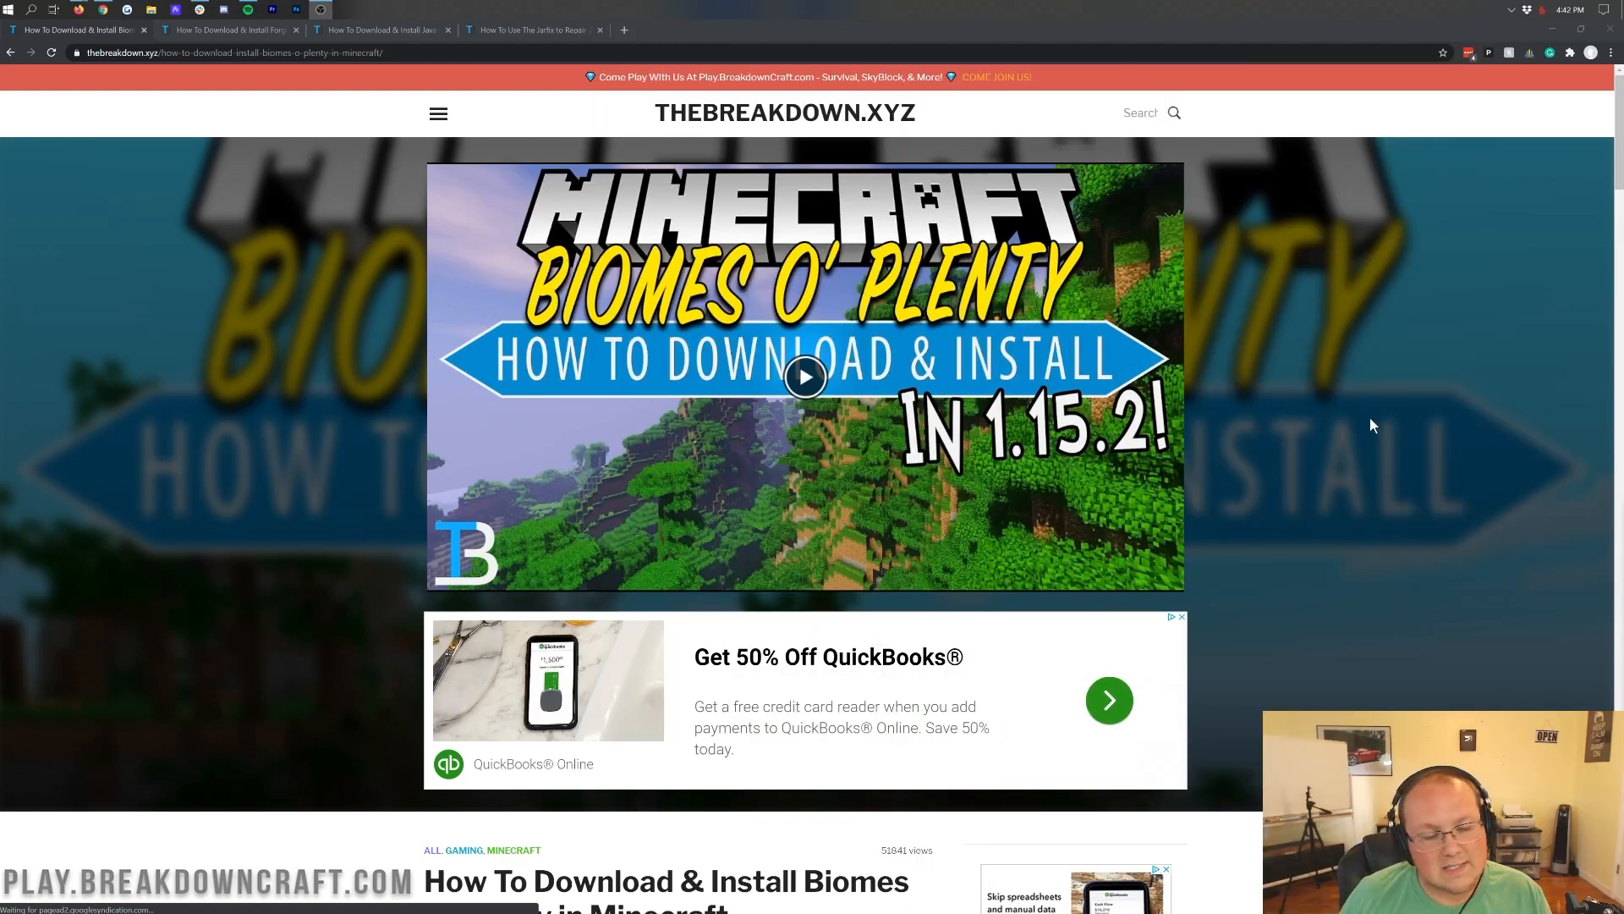
pyautogui.moveTo(1229, 589)
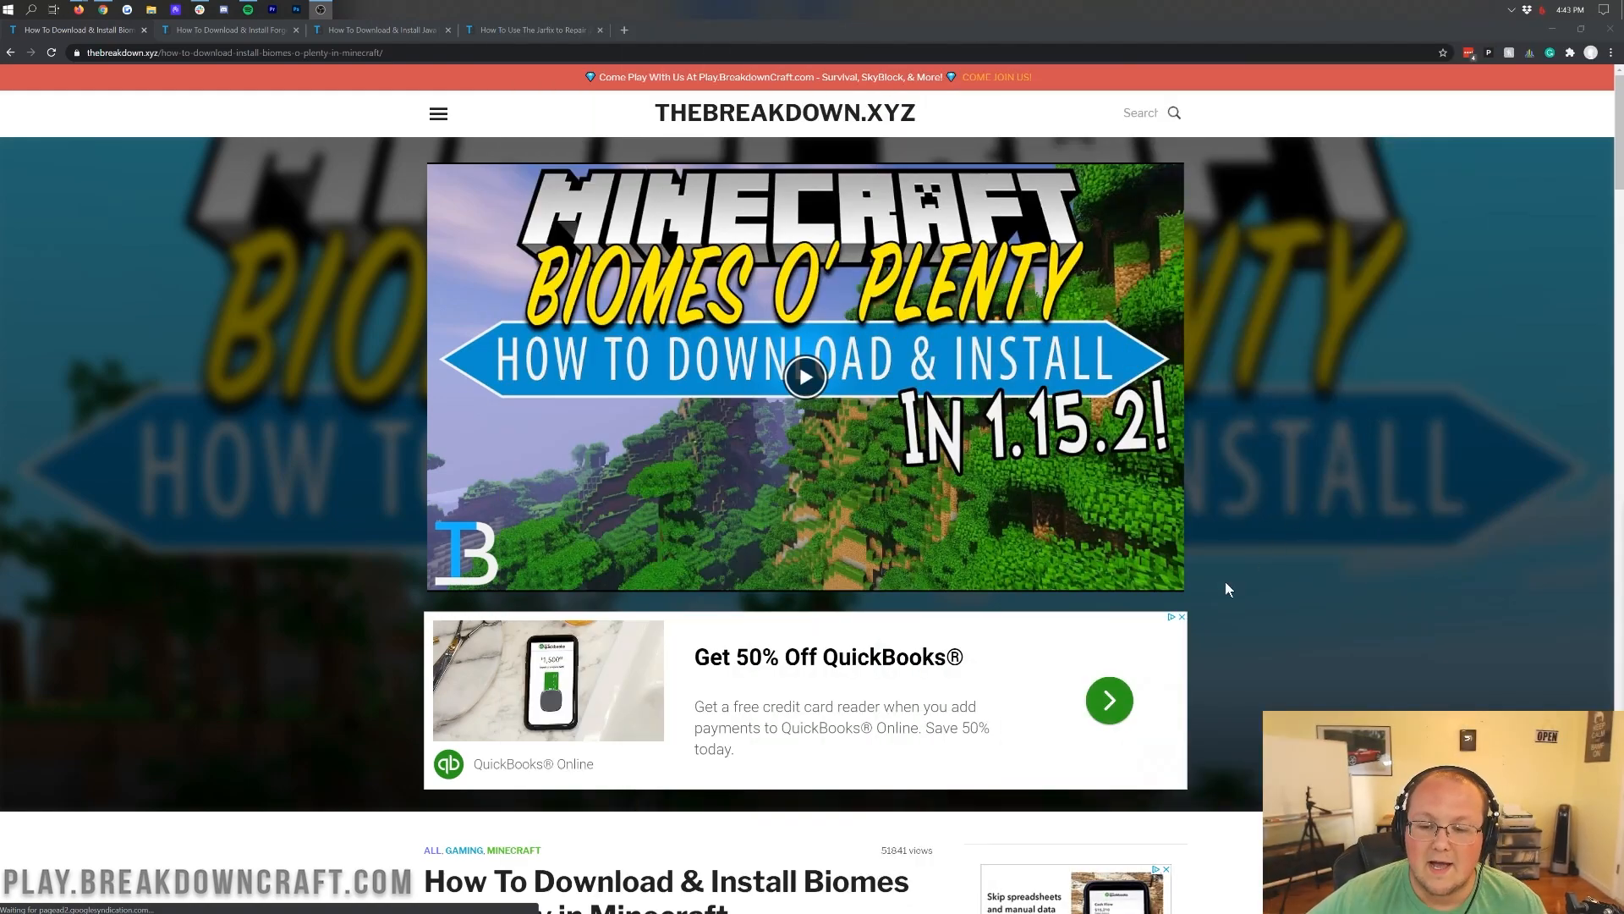
pyautogui.moveTo(1360, 537)
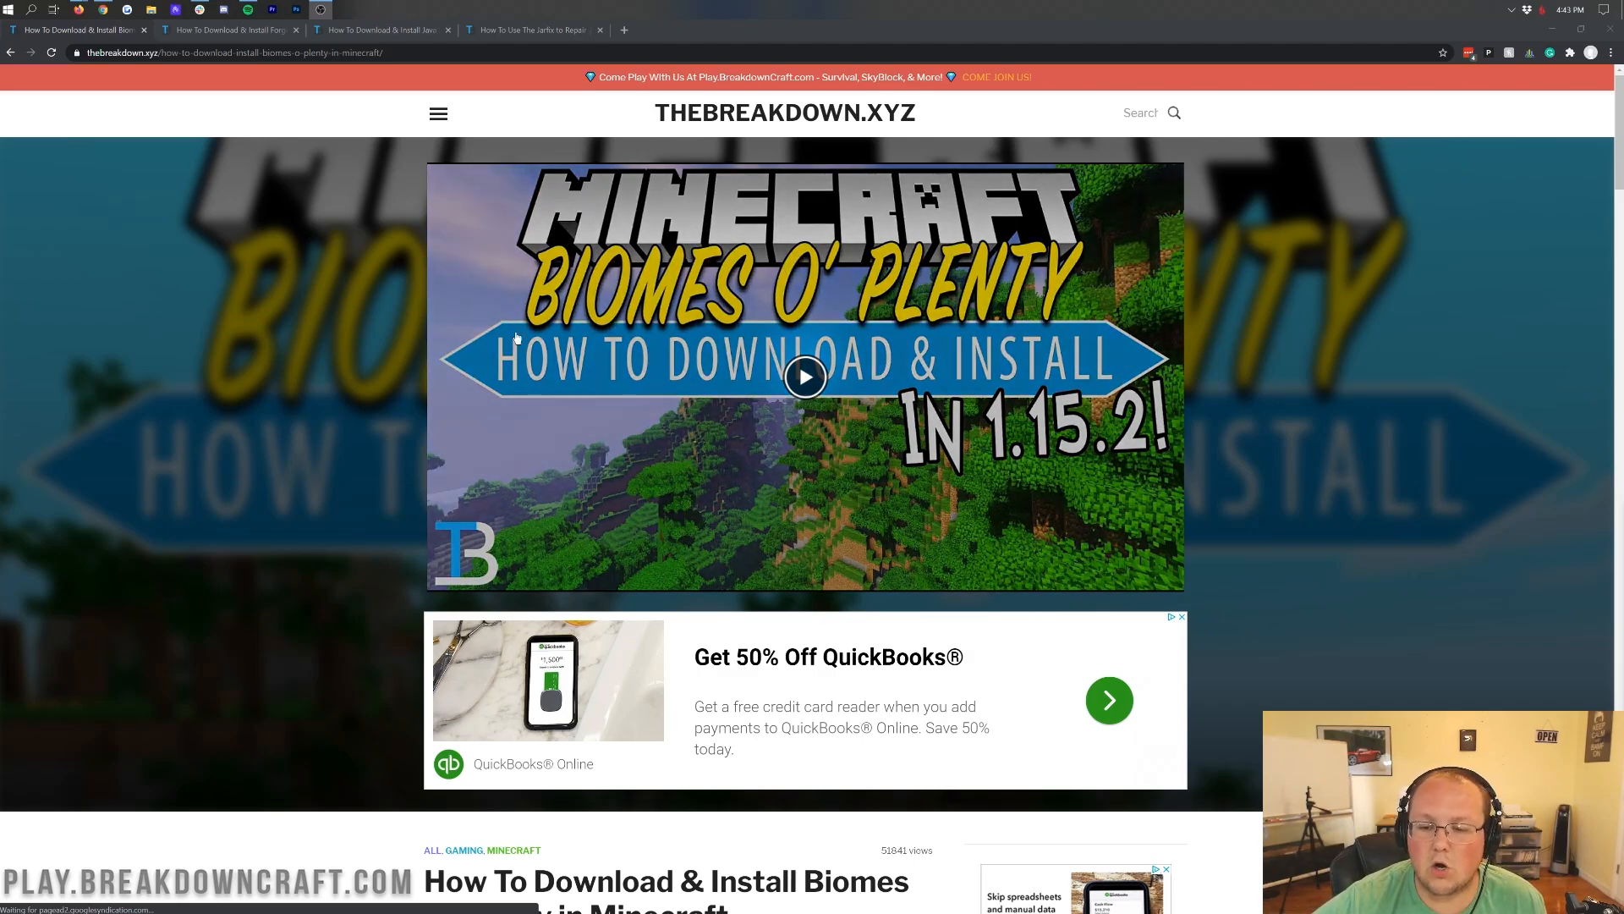
pyautogui.scroll(-3)
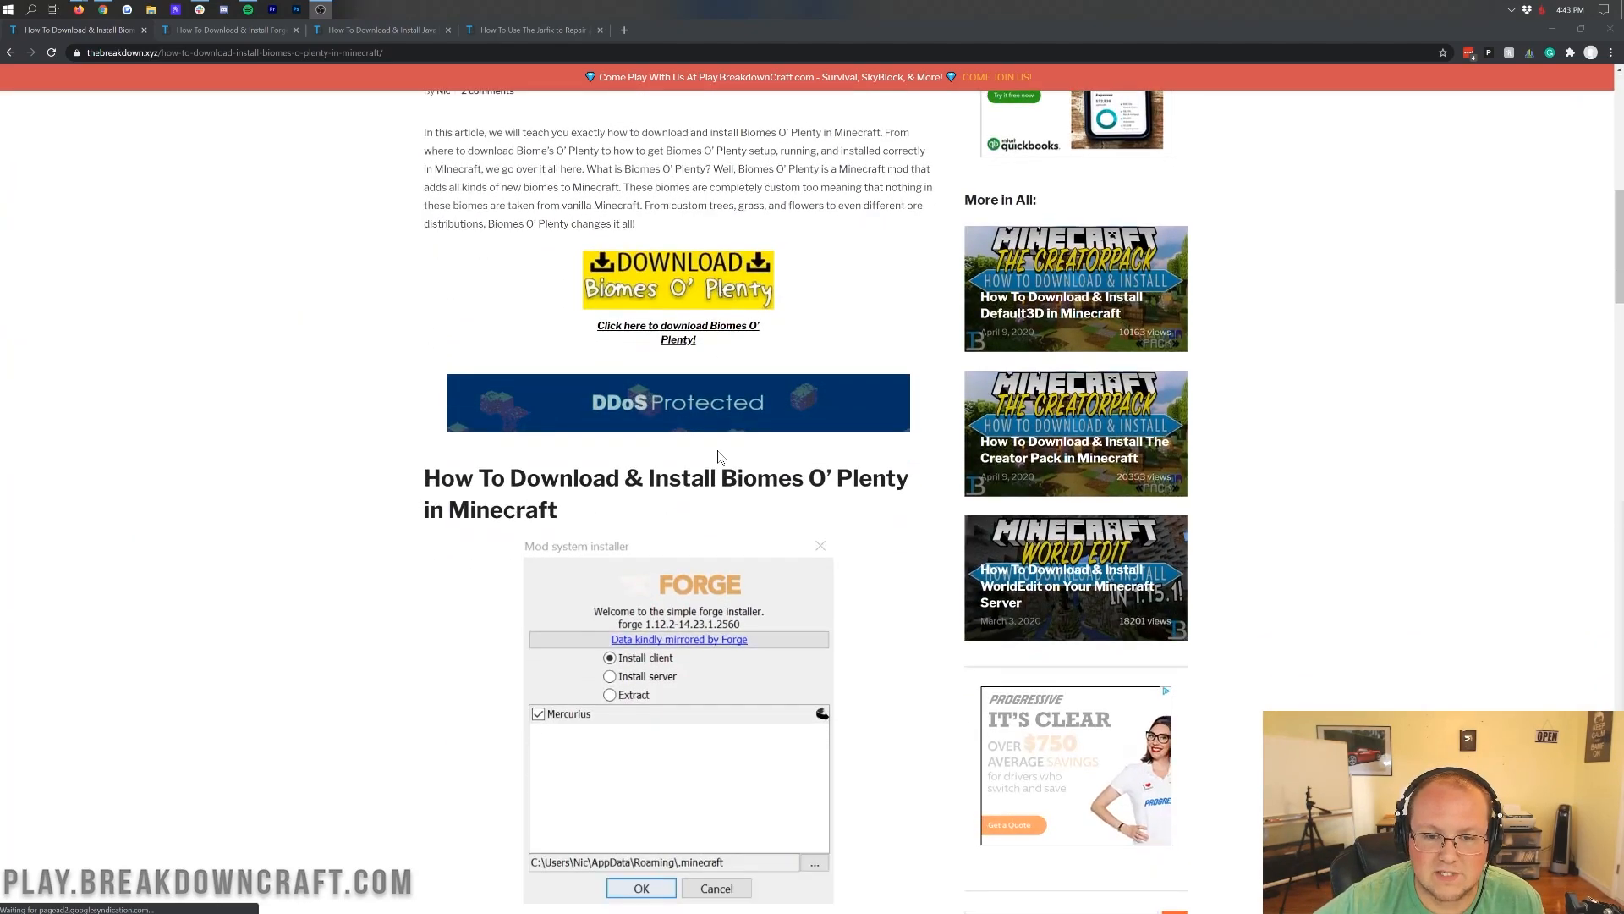
pyautogui.scroll(-3)
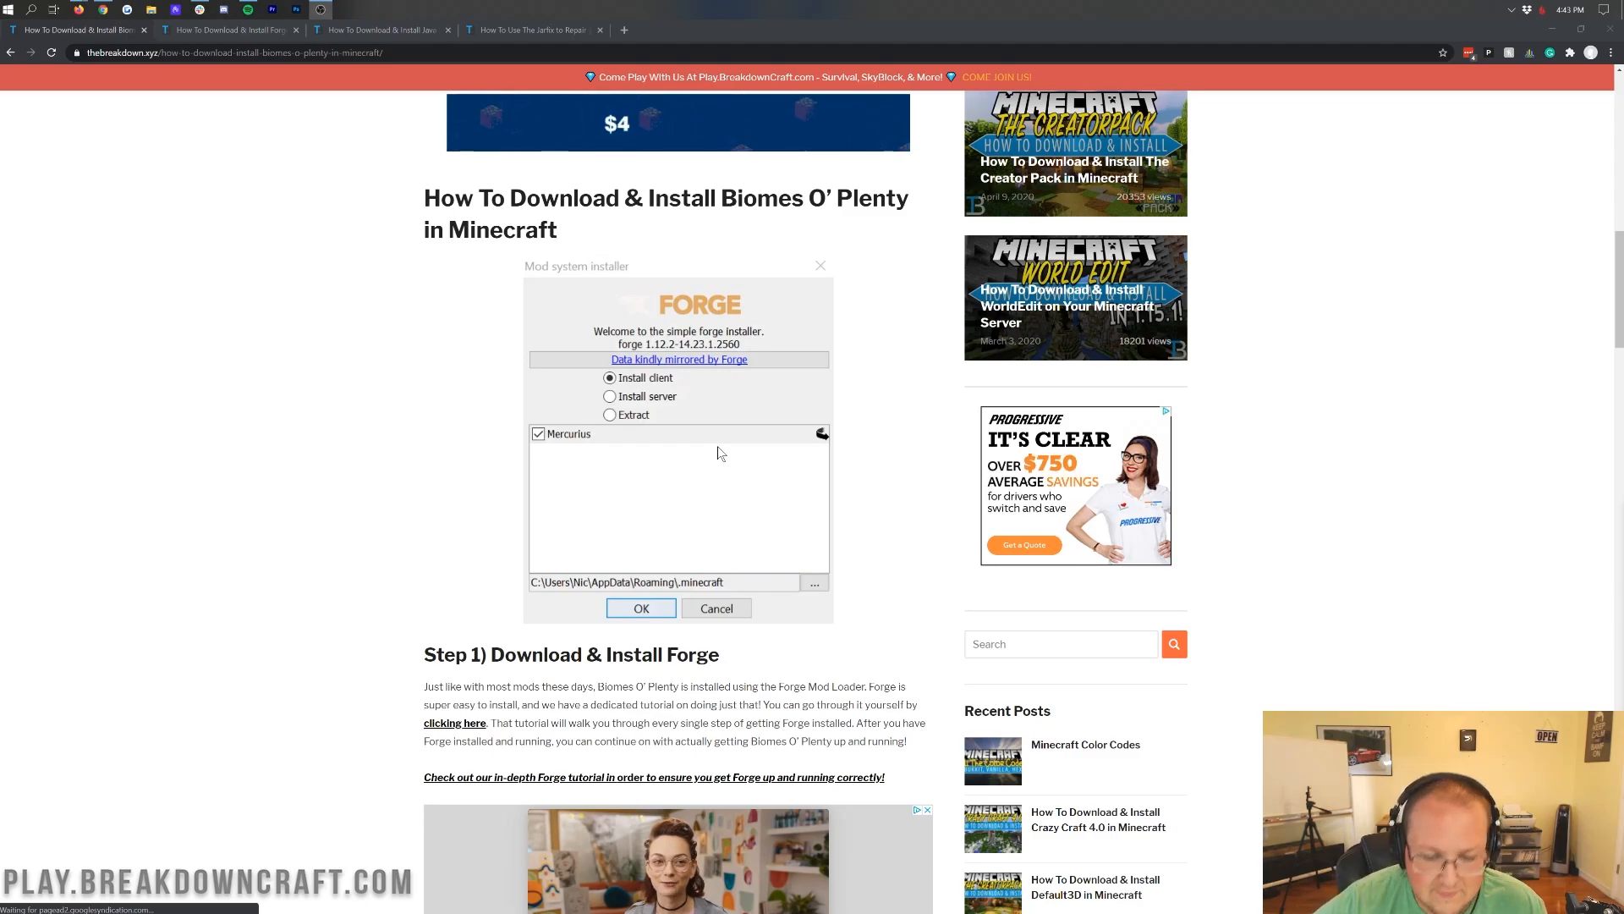
pyautogui.scroll(-3)
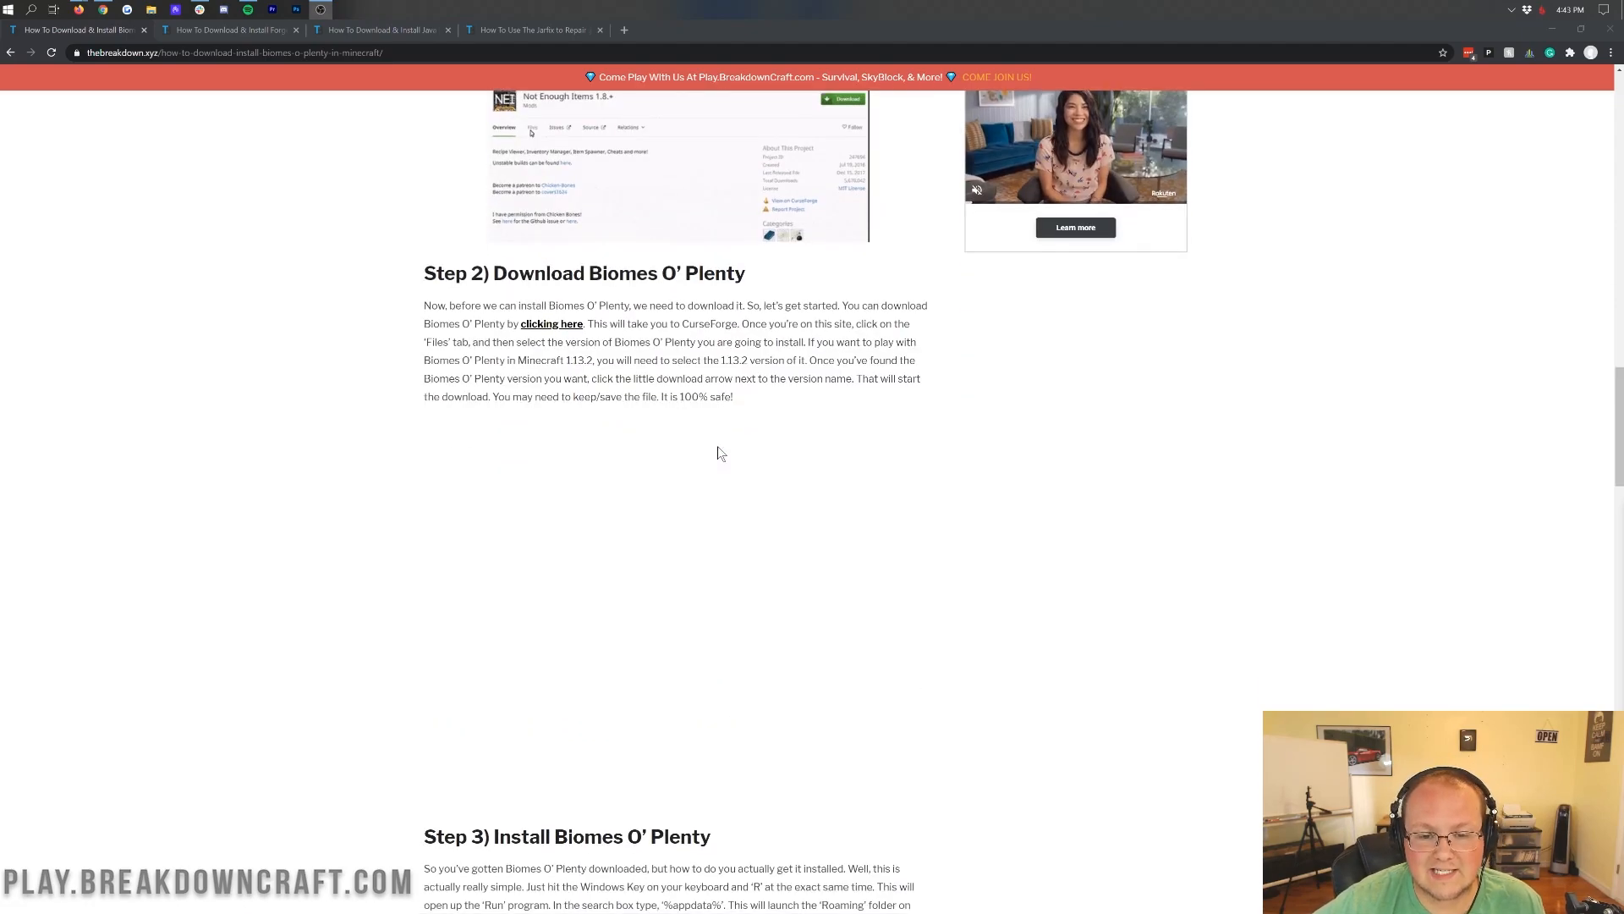
pyautogui.scroll(-3)
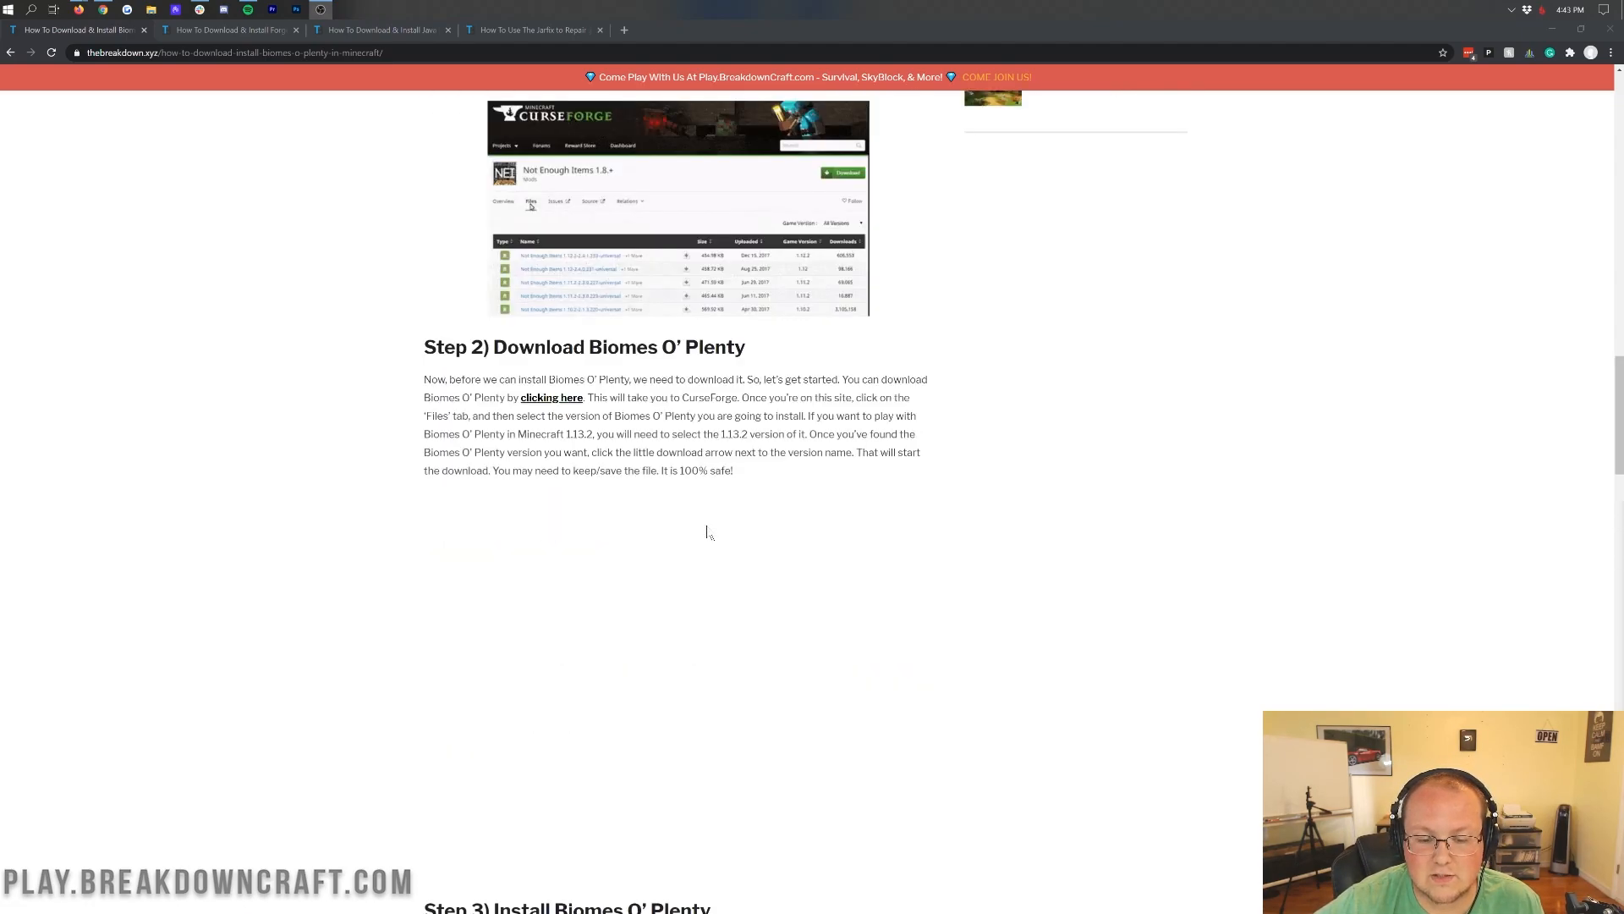
pyautogui.scroll(3)
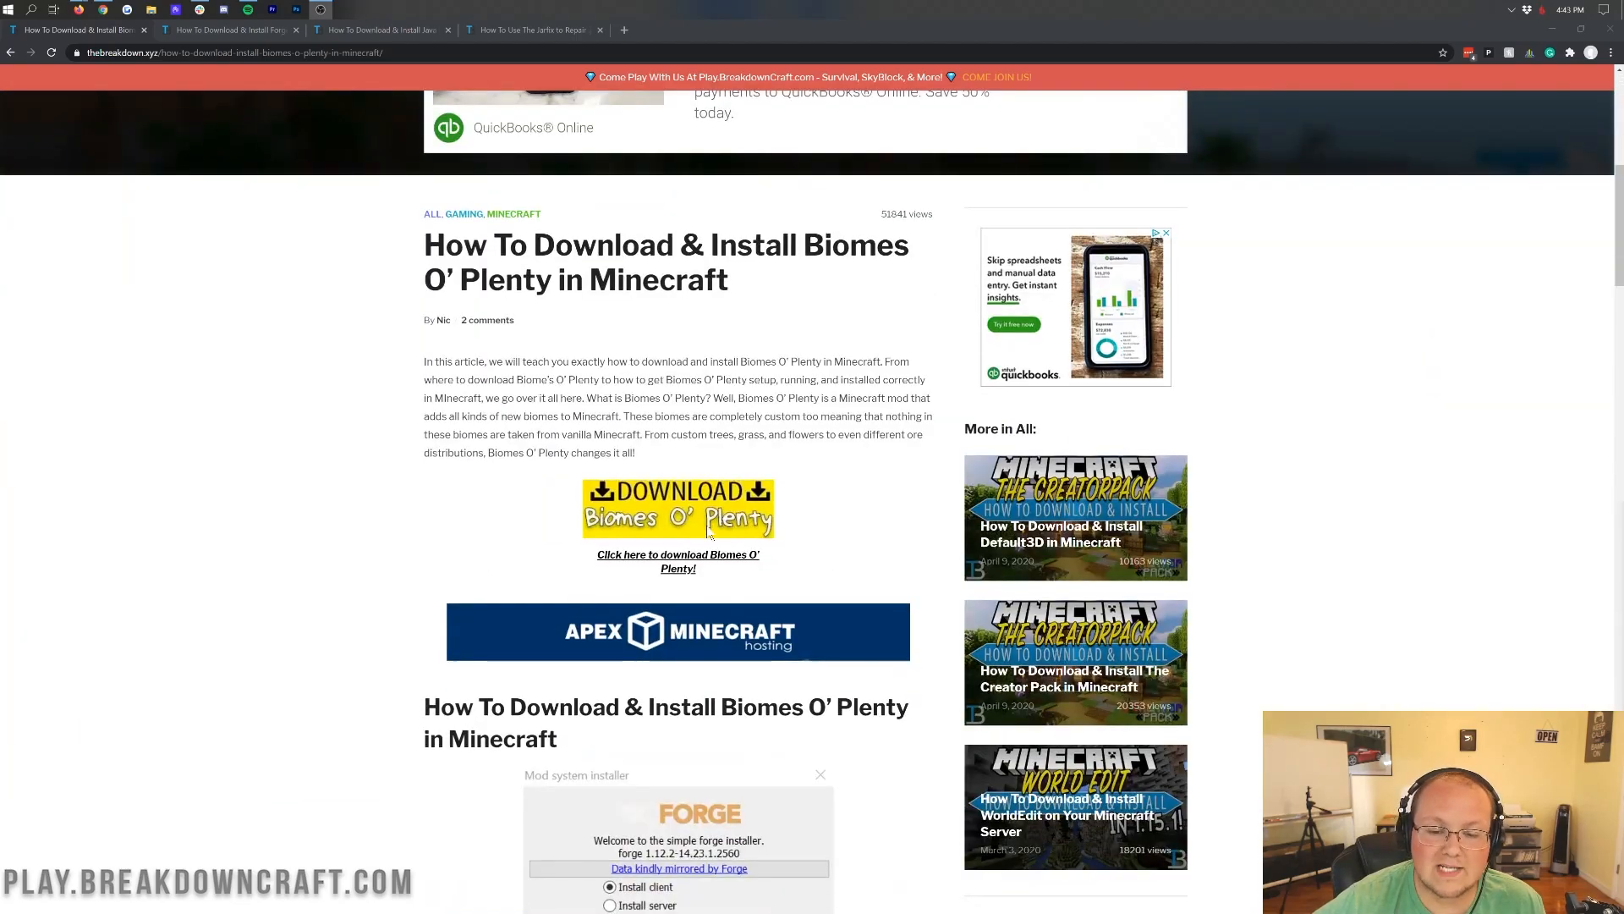
pyautogui.click(677, 555)
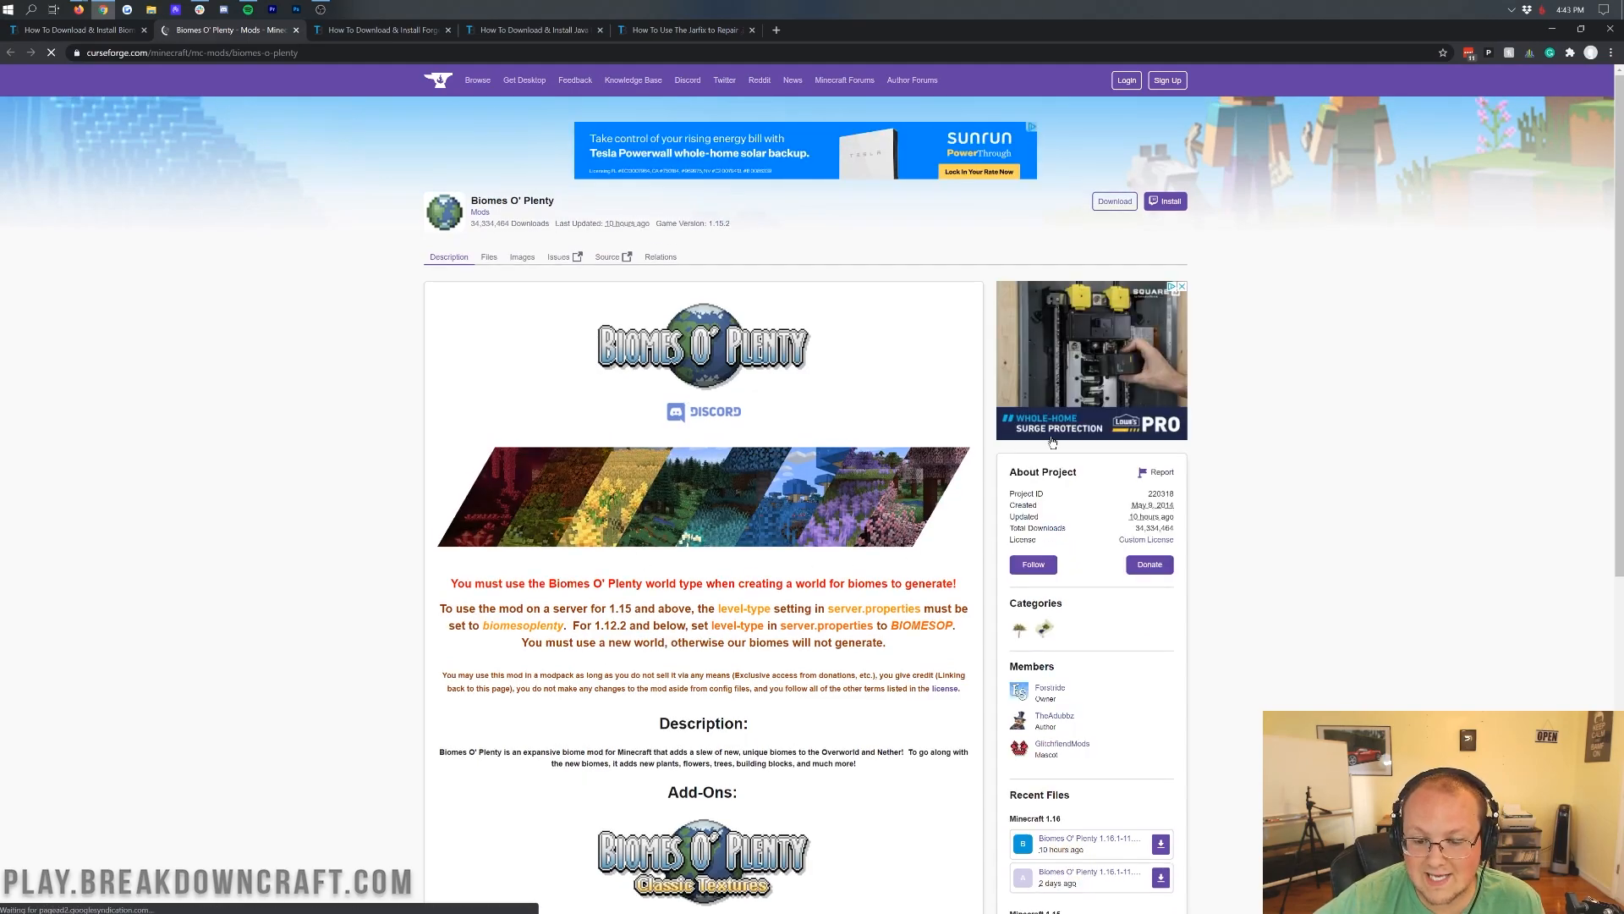
# Step: Download the Biomes O' Plenty file for Minecraft 1.16.1 from the Recent Files list
pyautogui.scroll(-3)
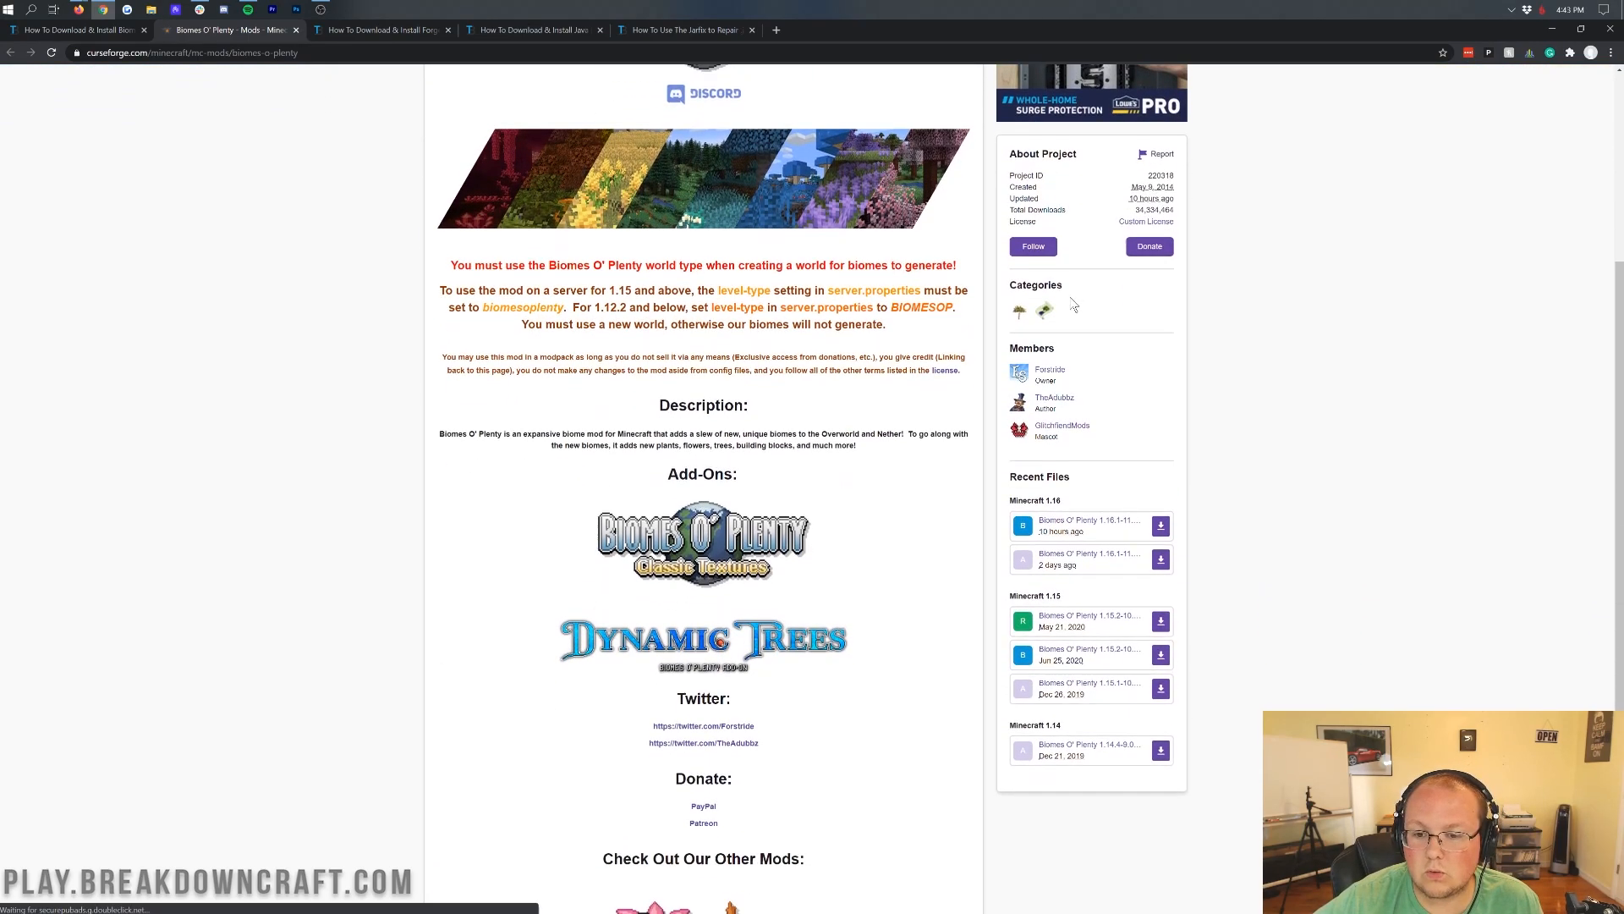
pyautogui.scroll(-3)
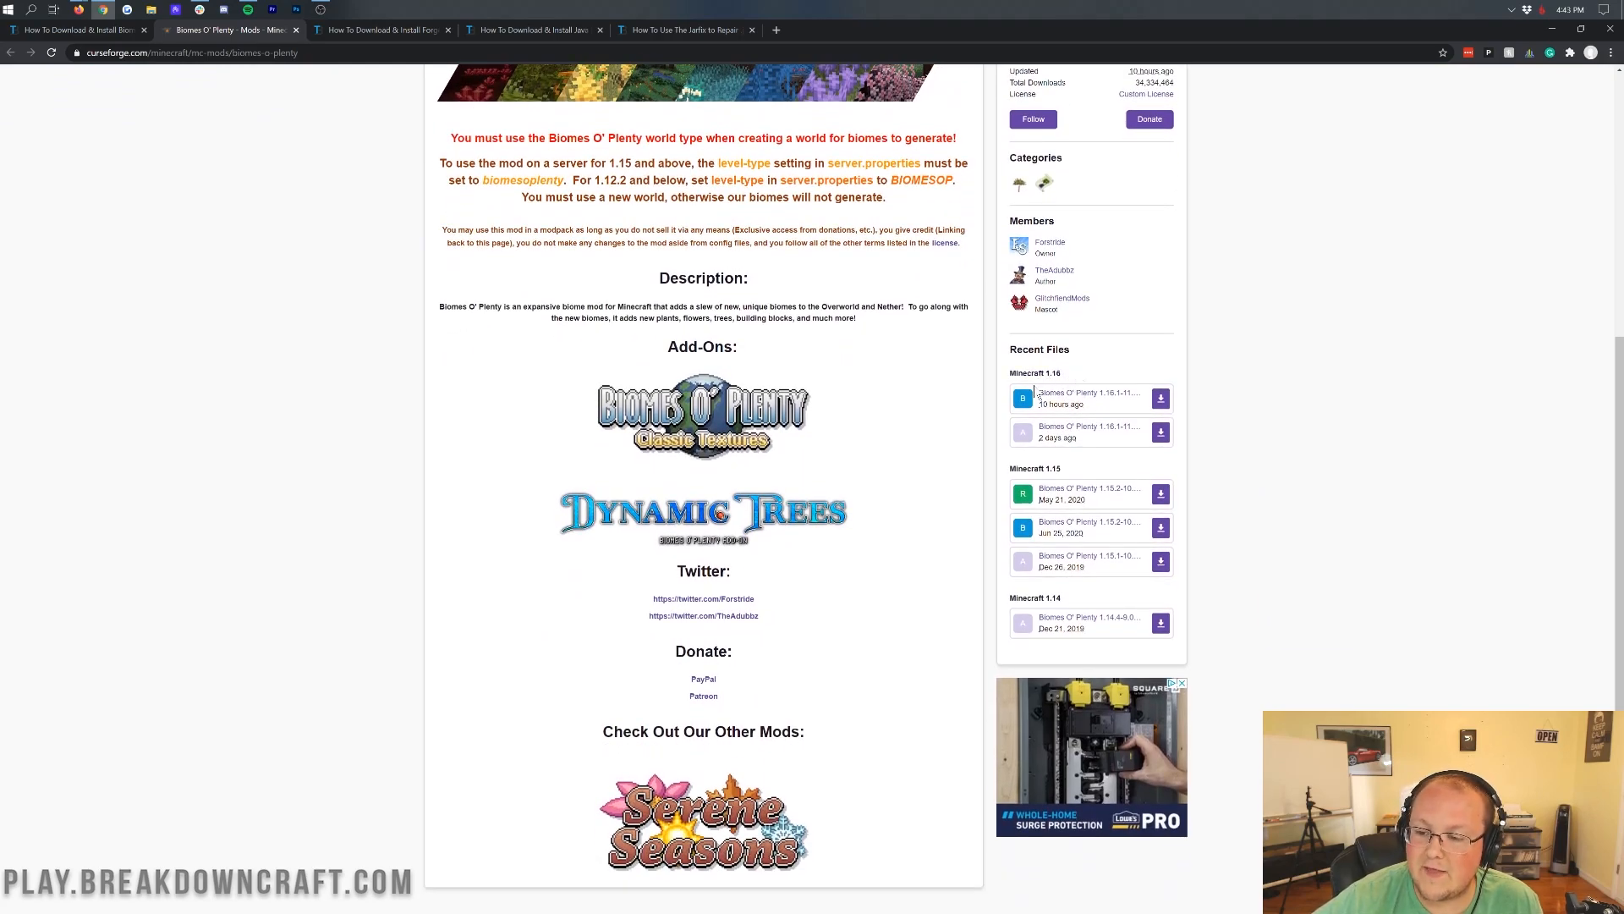
pyautogui.moveTo(1088, 393)
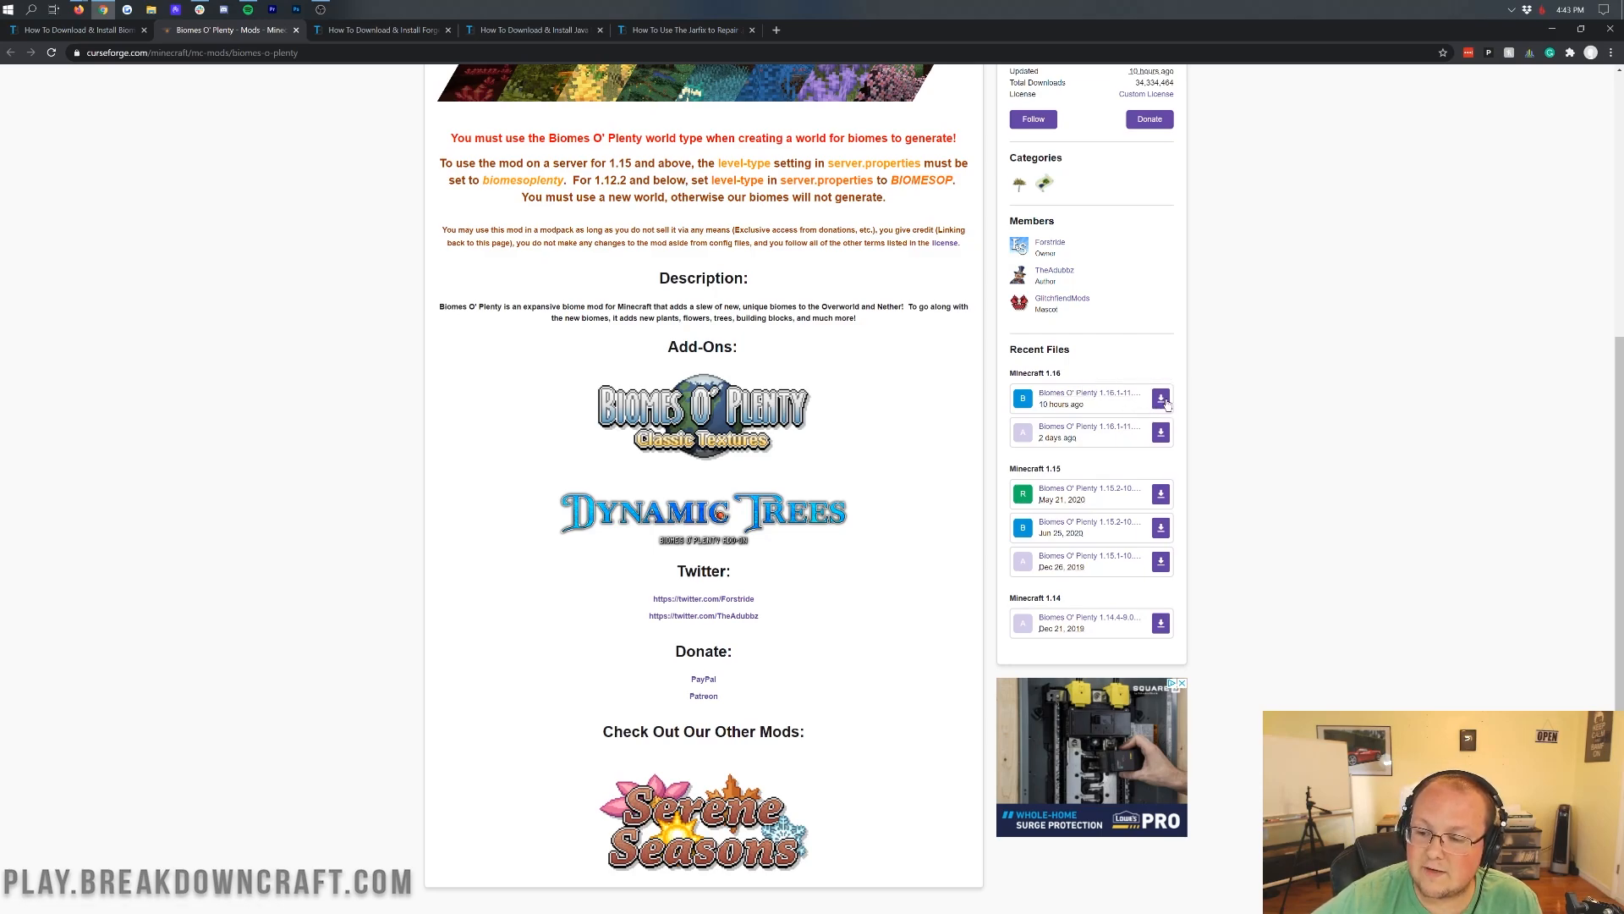
pyautogui.moveTo(1083, 394)
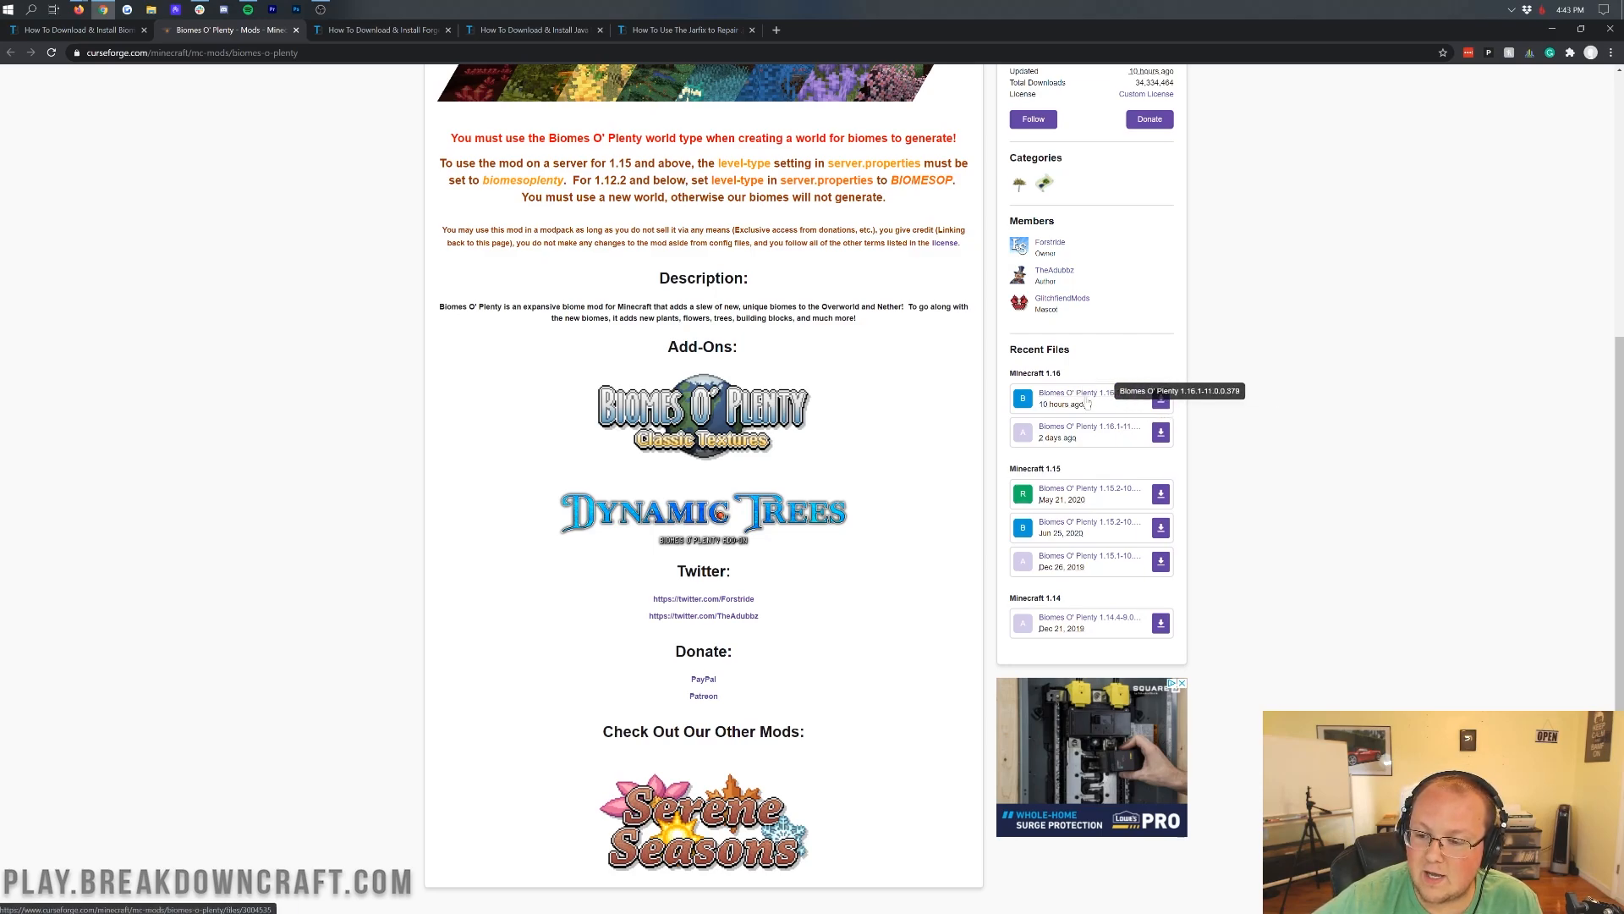
pyautogui.click(1161, 397)
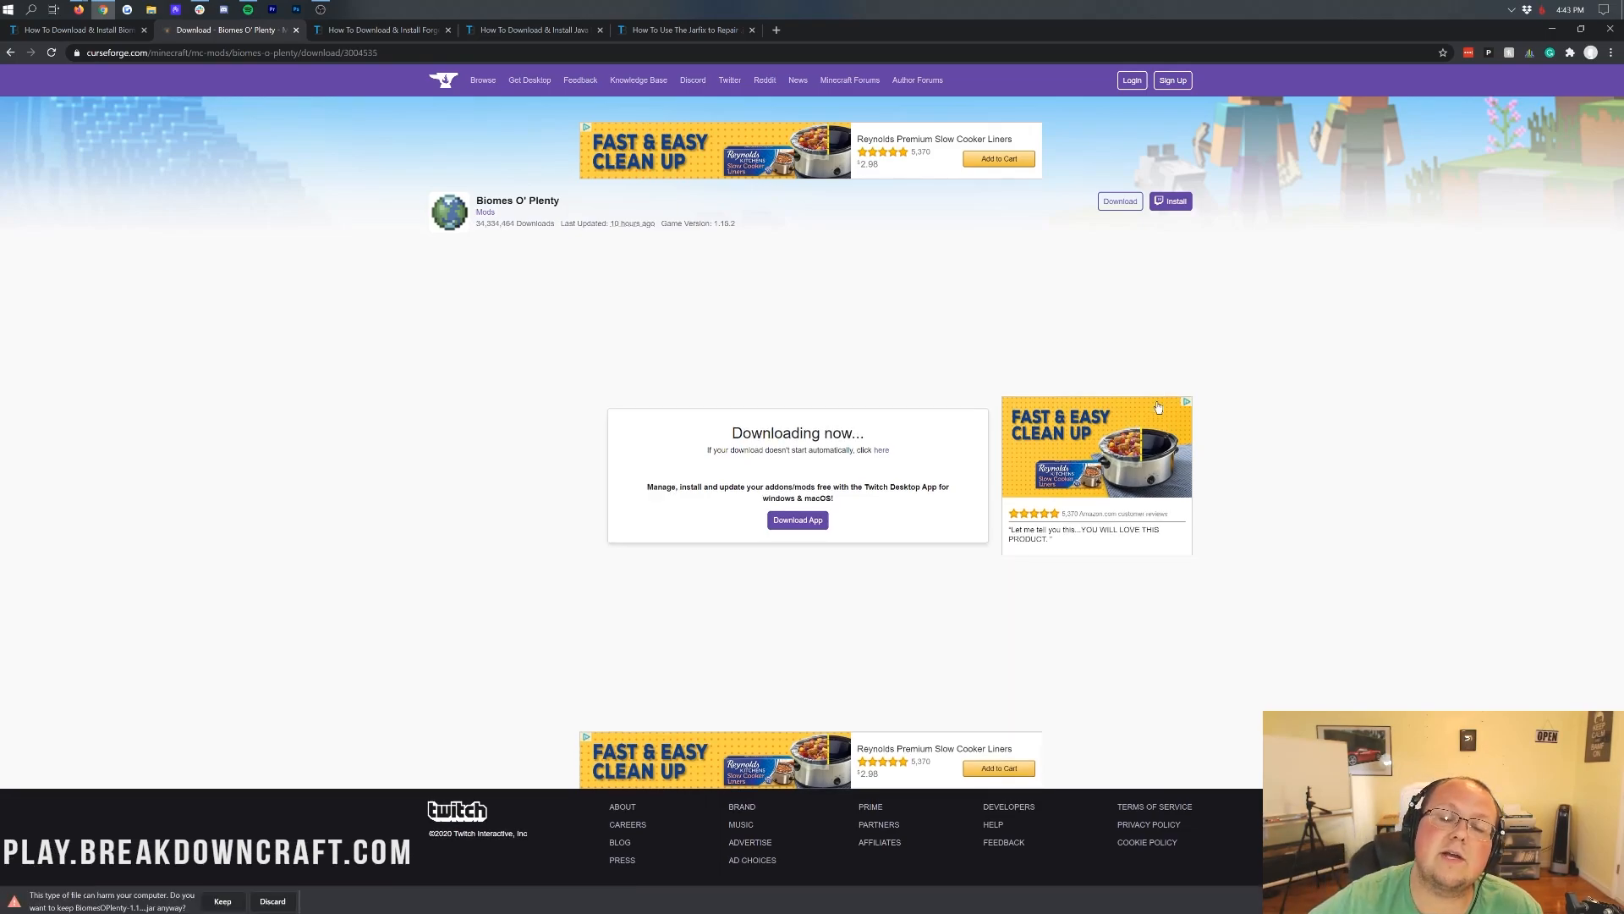
pyautogui.moveTo(472, 746)
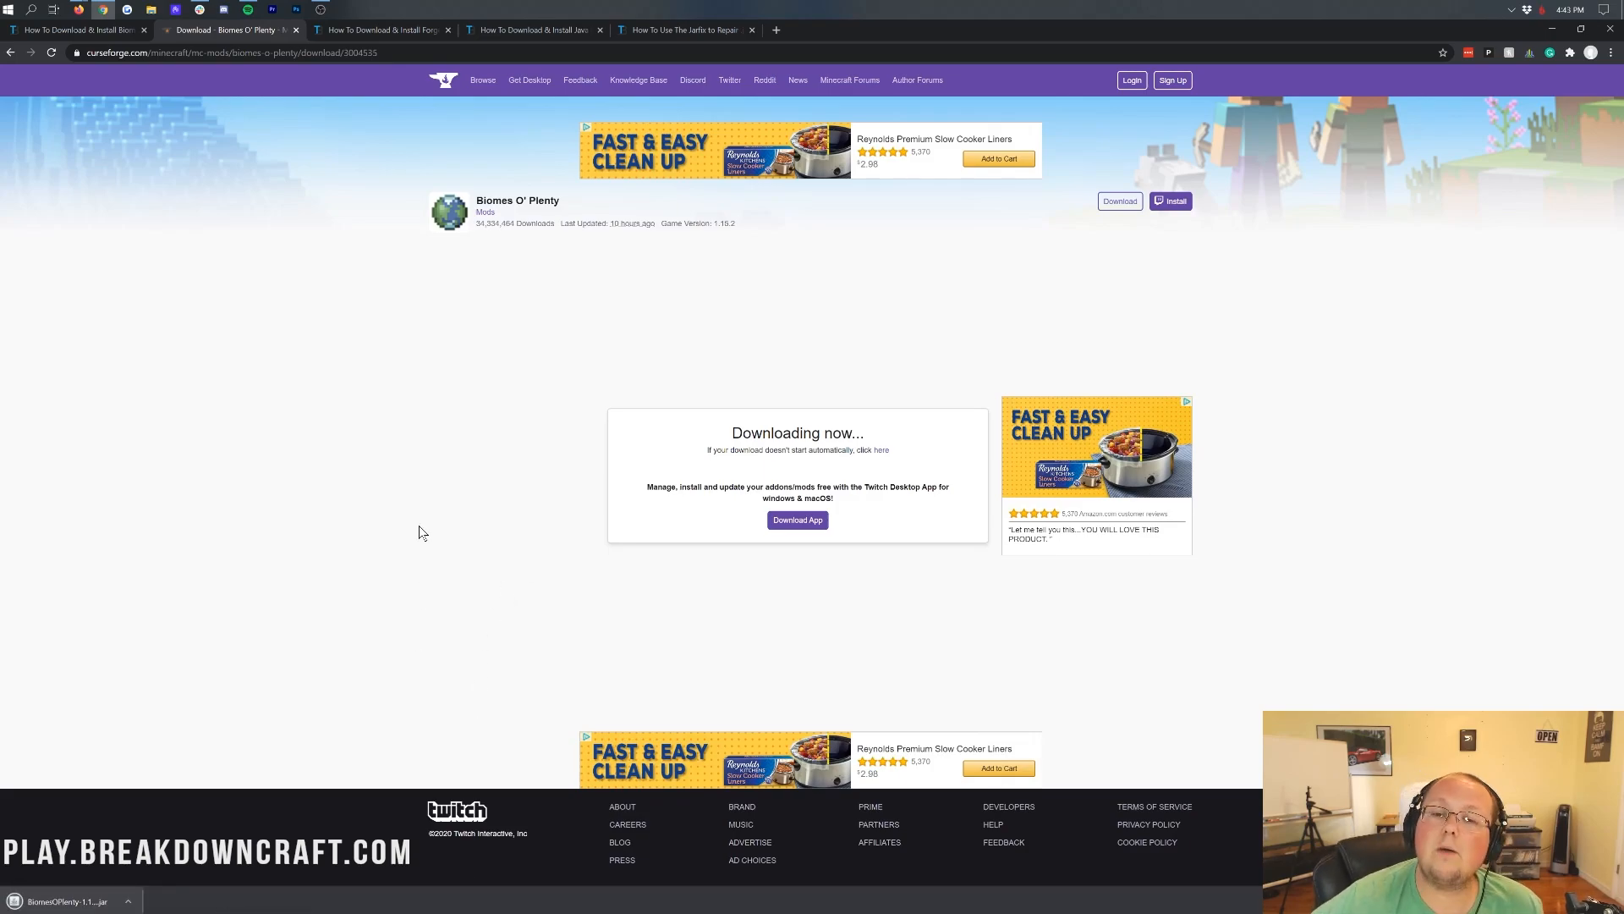
pyautogui.moveTo(406, 295)
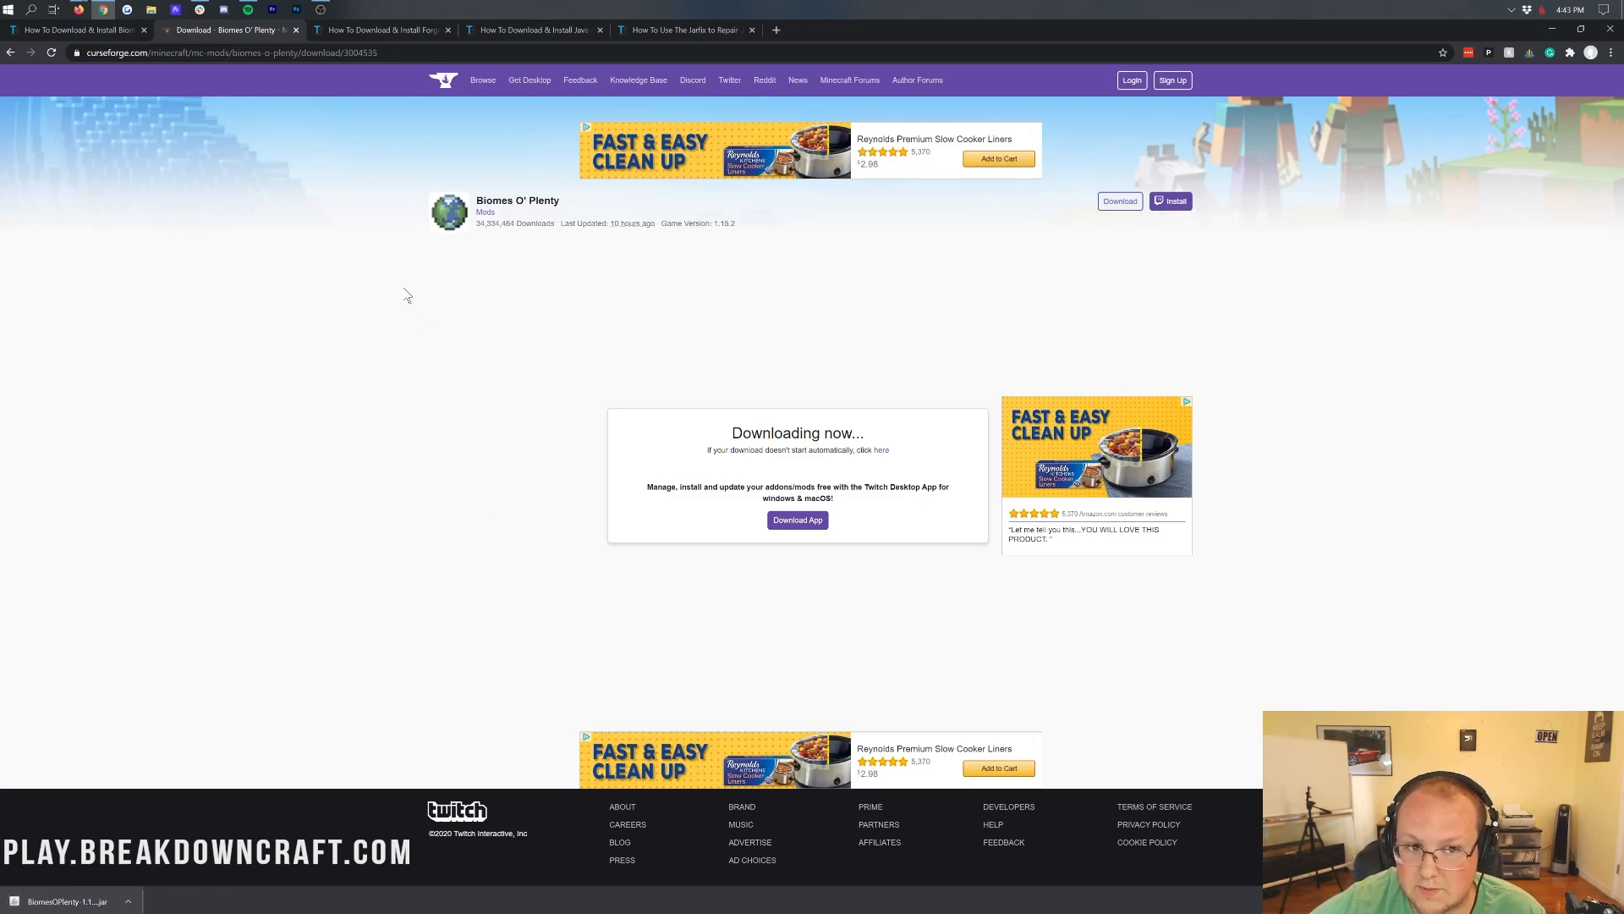
pyautogui.click(381, 29)
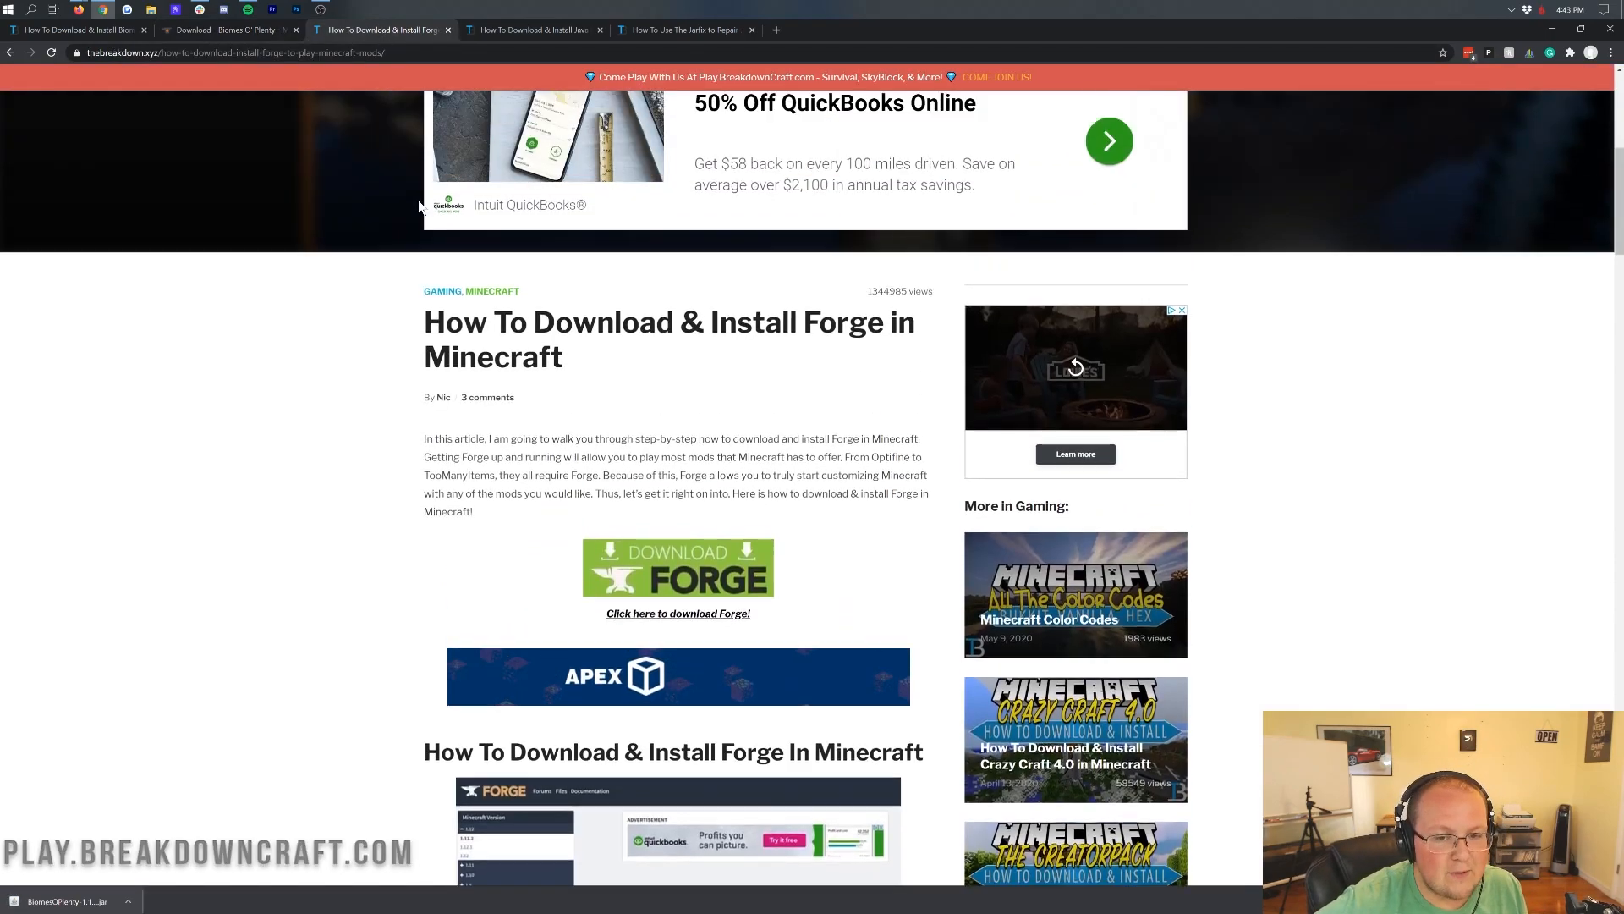
pyautogui.scroll(3)
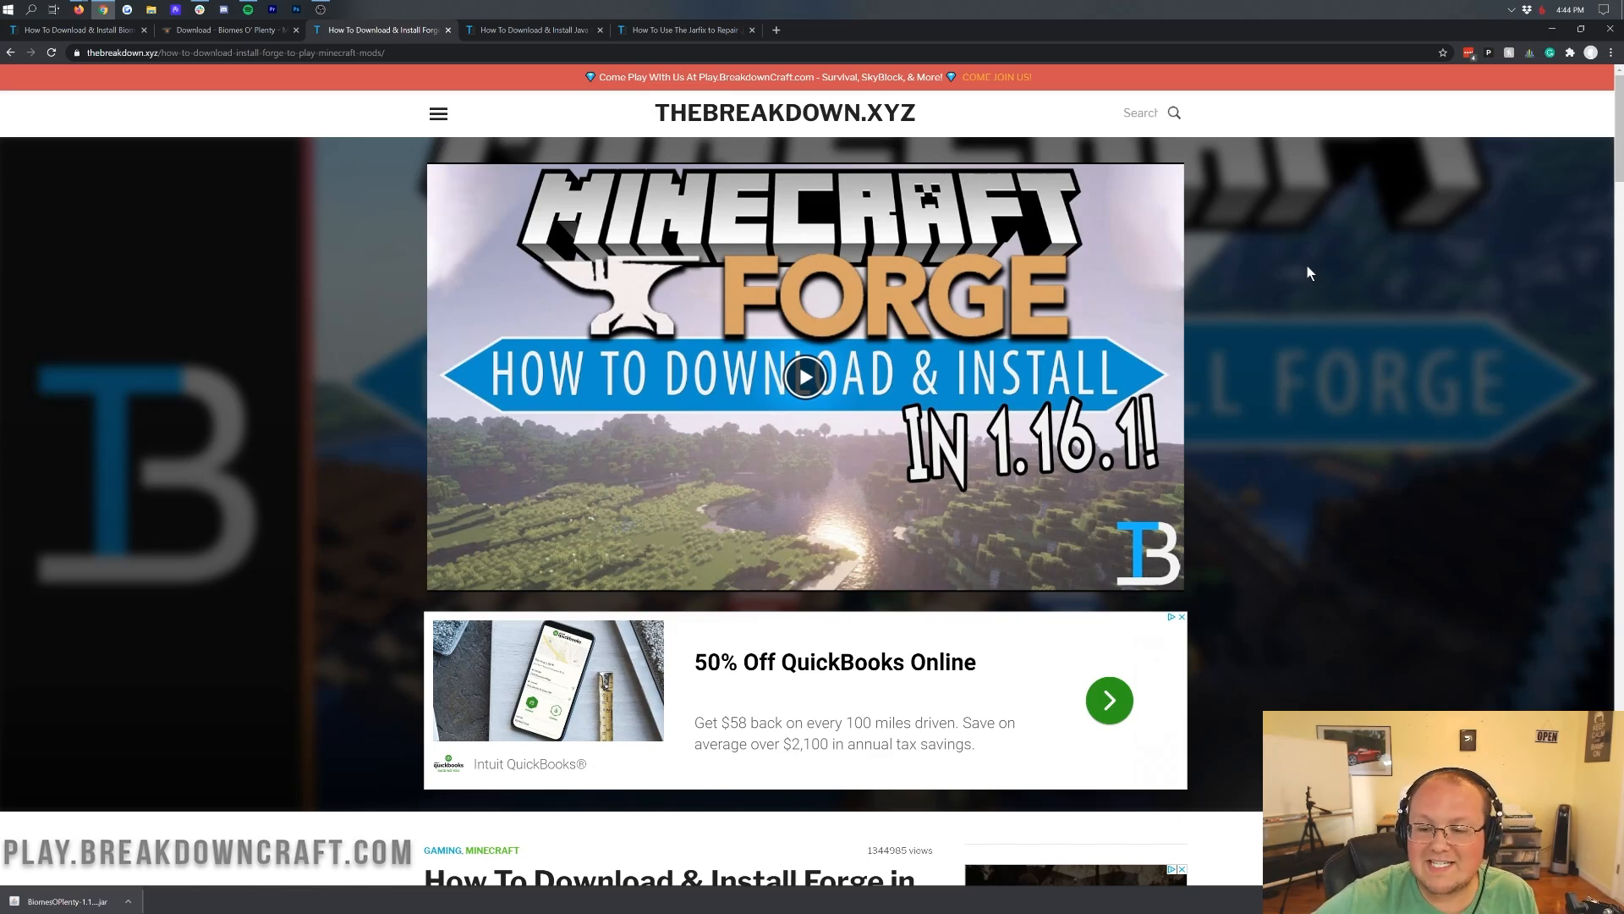
pyautogui.moveTo(1291, 468)
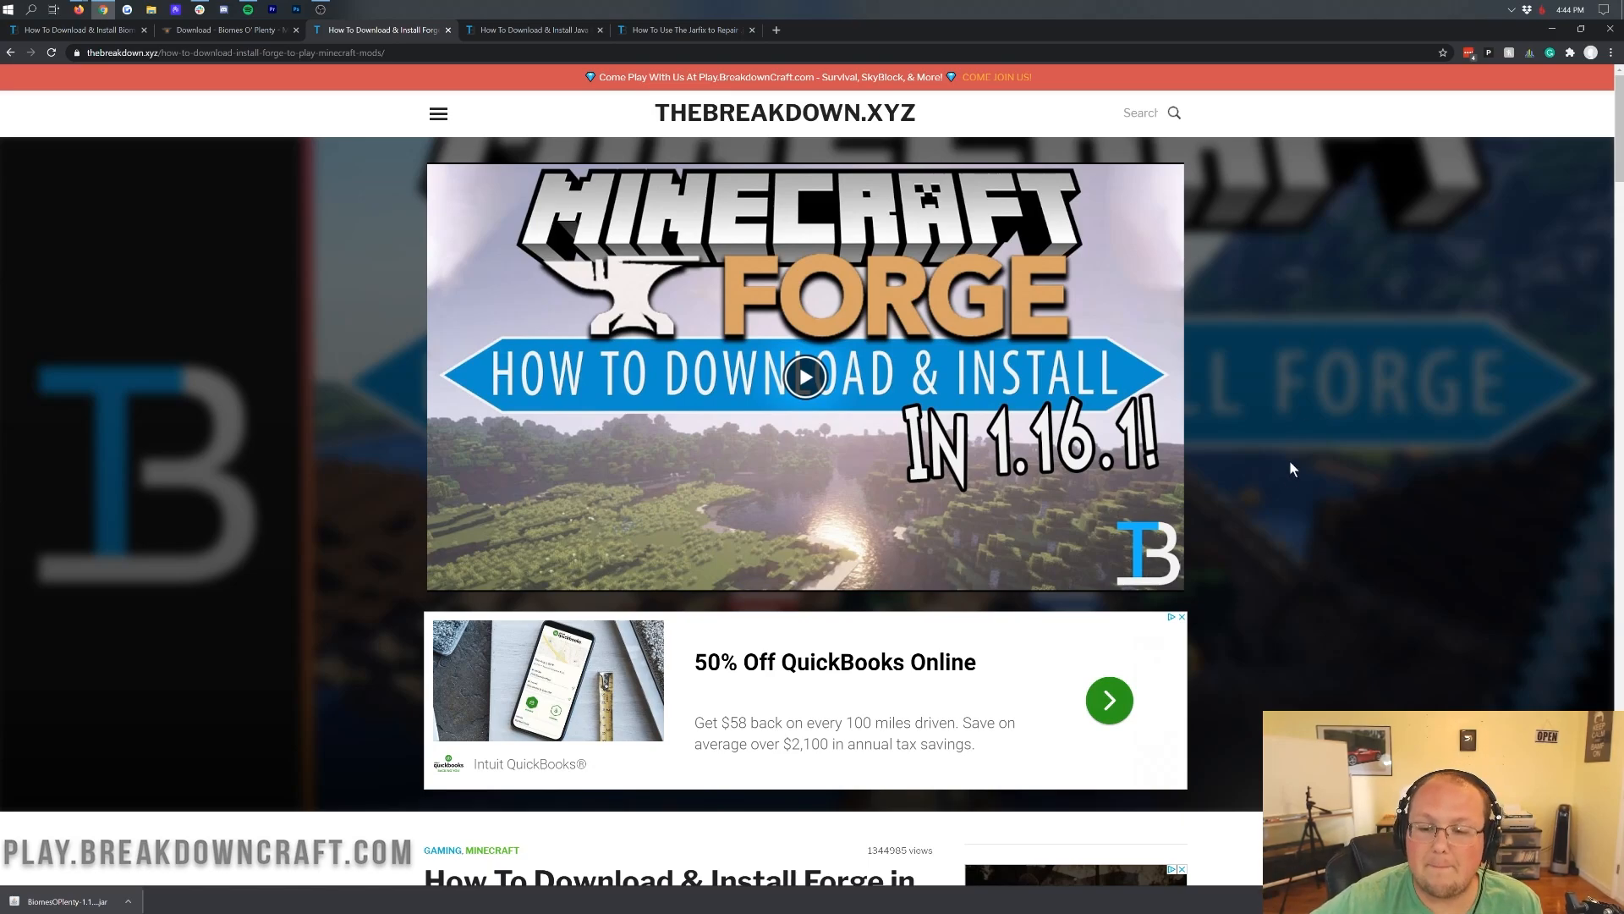
pyautogui.scroll(-3)
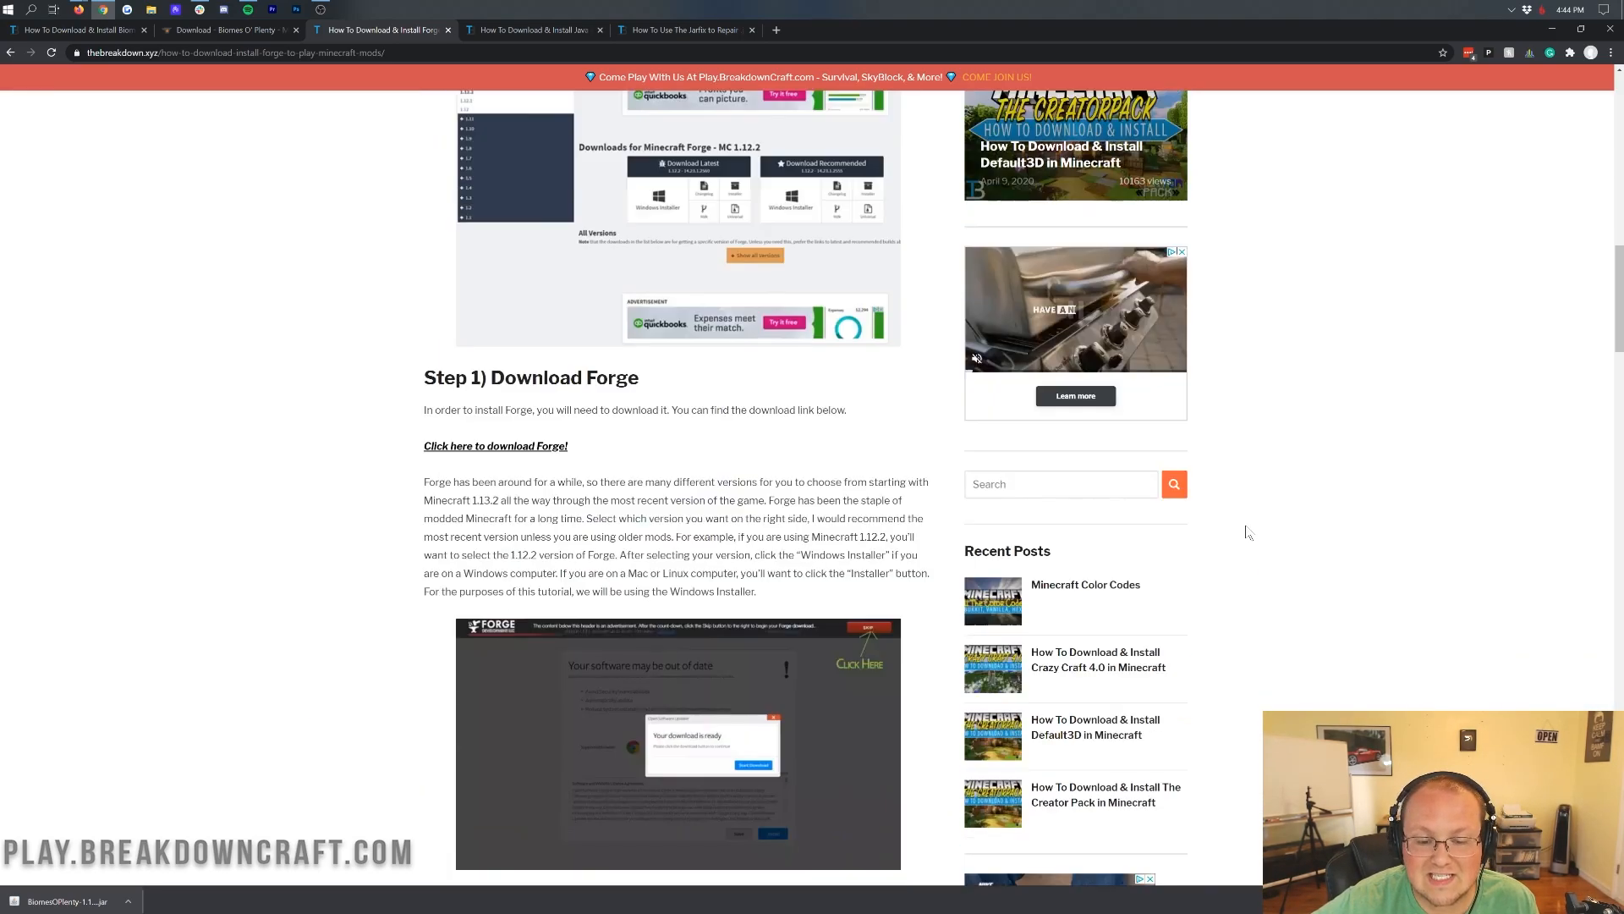
pyautogui.scroll(-3)
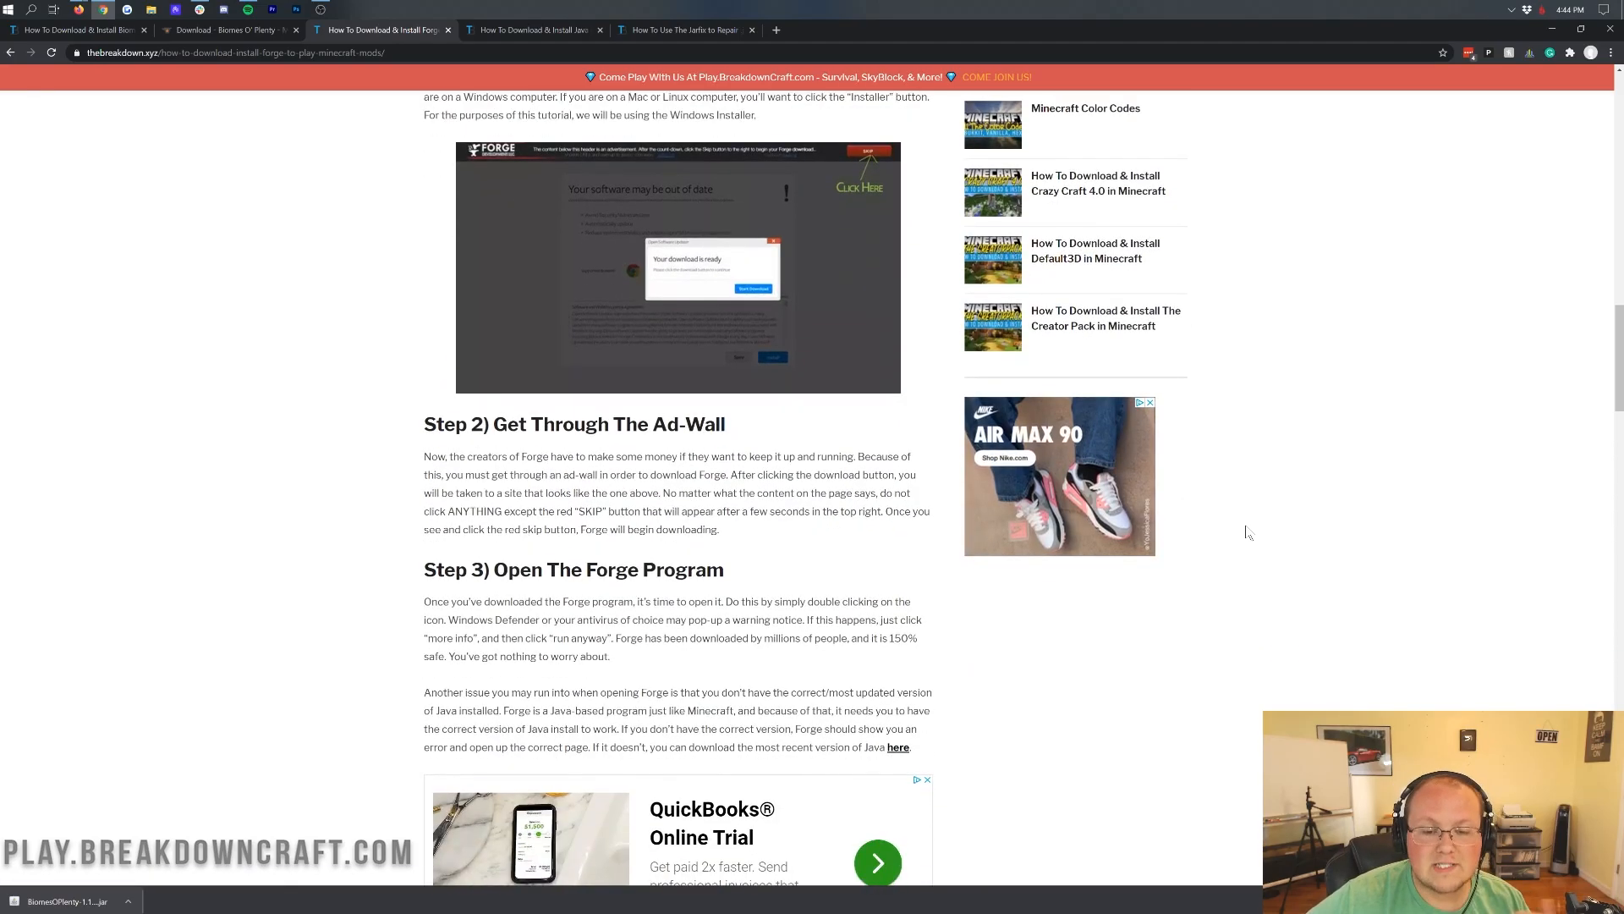
pyautogui.scroll(3)
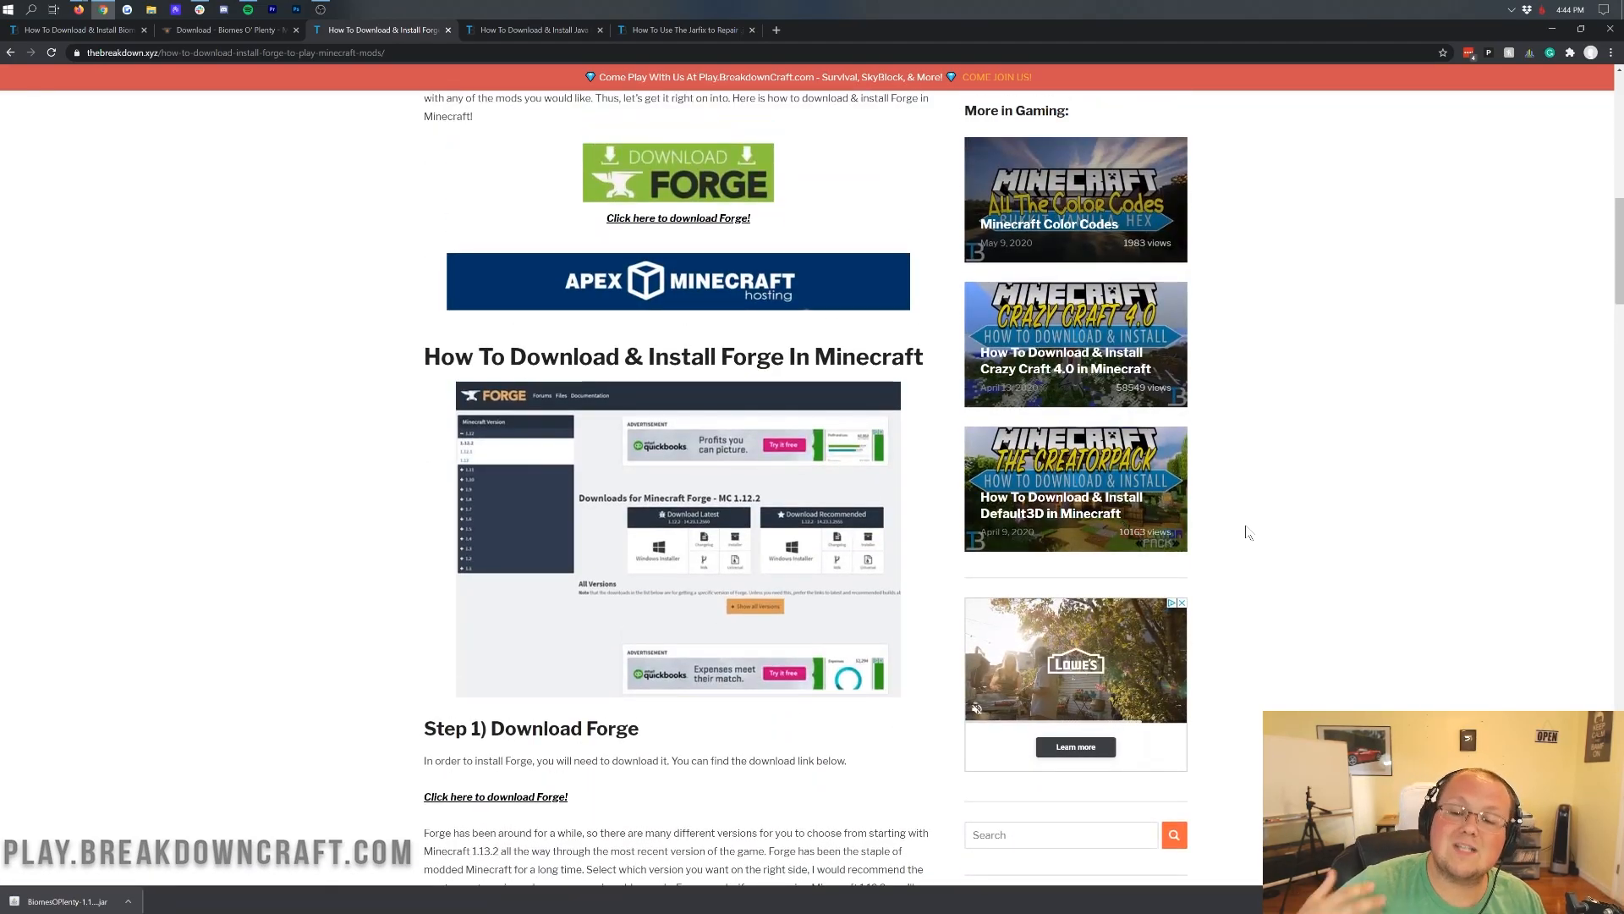
pyautogui.moveTo(650, 340)
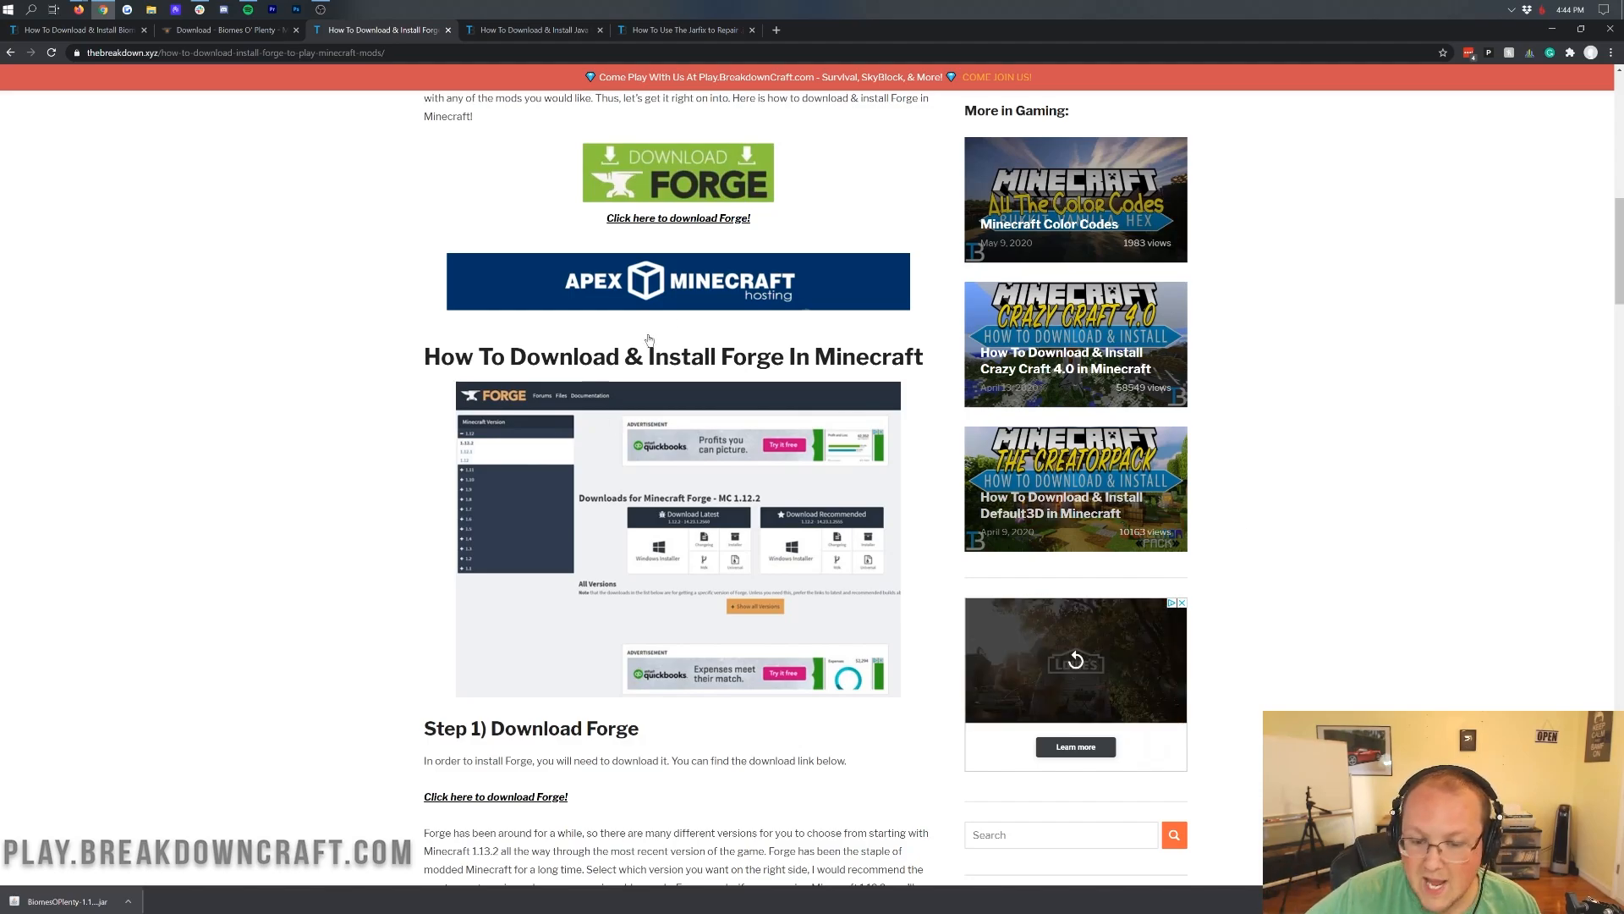
pyautogui.scroll(3)
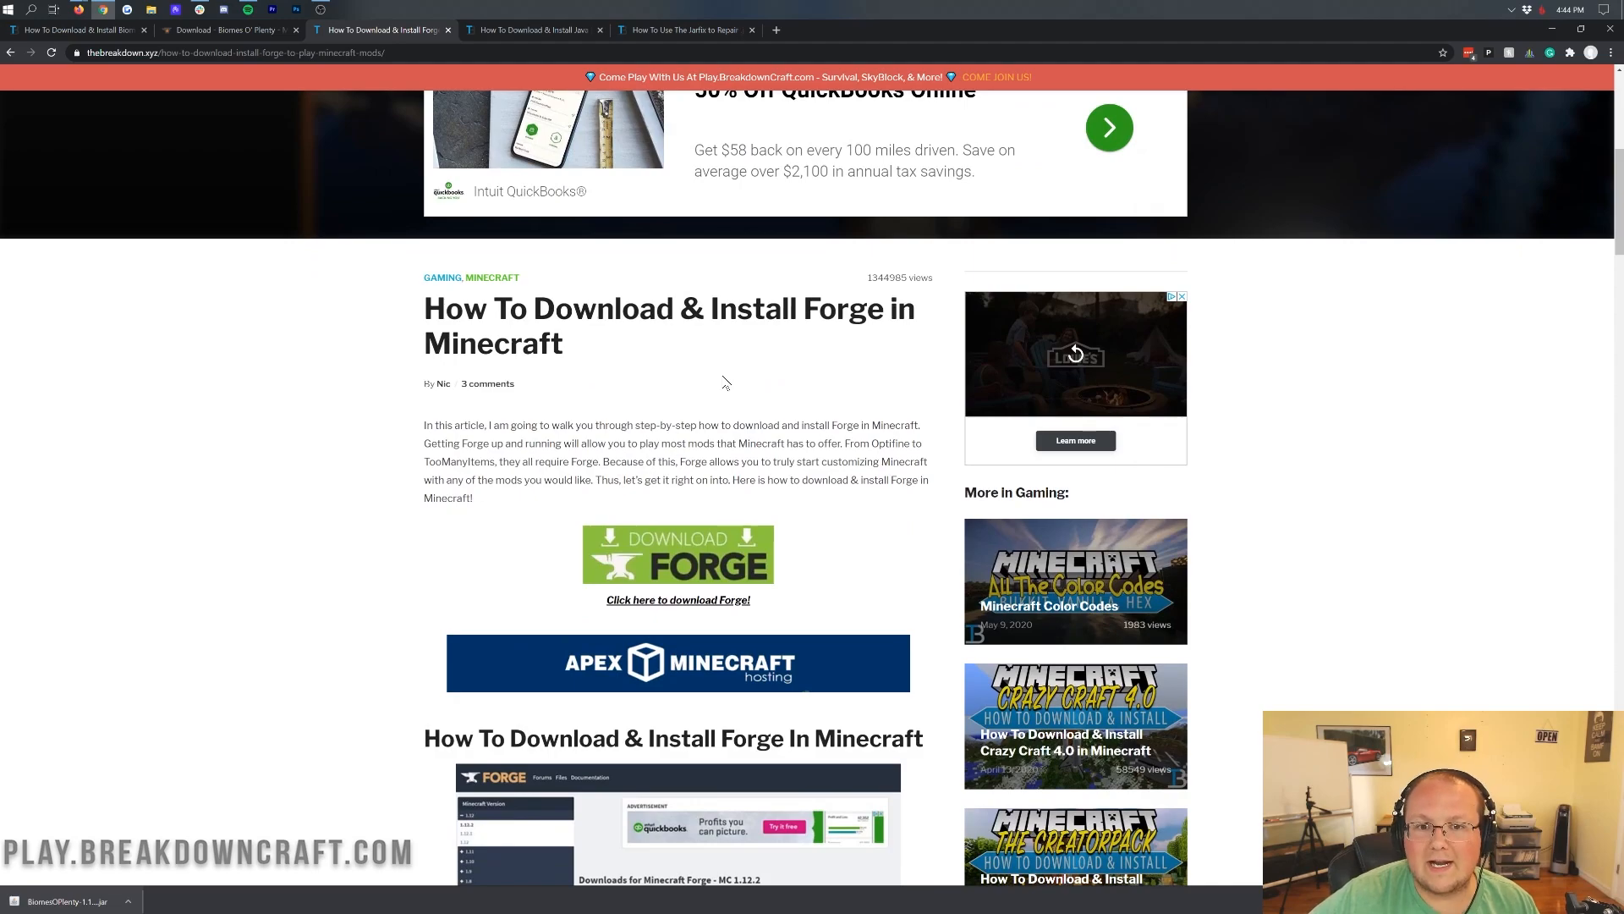
pyautogui.moveTo(690, 574)
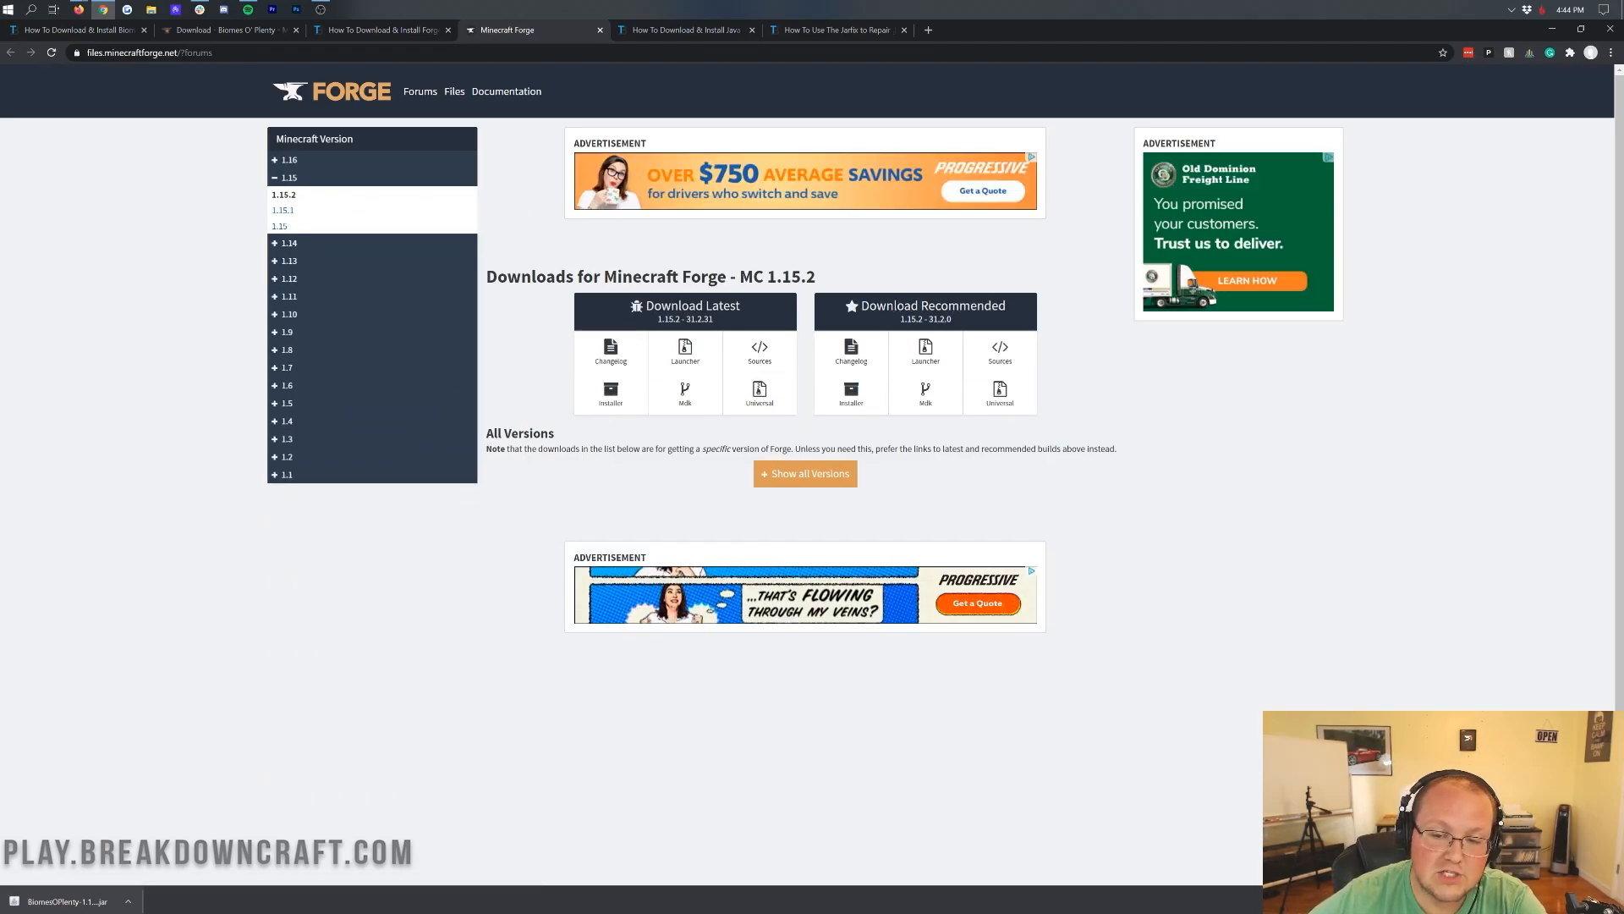
# Step: Download the Forge 1.16.1 installer from the Forge files site and keep the jar despite the warning
pyautogui.doubleClick(777, 275)
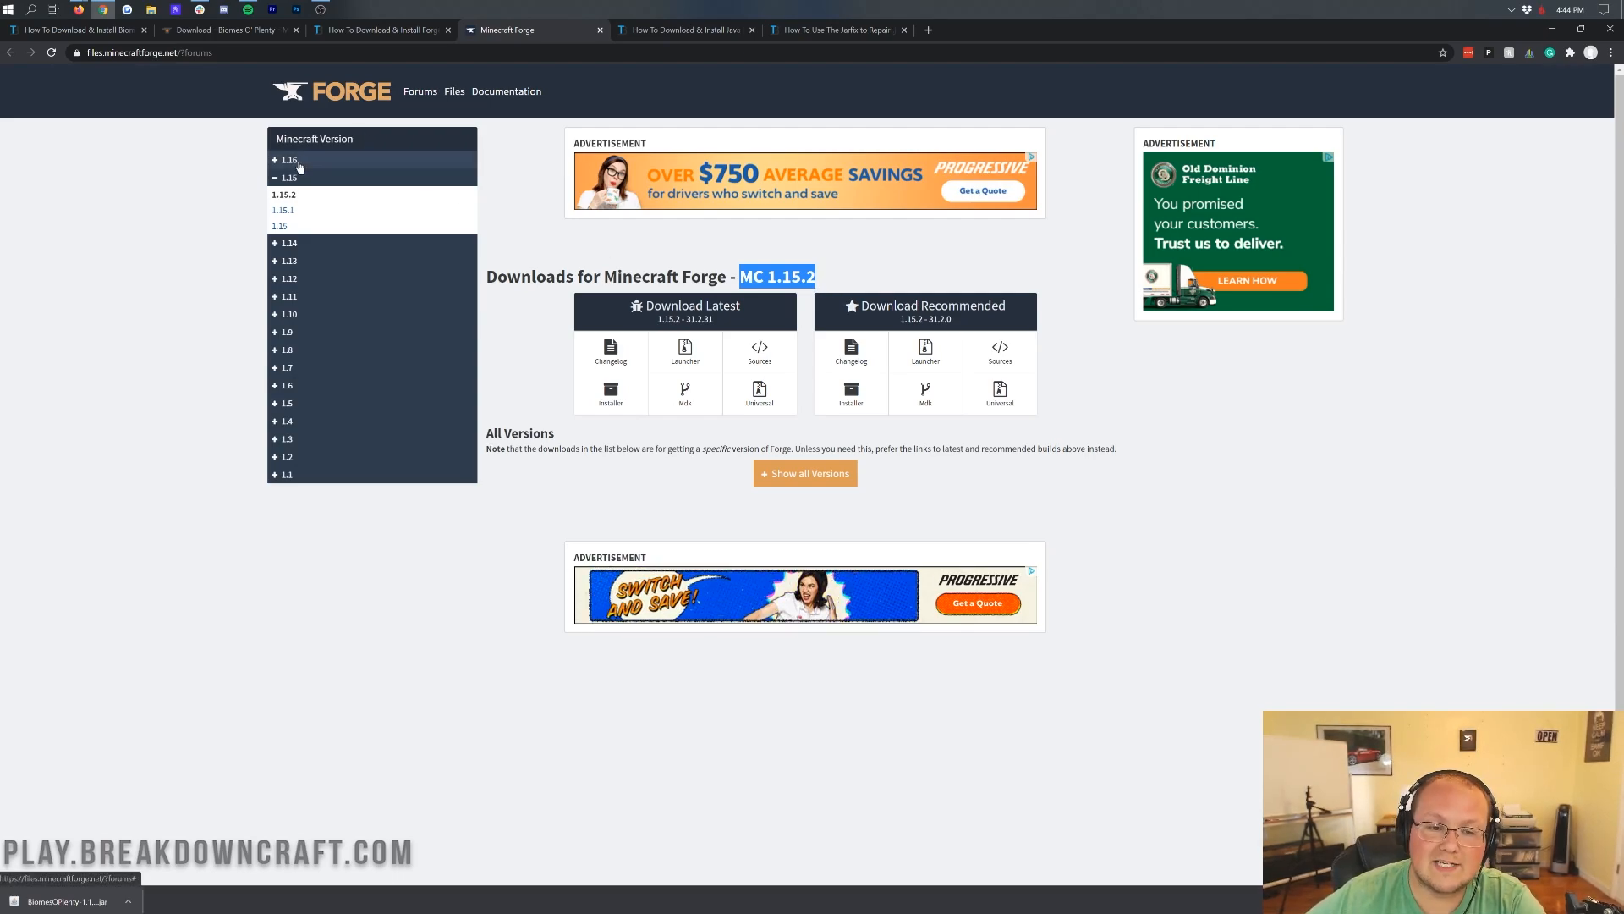
pyautogui.click(288, 159)
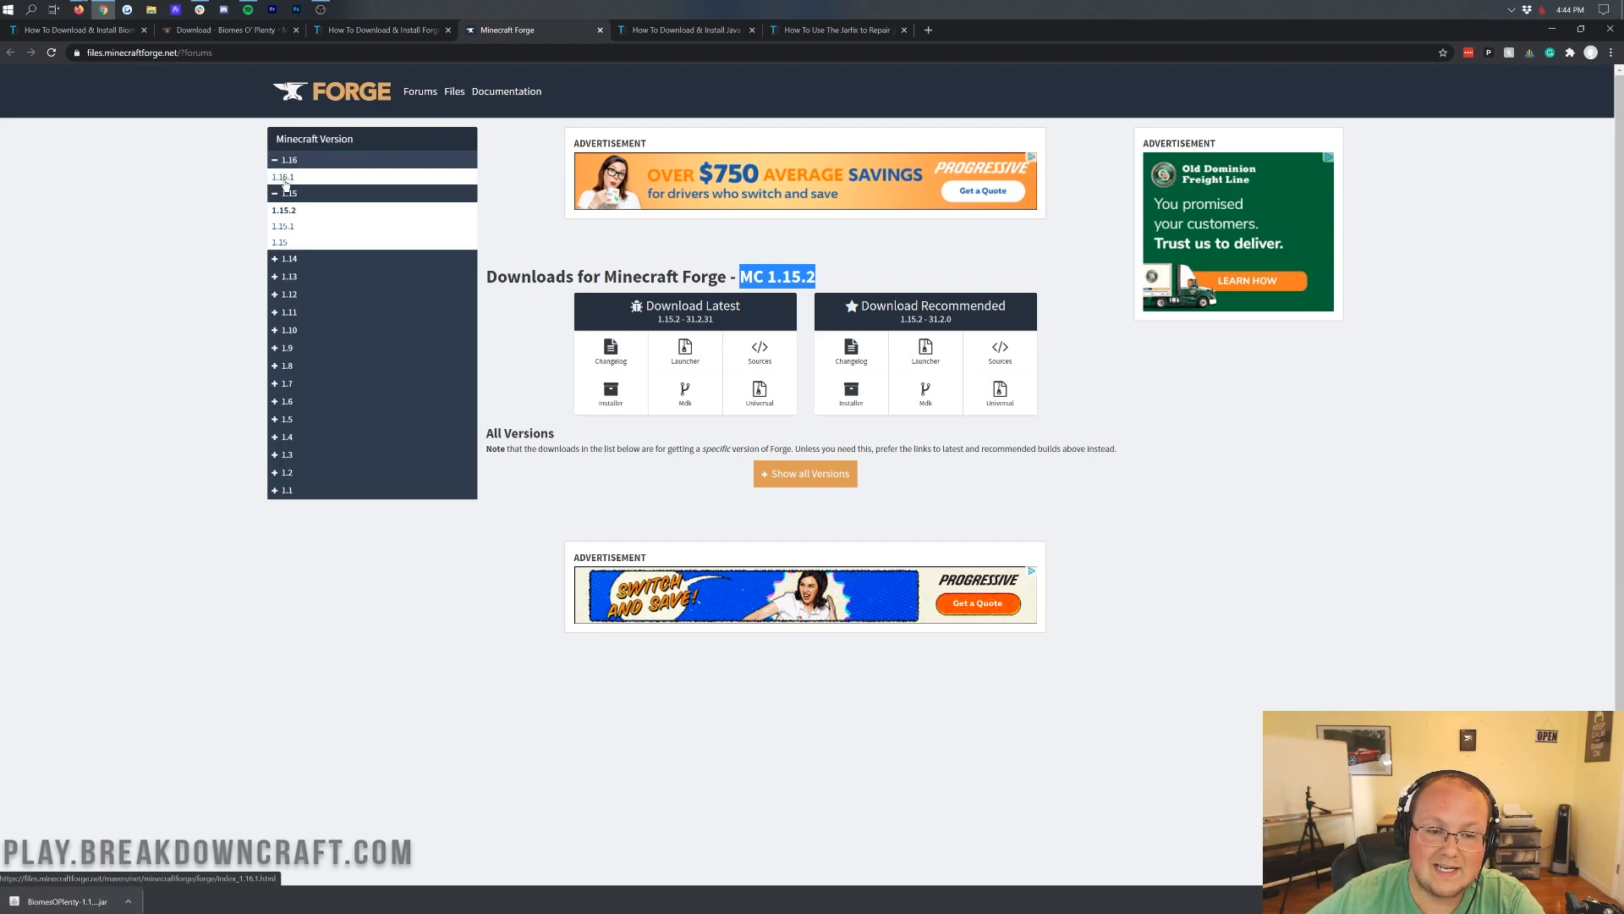
pyautogui.click(284, 176)
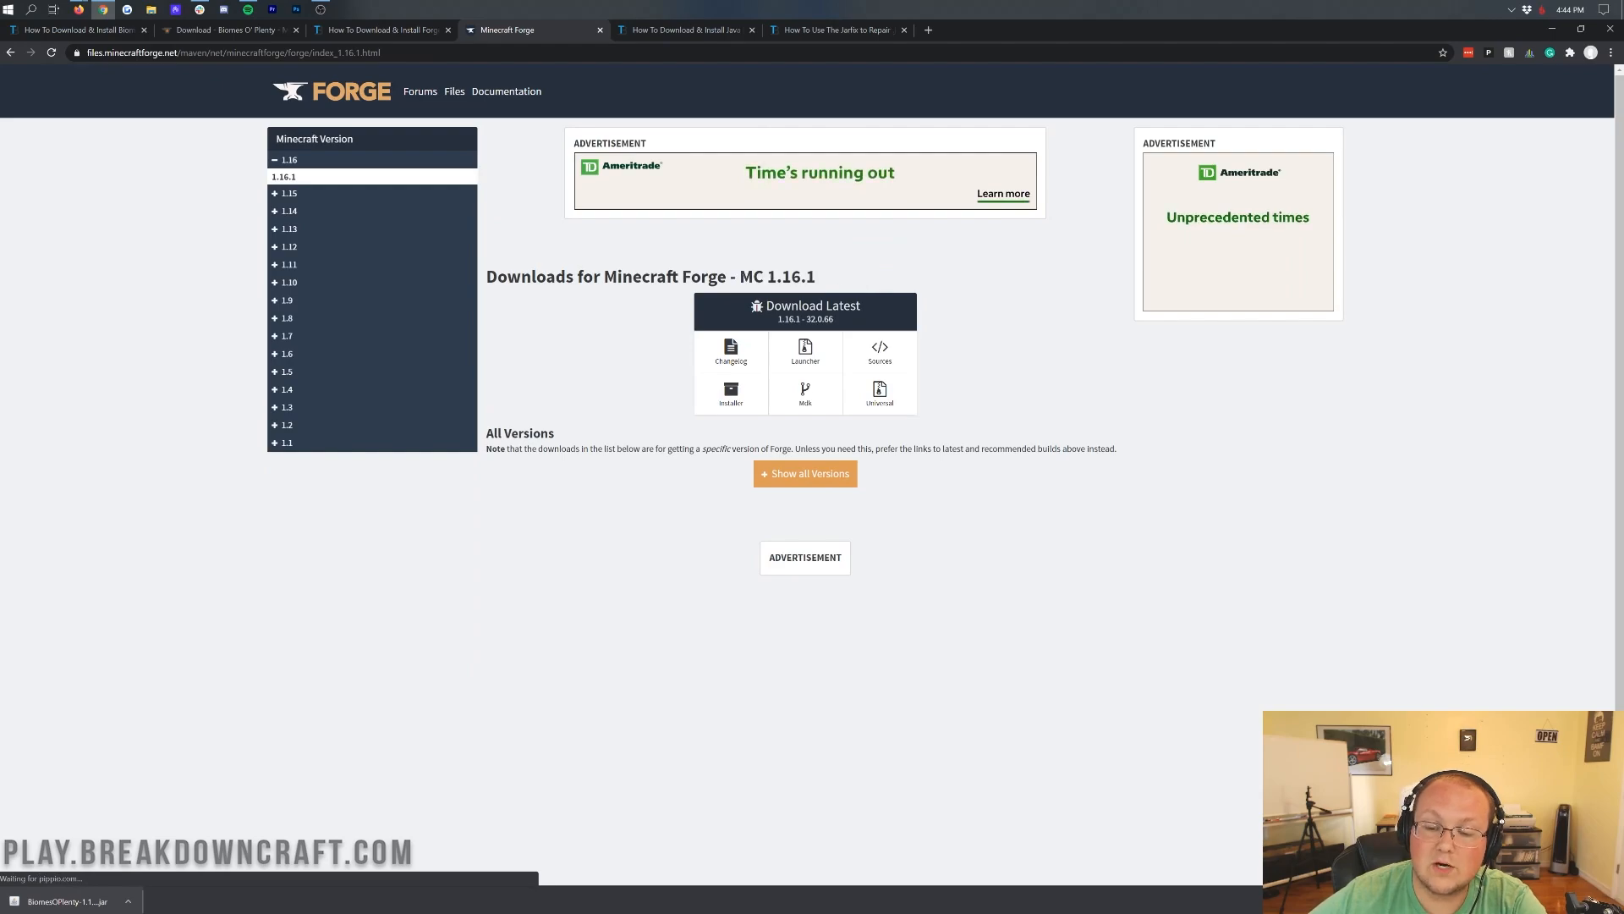
pyautogui.click(731, 392)
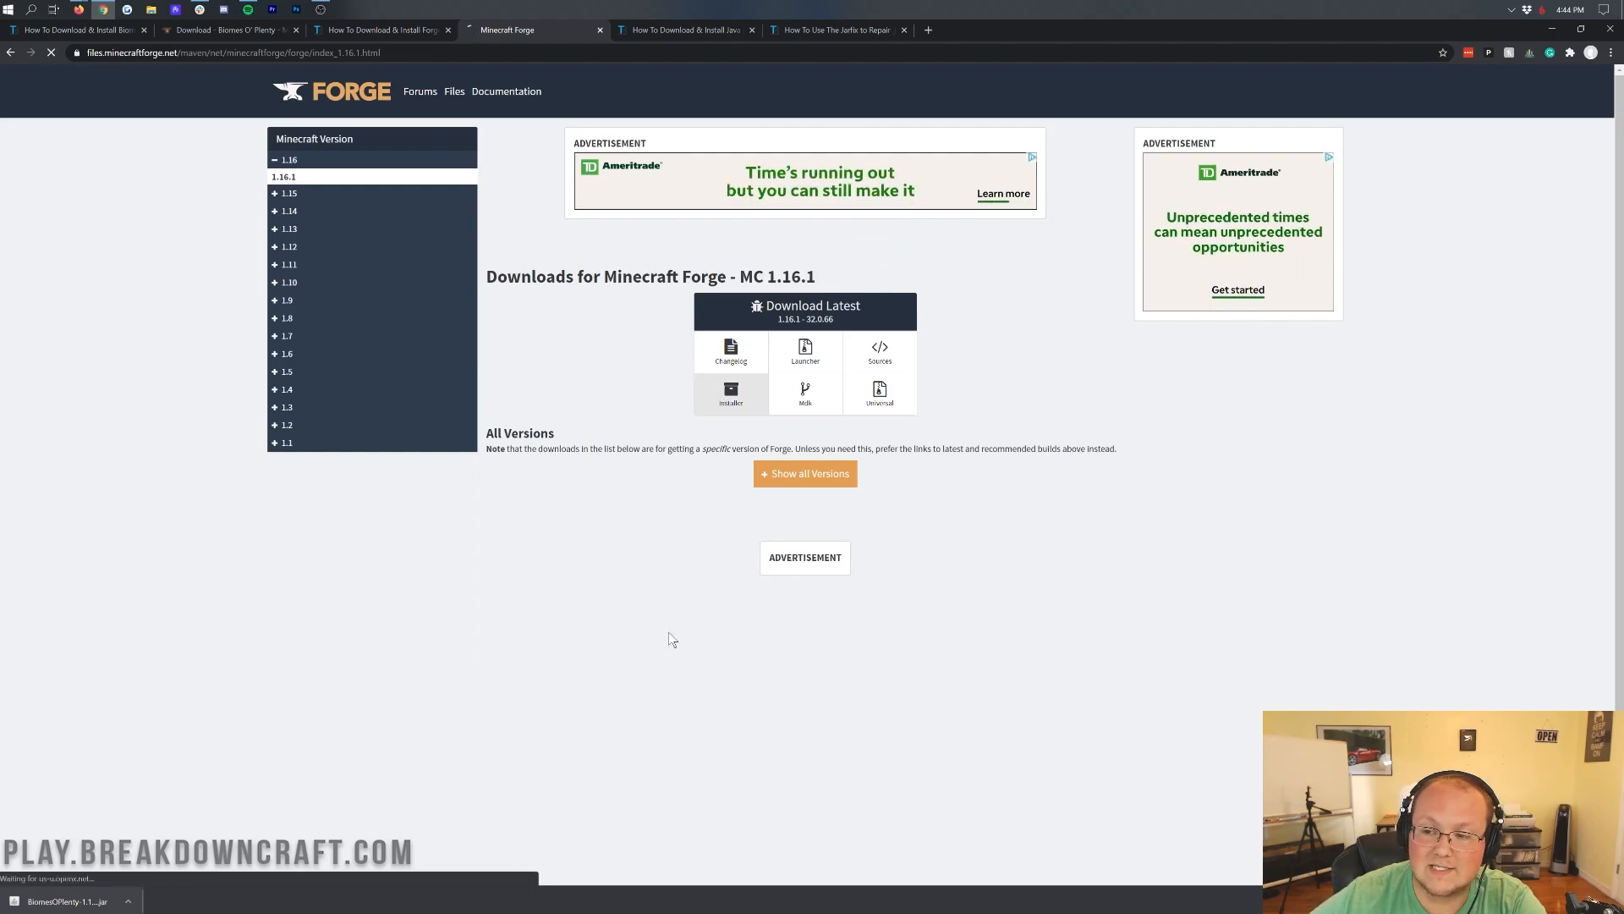
pyautogui.click(731, 394)
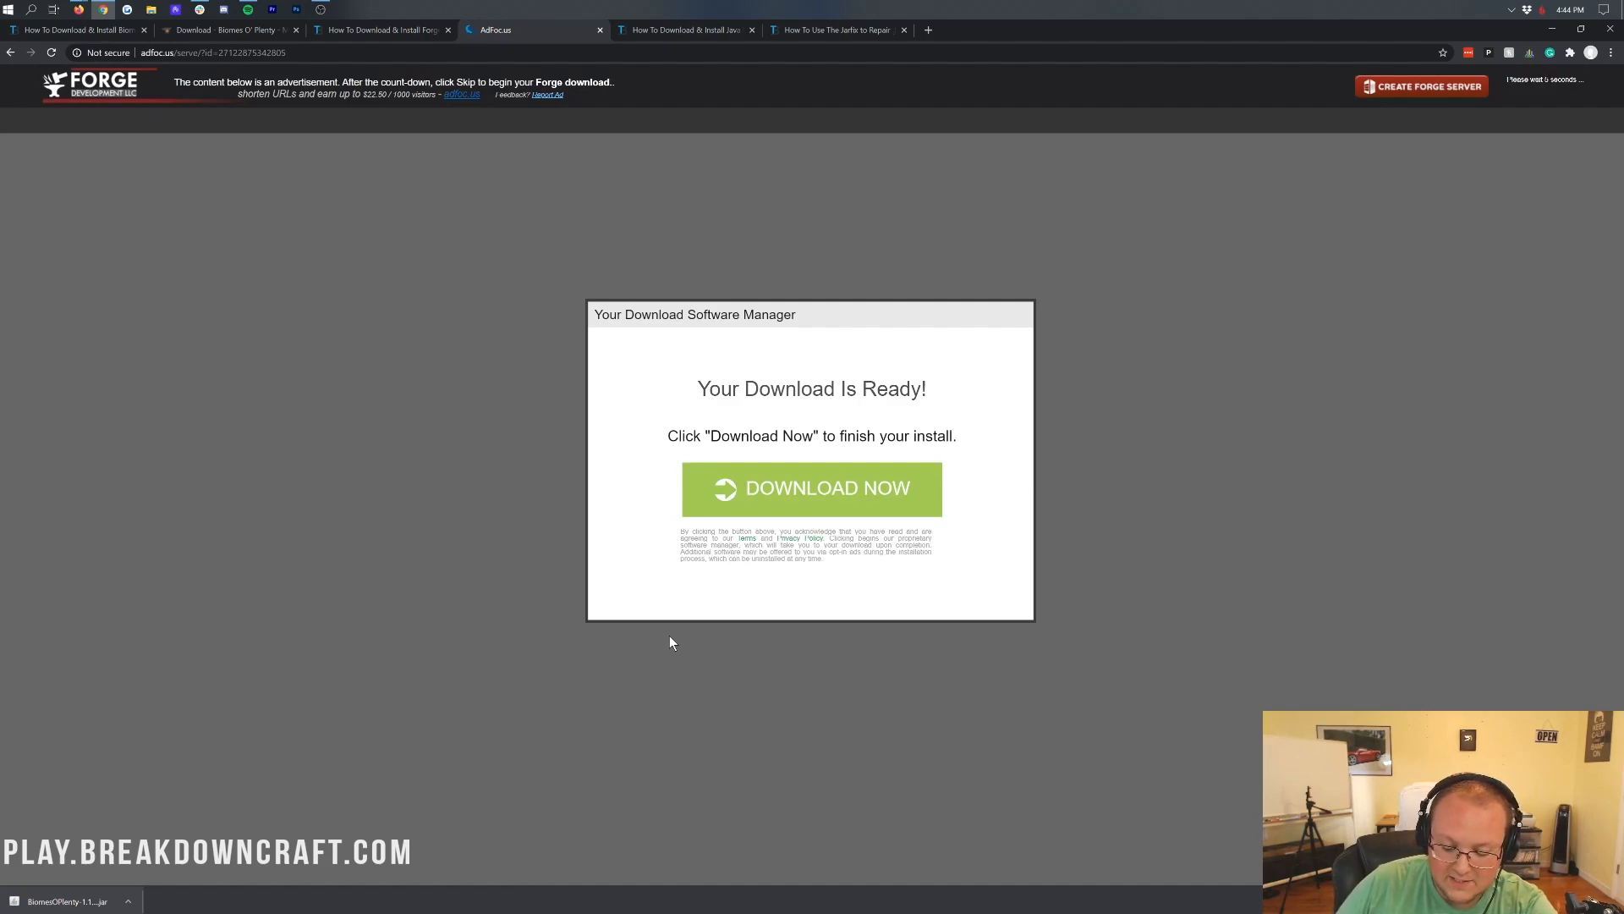
pyautogui.moveTo(941, 399)
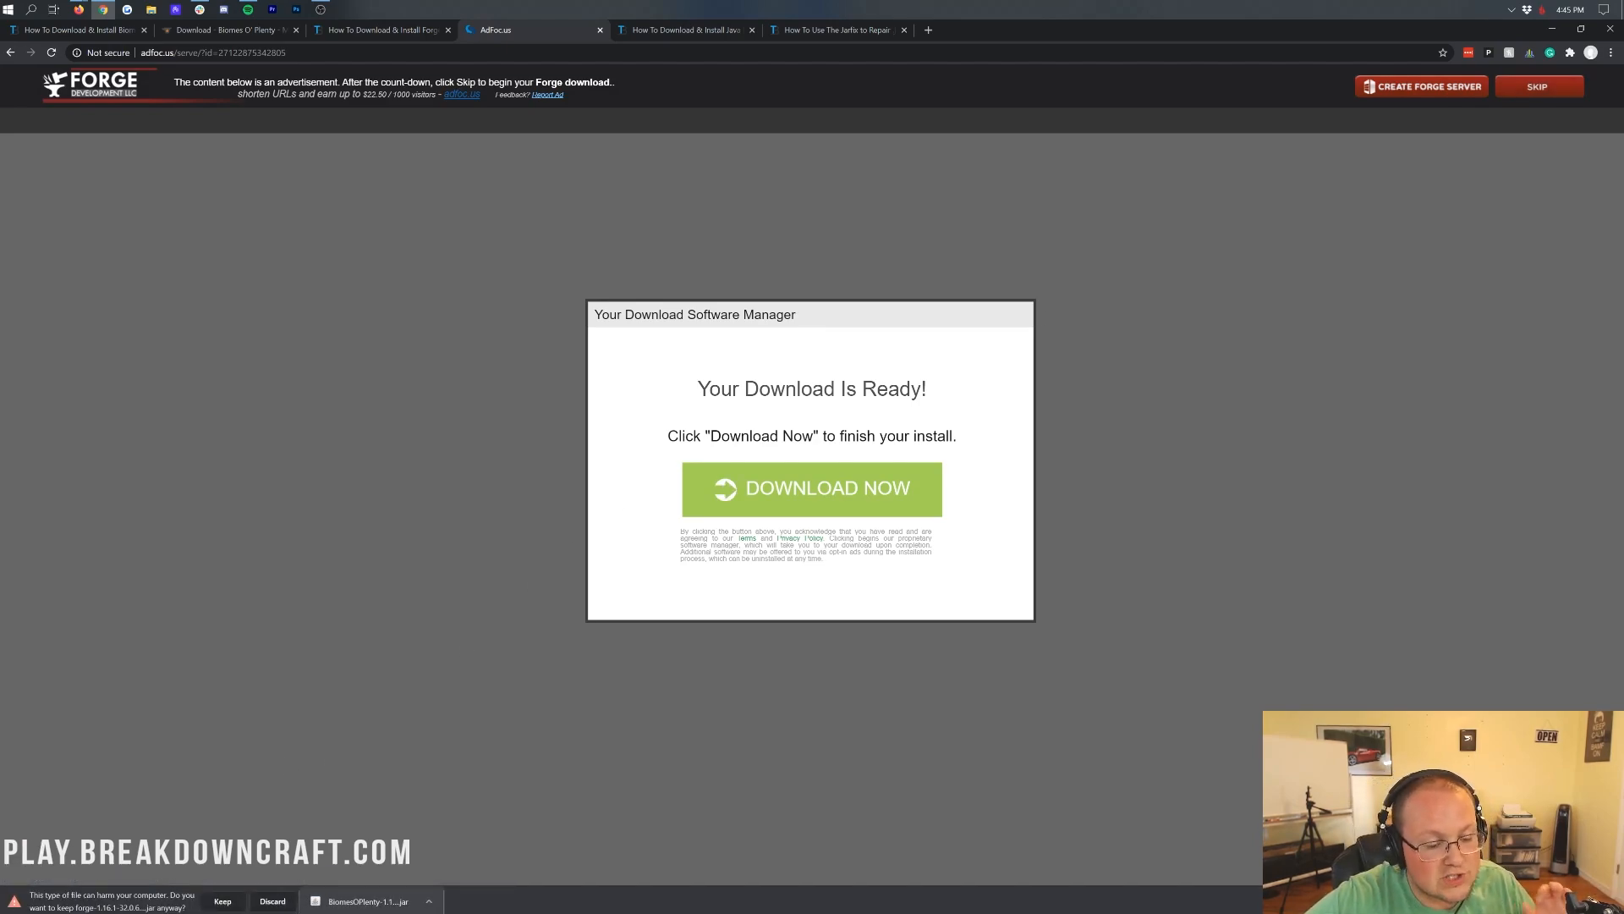
pyautogui.moveTo(173, 893)
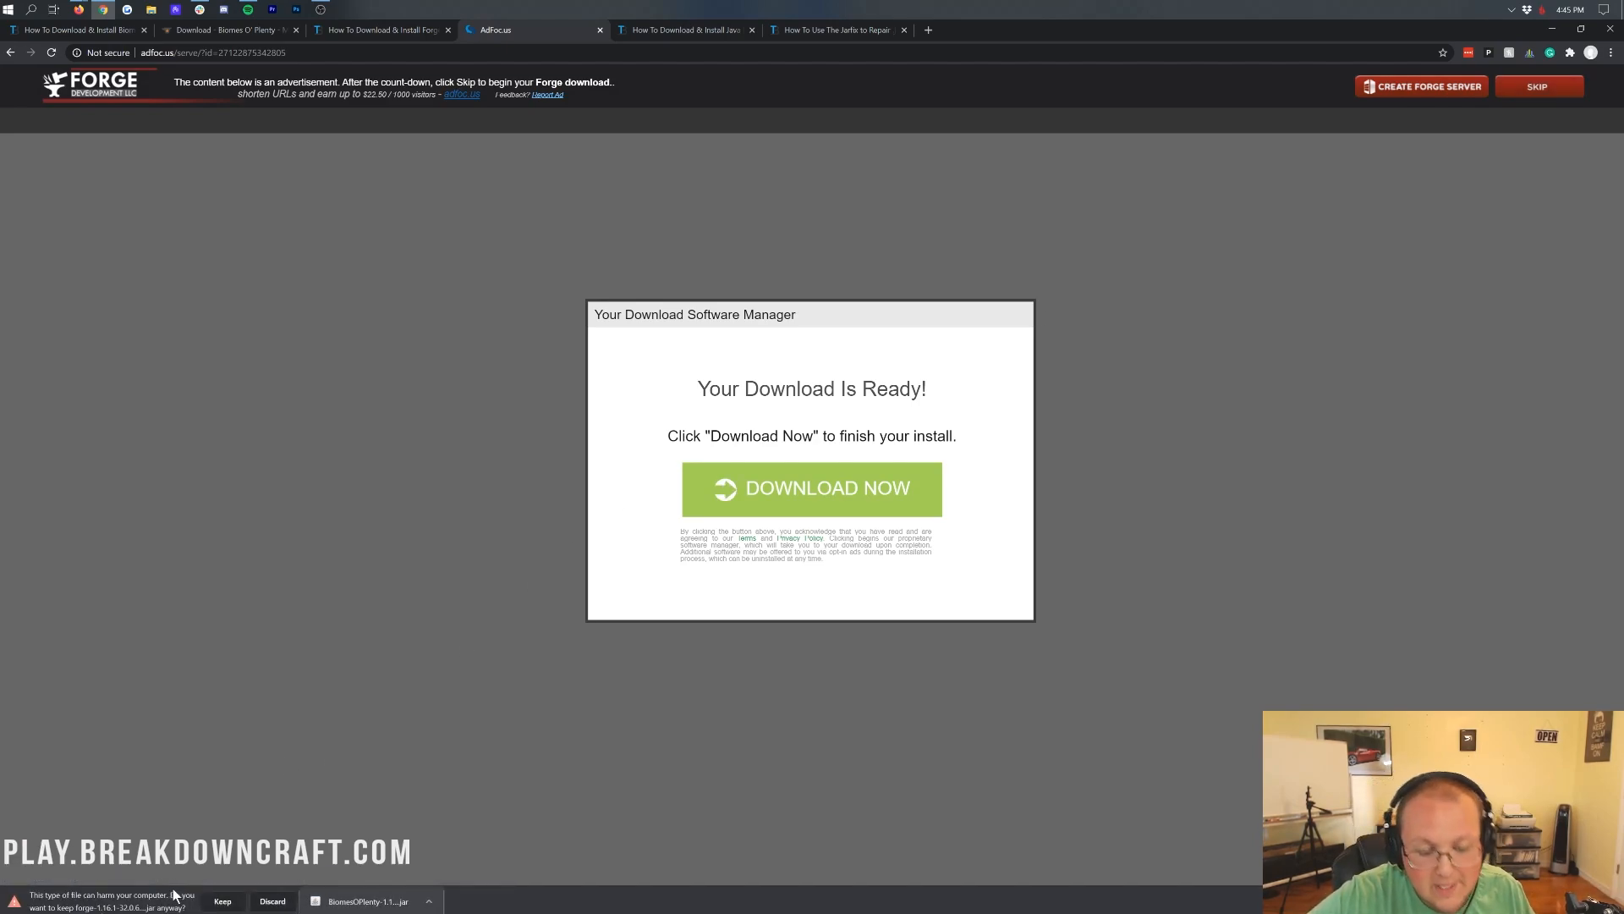
pyautogui.click(221, 900)
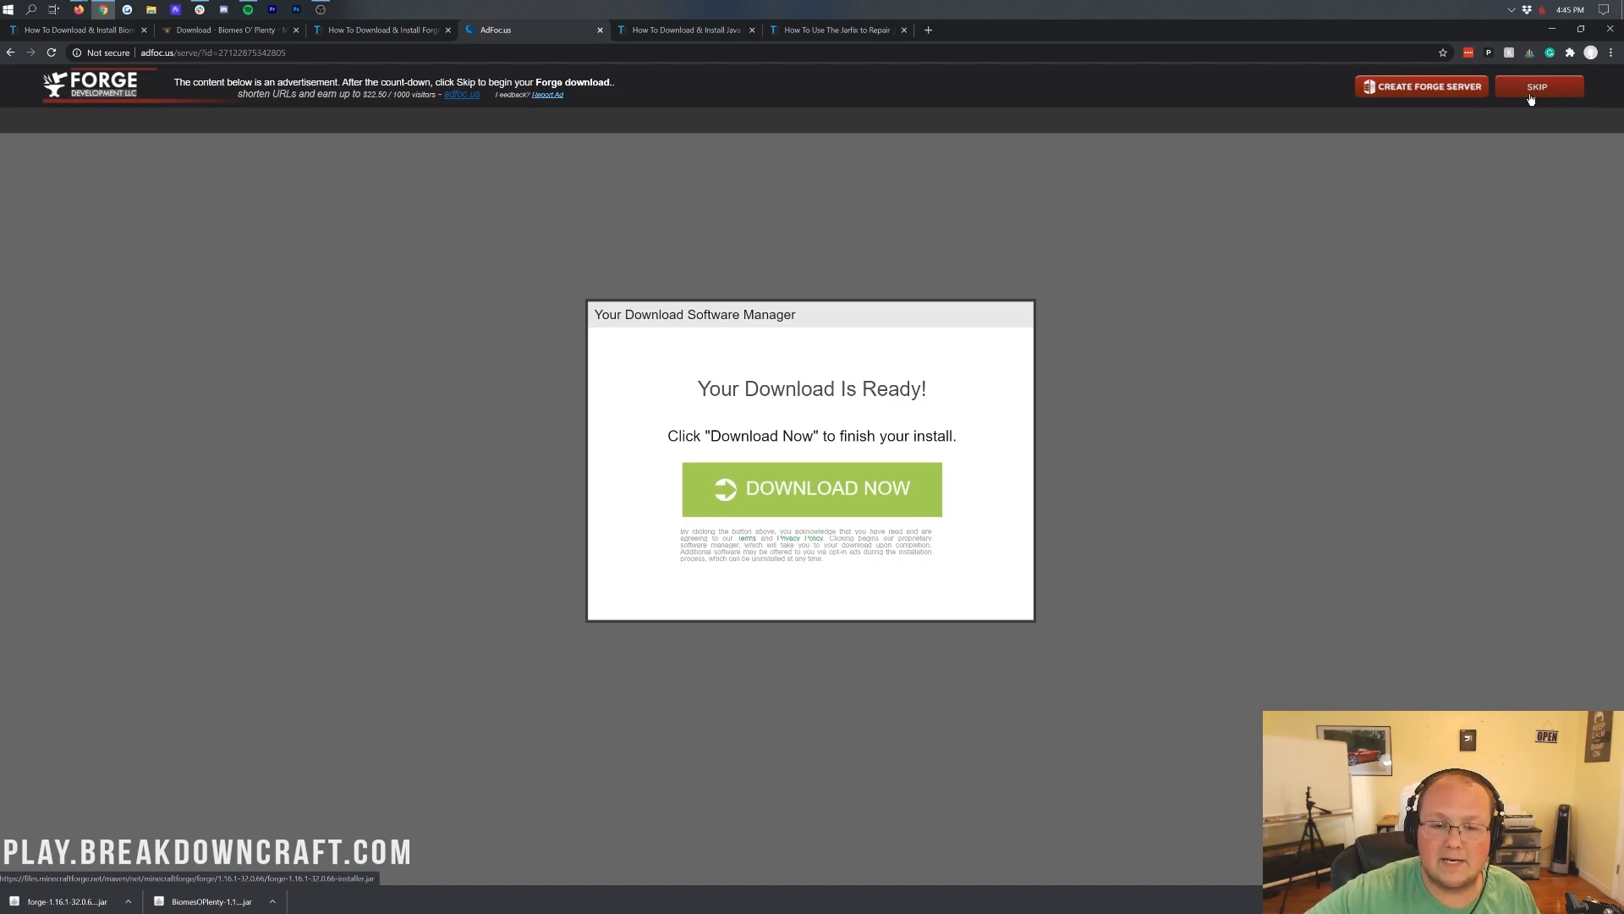
pyautogui.moveTo(684, 29)
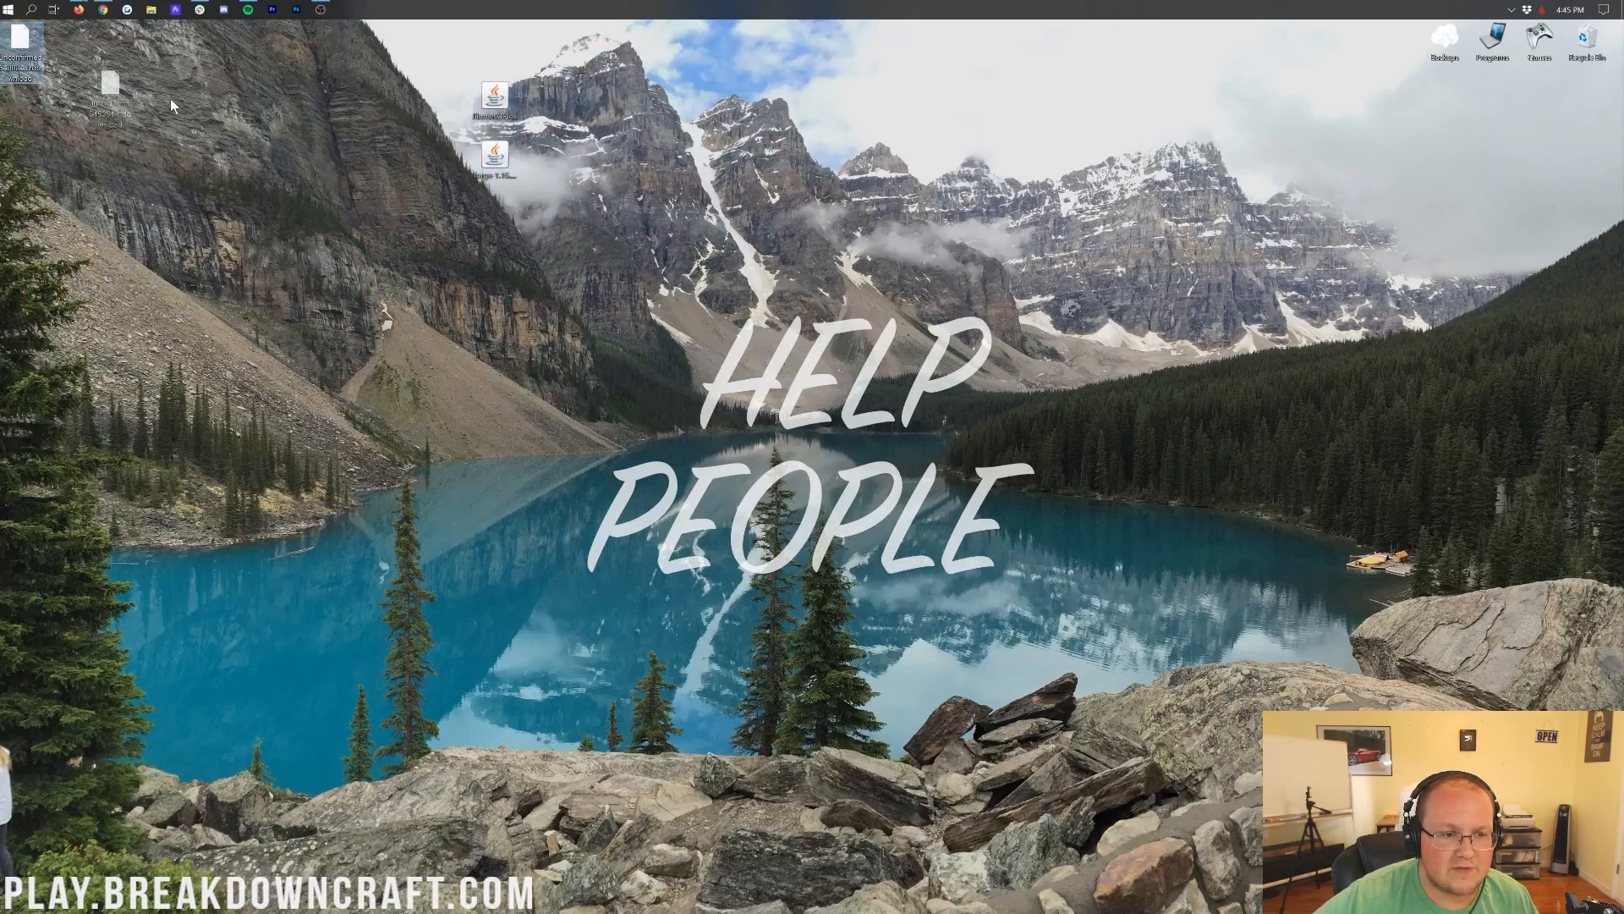
# Step: Search Start for 'downloads', view the empty Downloads folder and close it
pyautogui.click(496, 104)
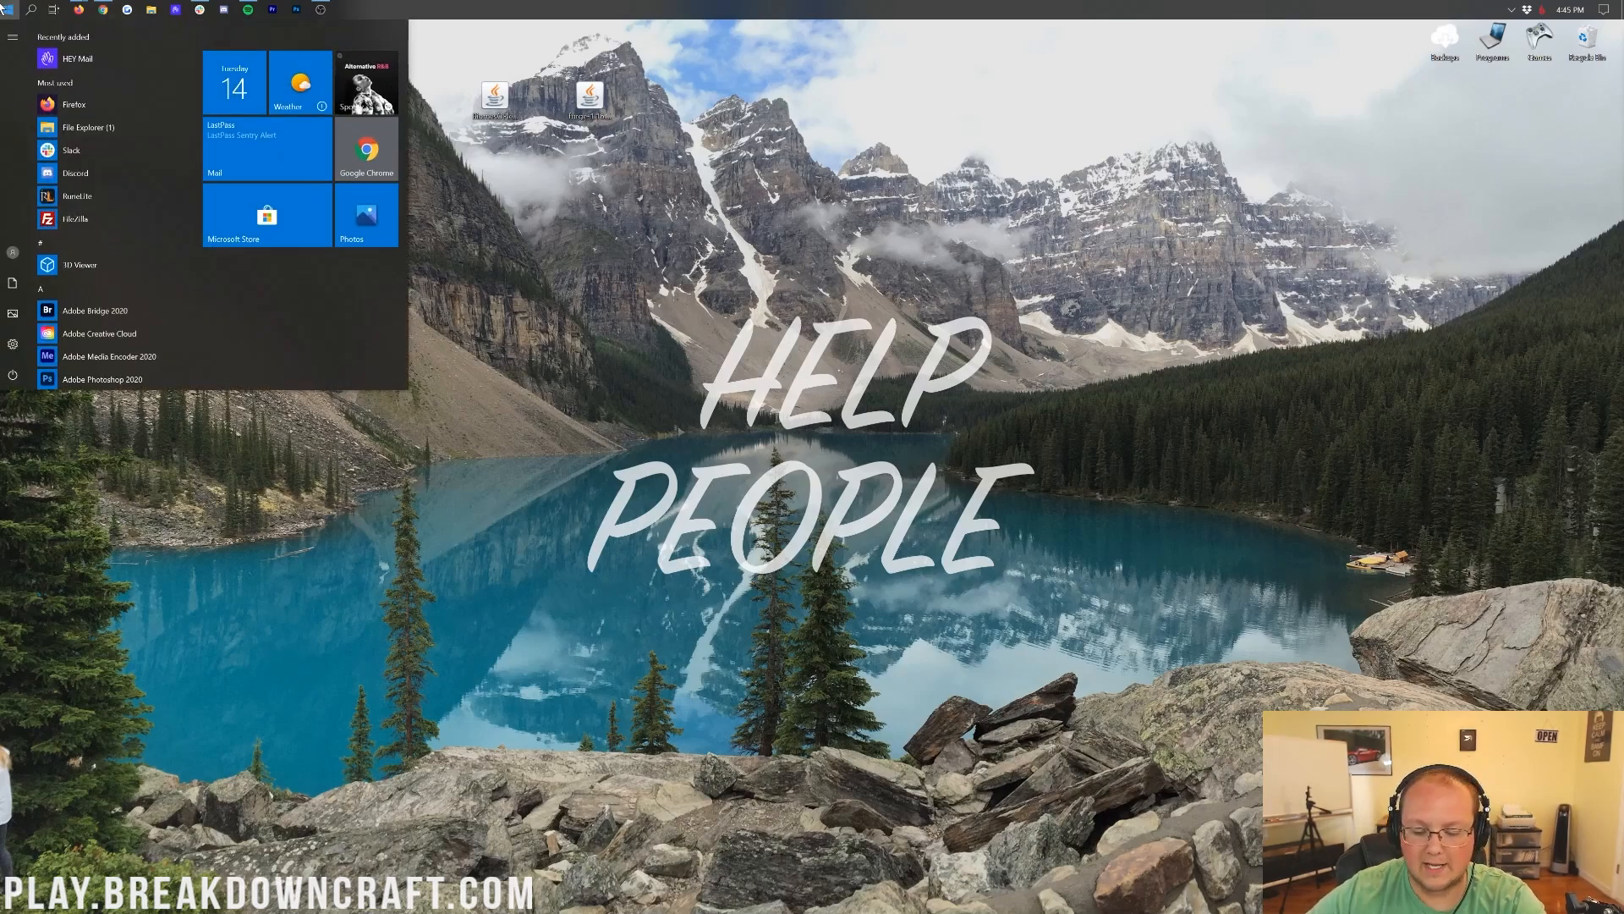
pyautogui.write('downl')
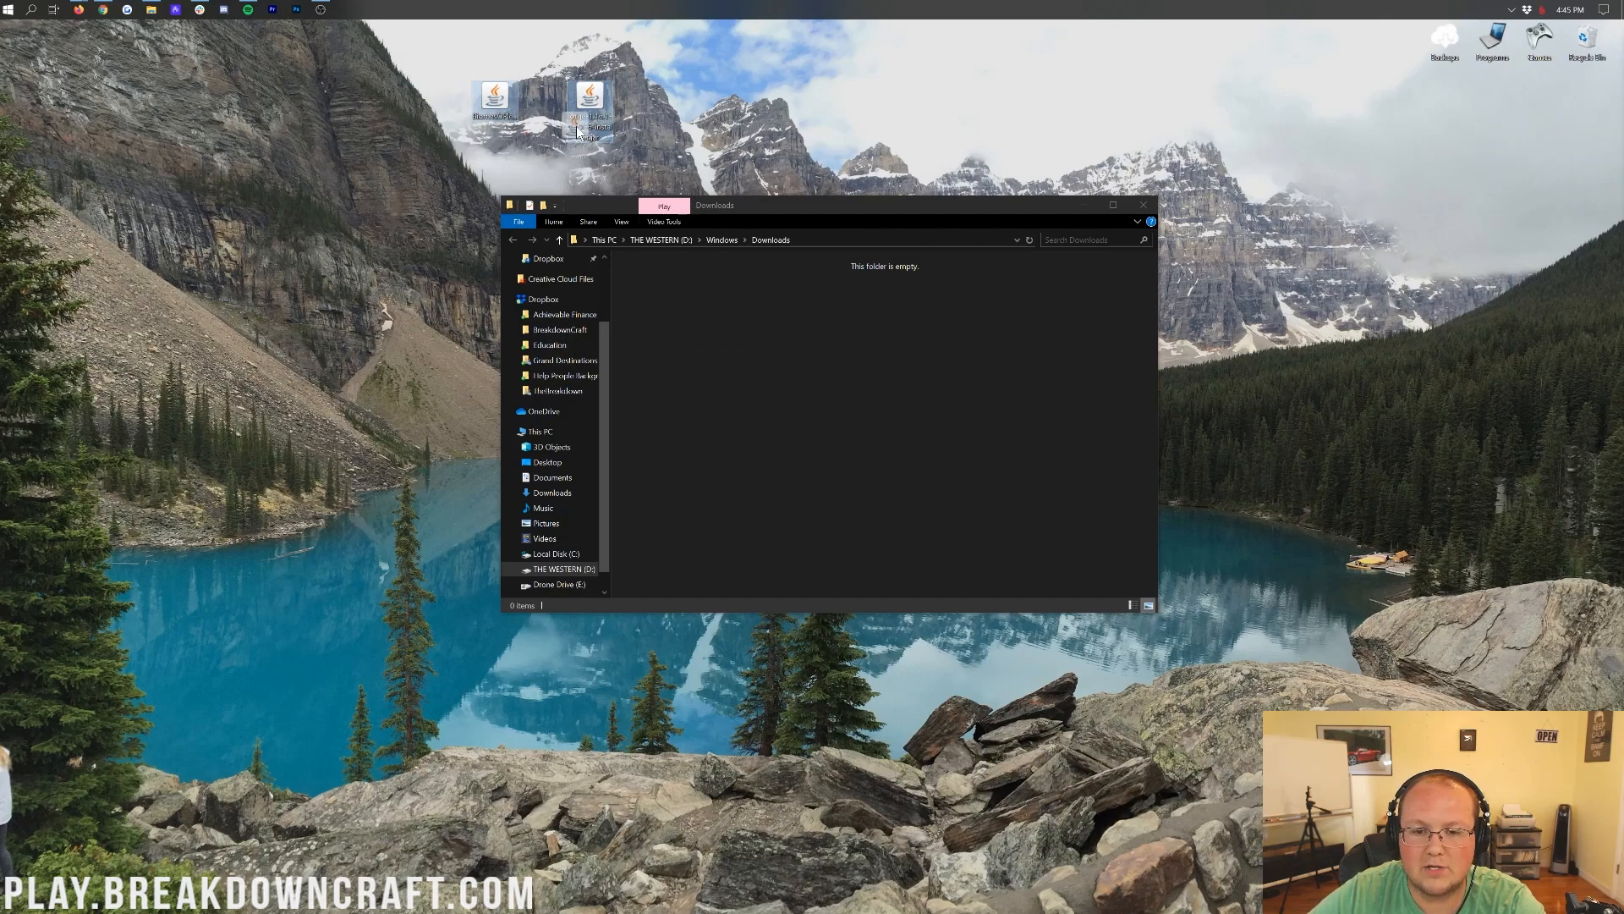
pyautogui.click(1143, 205)
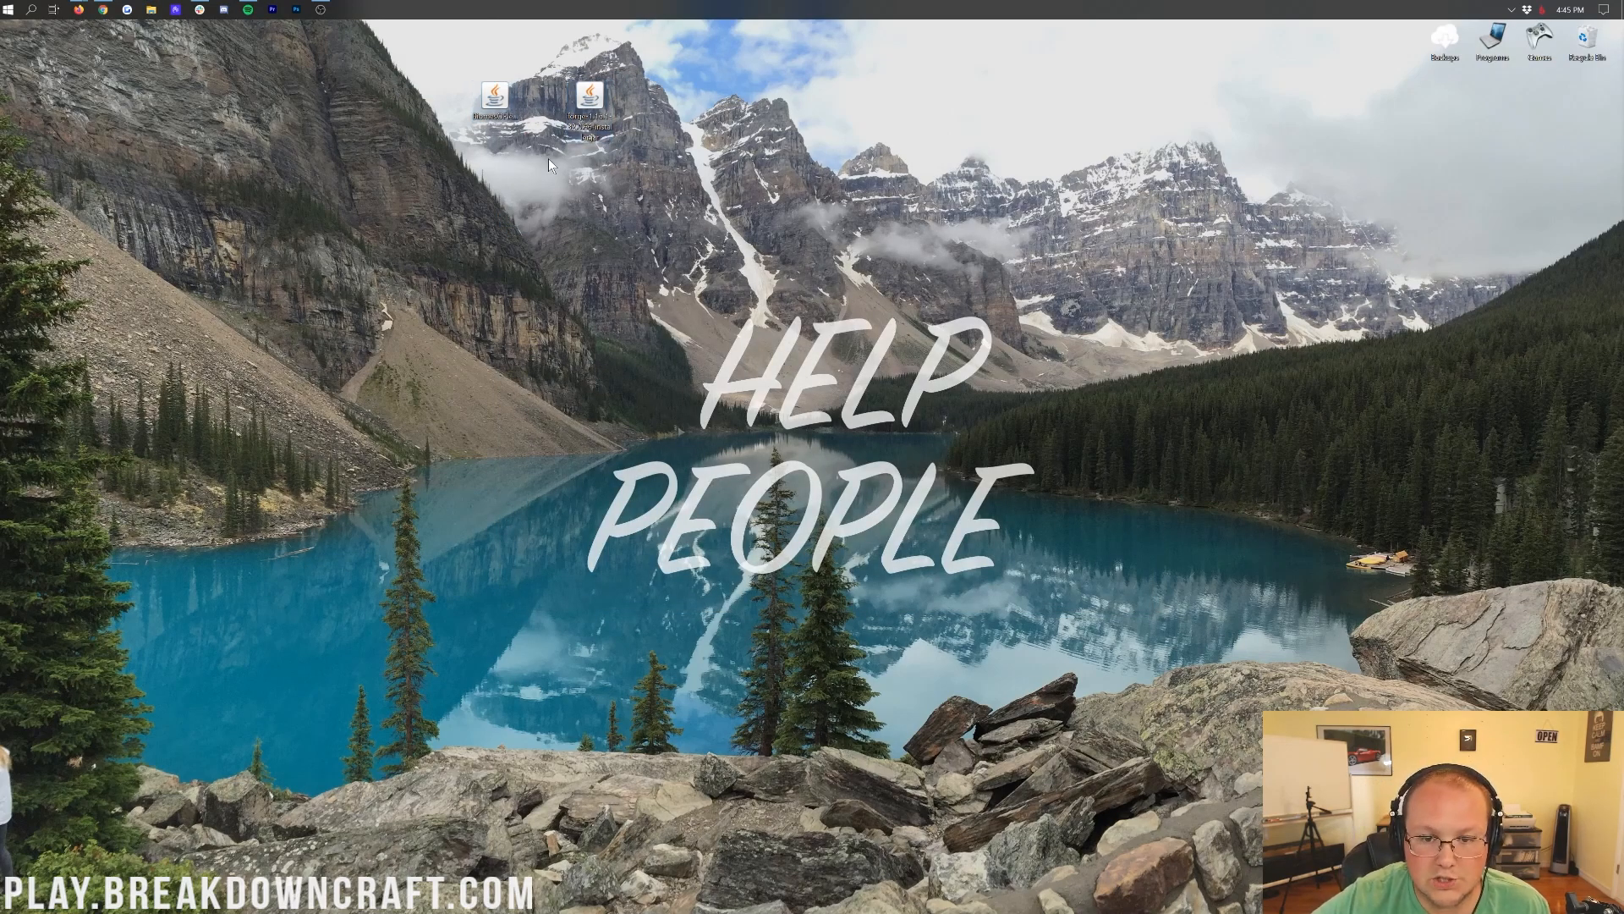
pyautogui.moveTo(591, 99)
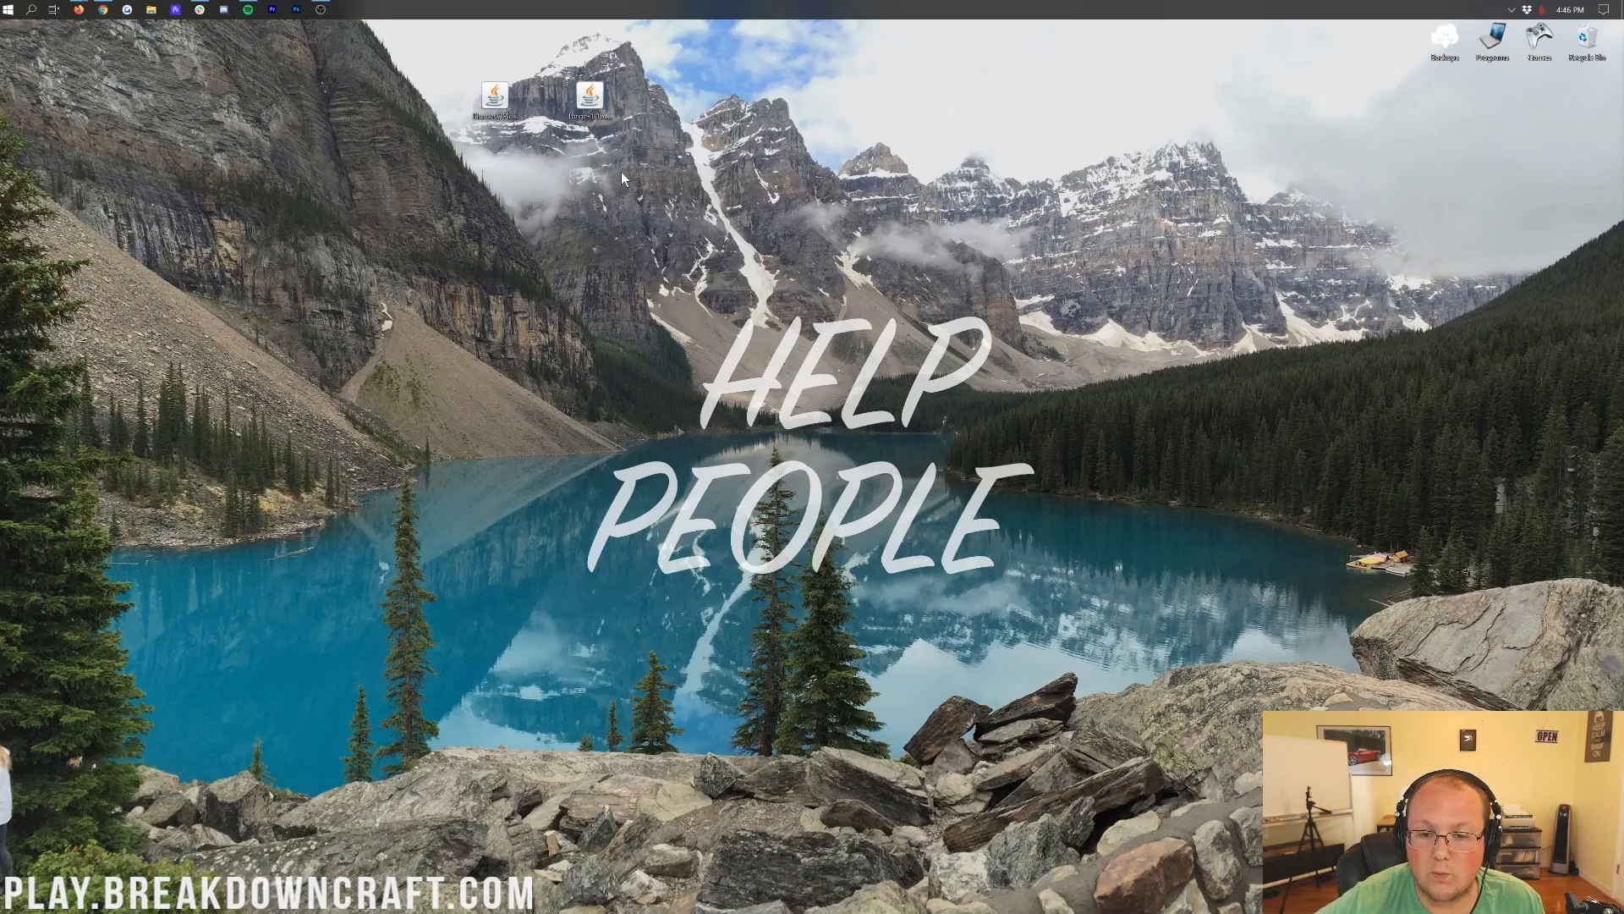
pyautogui.doubleClick(589, 95)
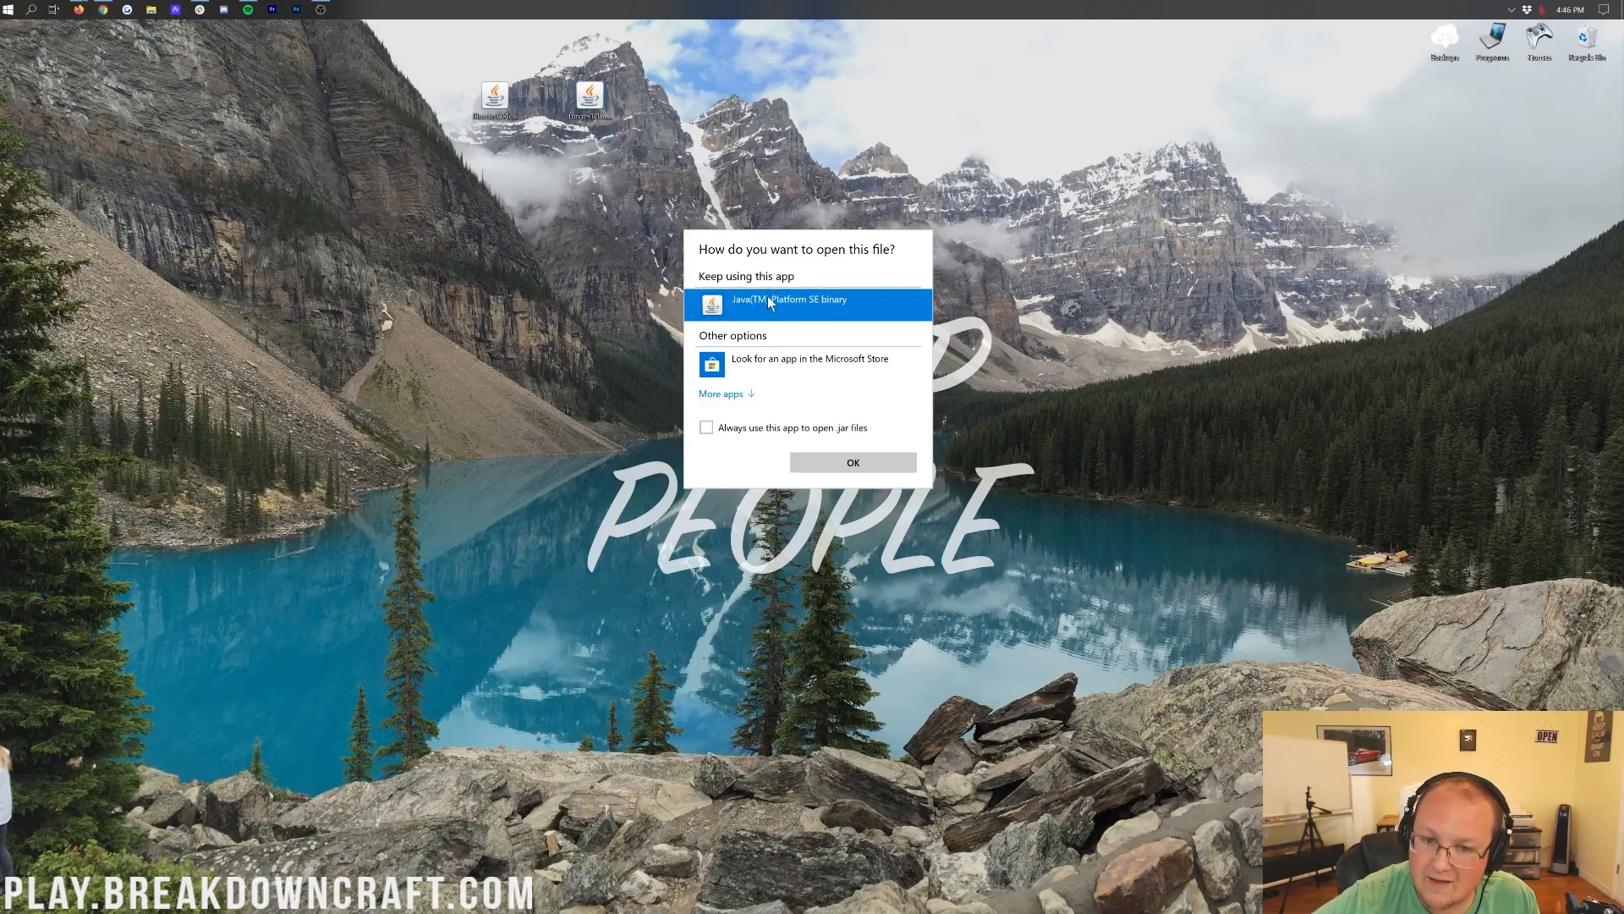
pyautogui.click(851, 462)
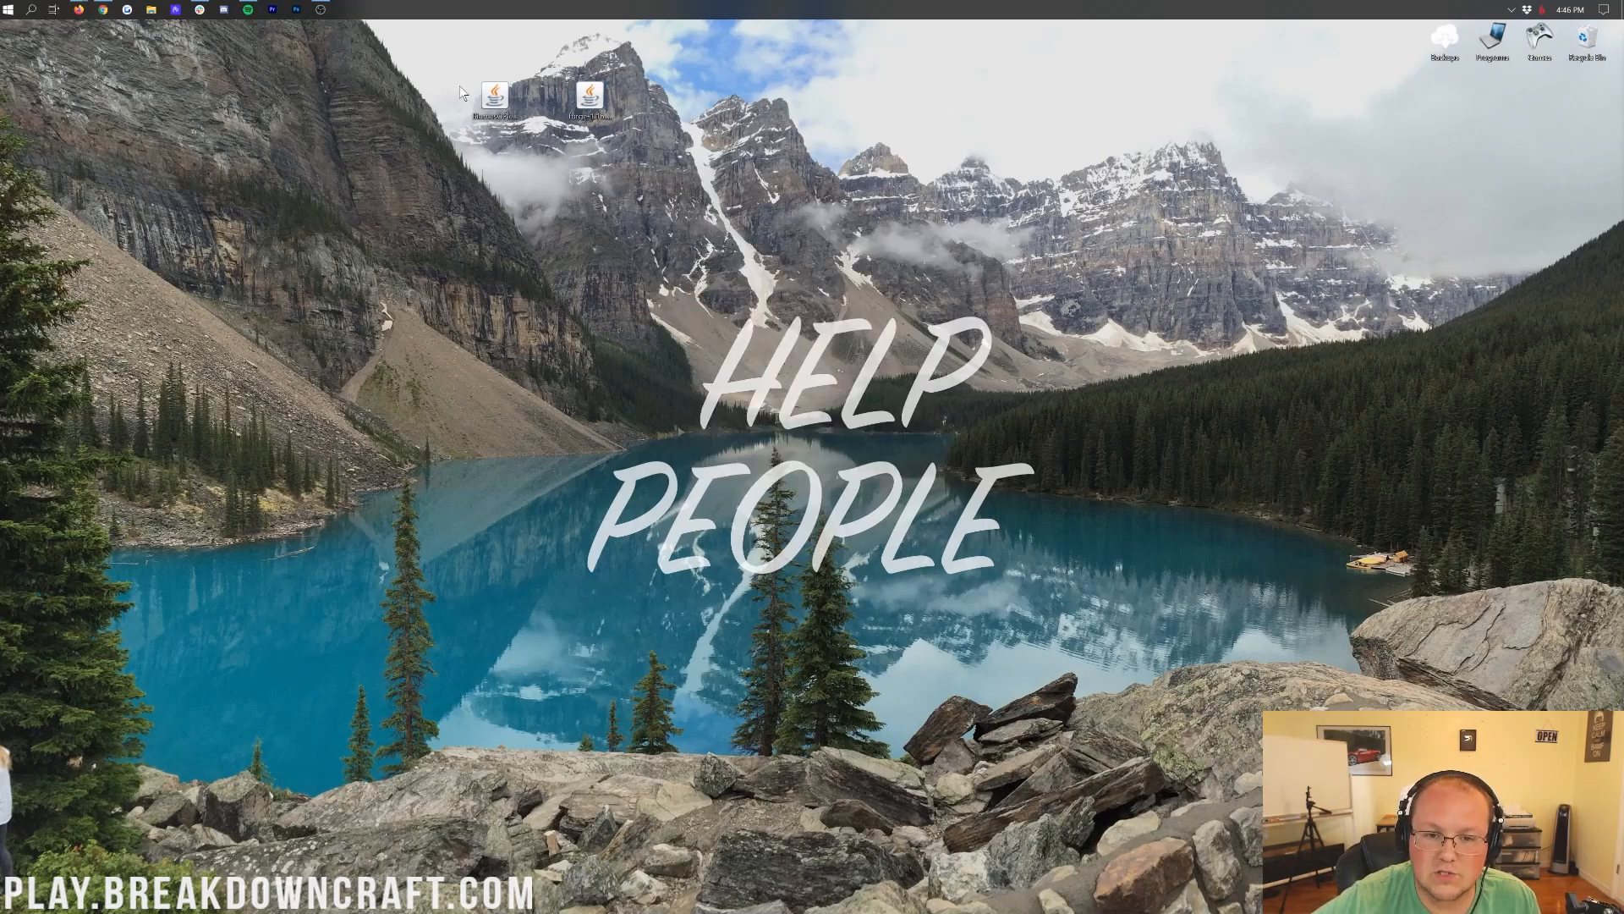
pyautogui.moveTo(591, 95)
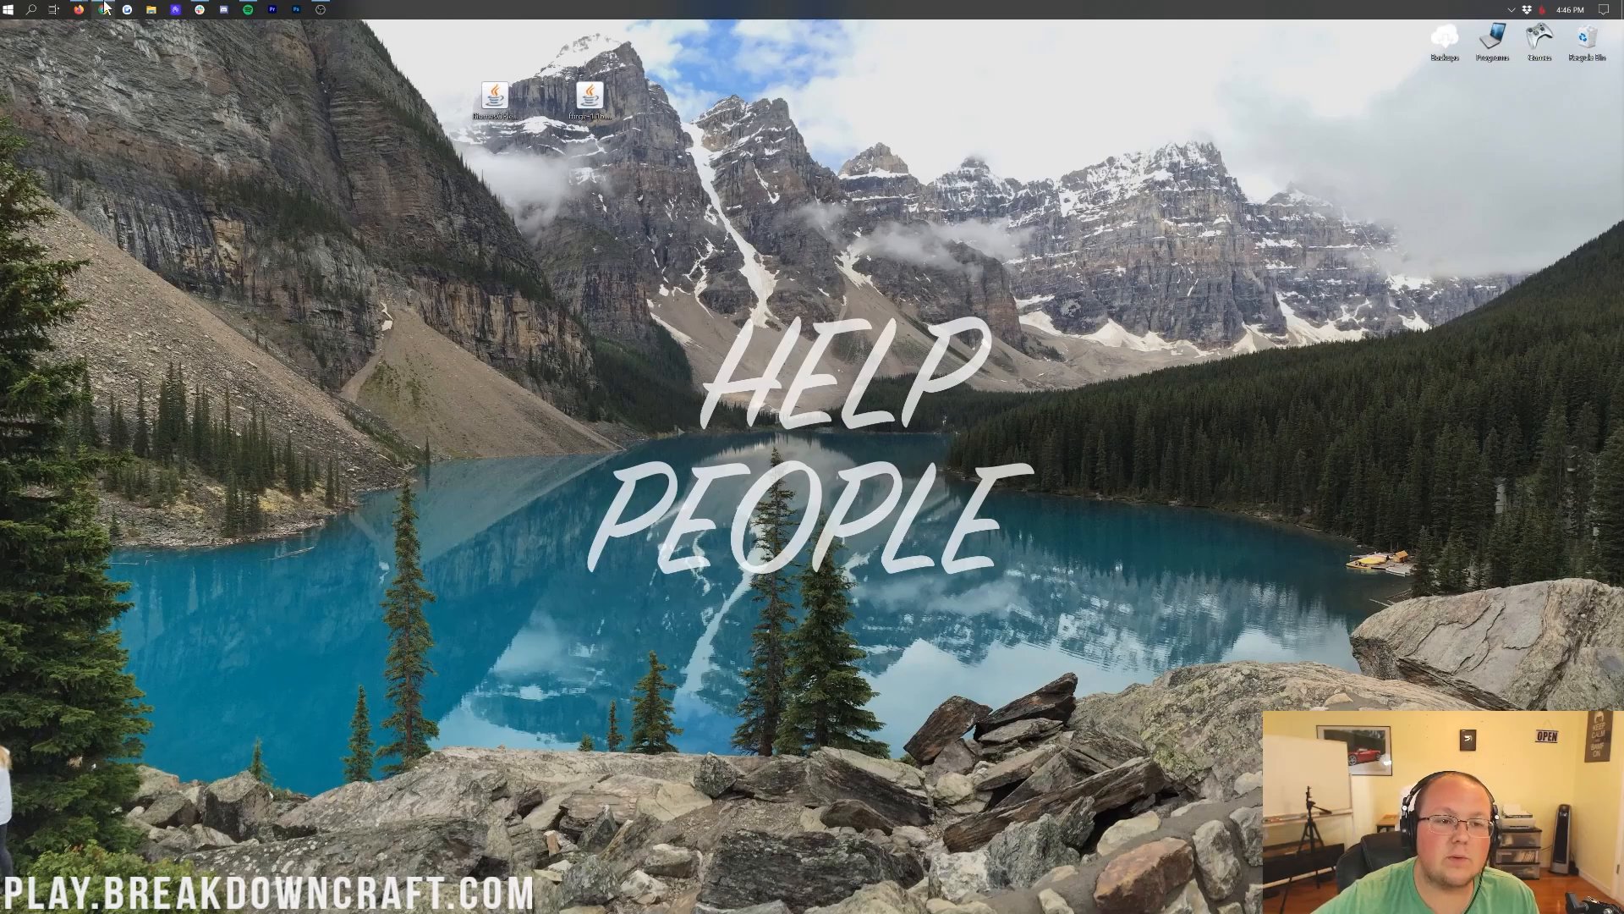
# Step: Skim the Java install article, then switch to the Jarfix repair guide and its download table
pyautogui.click(79, 10)
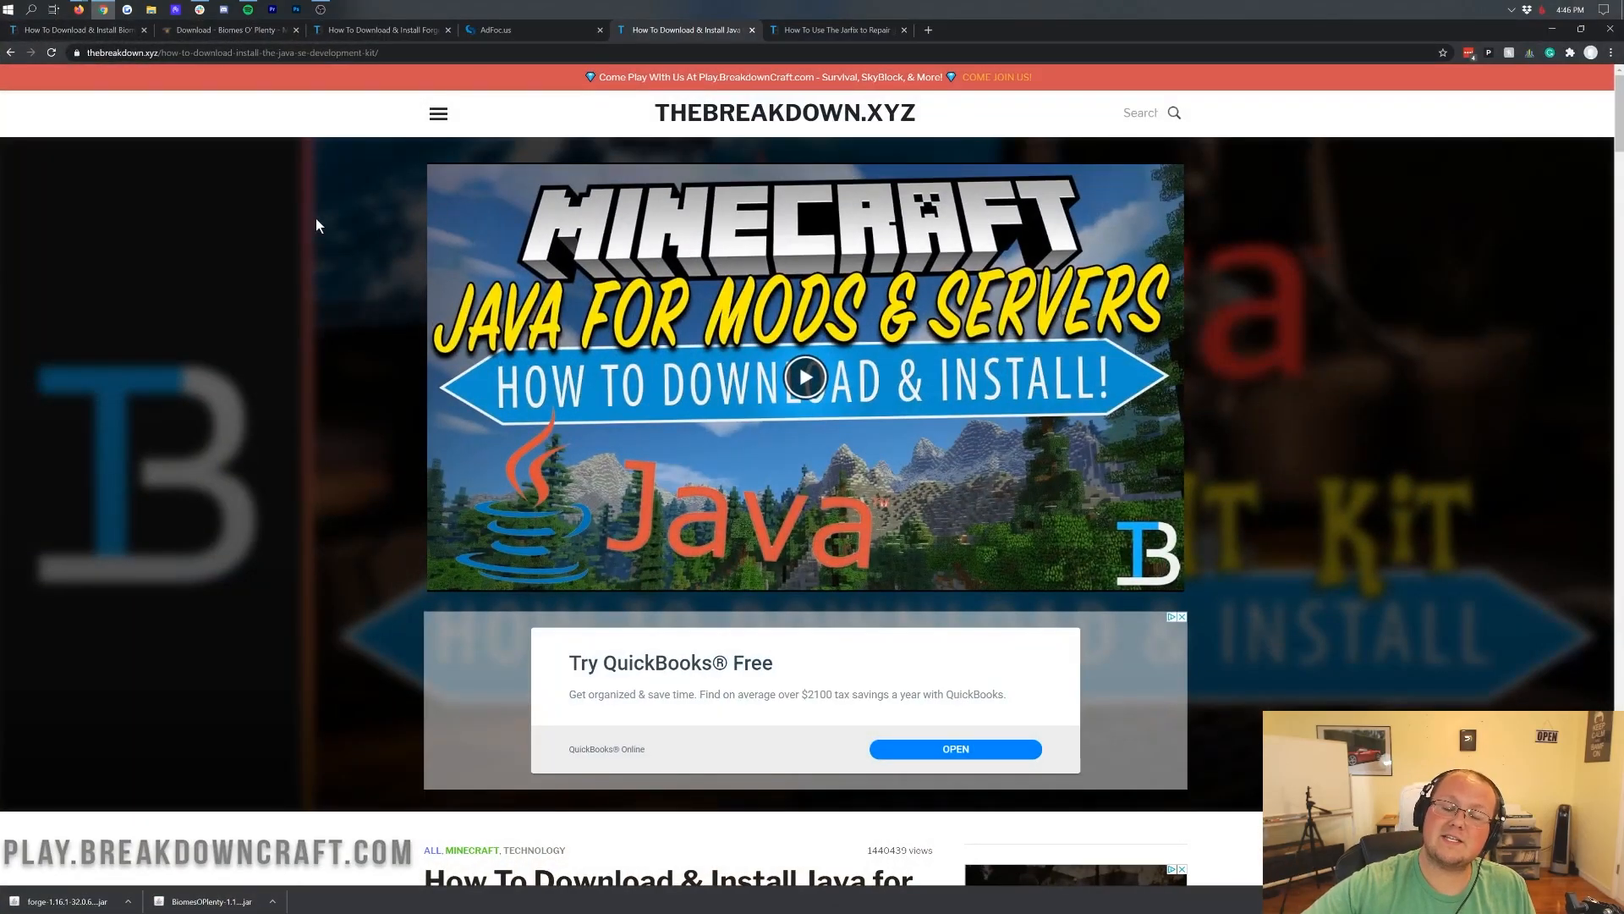
pyautogui.scroll(-3)
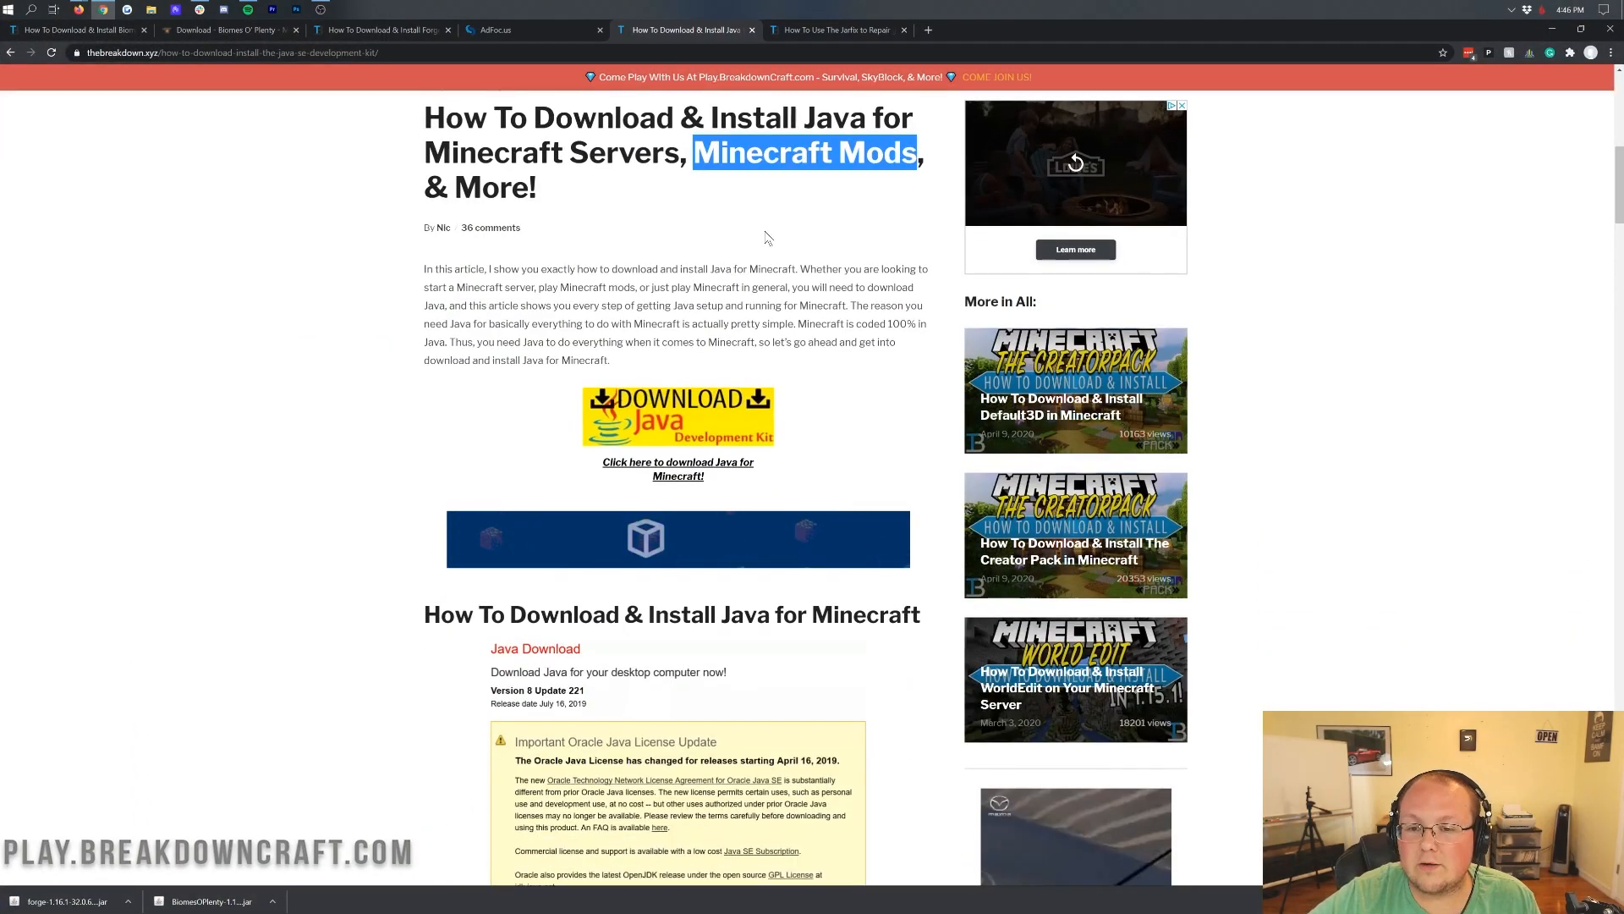
pyautogui.moveTo(840, 193)
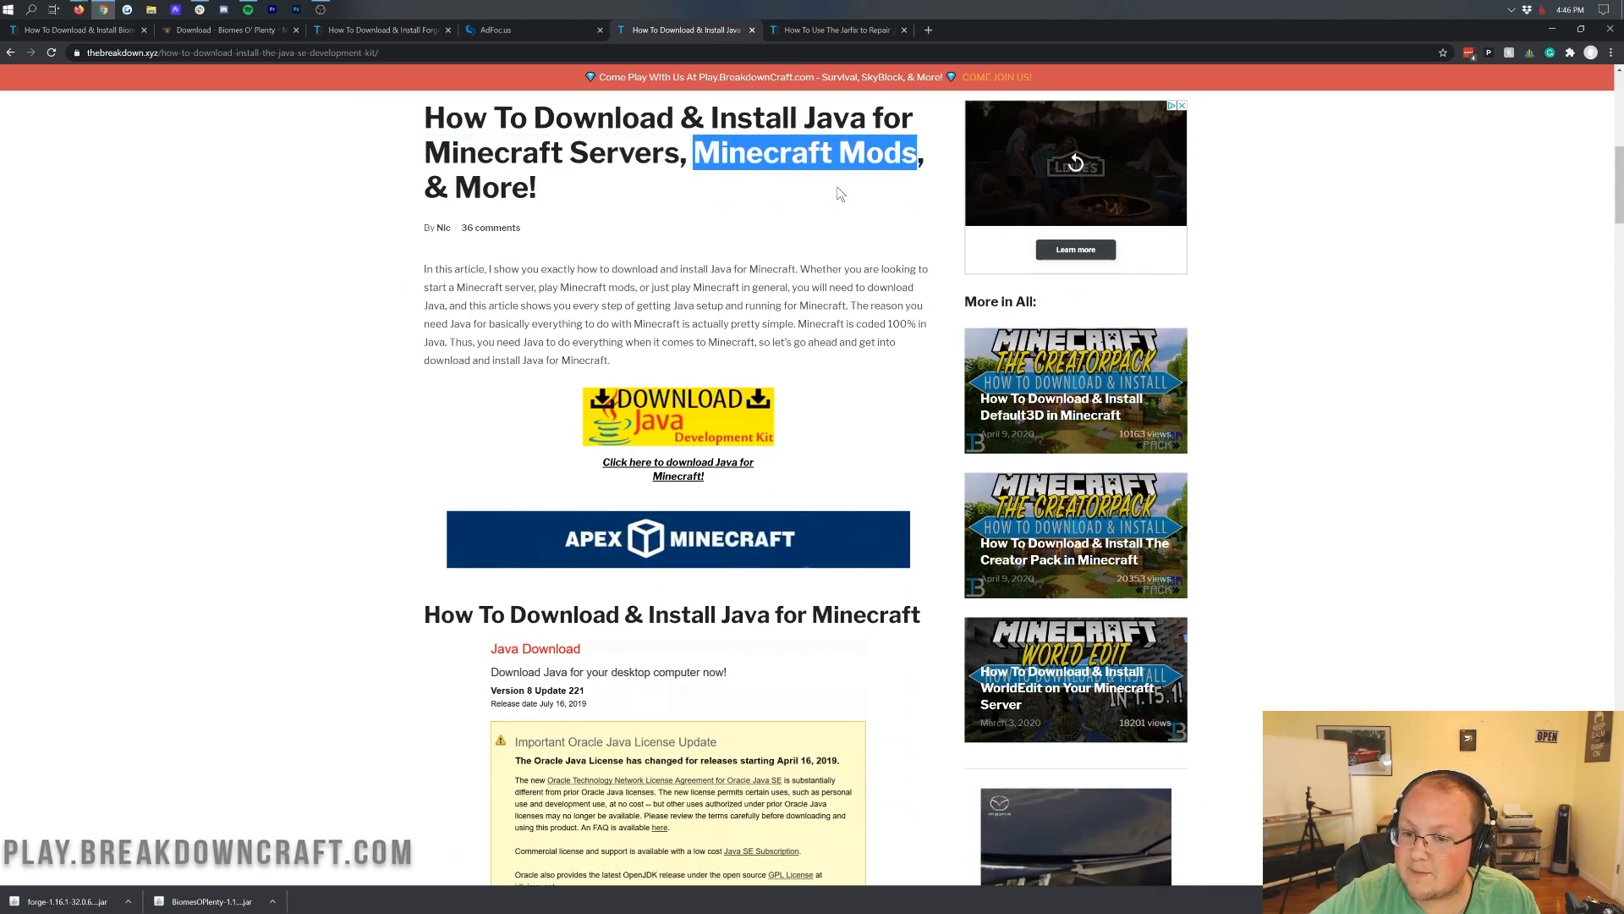
pyautogui.scroll(-3)
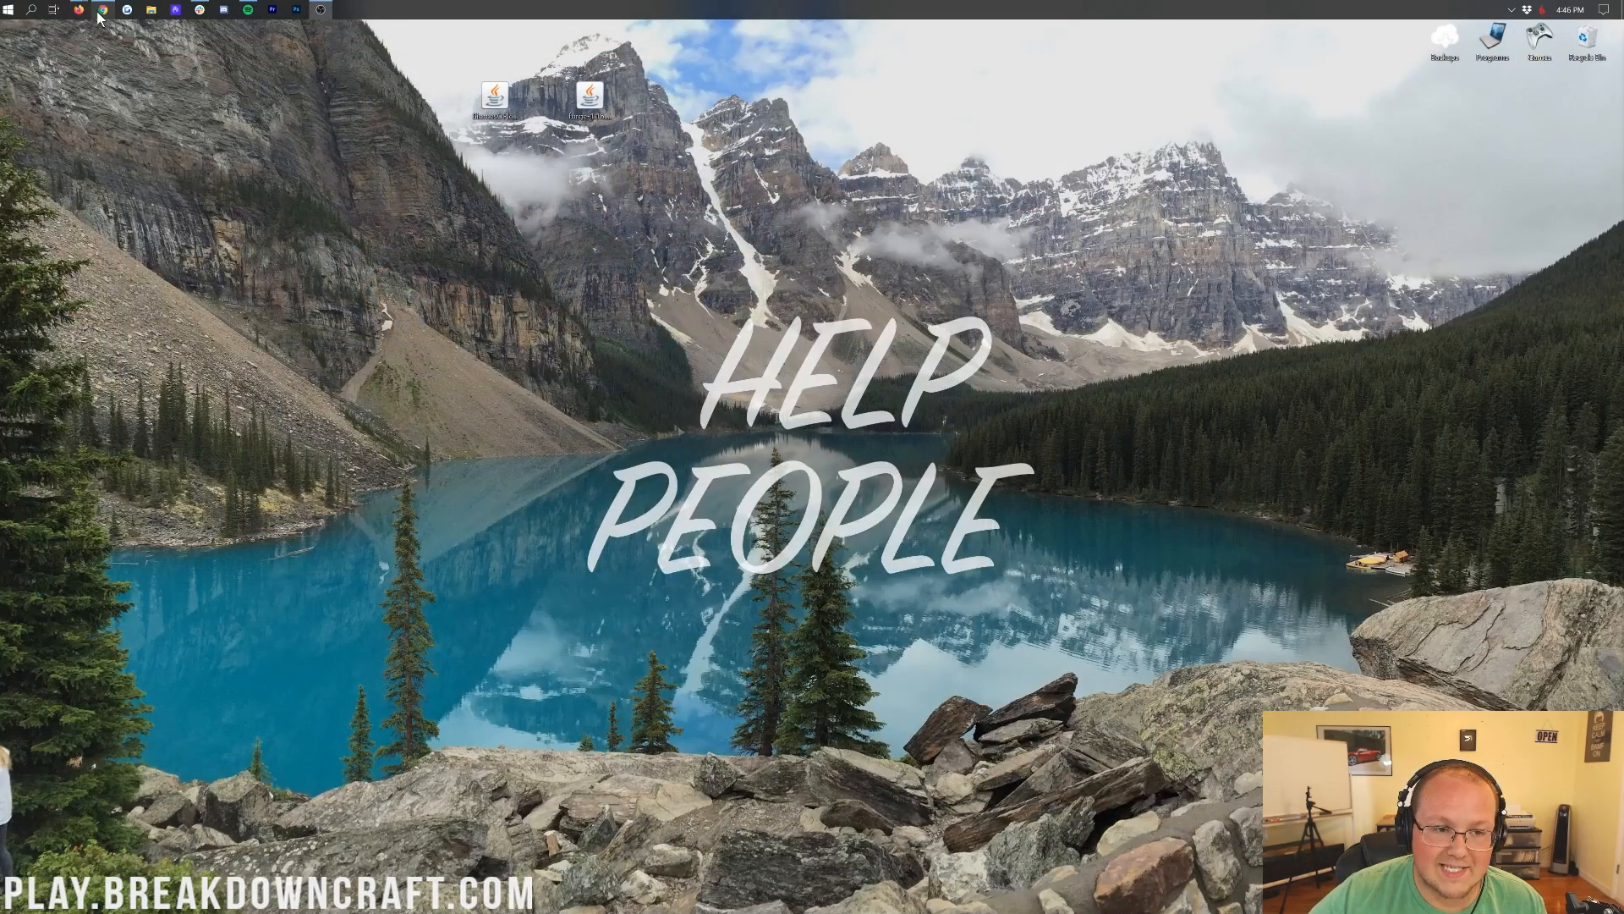
pyautogui.click(101, 10)
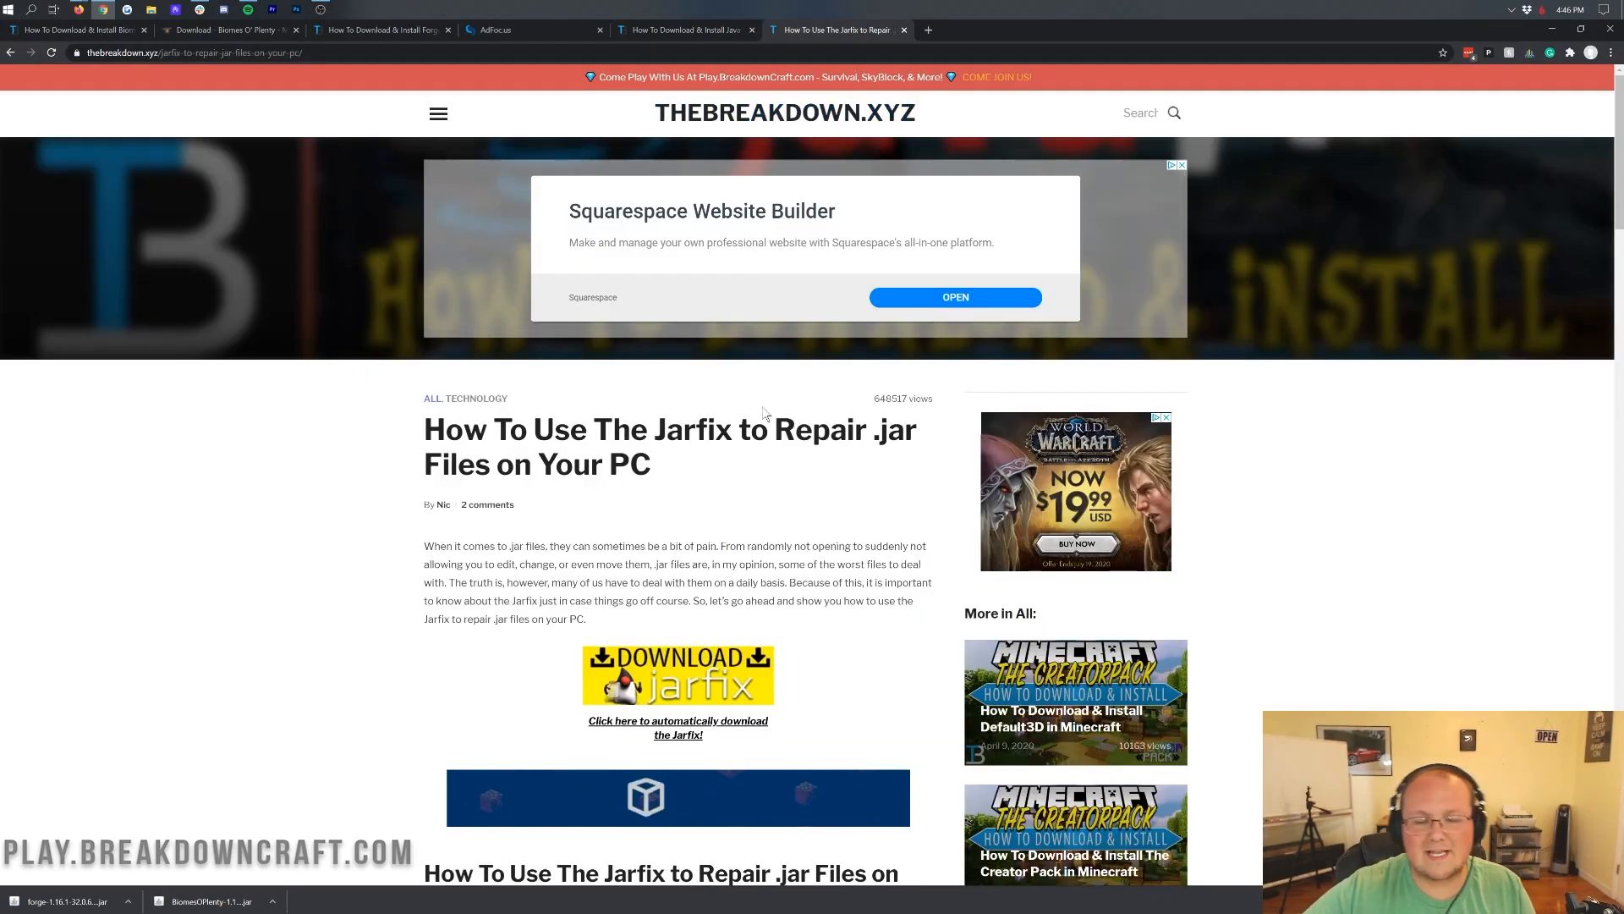
pyautogui.scroll(-3)
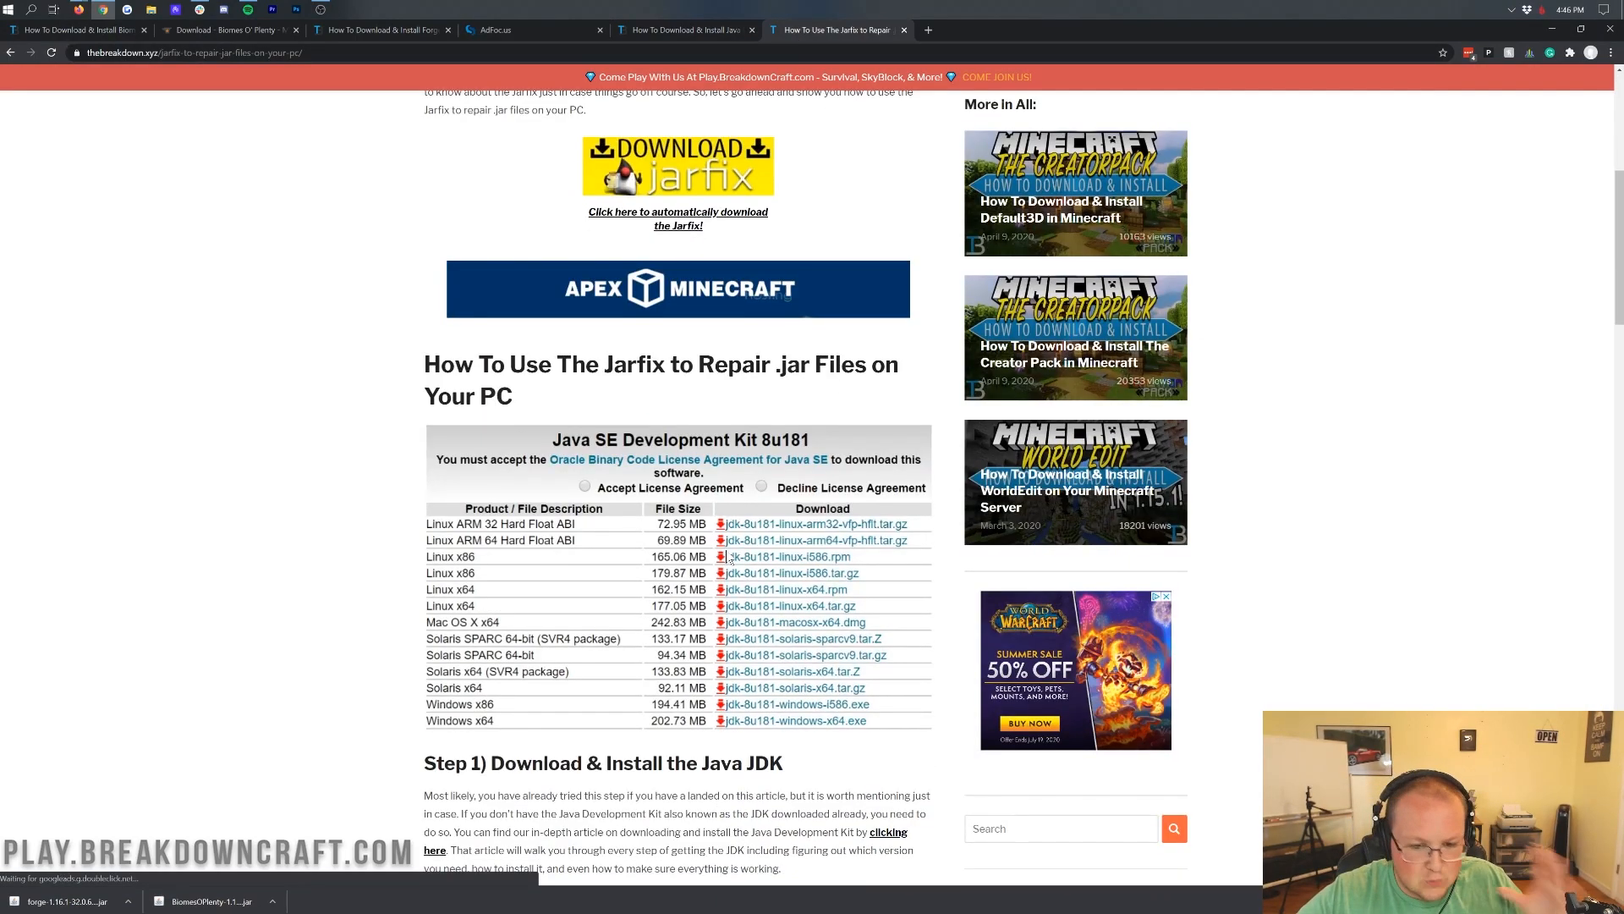
pyautogui.scroll(3)
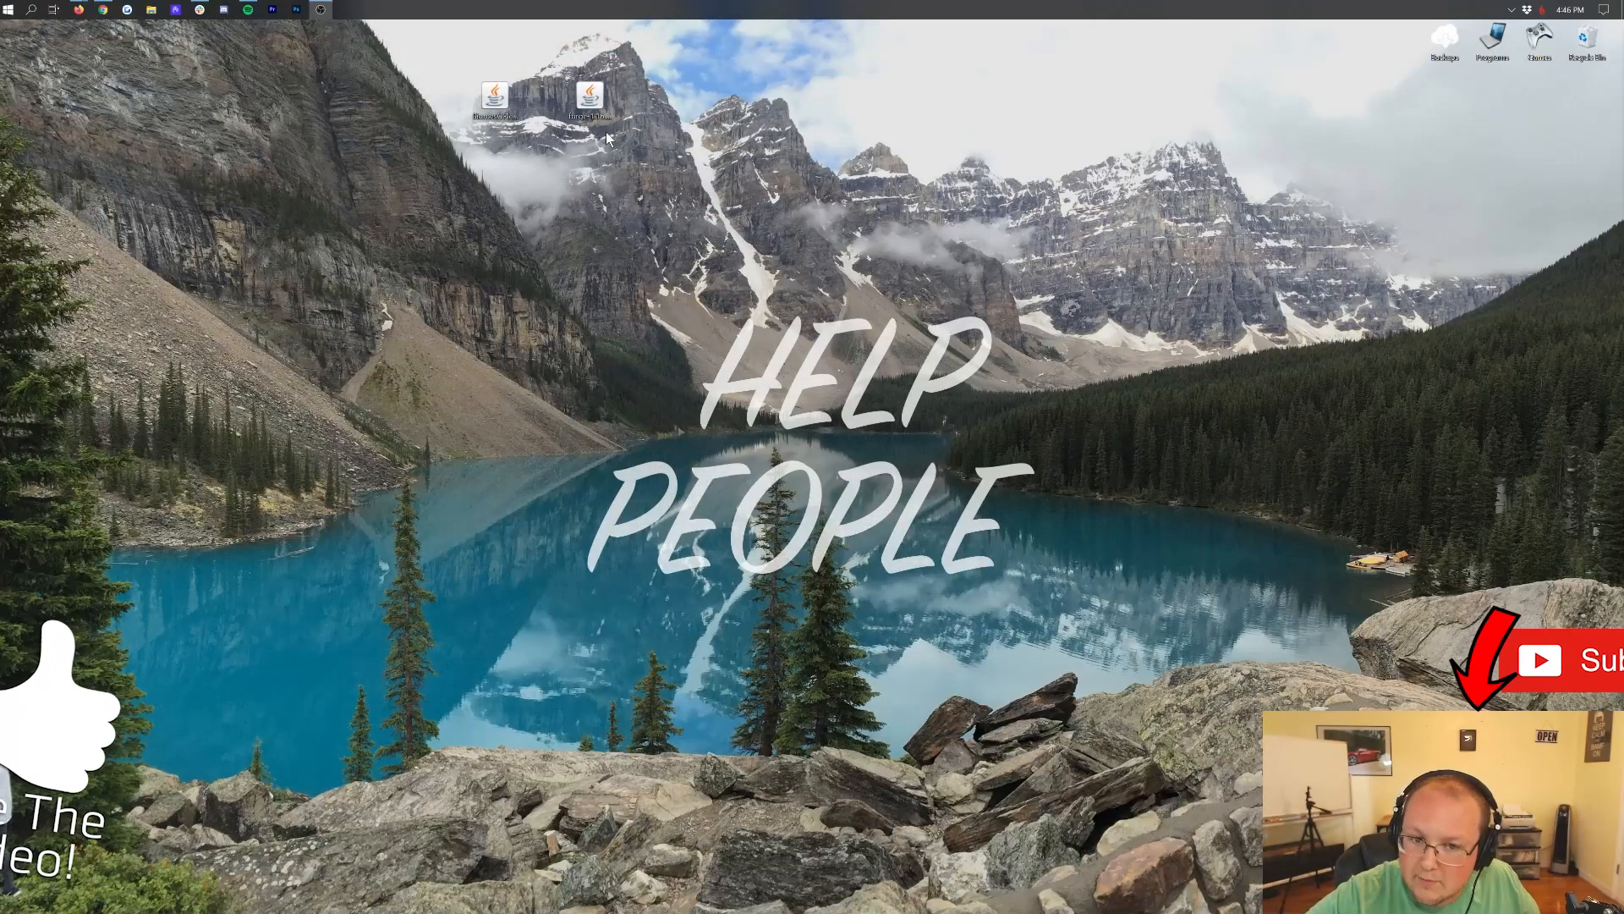
# Step: Run the Forge installer jar with Java and install the 1.16.1-forge-32.0.66 client profile
pyautogui.rightClick(590, 98)
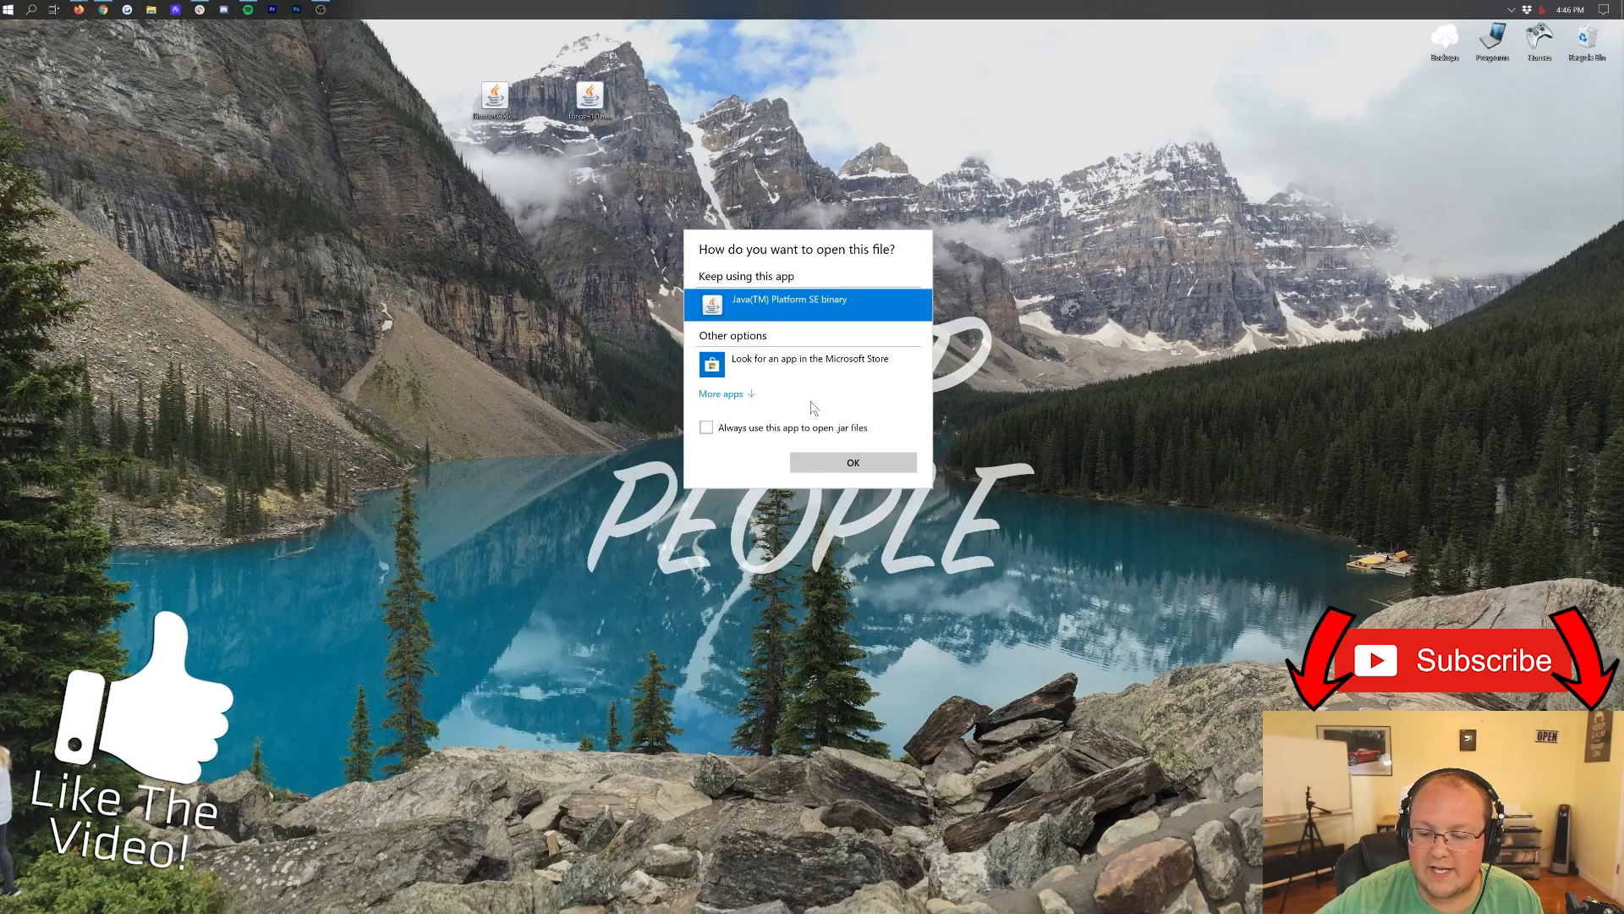
pyautogui.click(851, 462)
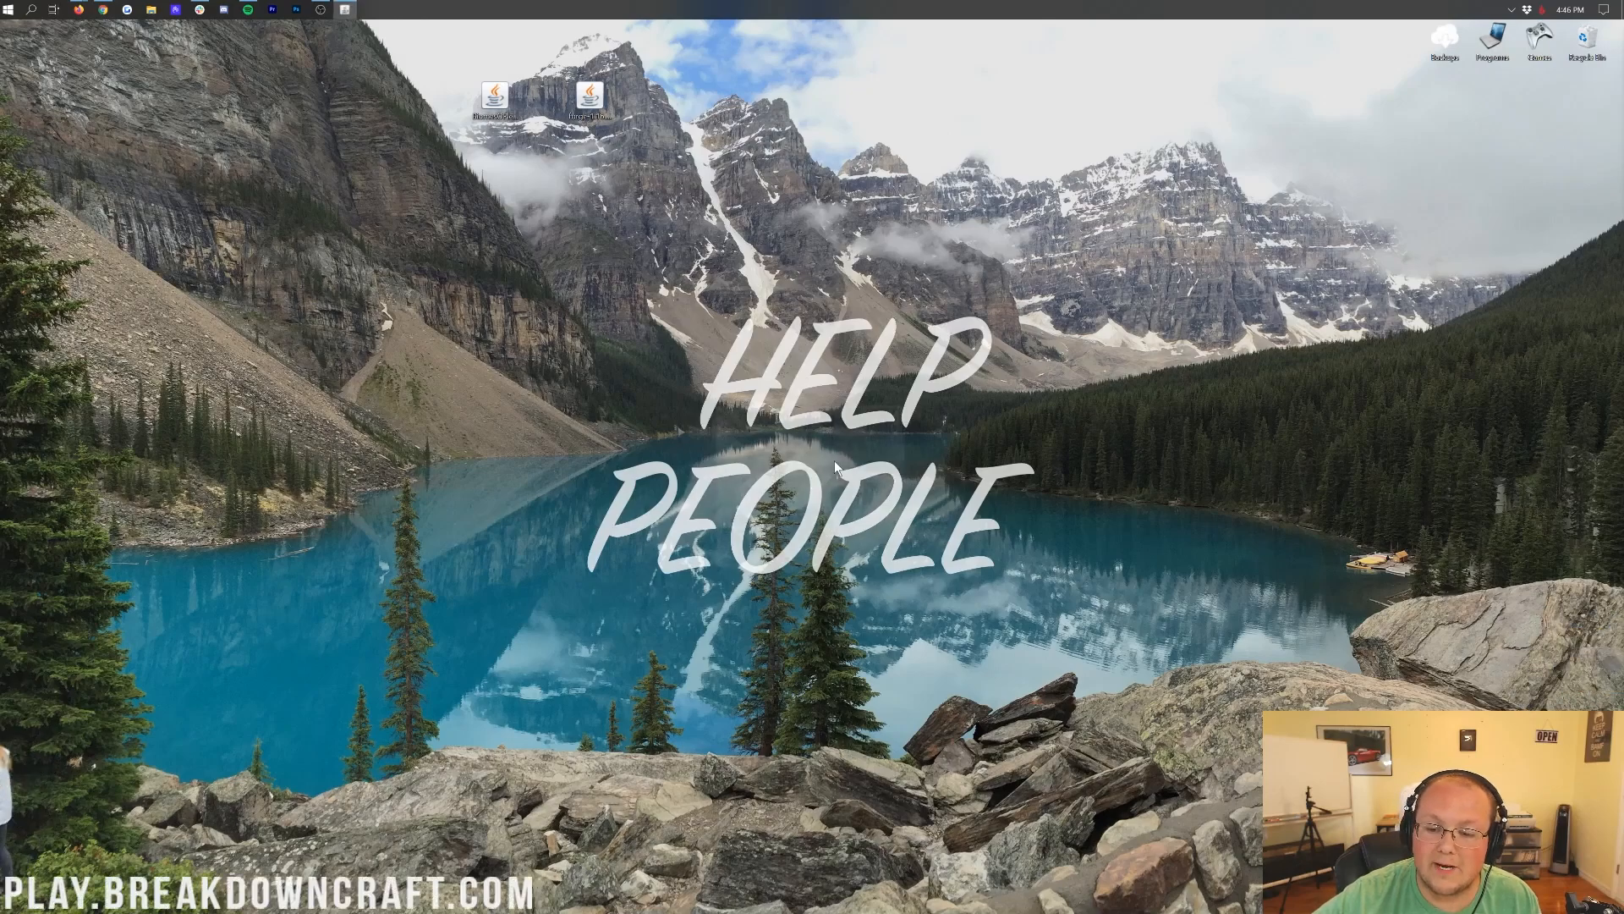
pyautogui.doubleClick(590, 93)
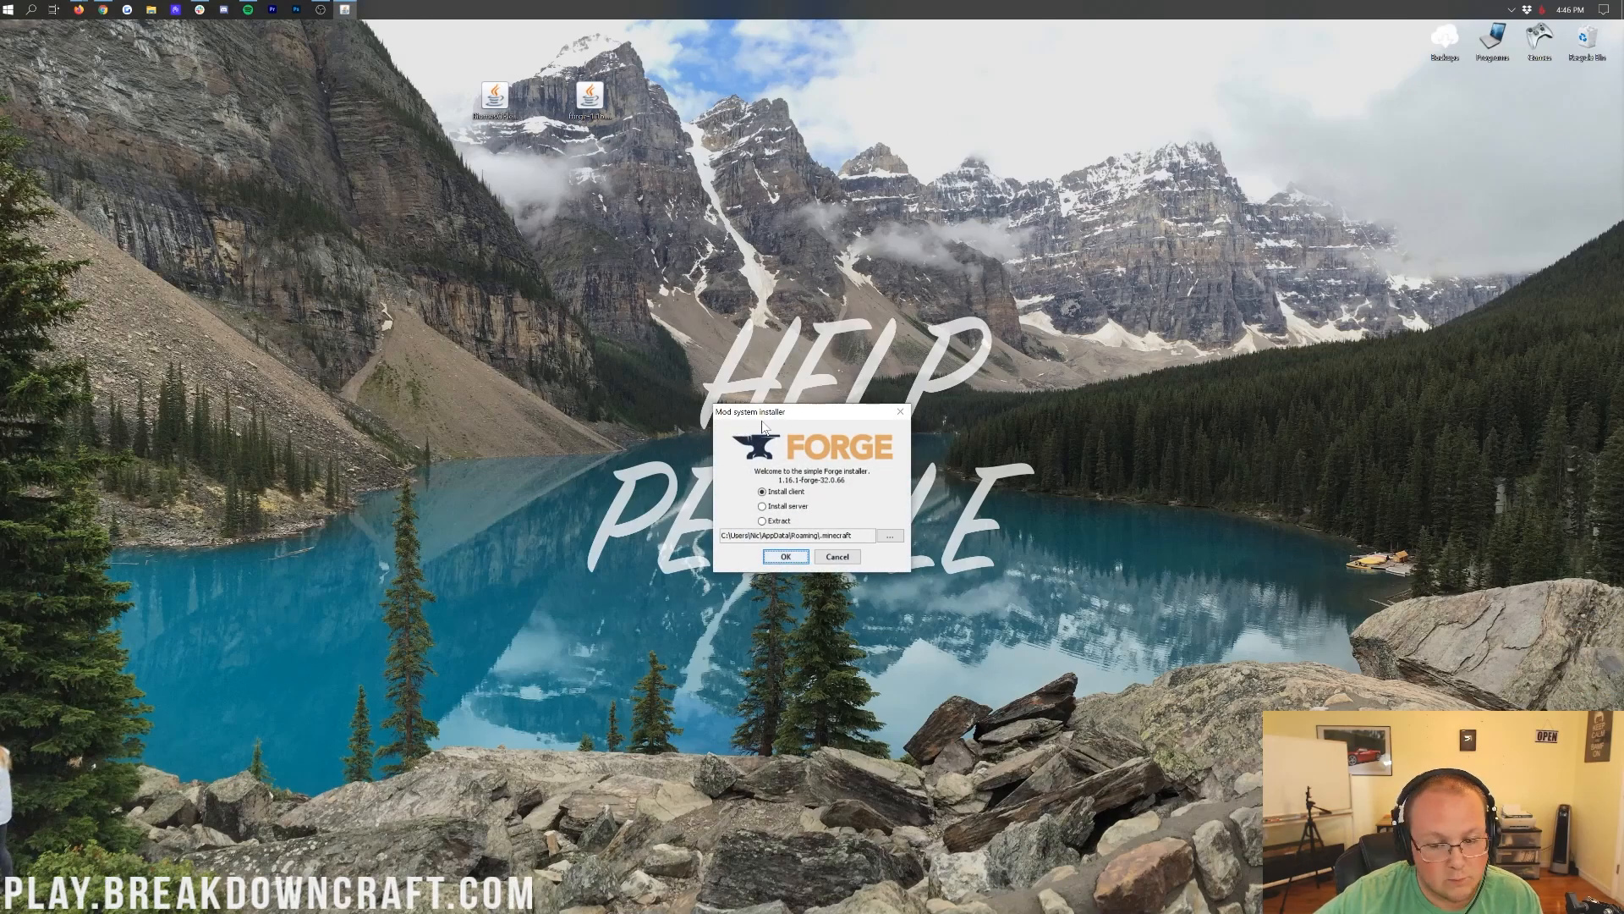
pyautogui.click(787, 556)
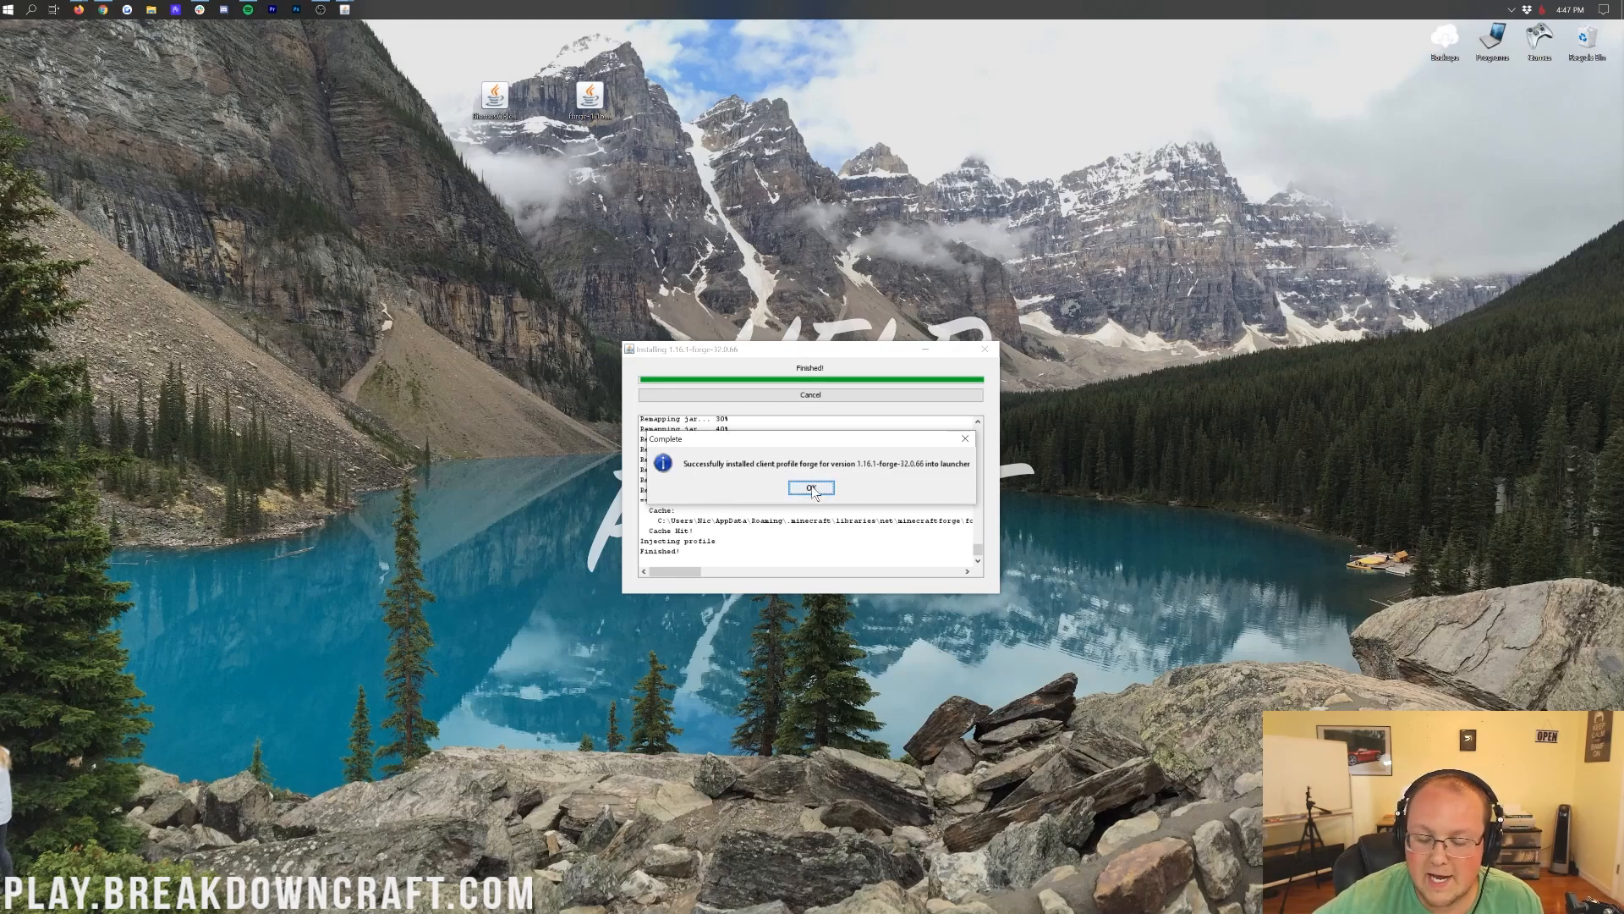
pyautogui.click(811, 487)
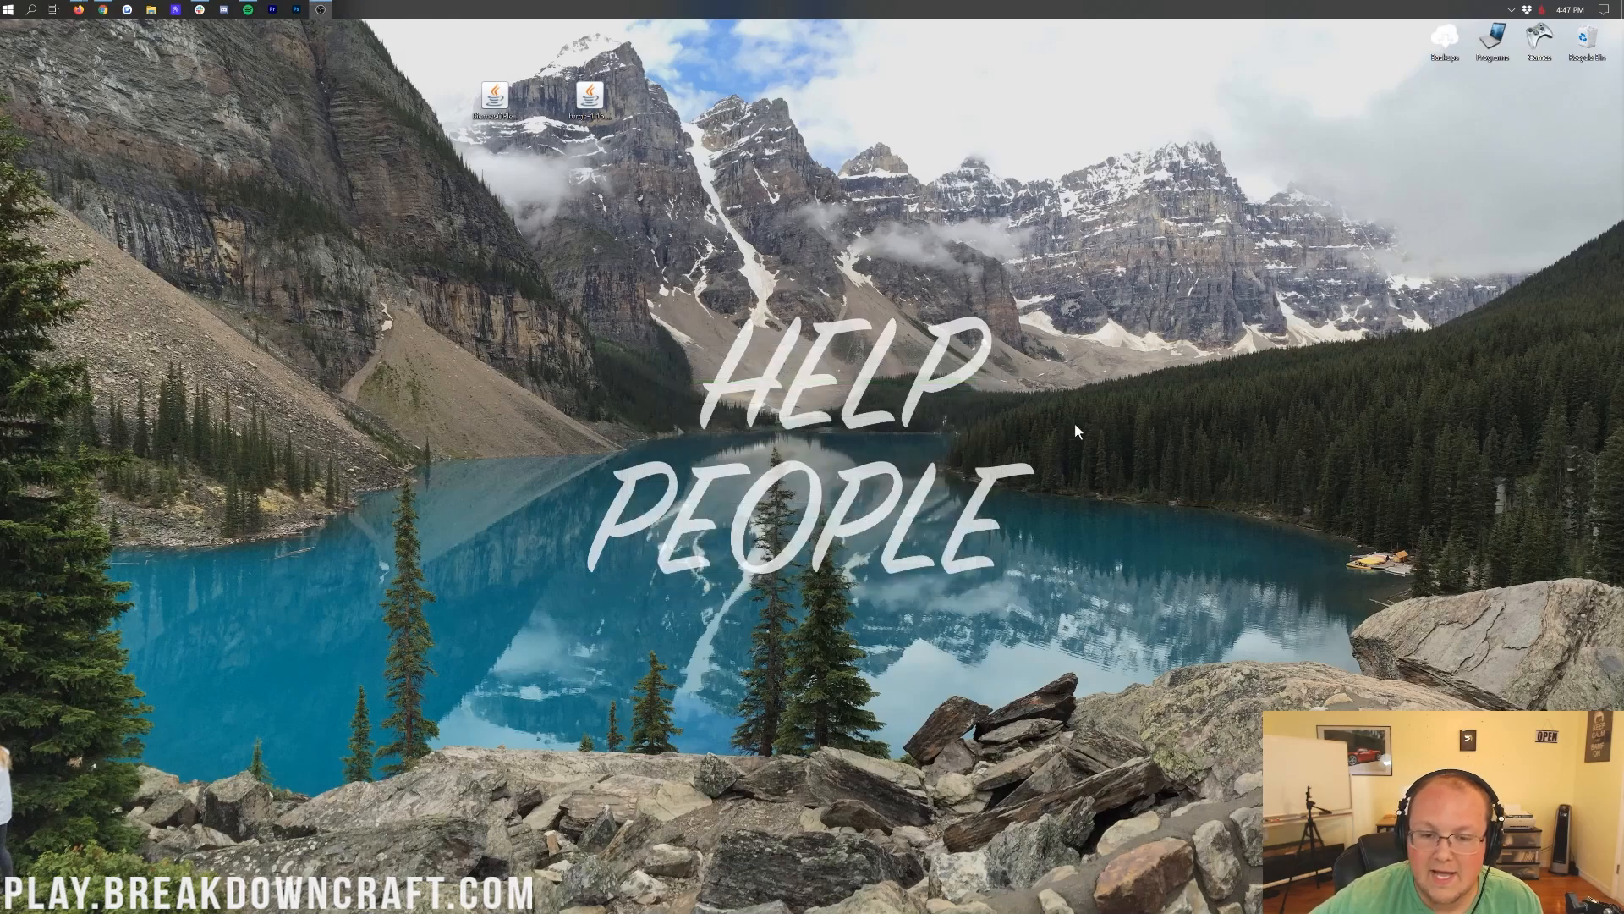
pyautogui.moveTo(548, 127)
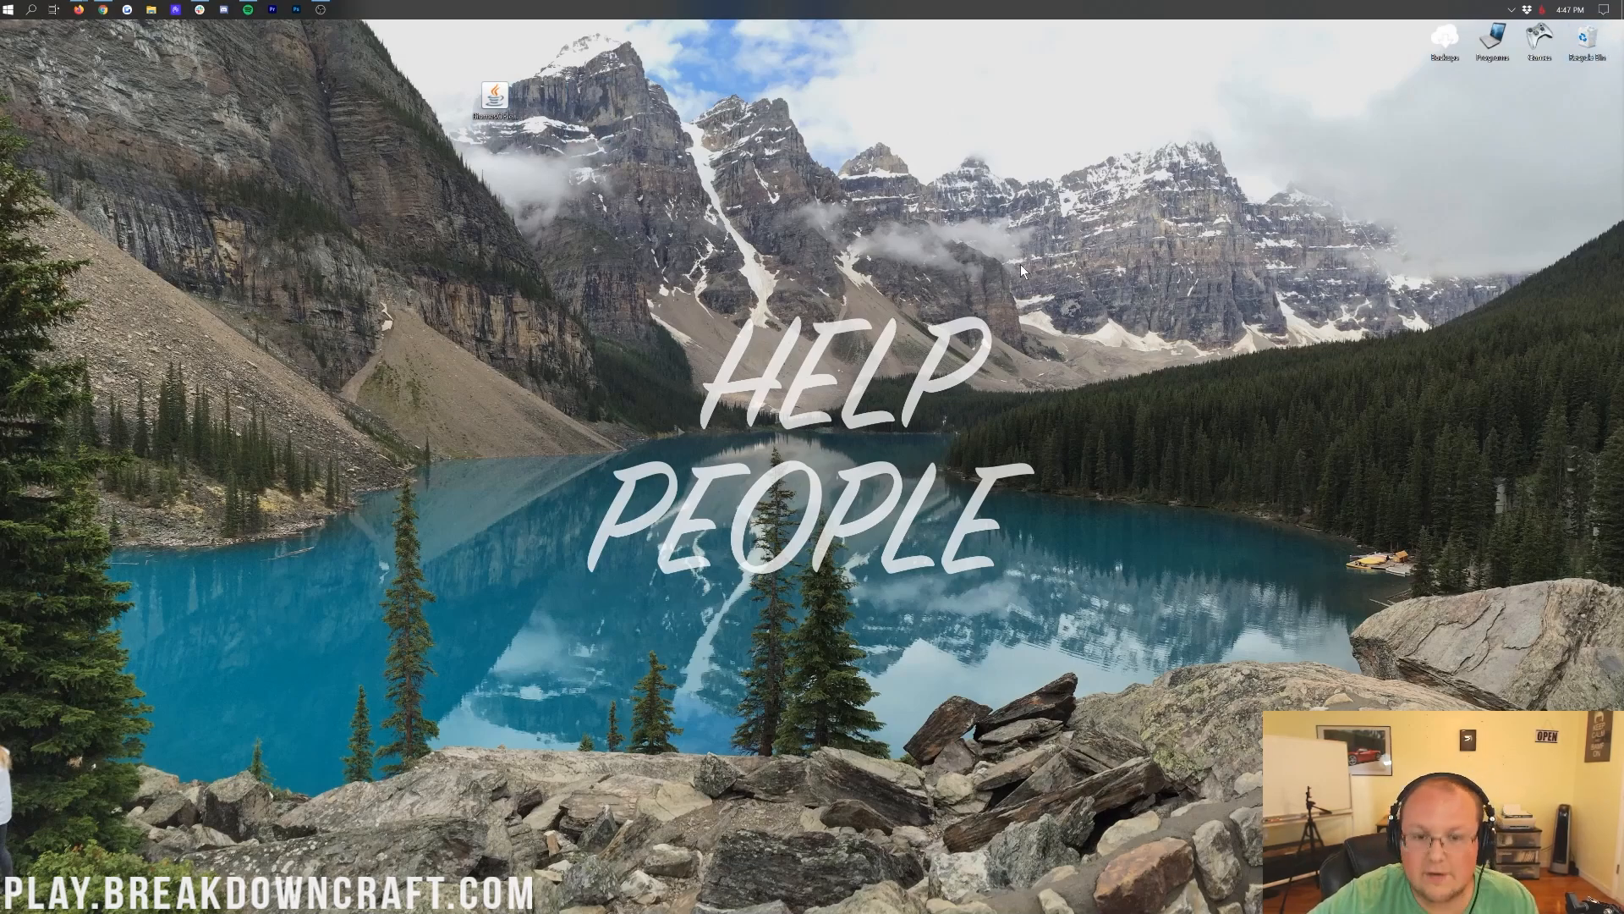
pyautogui.click(10, 10)
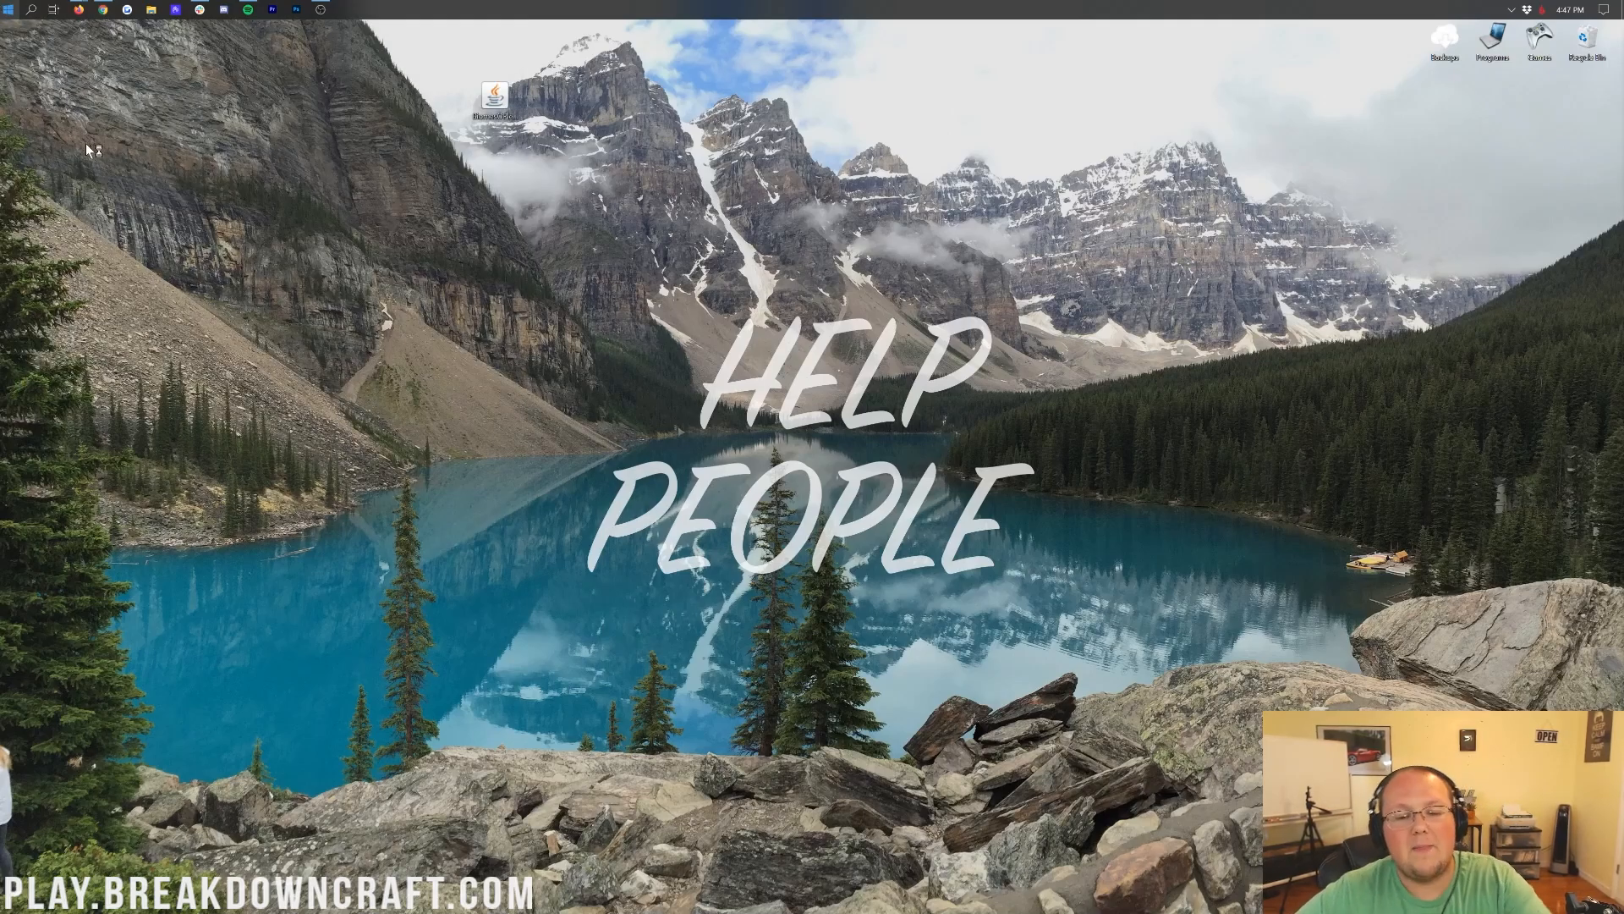
# Step: Launch the Minecraft Launcher, pick the forge 1.16.1 profile and show the Installations list
pyautogui.doubleClick(495, 95)
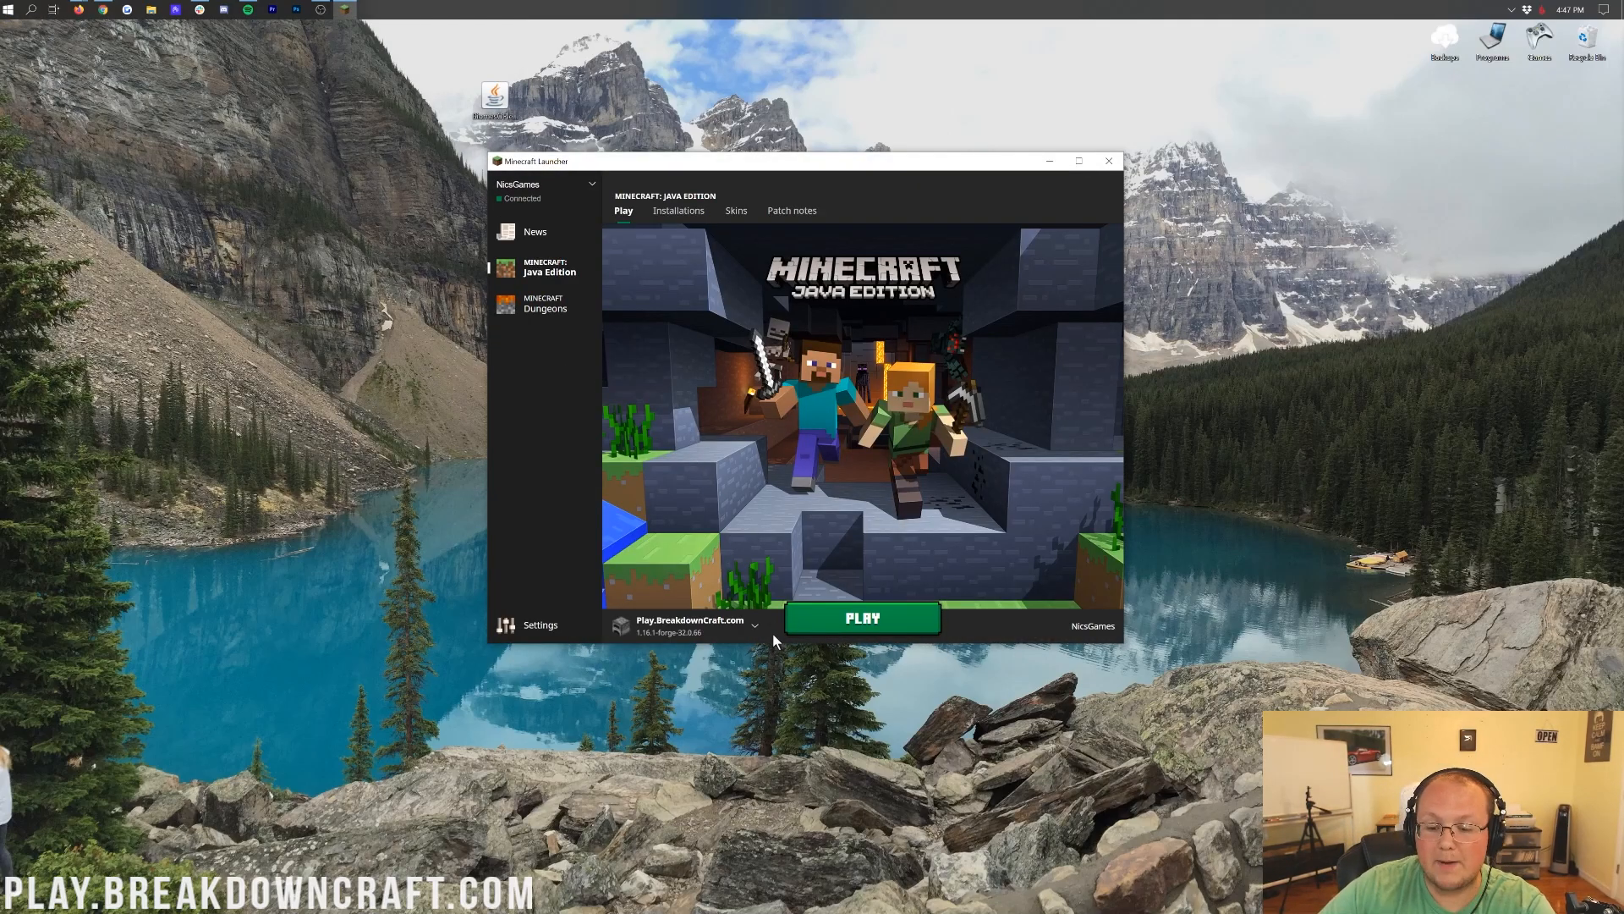
pyautogui.click(755, 624)
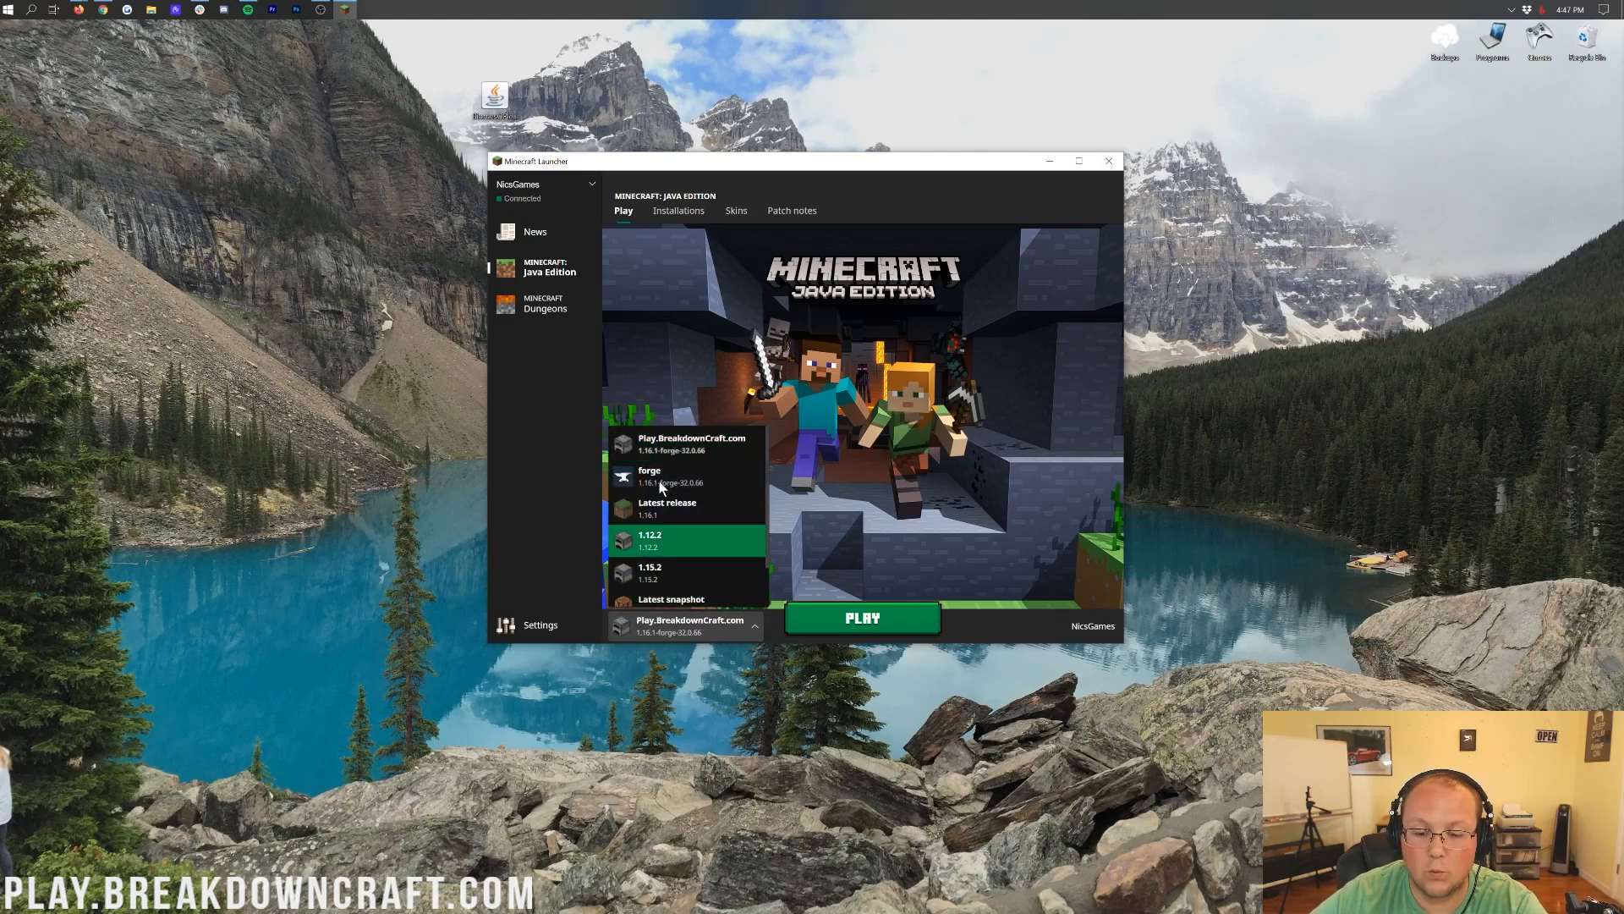
pyautogui.click(649, 475)
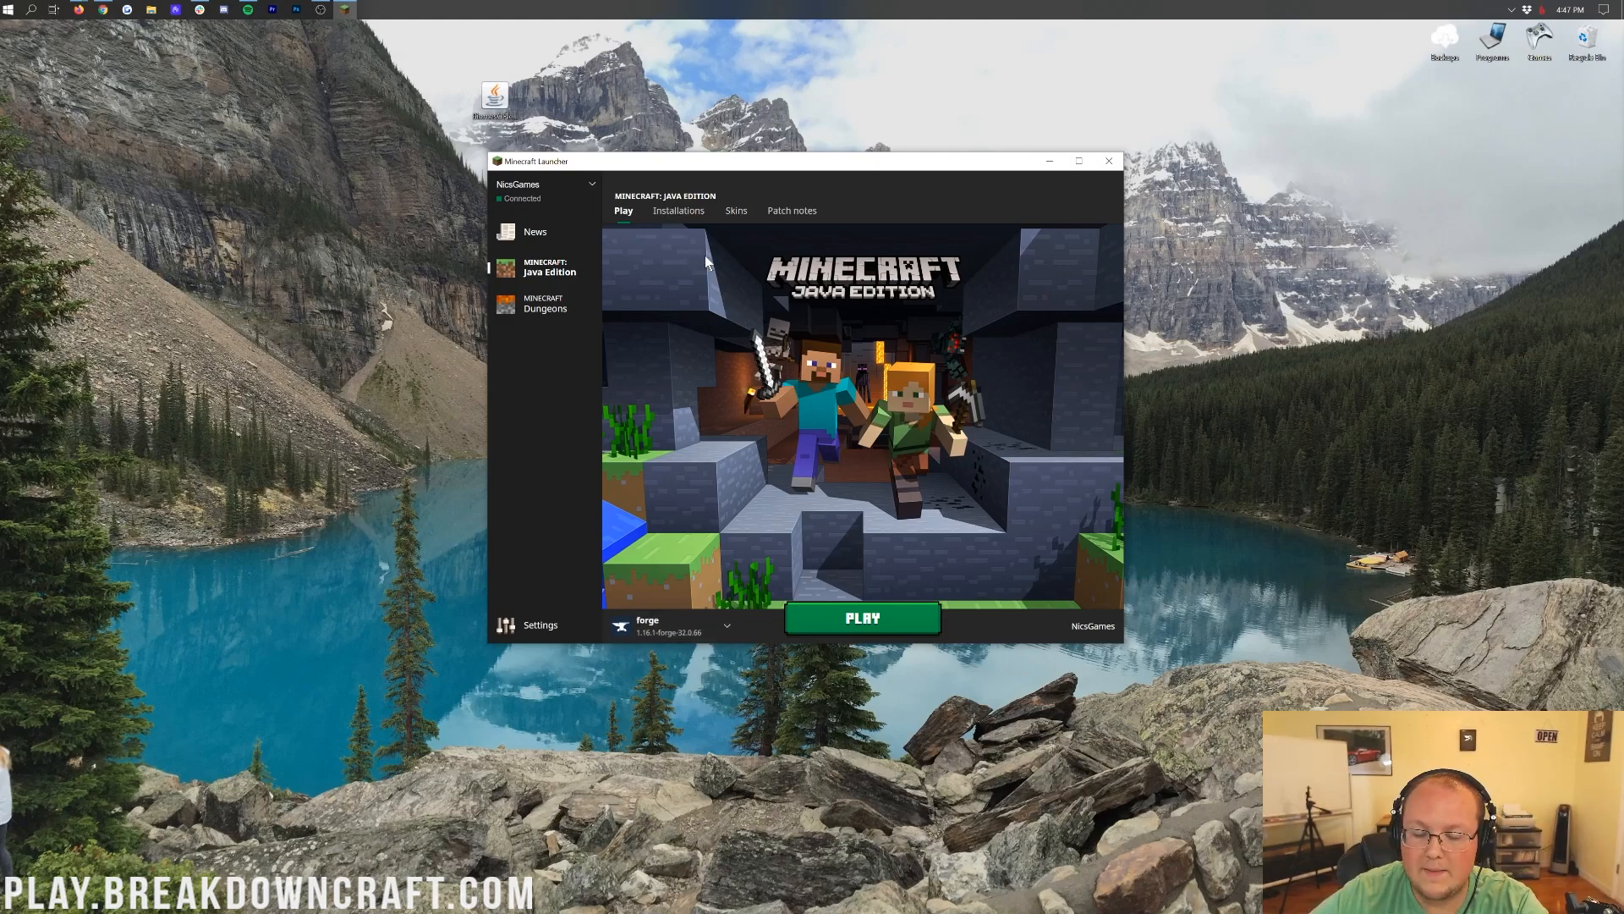
pyautogui.click(678, 210)
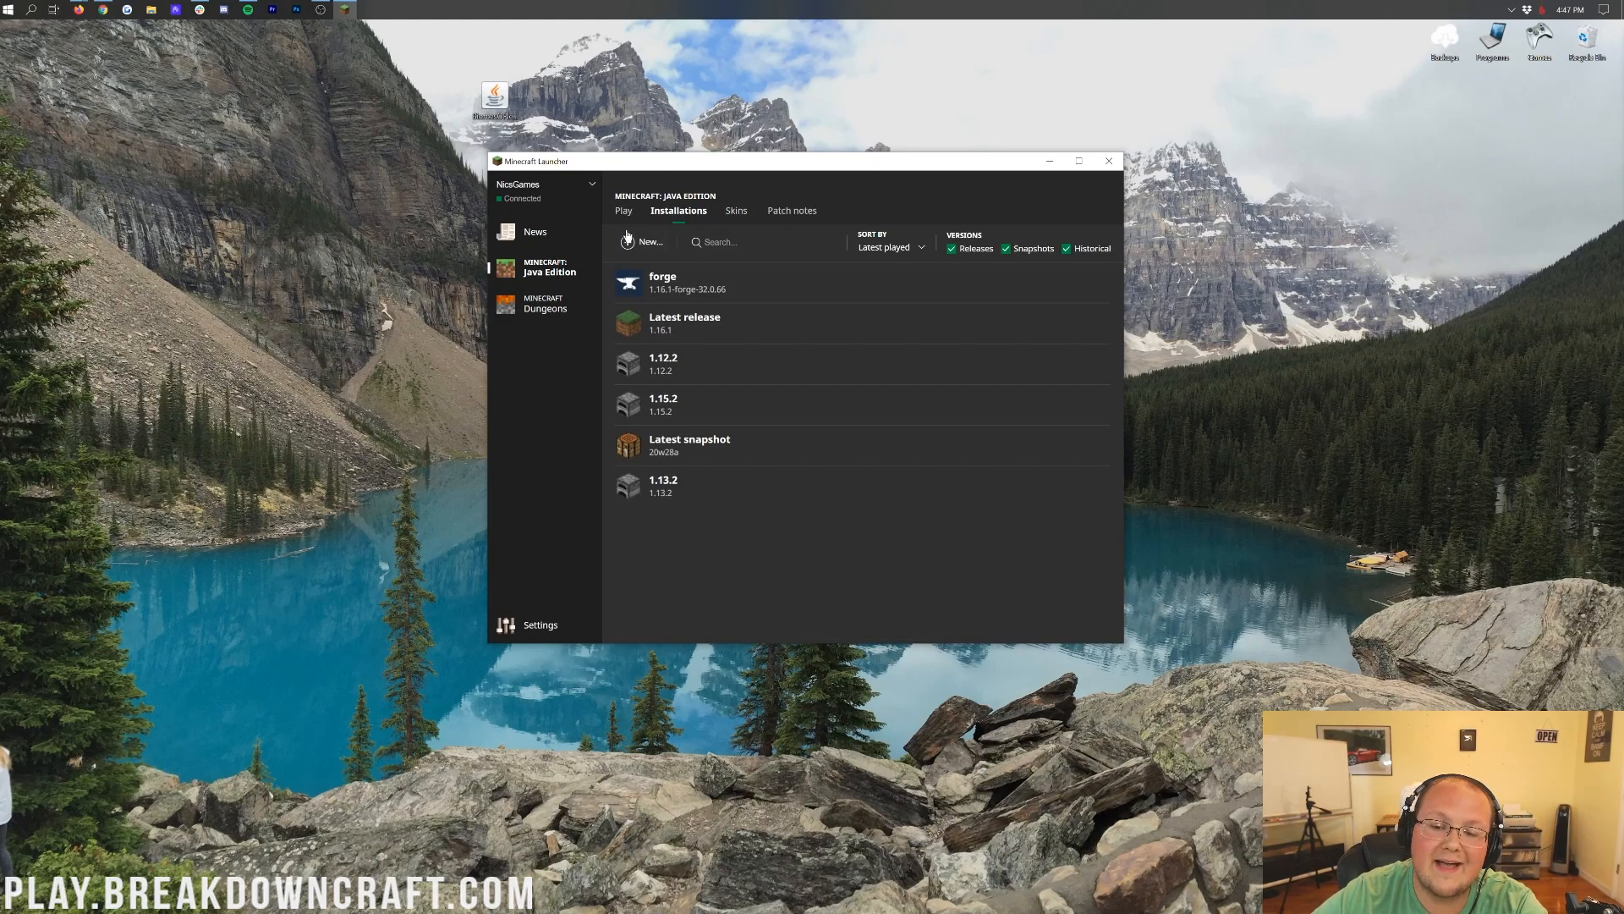
# Step: Create a new installation named Play.BreakdownCraft.com using release 1.16.1-forge-32.0.66
pyautogui.click(643, 242)
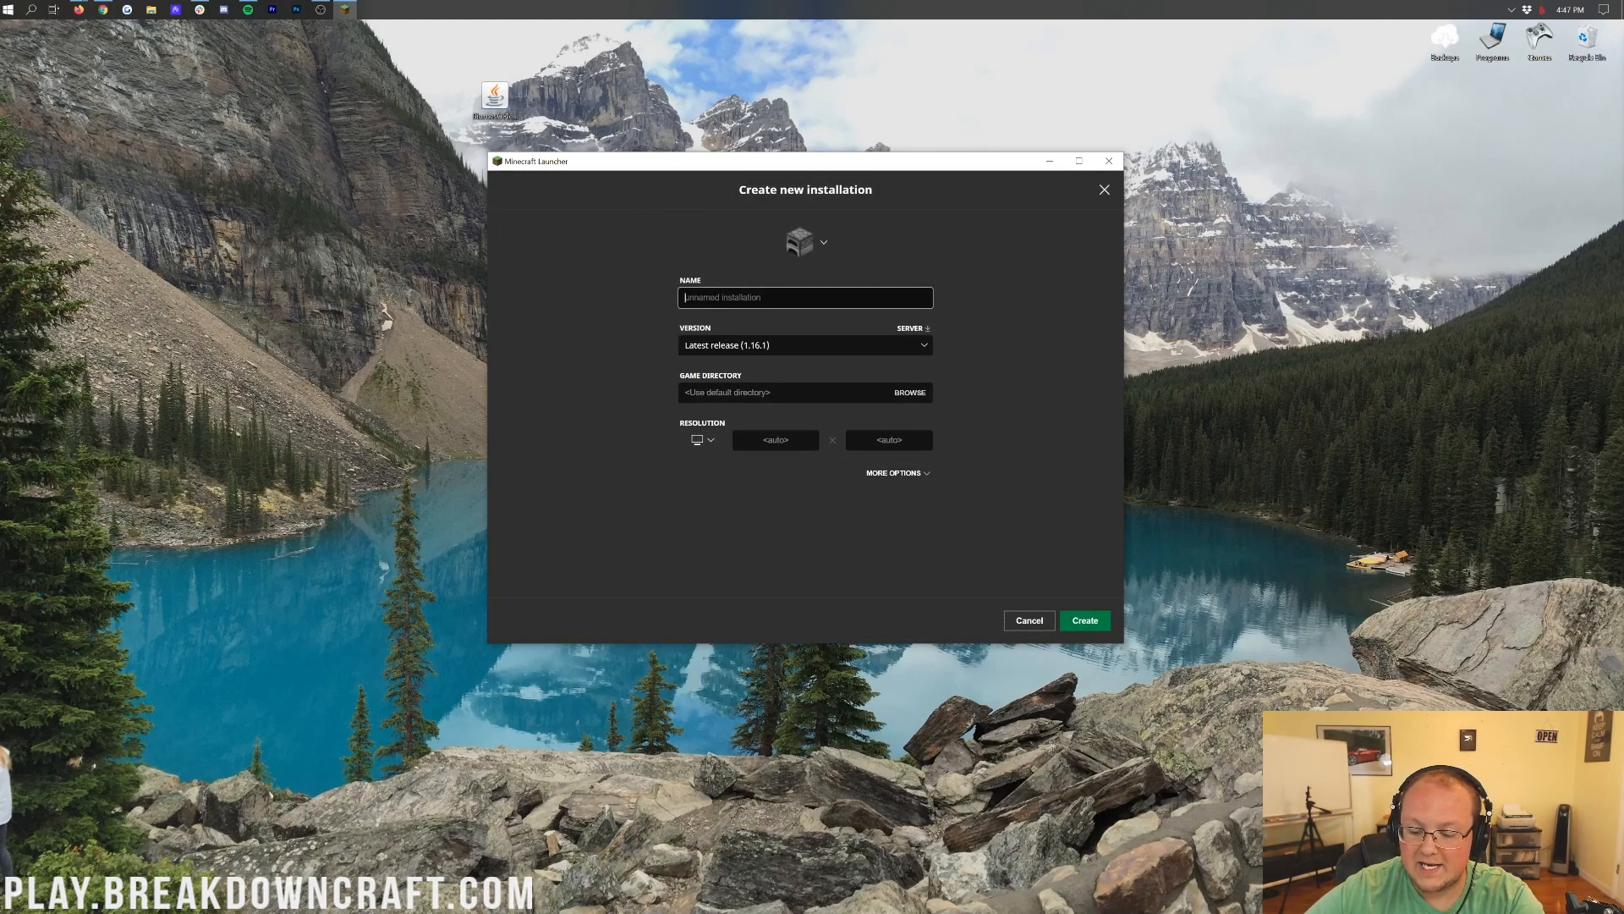
pyautogui.write('Play.BreakdownCraft.com')
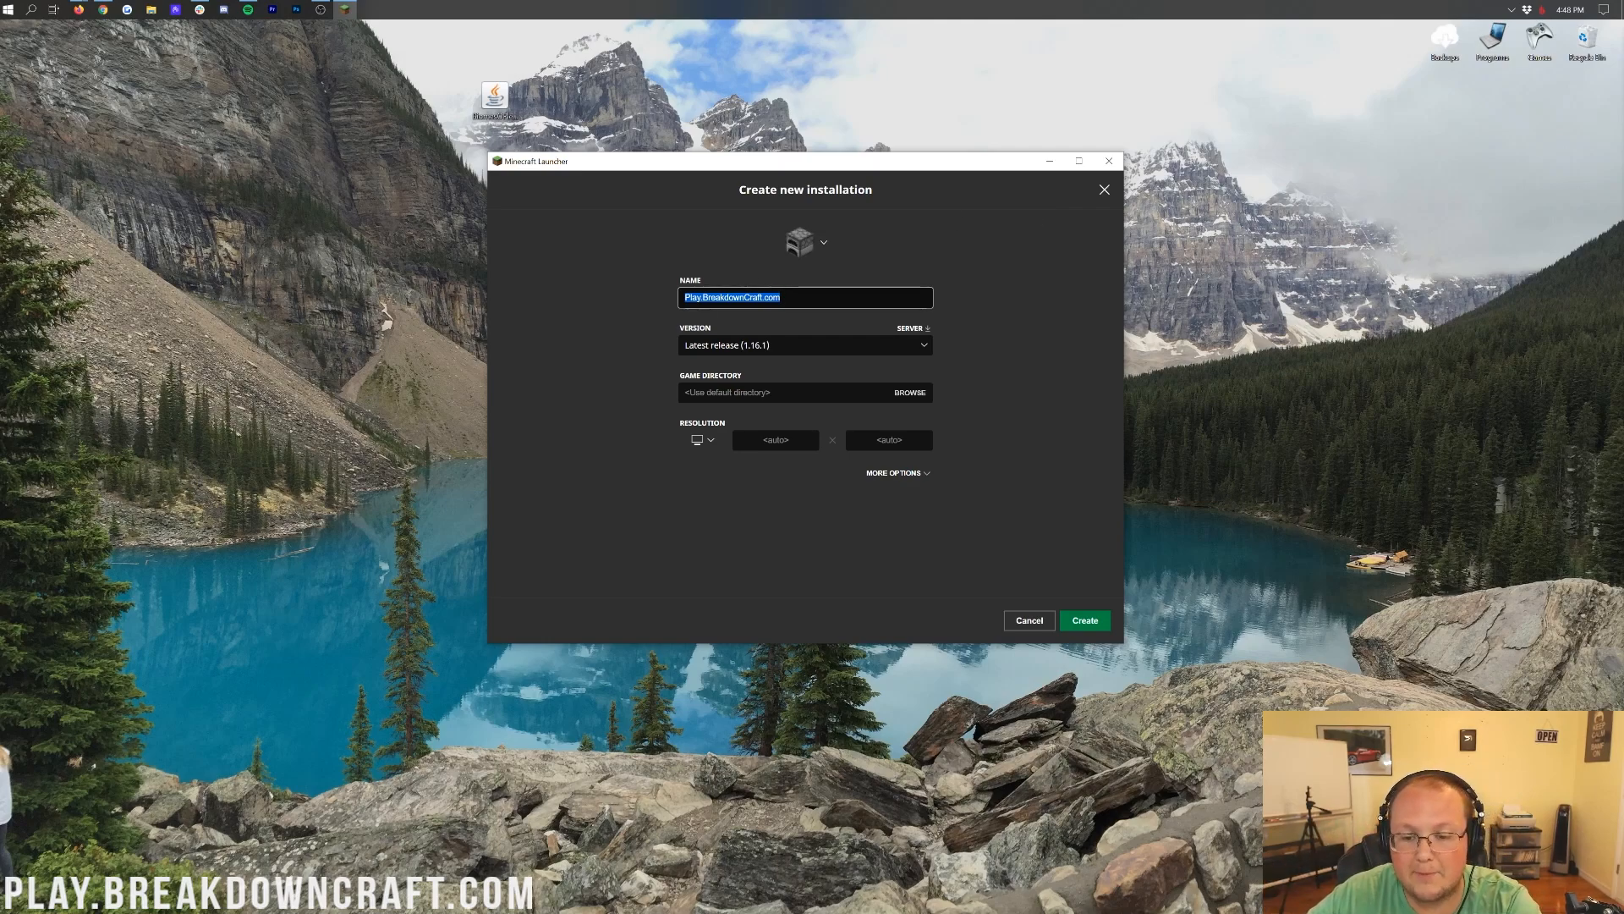
pyautogui.click(628, 317)
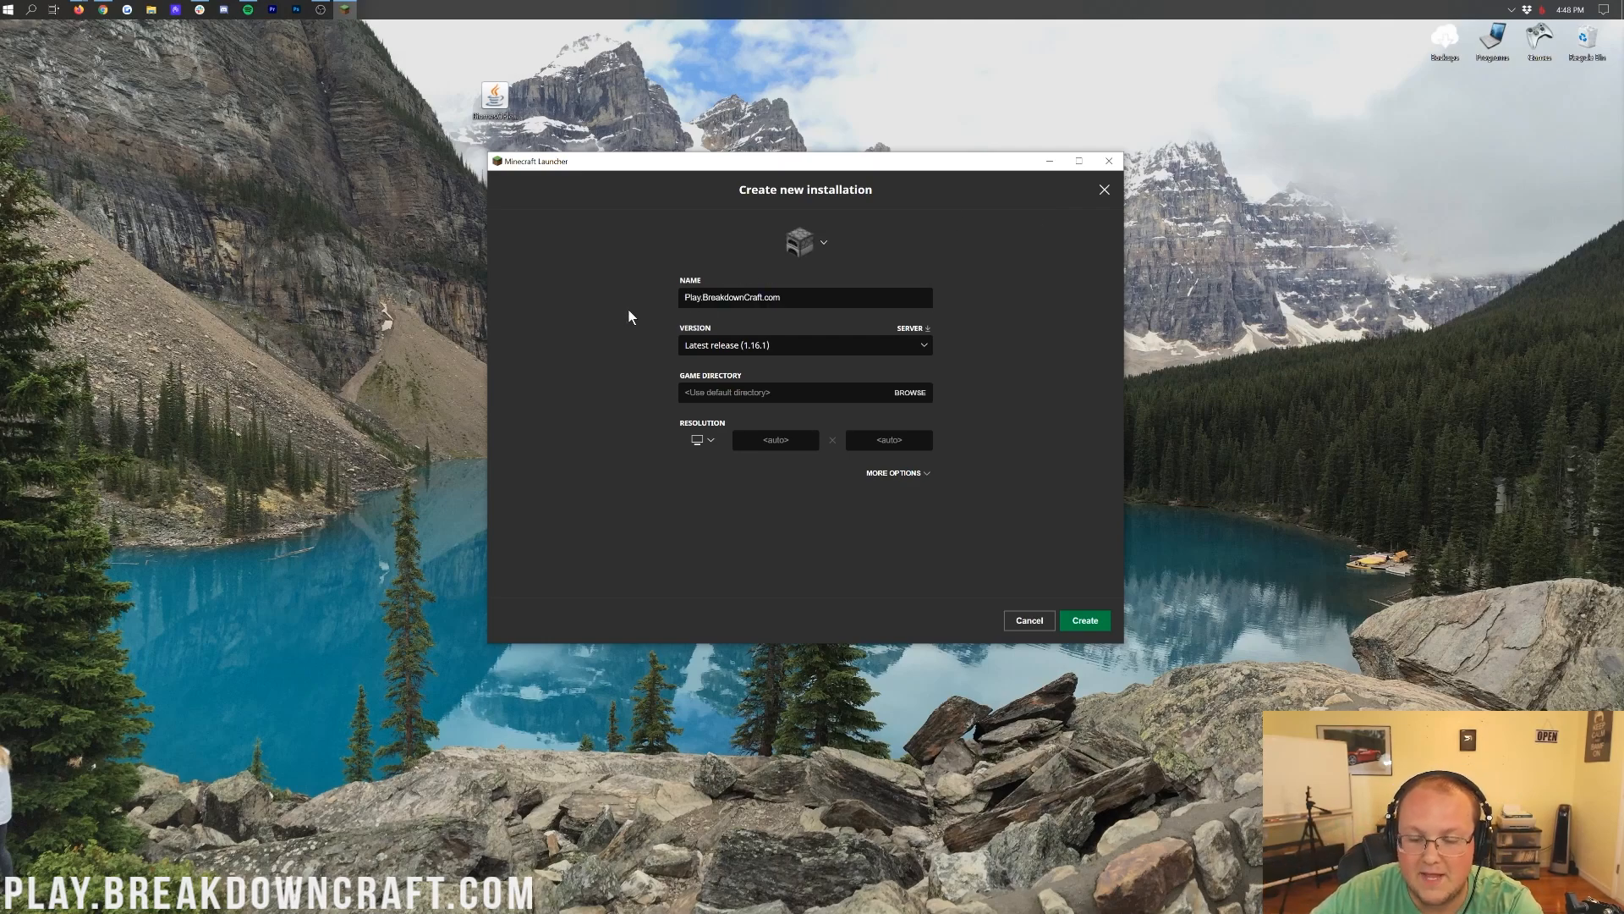
pyautogui.moveTo(824, 349)
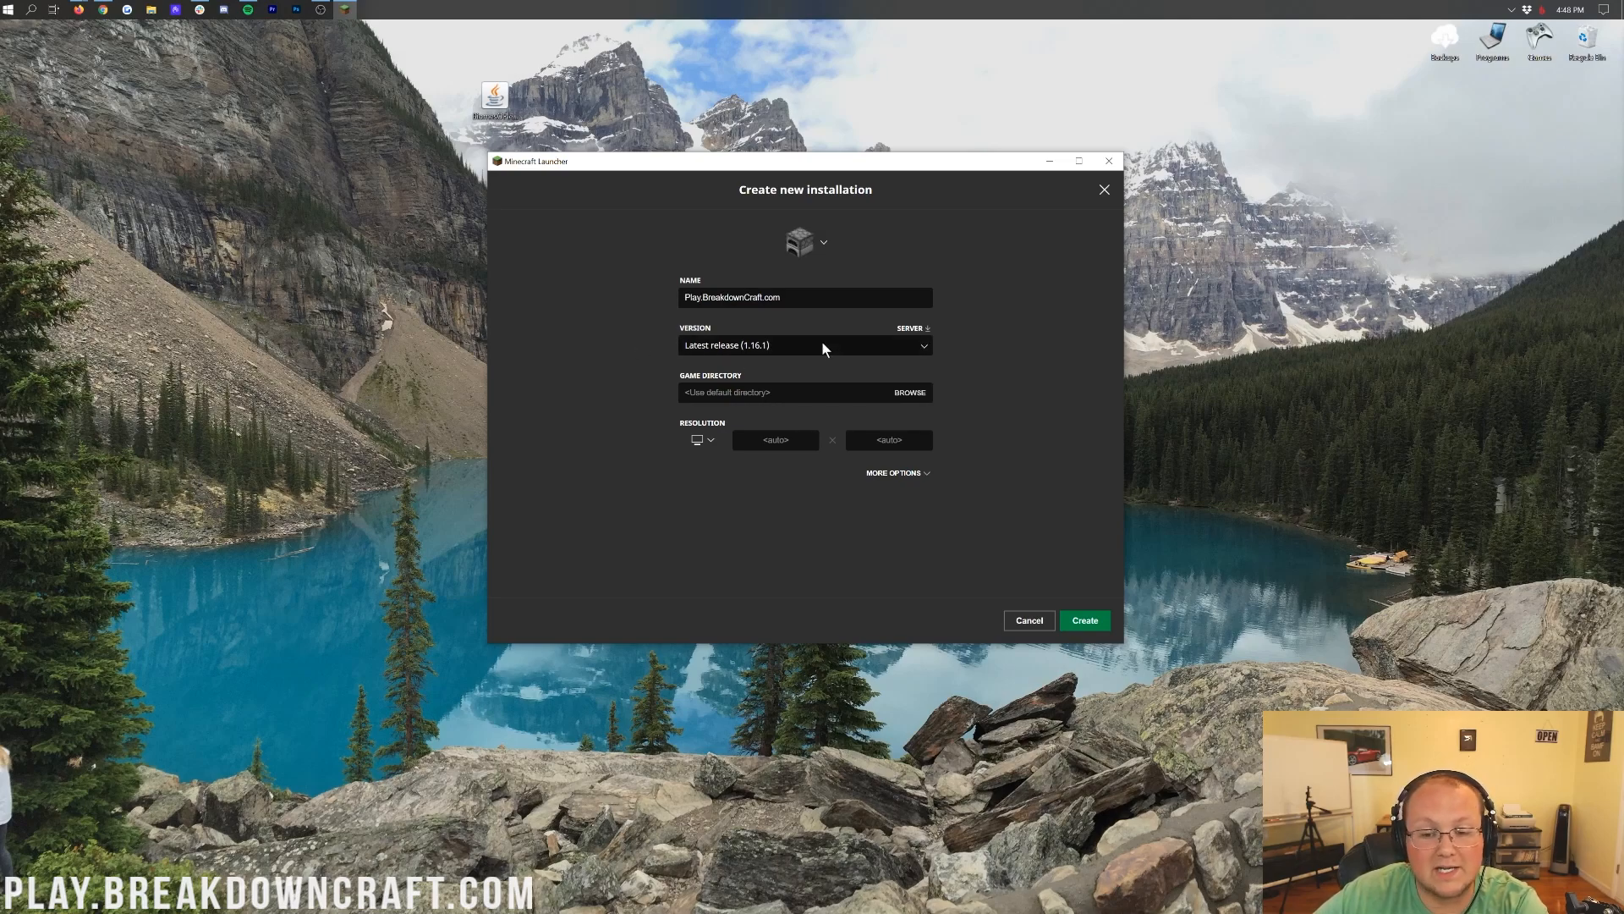
pyautogui.click(803, 345)
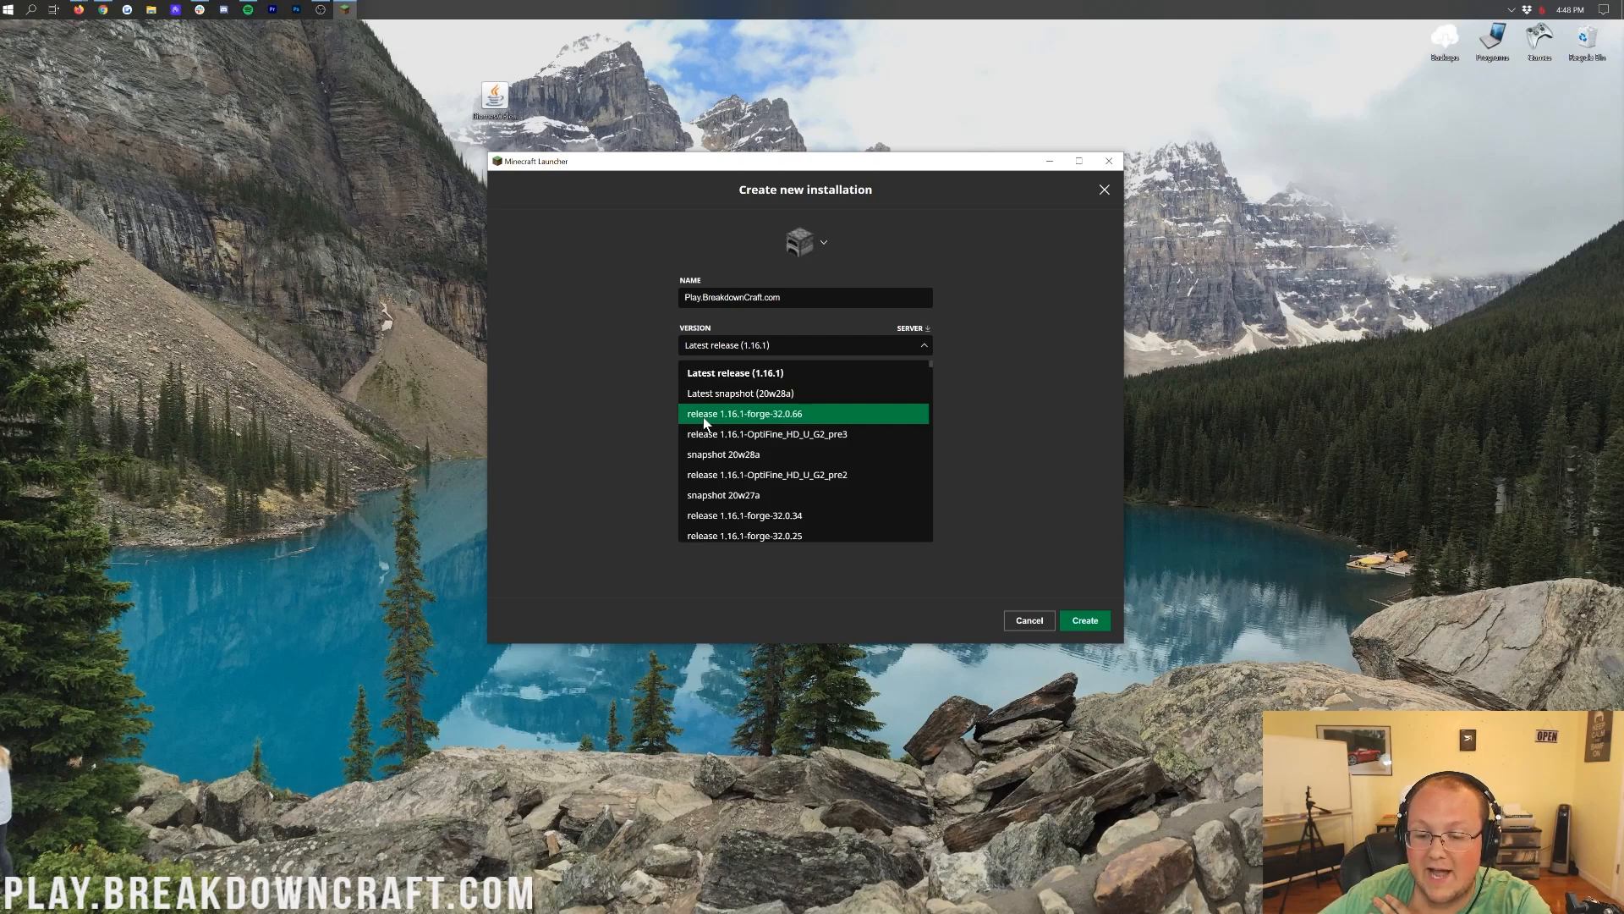
pyautogui.scroll(-3)
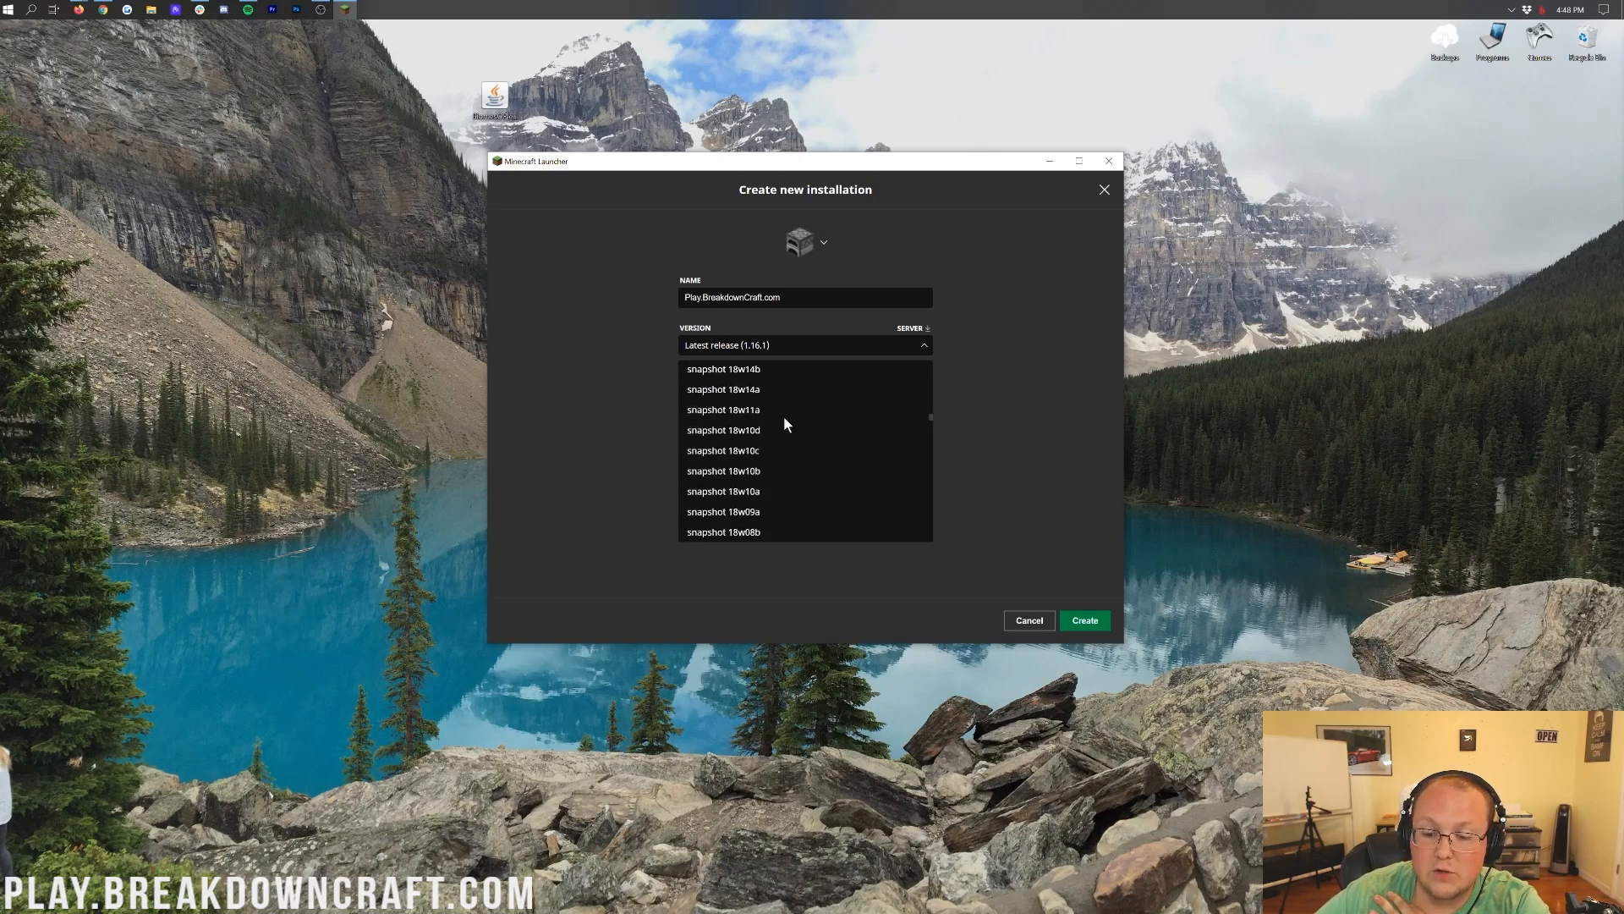
pyautogui.scroll(-3)
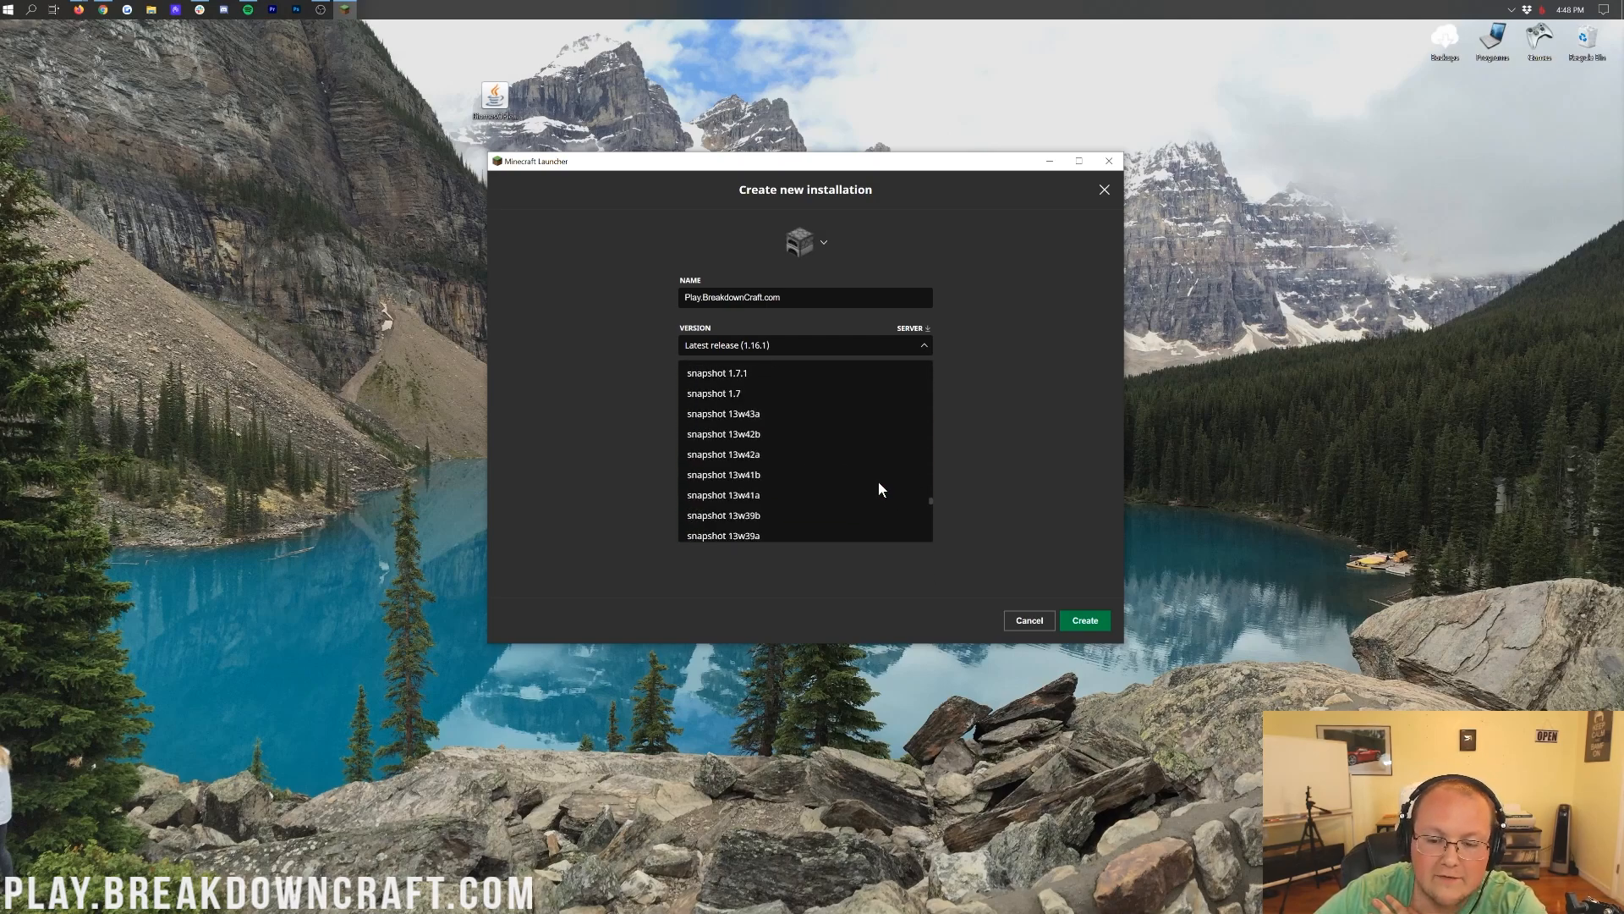
pyautogui.scroll(3)
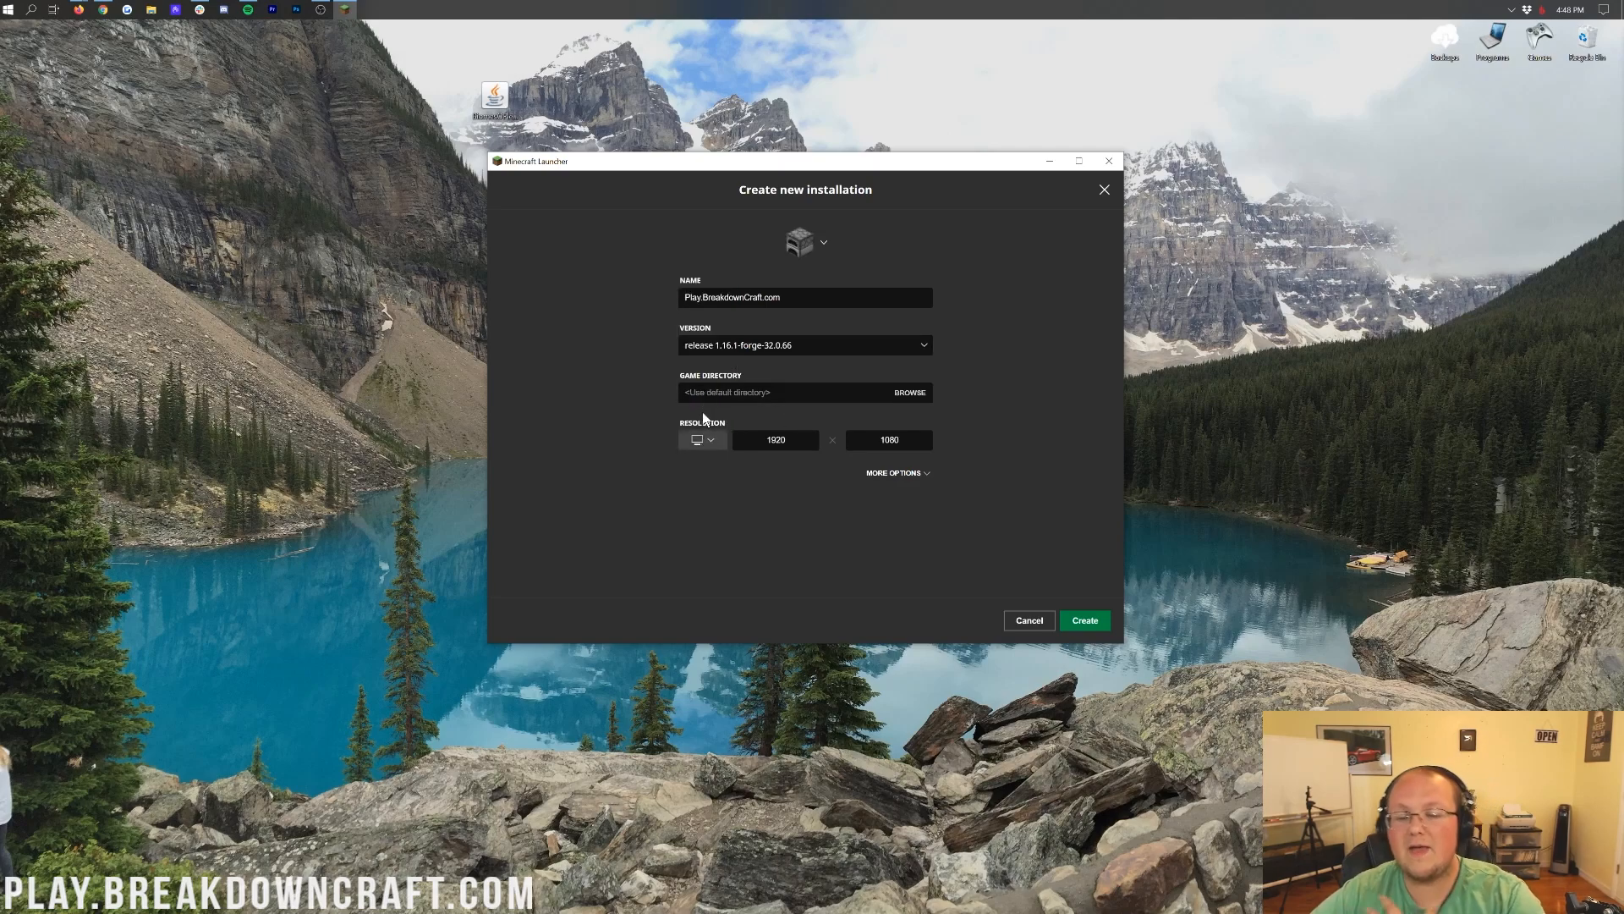
pyautogui.moveTo(756, 484)
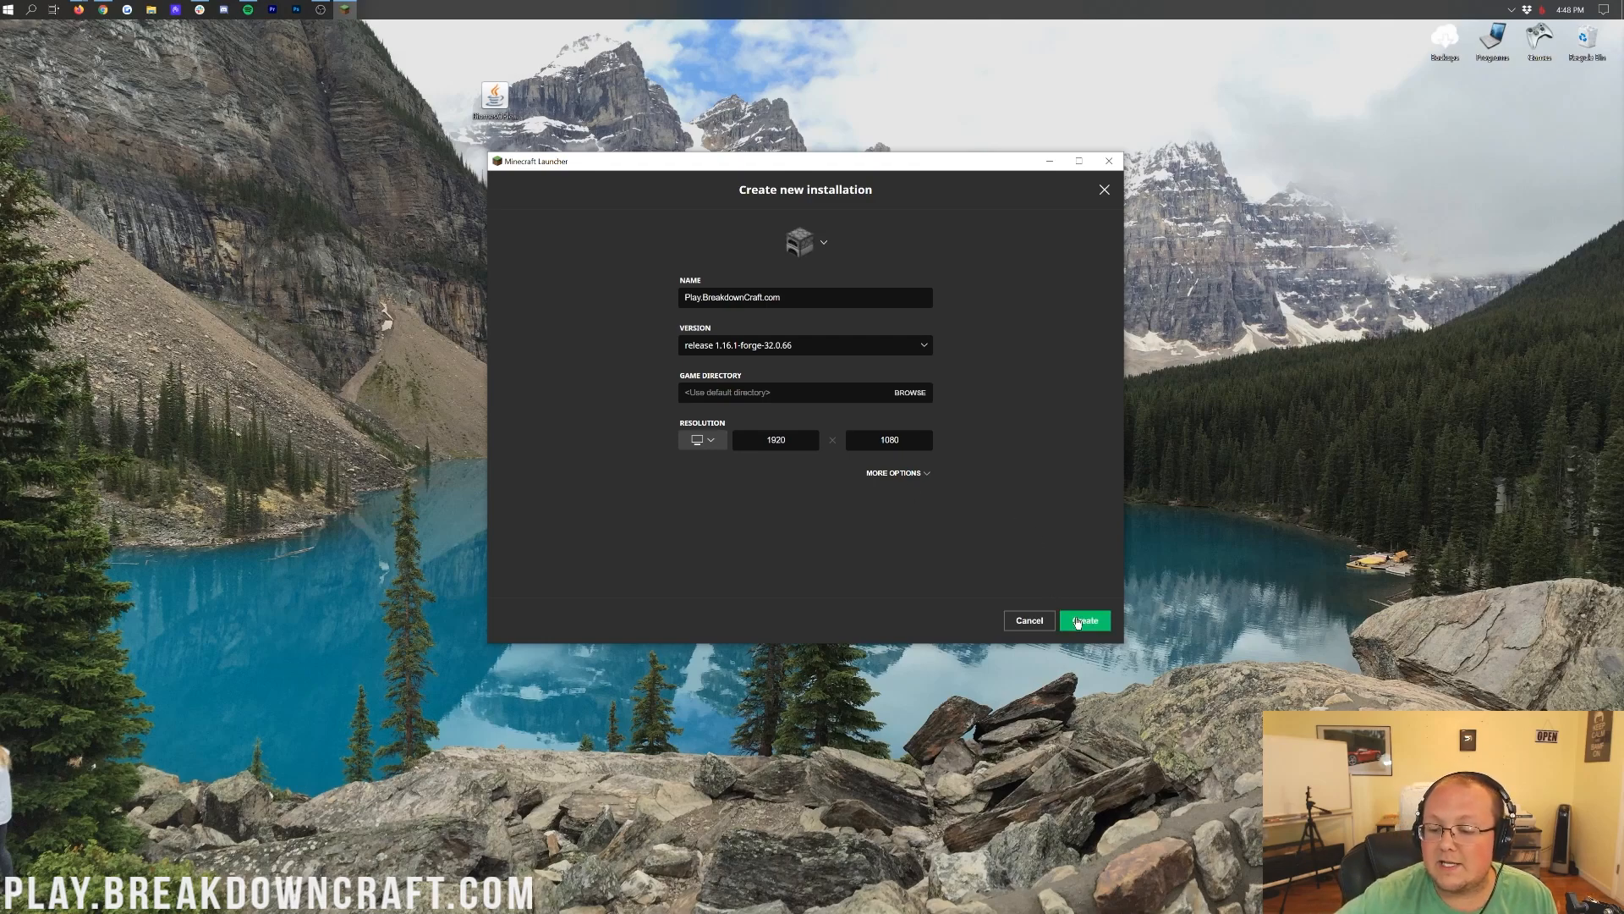
pyautogui.click(1083, 621)
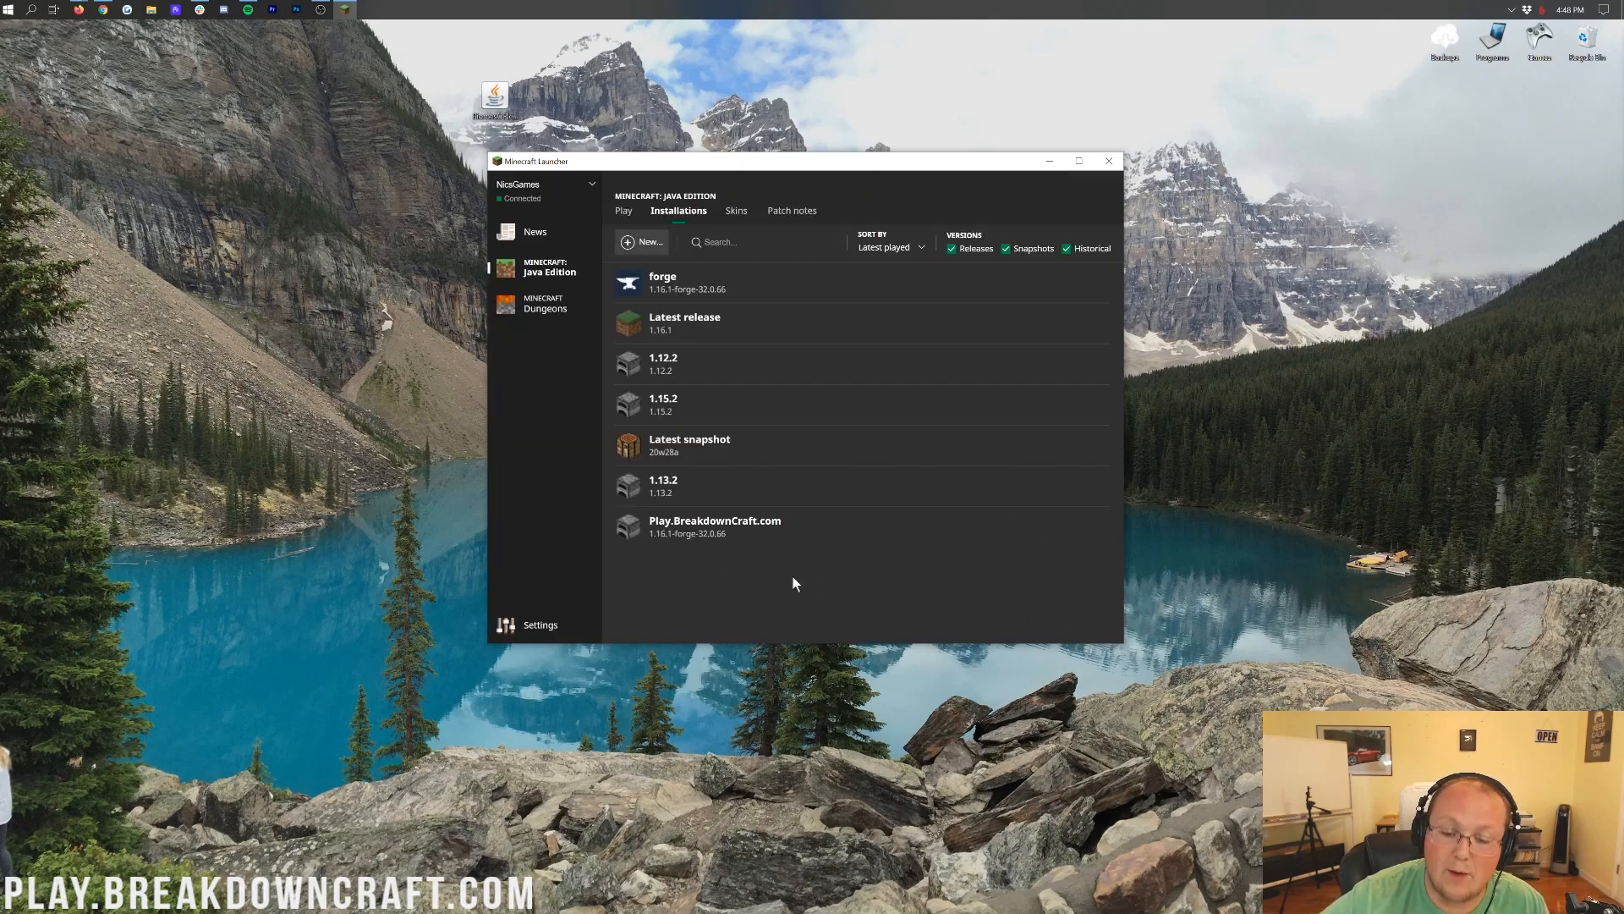
pyautogui.moveTo(731, 526)
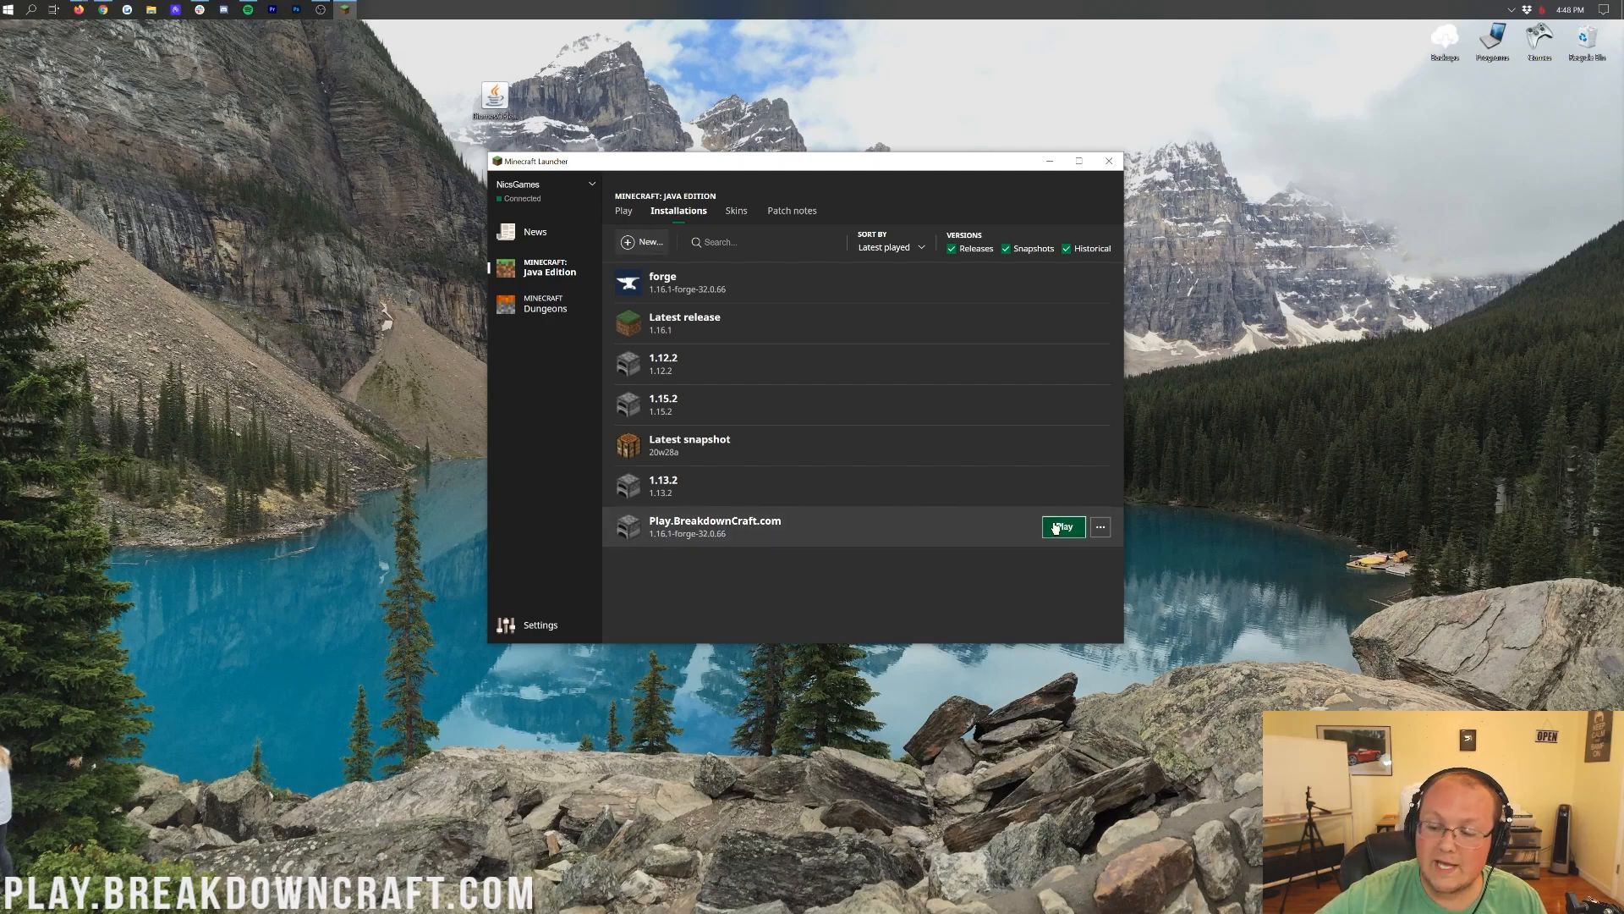
# Step: Start the game with the new Play.BreakdownCraft.com installation
pyautogui.click(1063, 526)
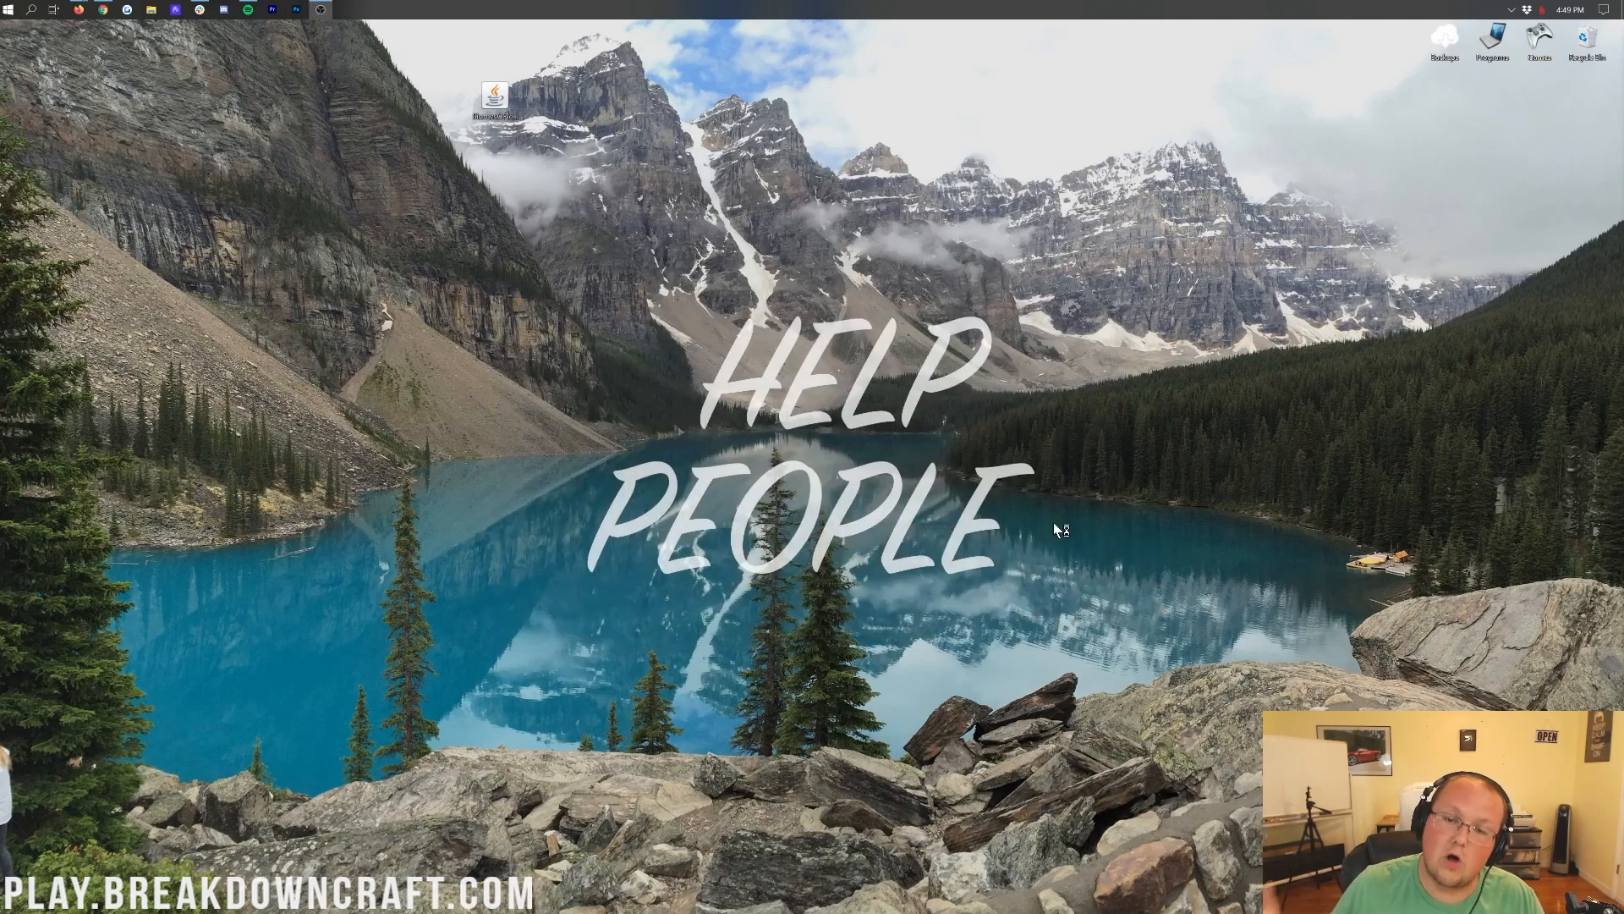
# Step: Once Minecraft loads, view the Mods list showing Minecraft 1.16.1 and Forge 32.0.66
pyautogui.doubleClick(494, 96)
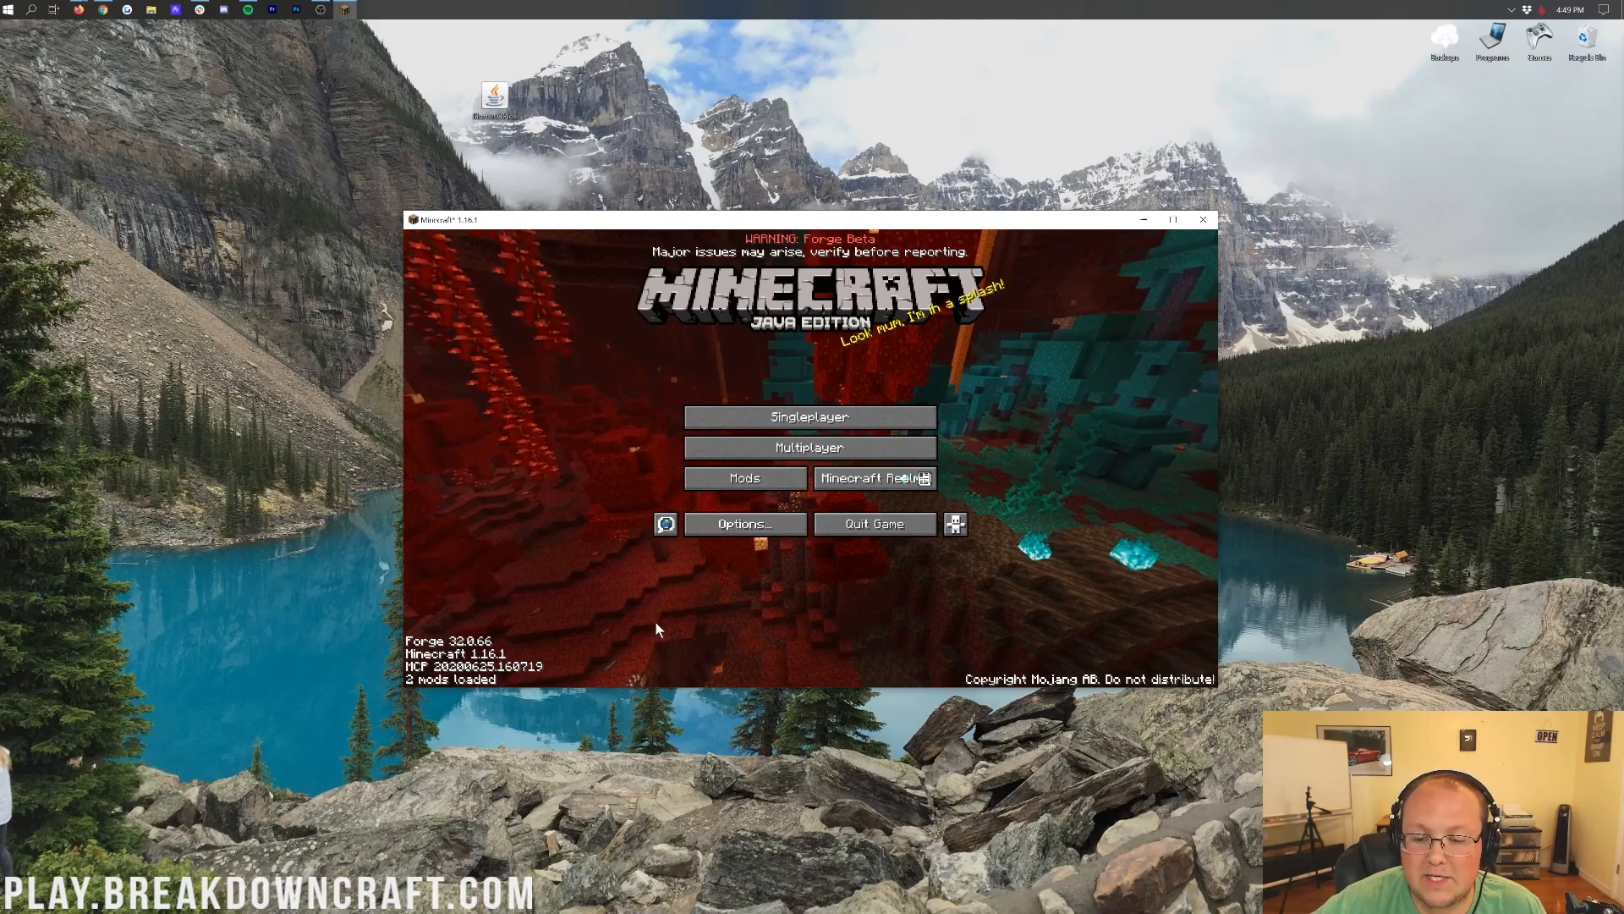
pyautogui.click(744, 477)
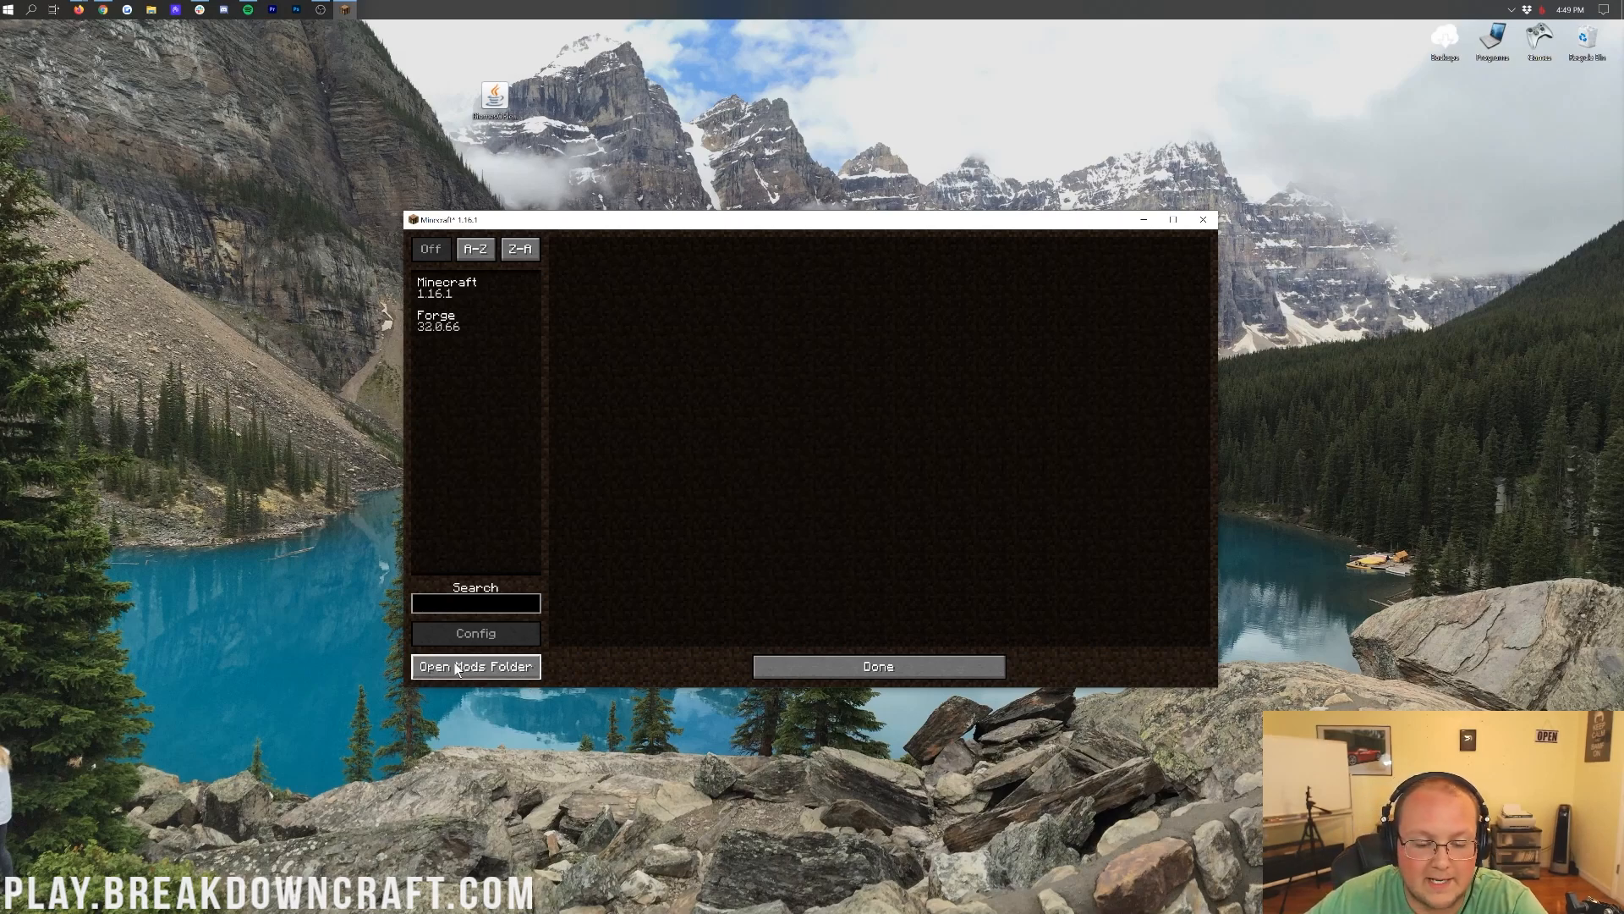
pyautogui.moveTo(569, 665)
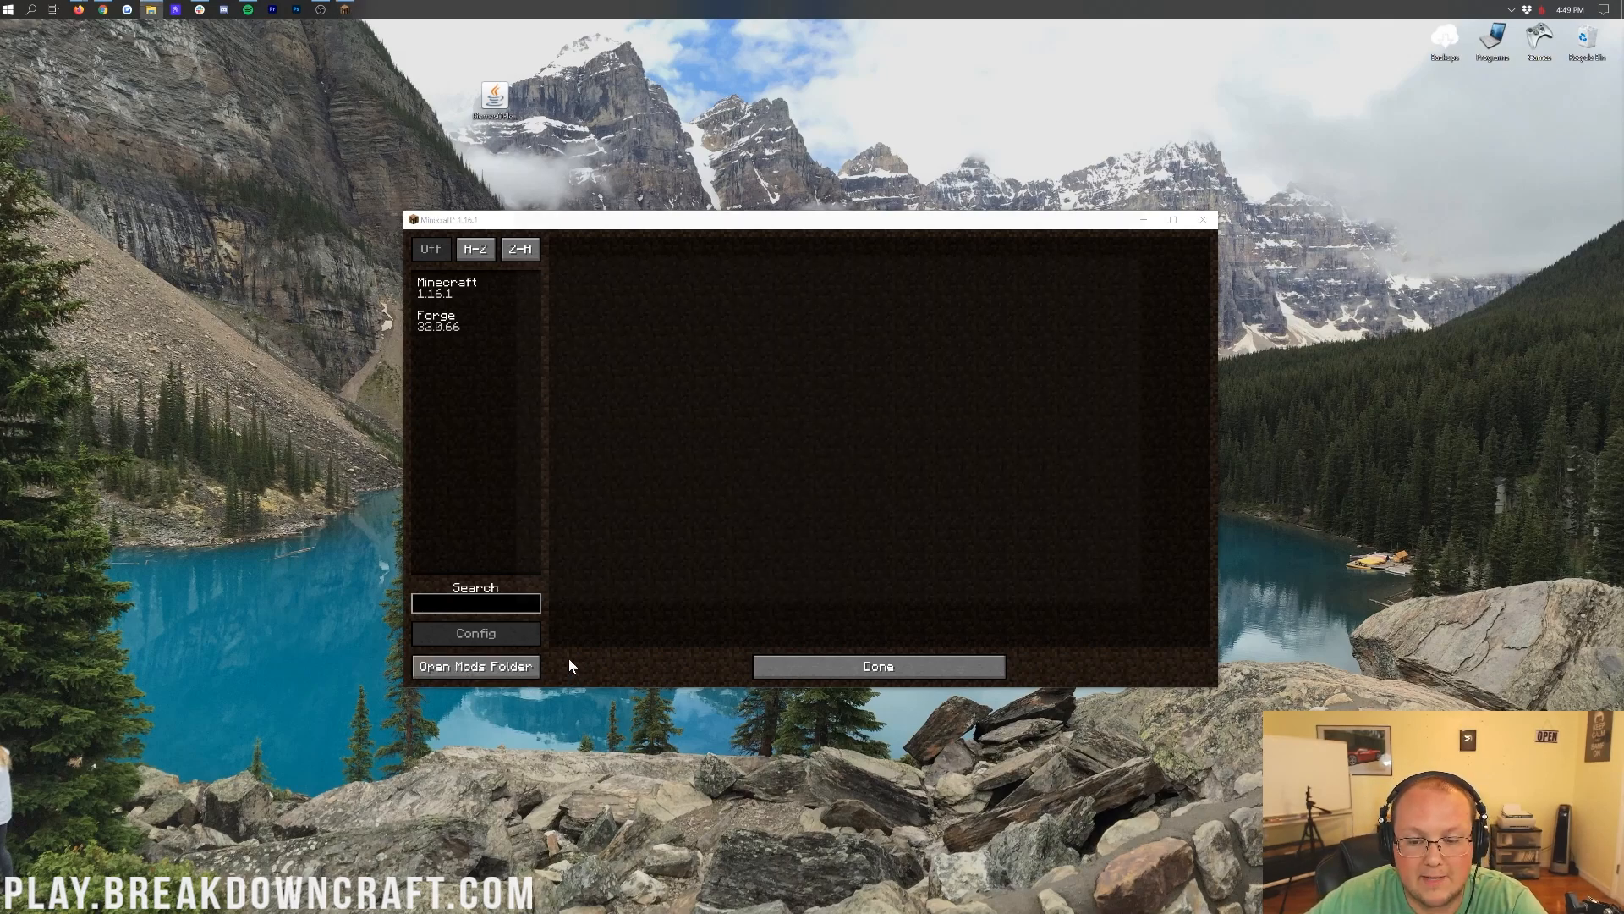
pyautogui.click(473, 667)
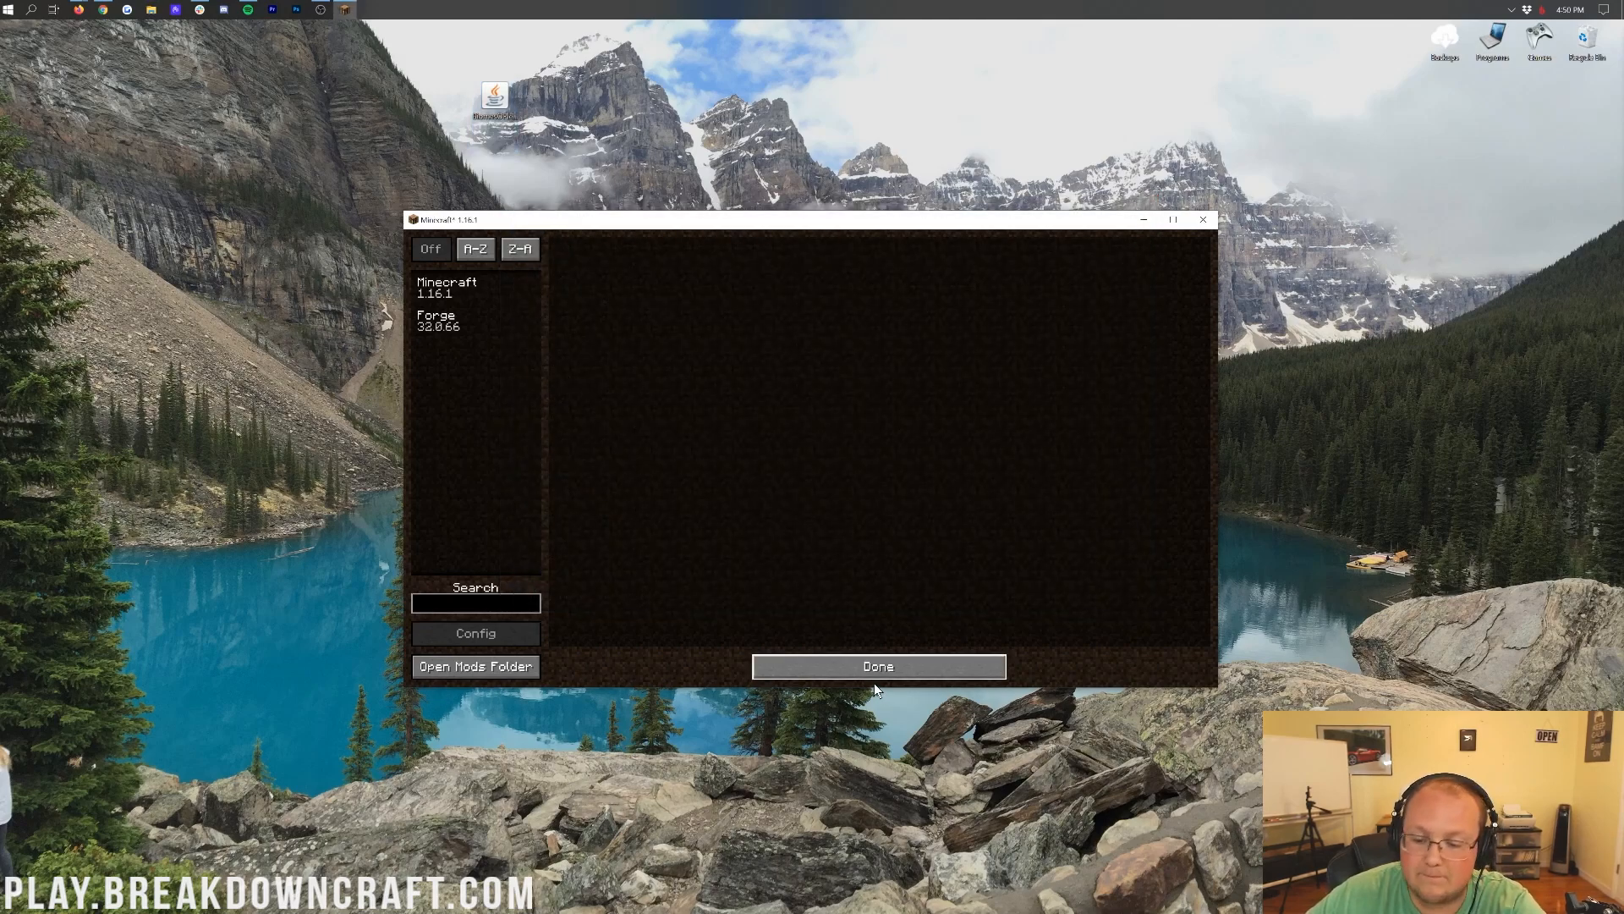
pyautogui.moveTo(487, 349)
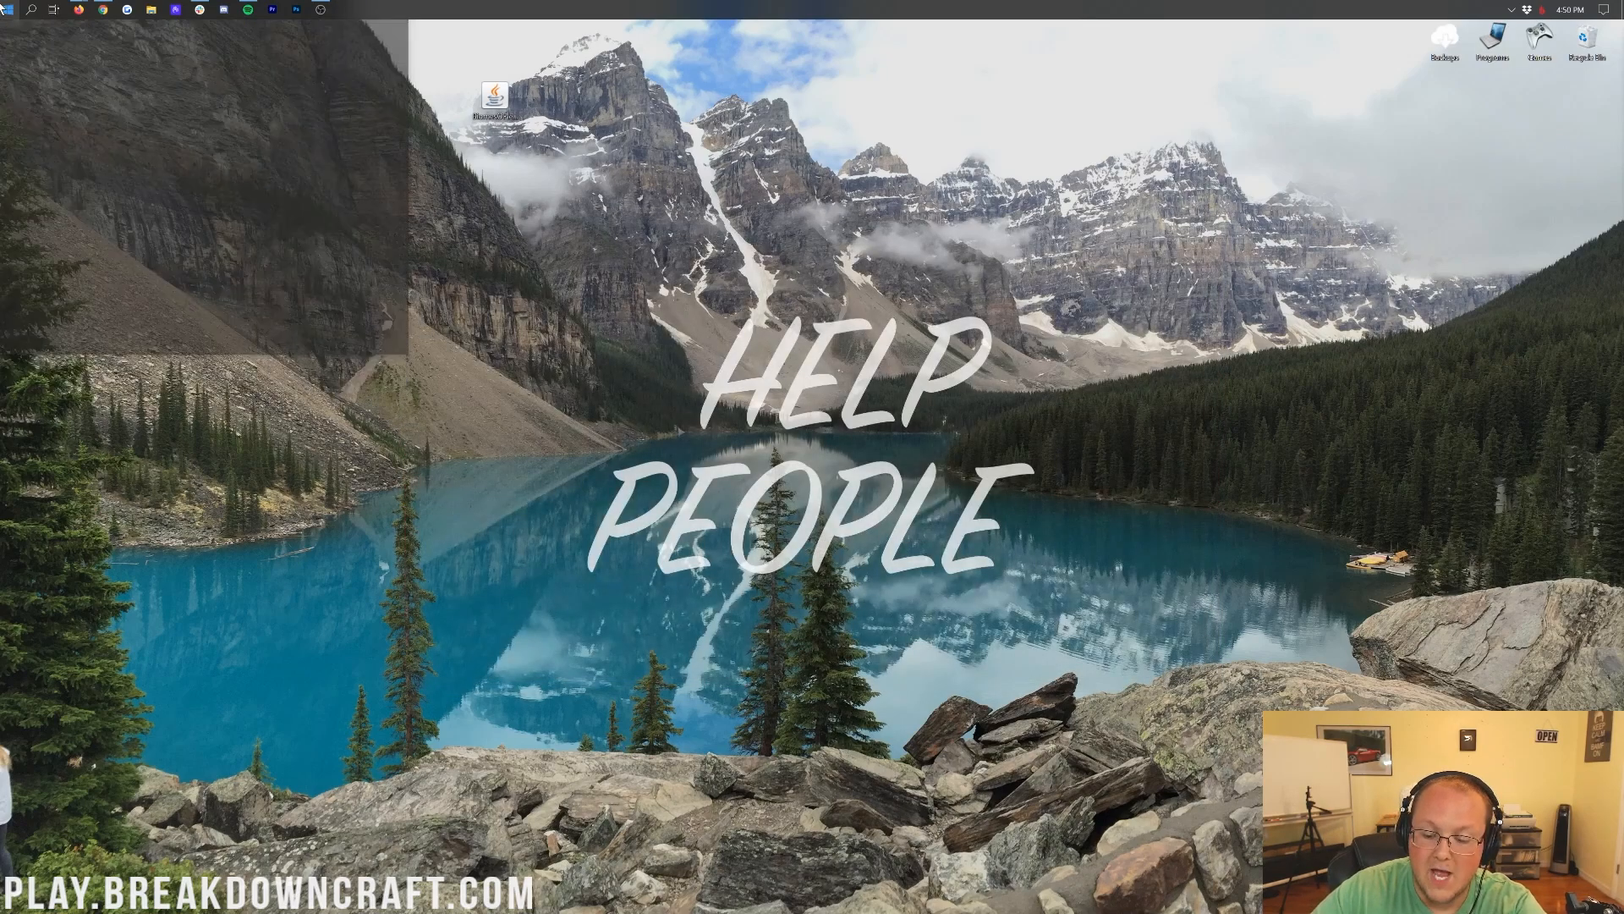
# Step: Relaunch the game from the launcher on the forge 1.16.1 installation
pyautogui.doubleClick(494, 93)
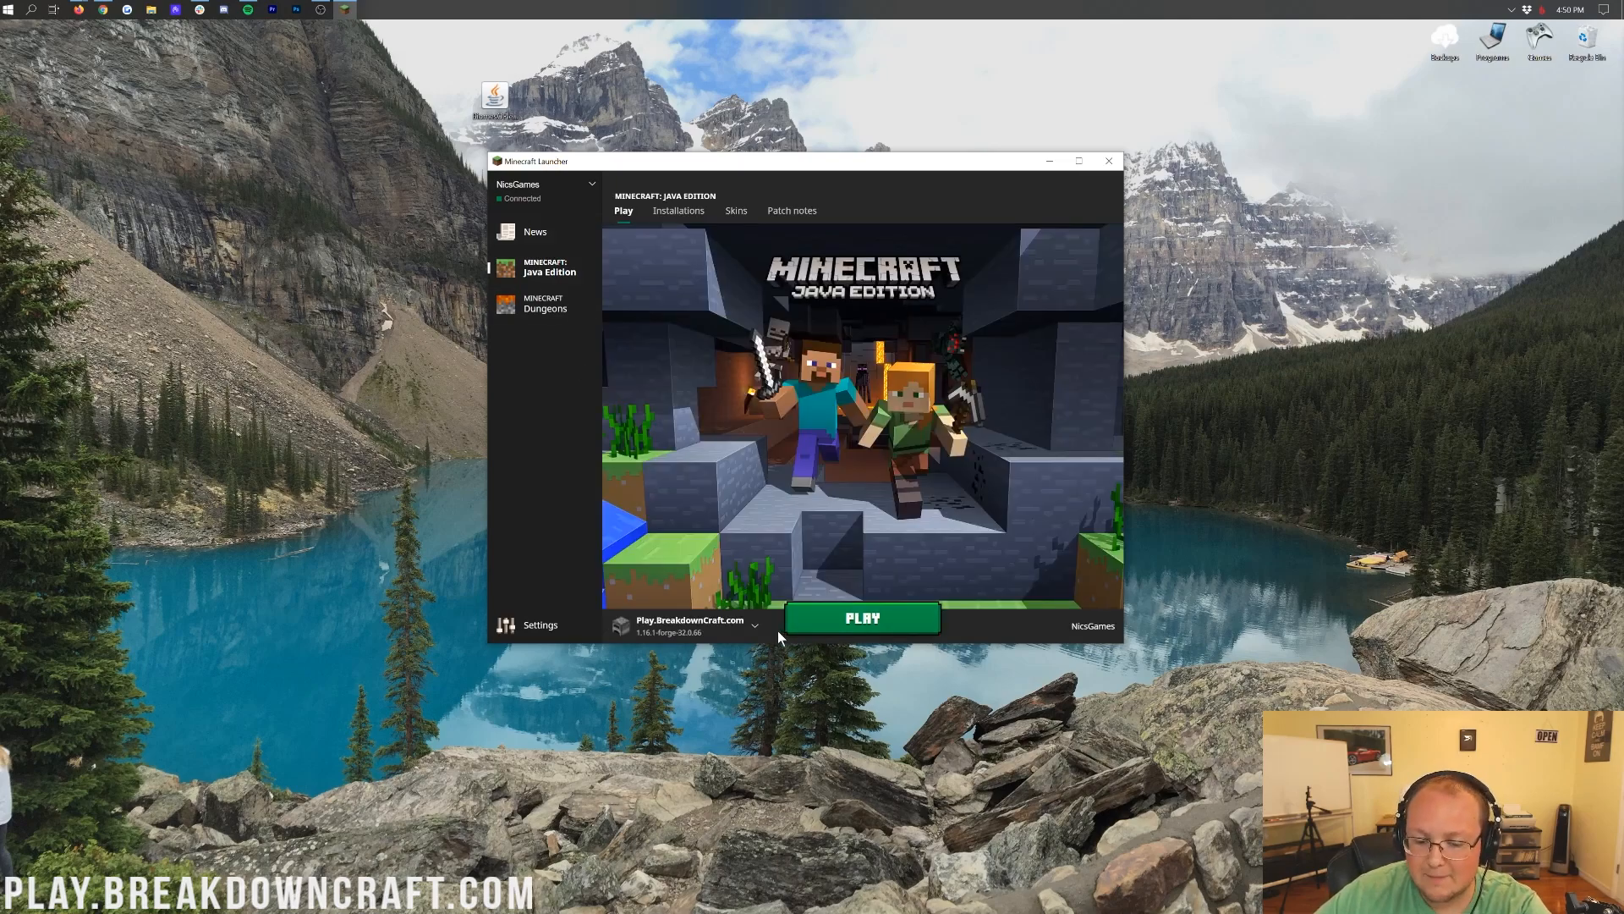
pyautogui.click(755, 626)
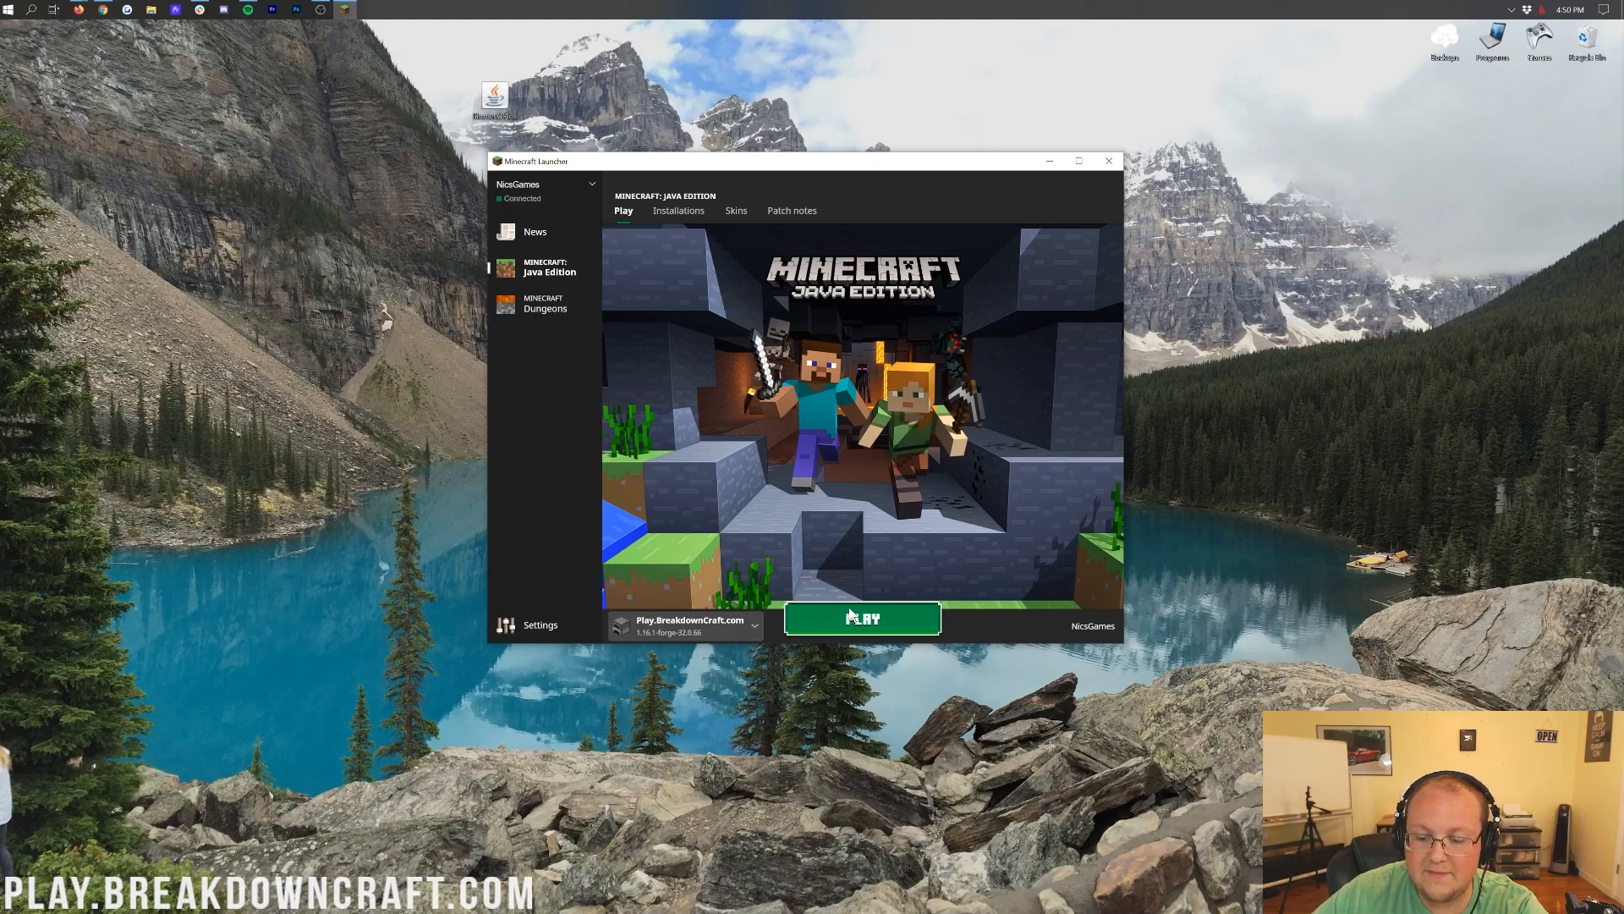
pyautogui.click(863, 619)
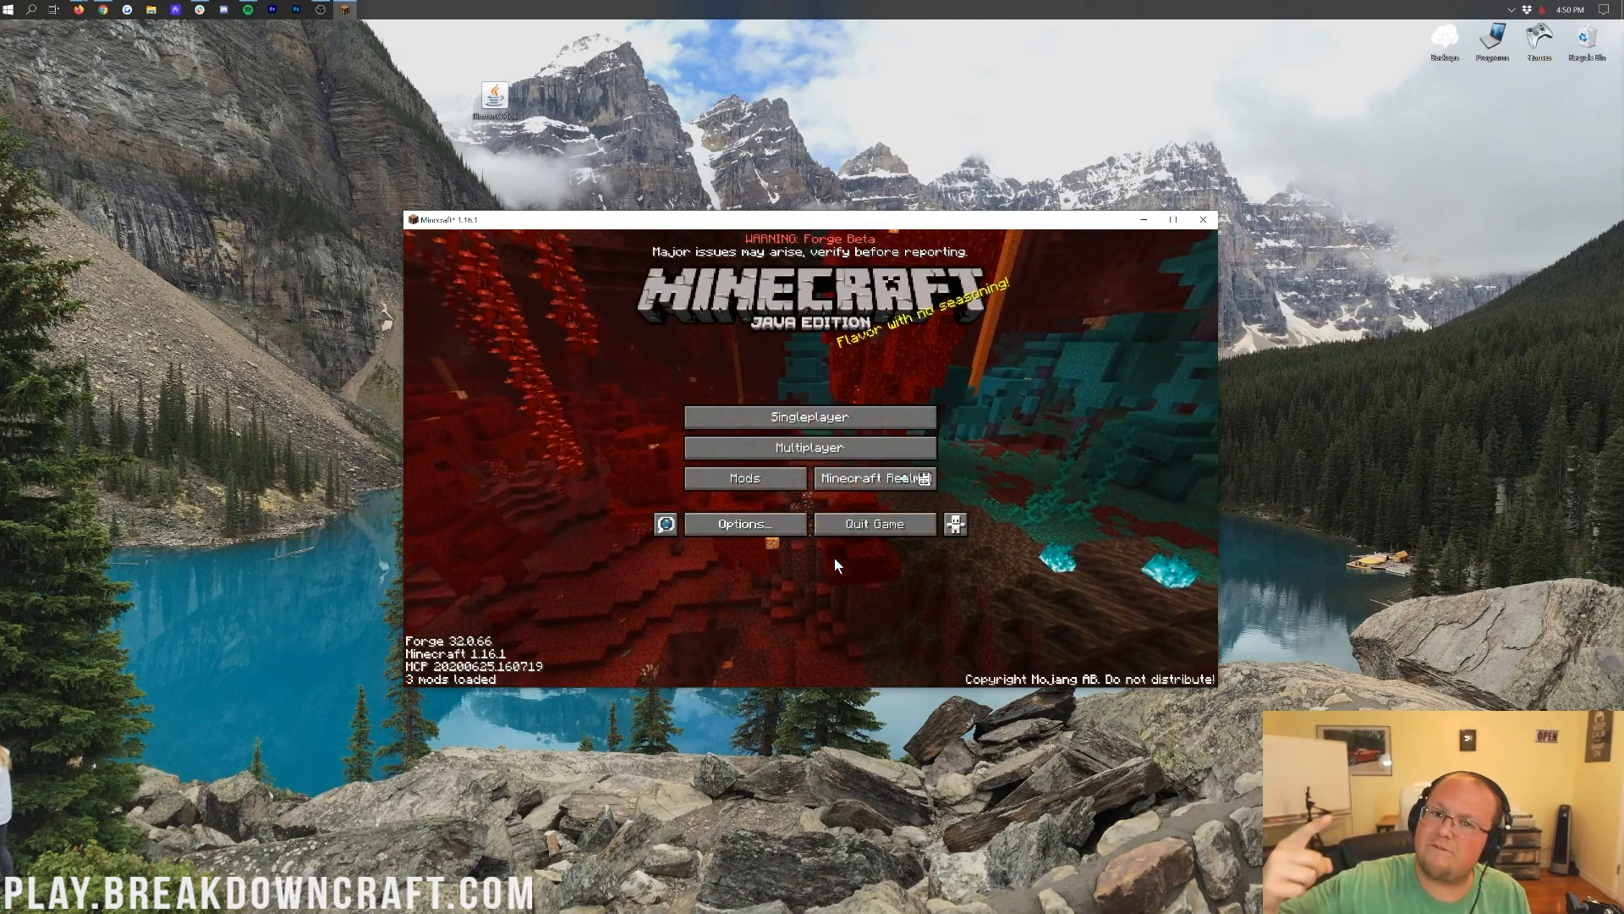
# Step: Confirm Biomes O' Plenty 1.16.1 appears in the loaded mods list with its details shown
pyautogui.click(744, 477)
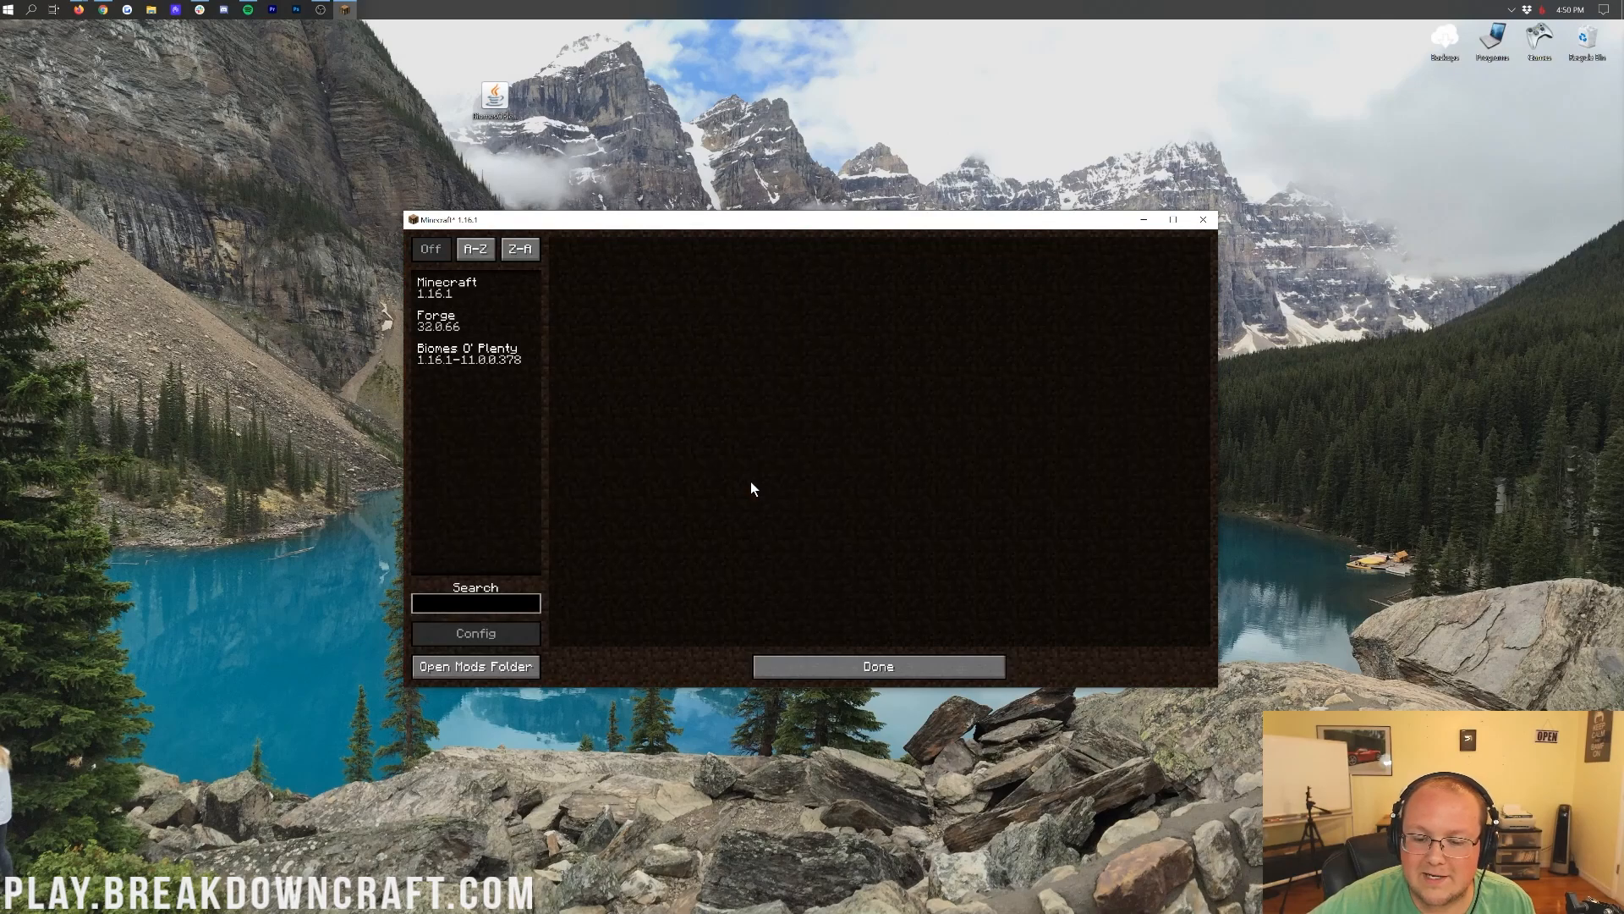
pyautogui.click(467, 352)
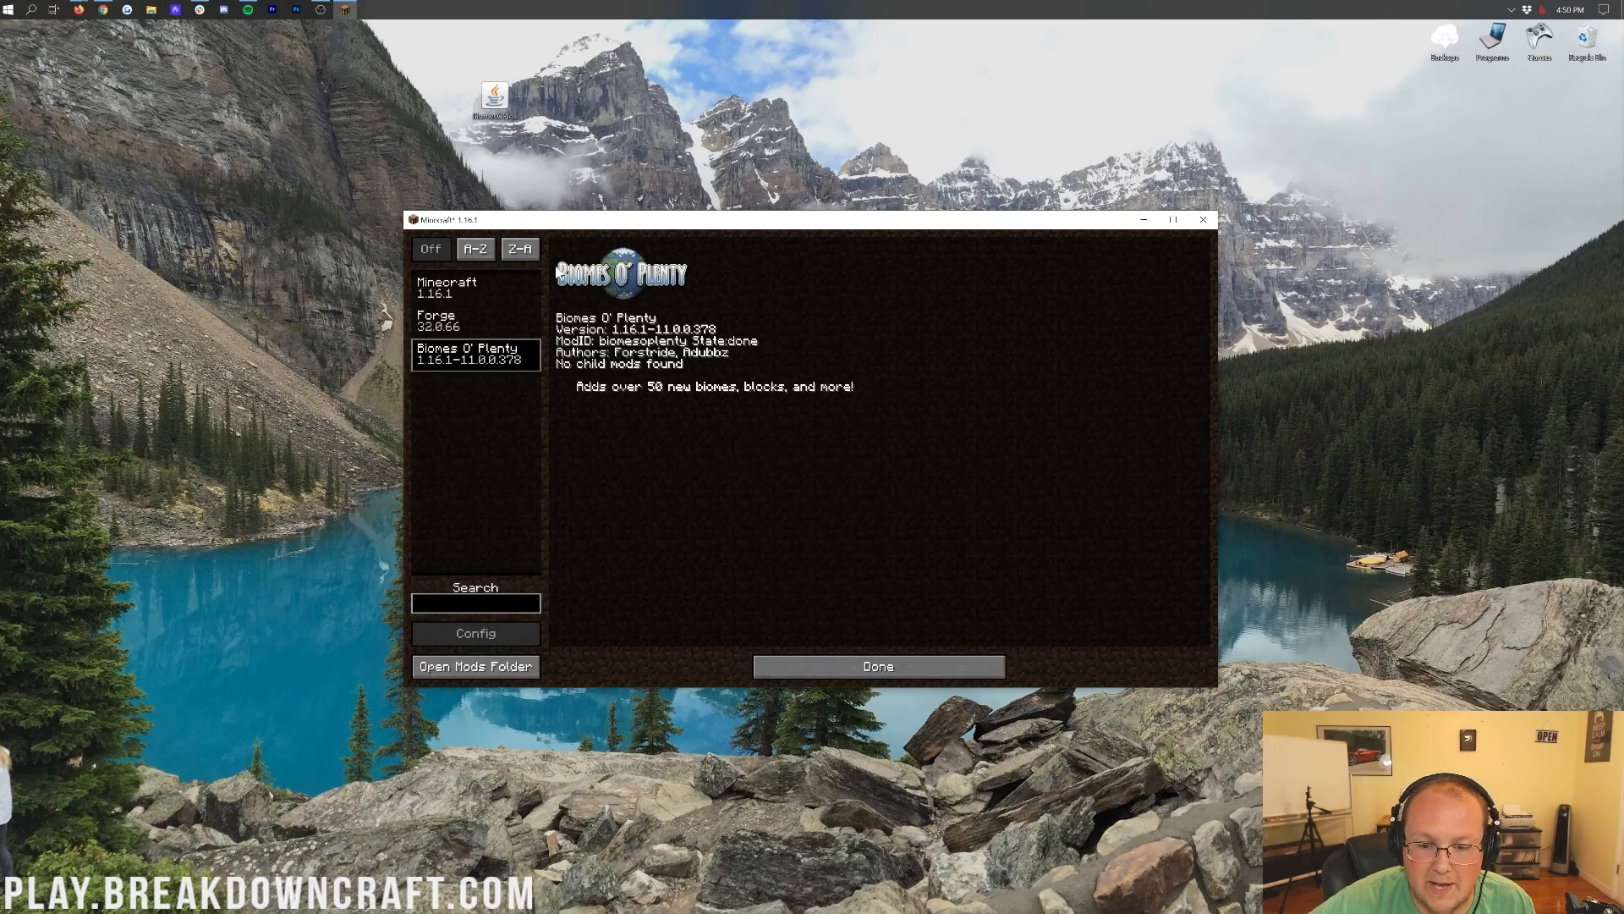
pyautogui.click(876, 666)
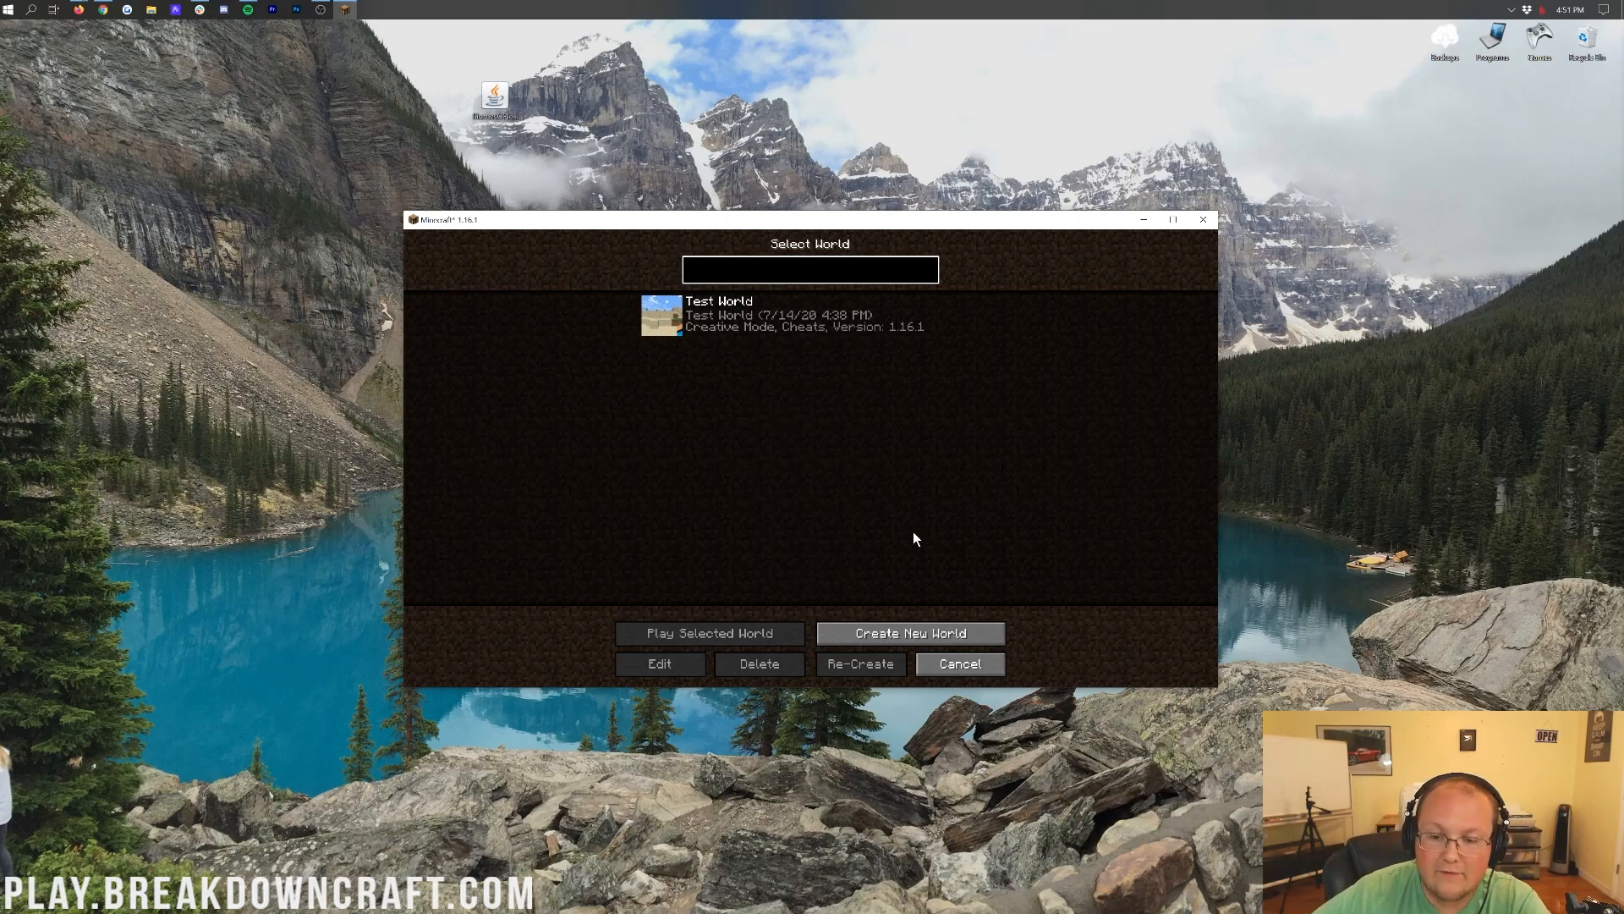
# Step: Start a new world named 'Biomes O' Plenty' in Creative game mode
pyautogui.click(1172, 219)
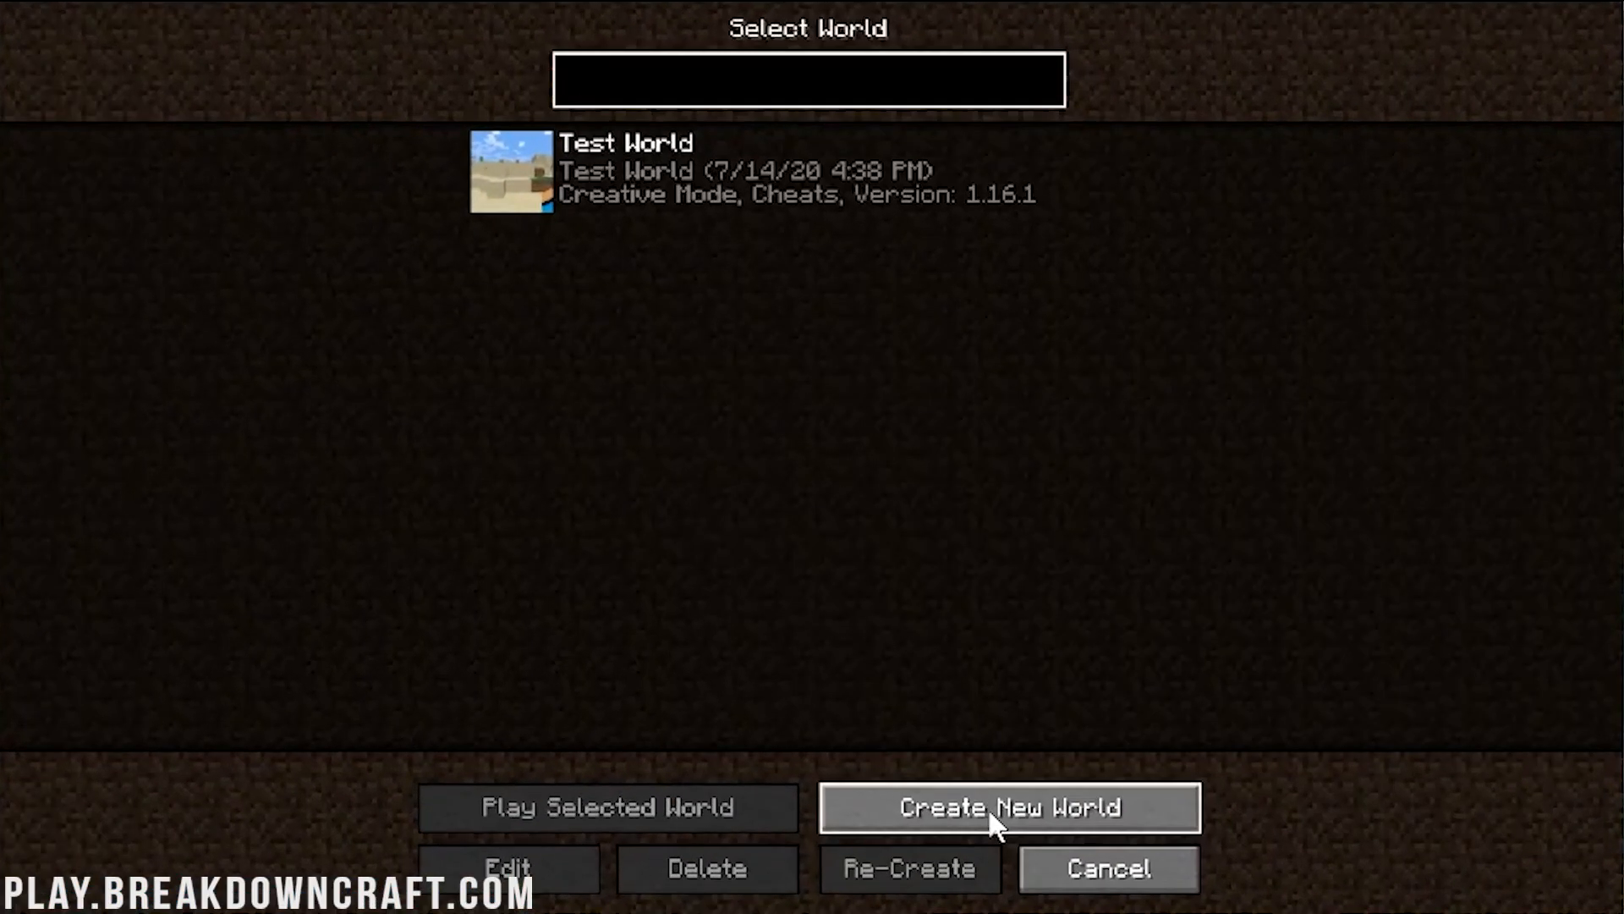
pyautogui.click(1008, 807)
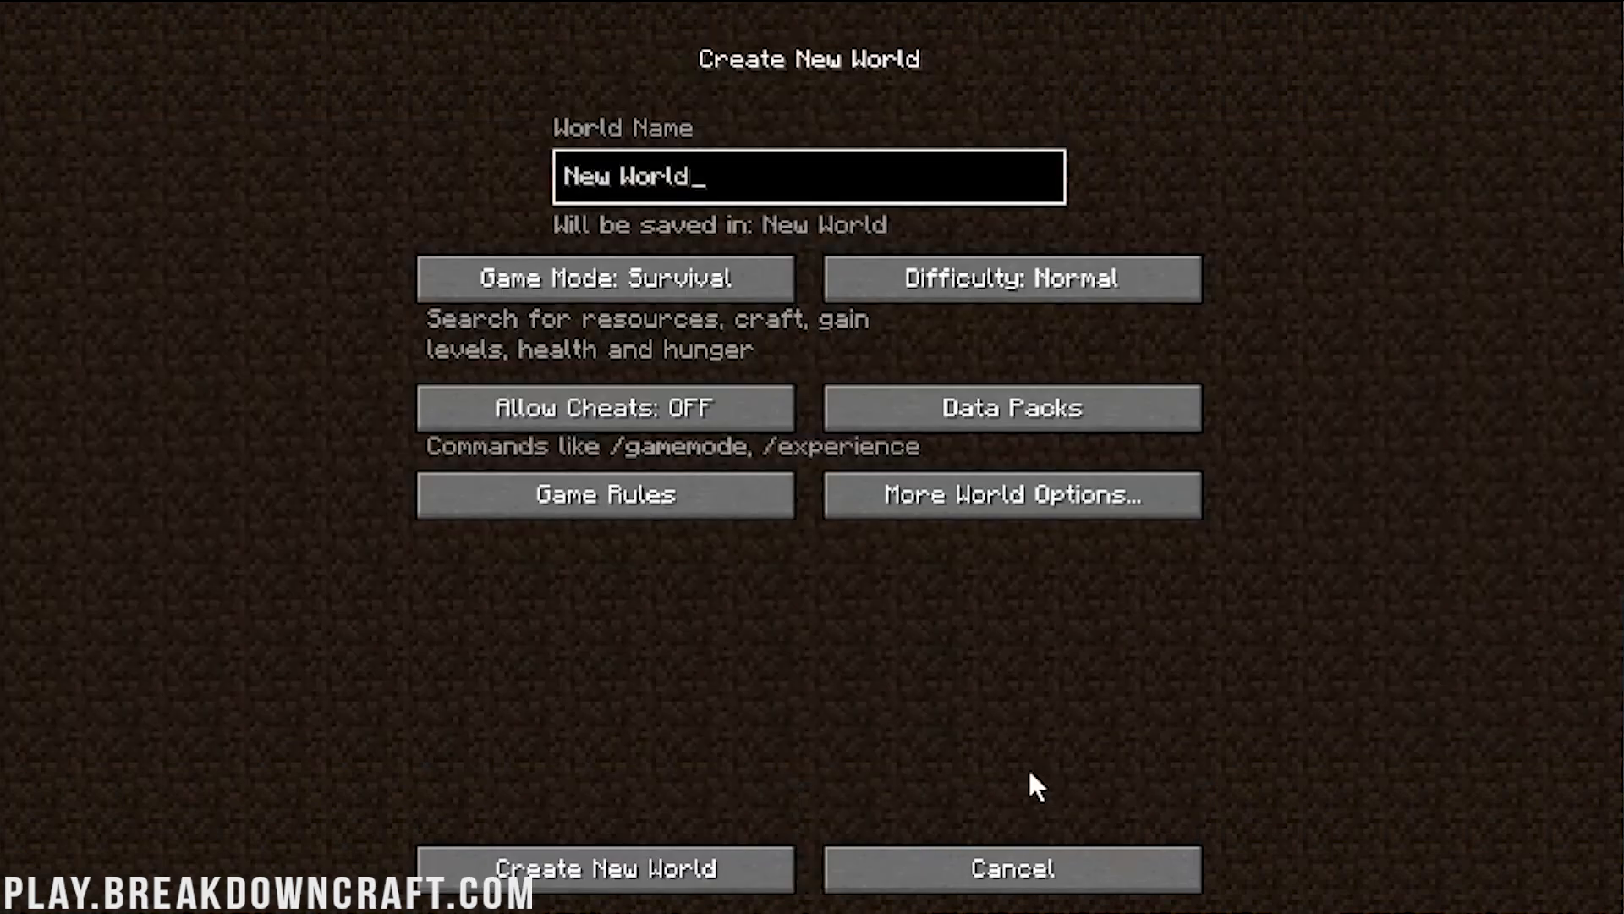
pyautogui.write('Biome')
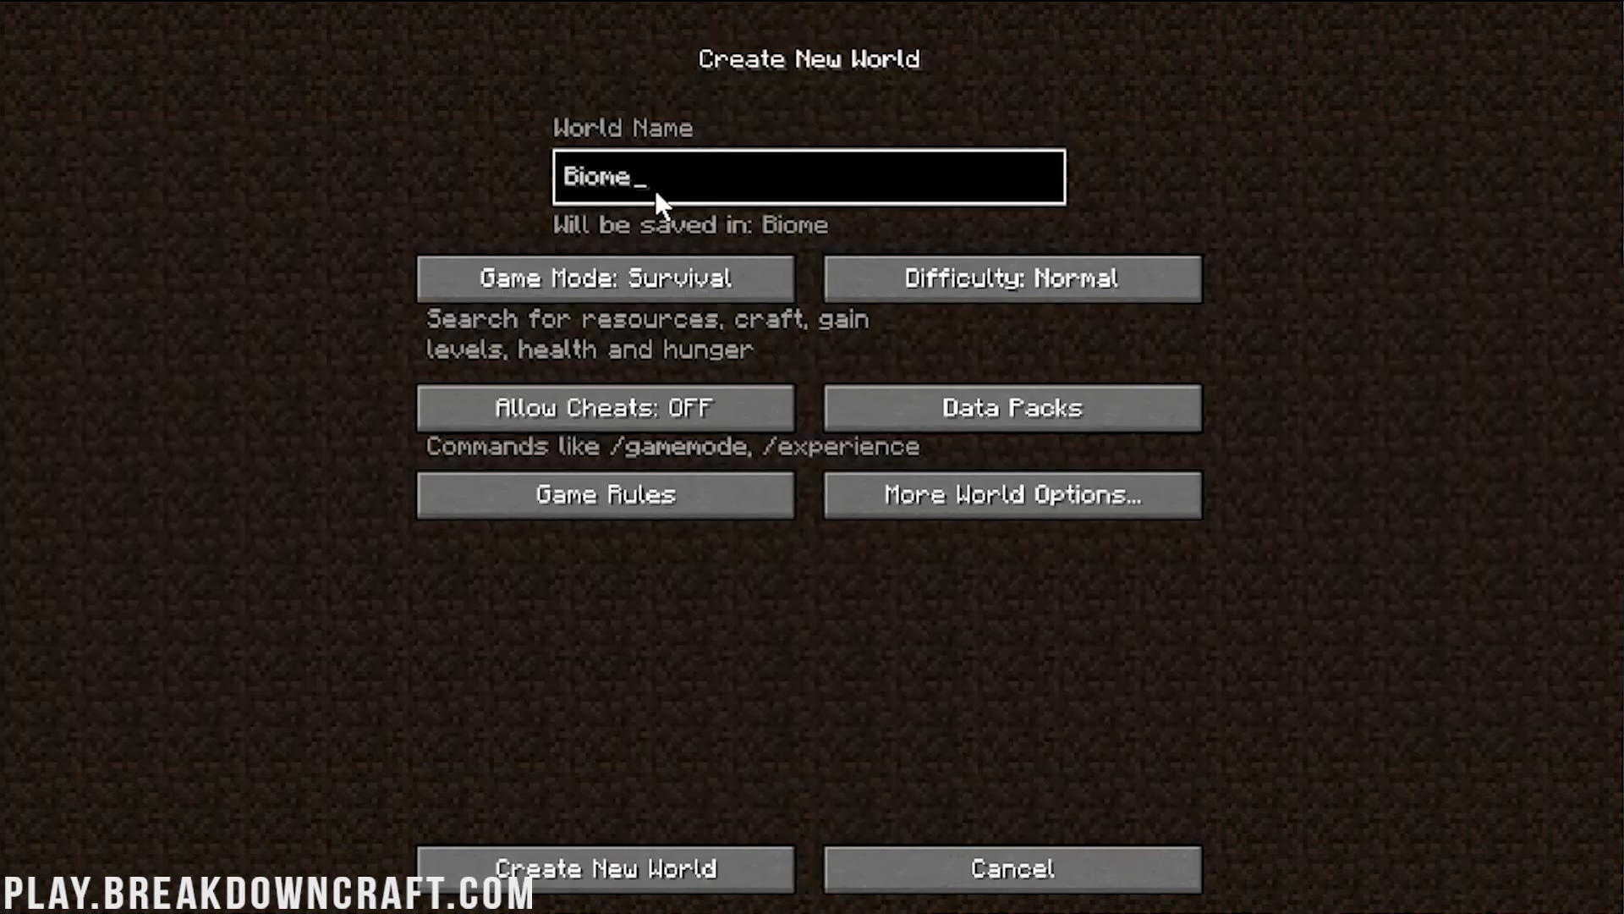
pyautogui.write("s O' Plenty")
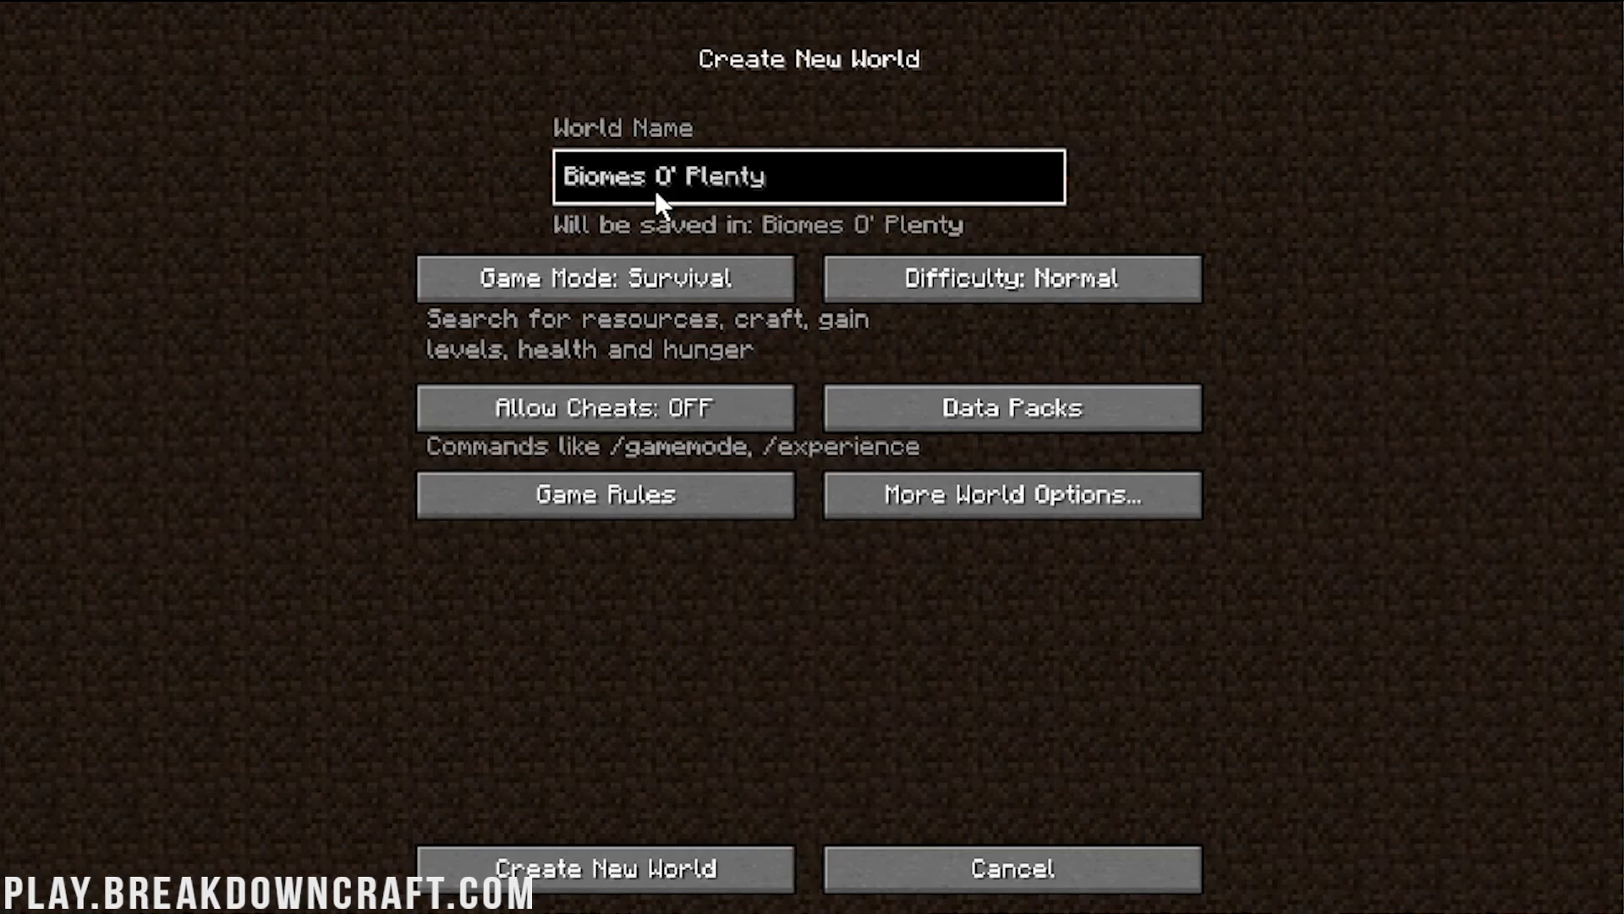
pyautogui.click(604, 278)
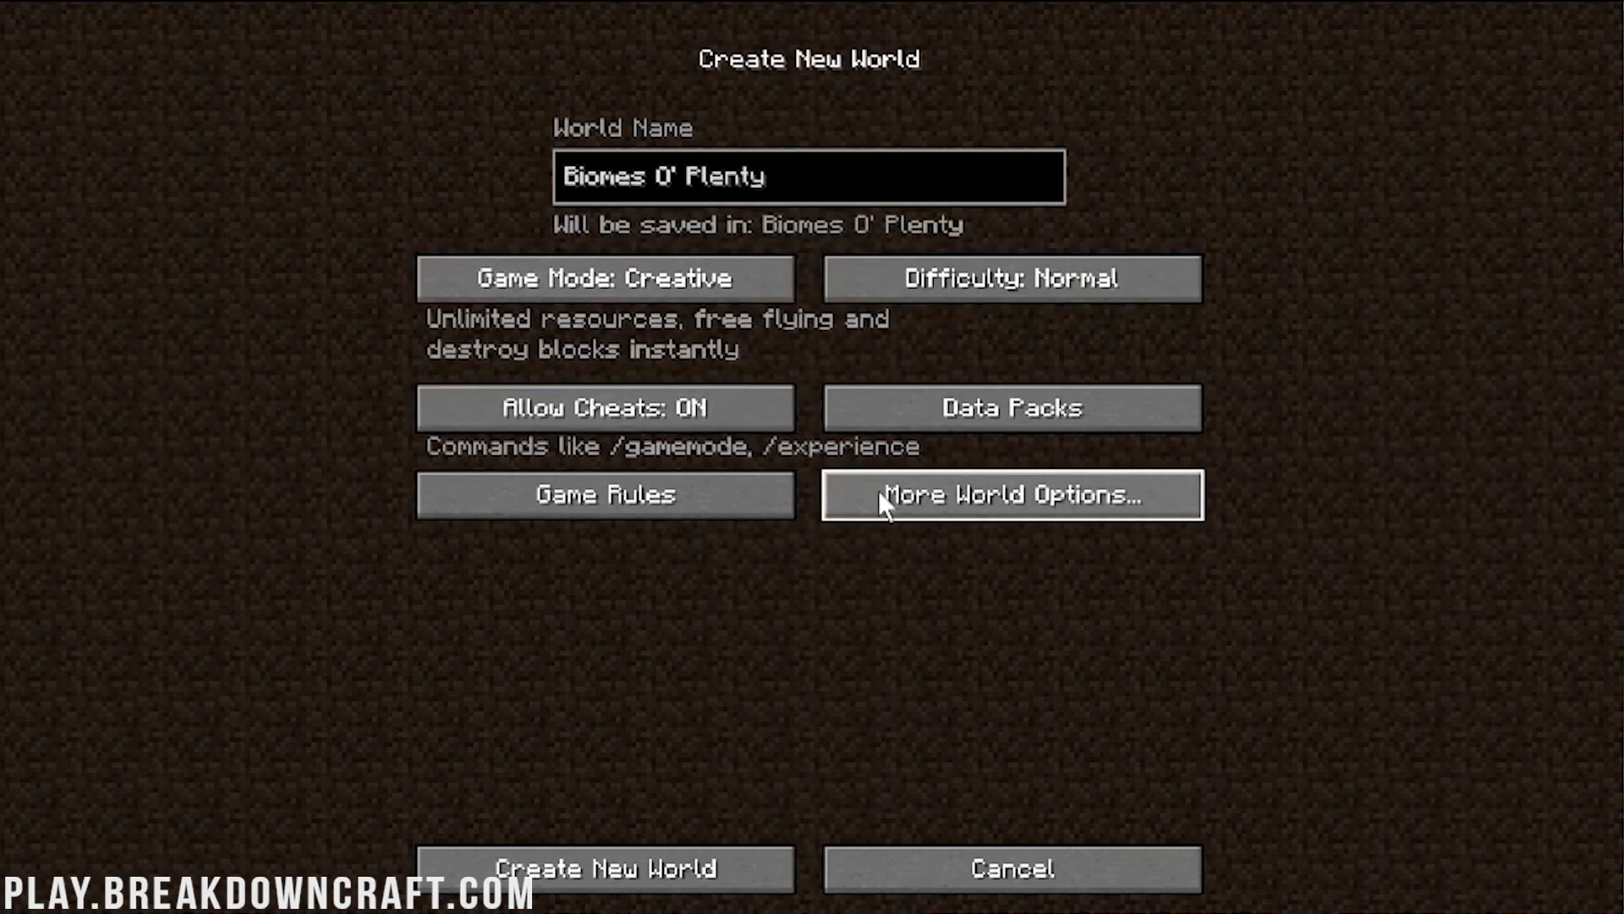
# Step: Set the world type to Biomes O' Plenty in the extra world generation options
pyautogui.click(1010, 494)
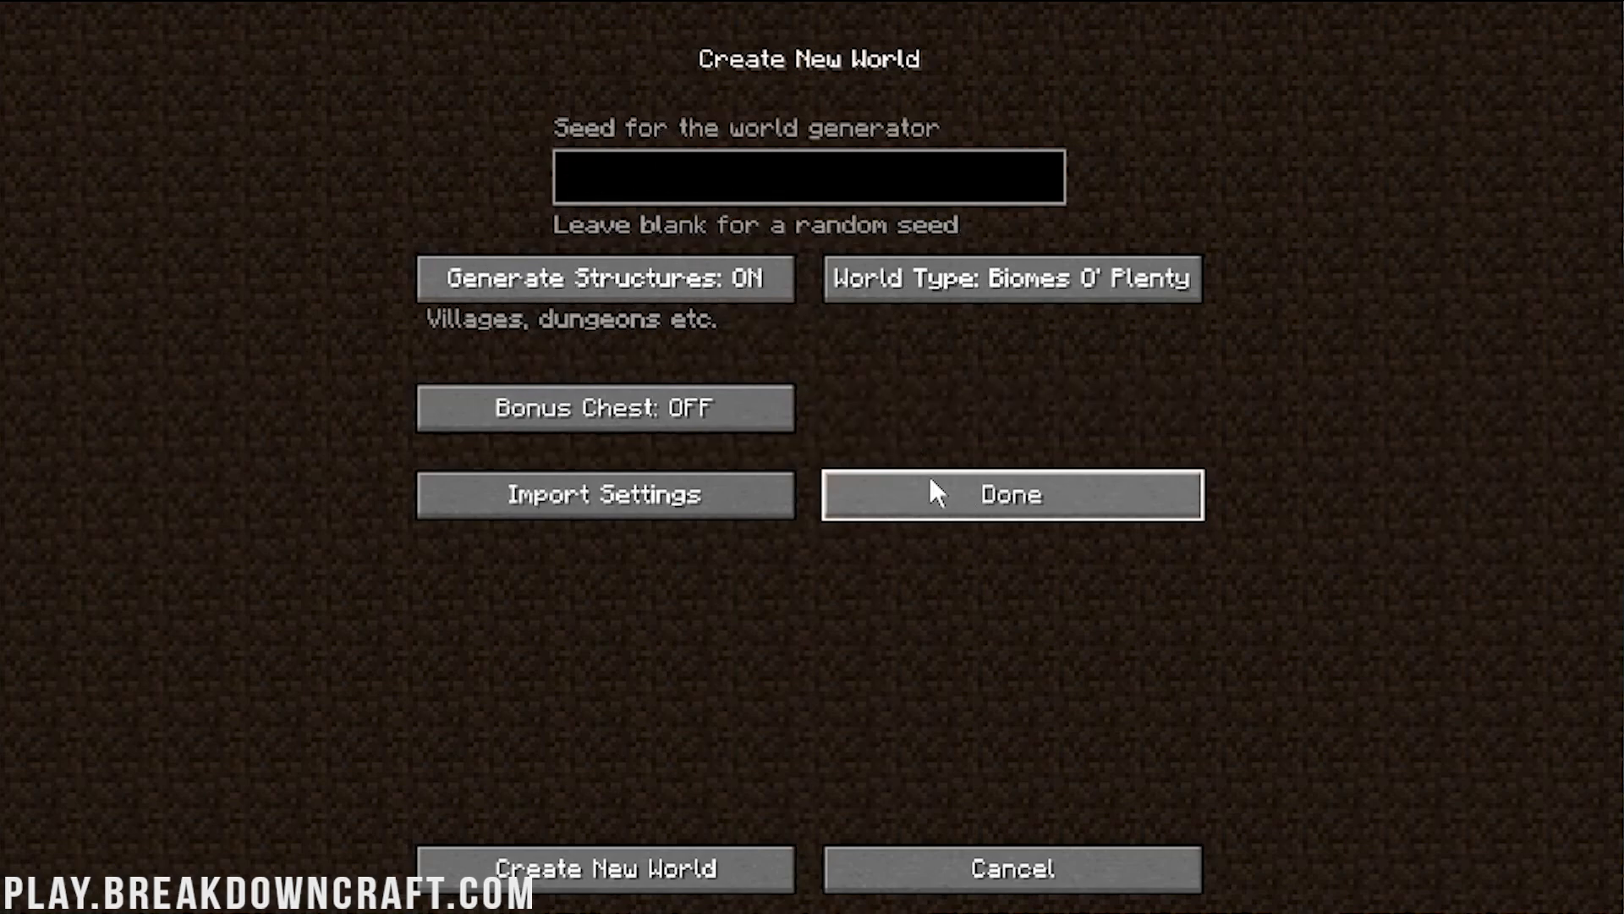
pyautogui.click(1010, 277)
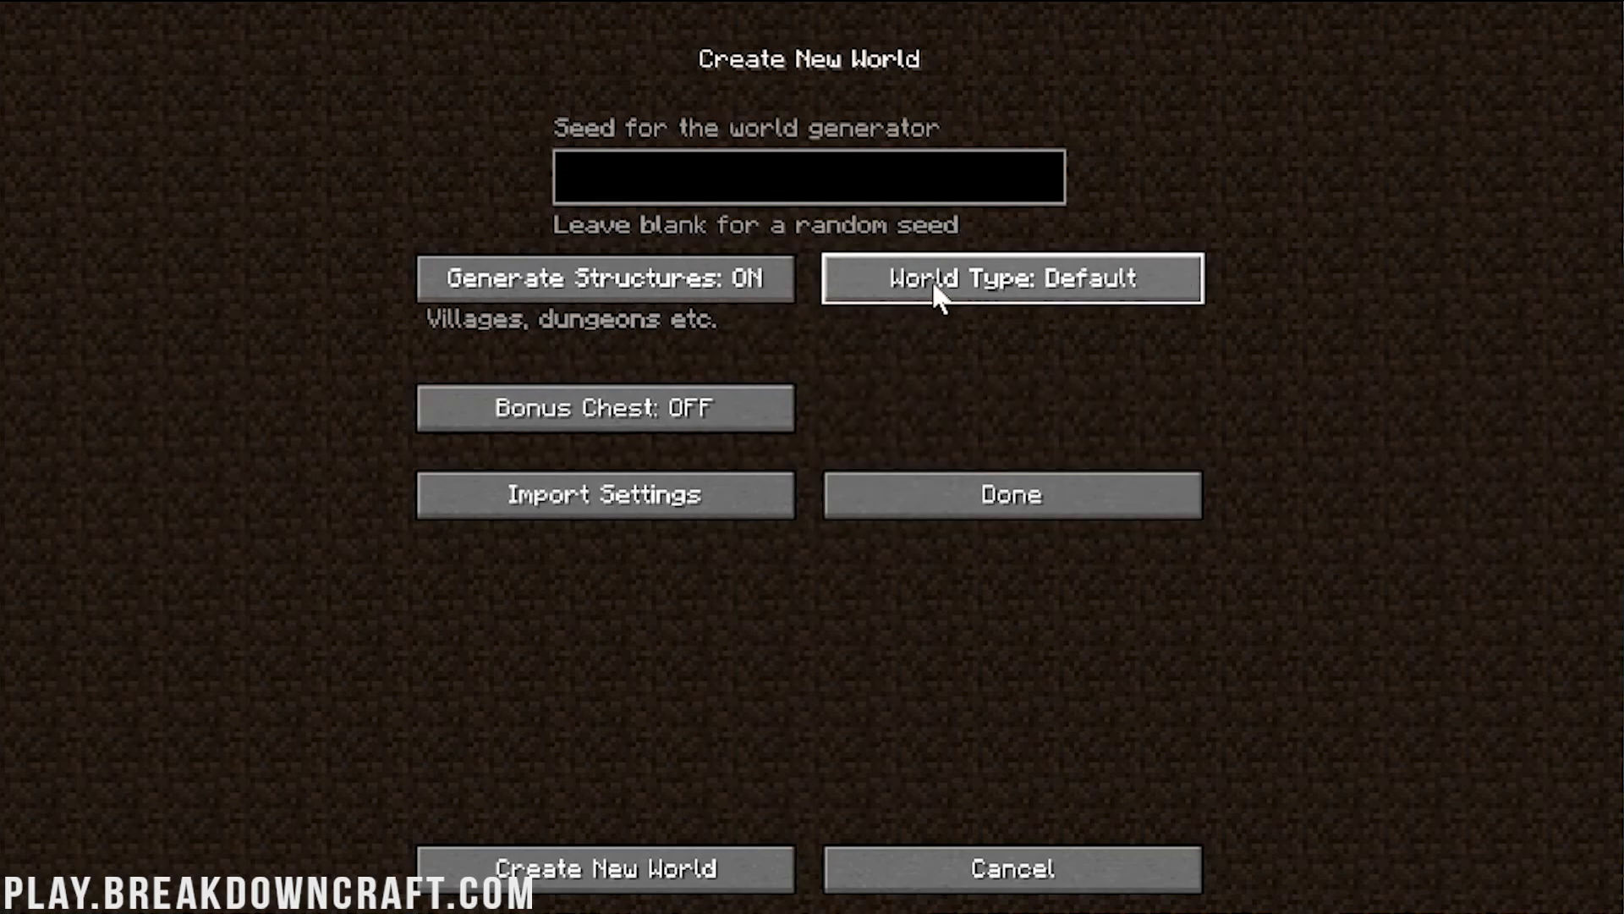
pyautogui.click(1010, 278)
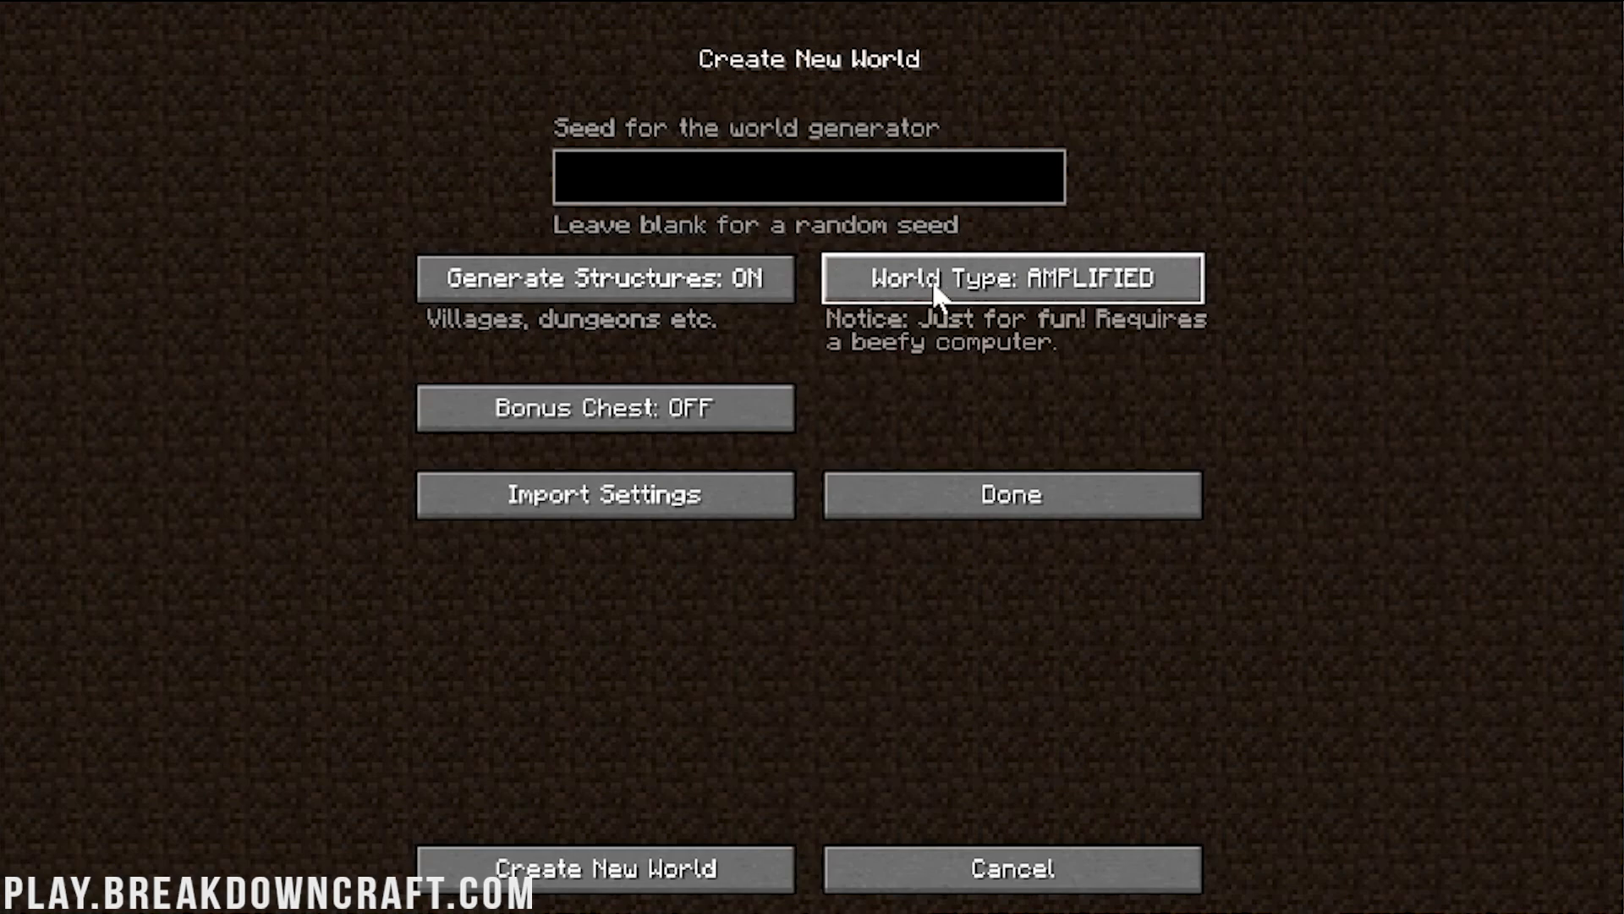
pyautogui.click(1012, 278)
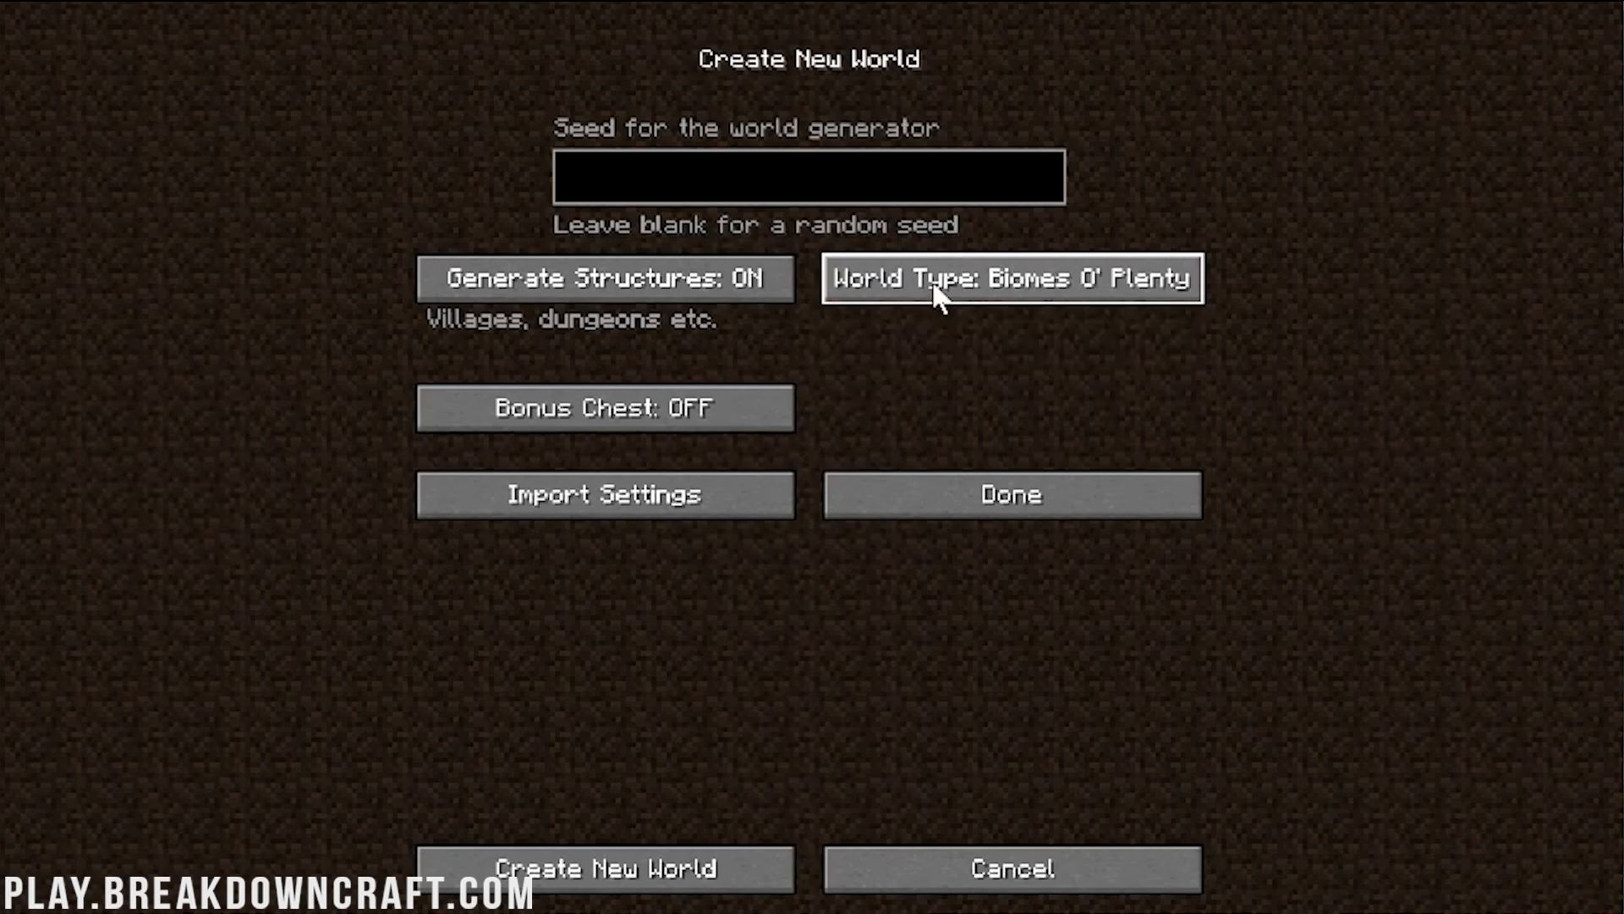
pyautogui.moveTo(1065, 375)
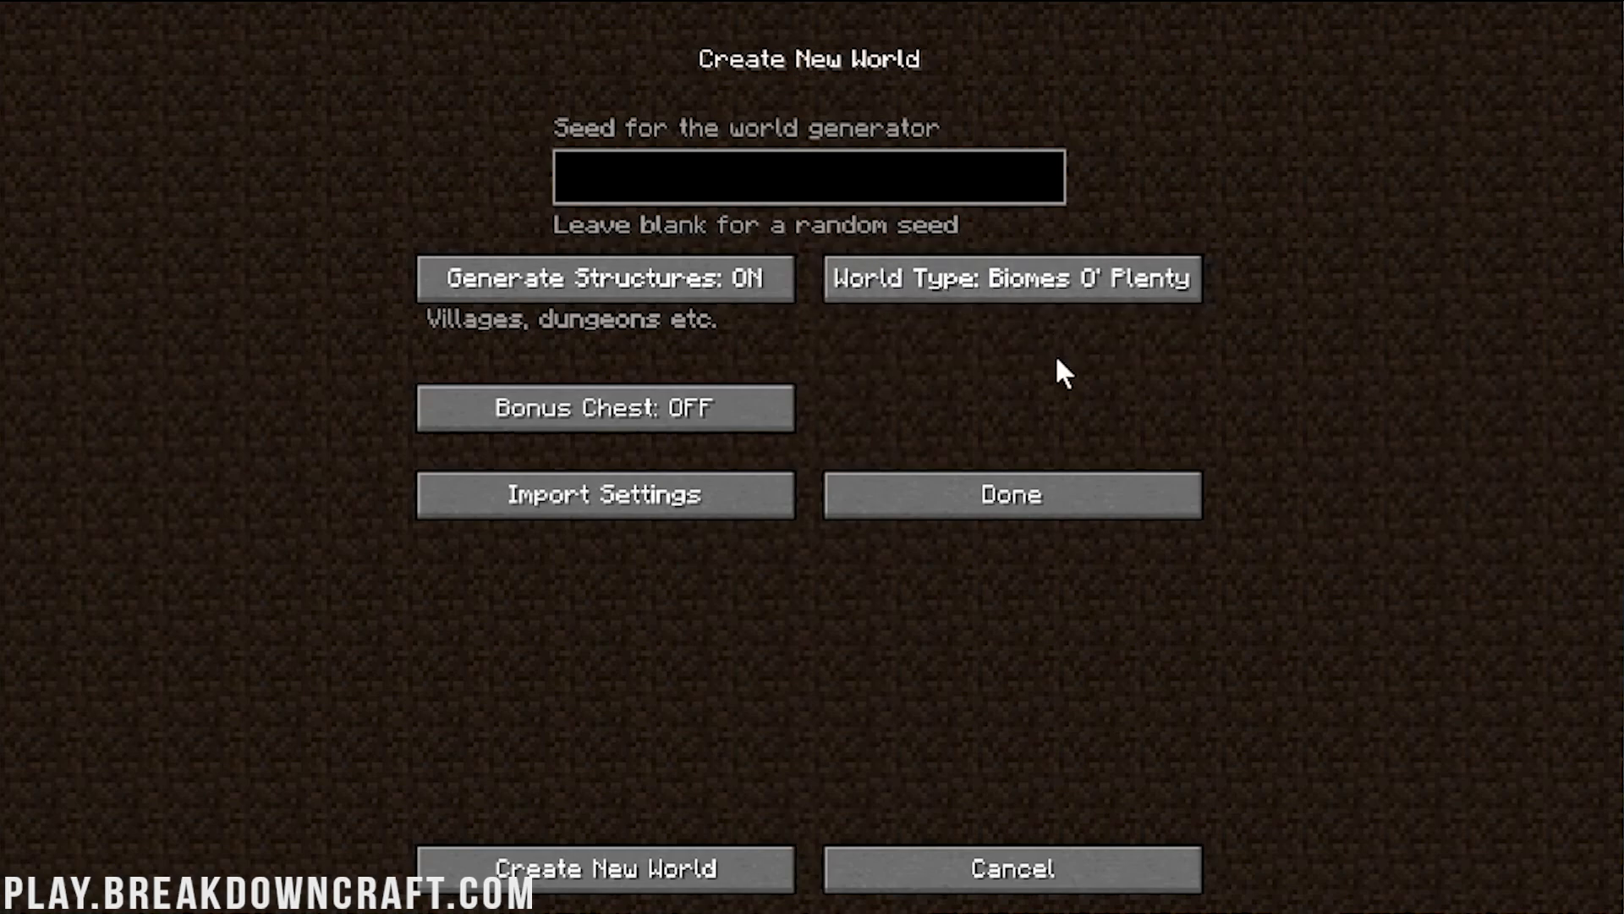
# Step: Generate the world and show the debug readout confirming a biomesoplenty dead_forest biome
pyautogui.click(605, 868)
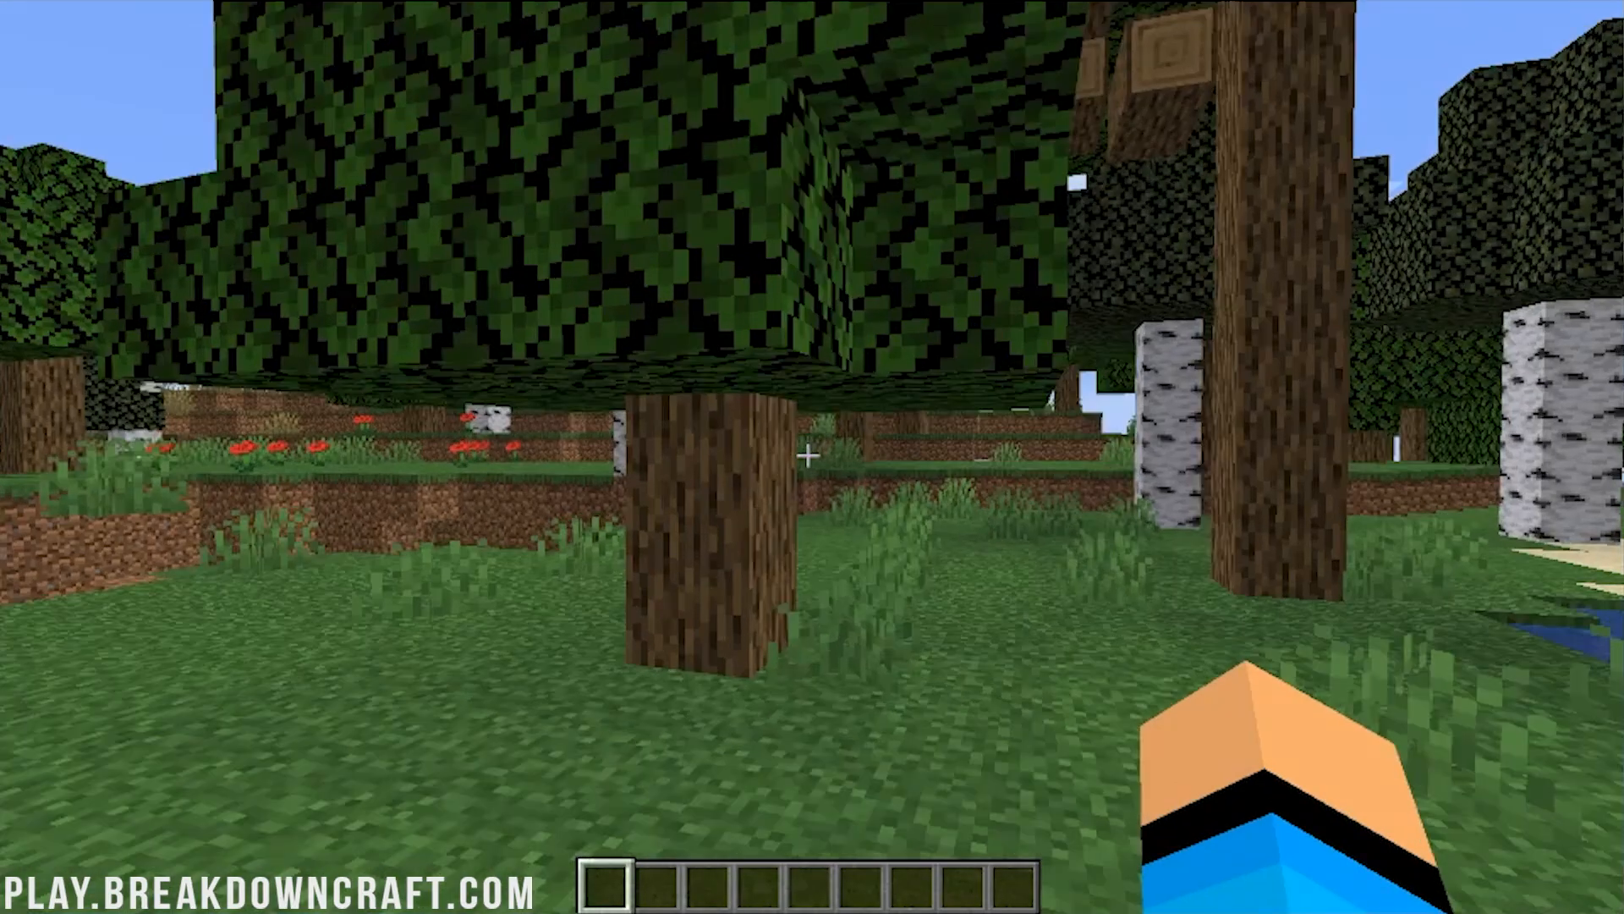
pyautogui.moveTo(812, 455)
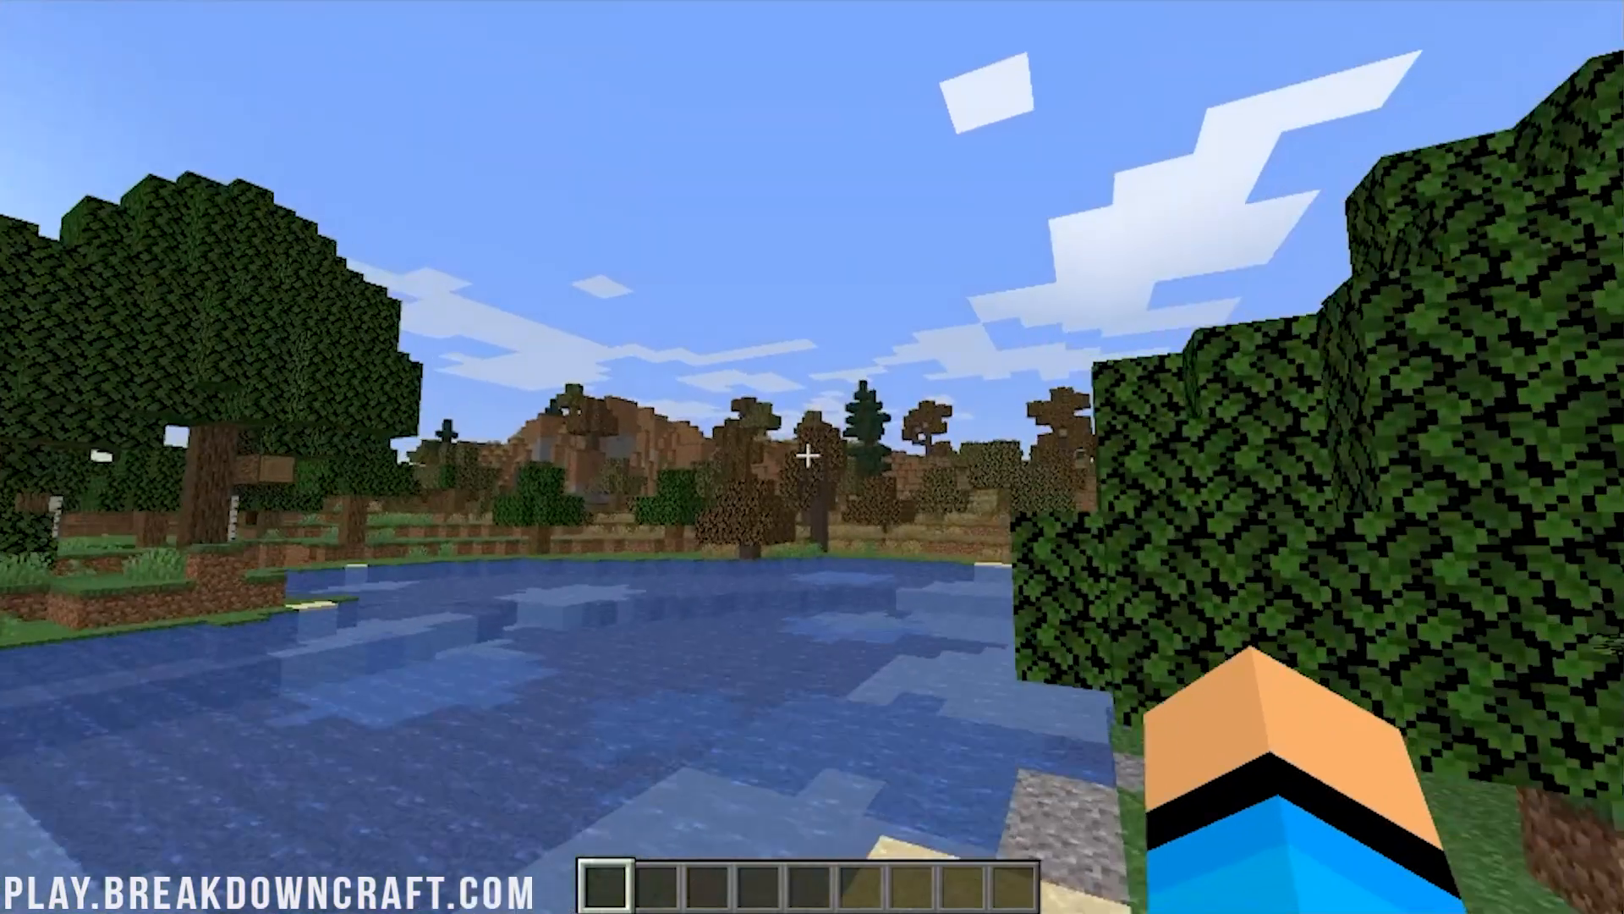
pyautogui.moveTo(812, 456)
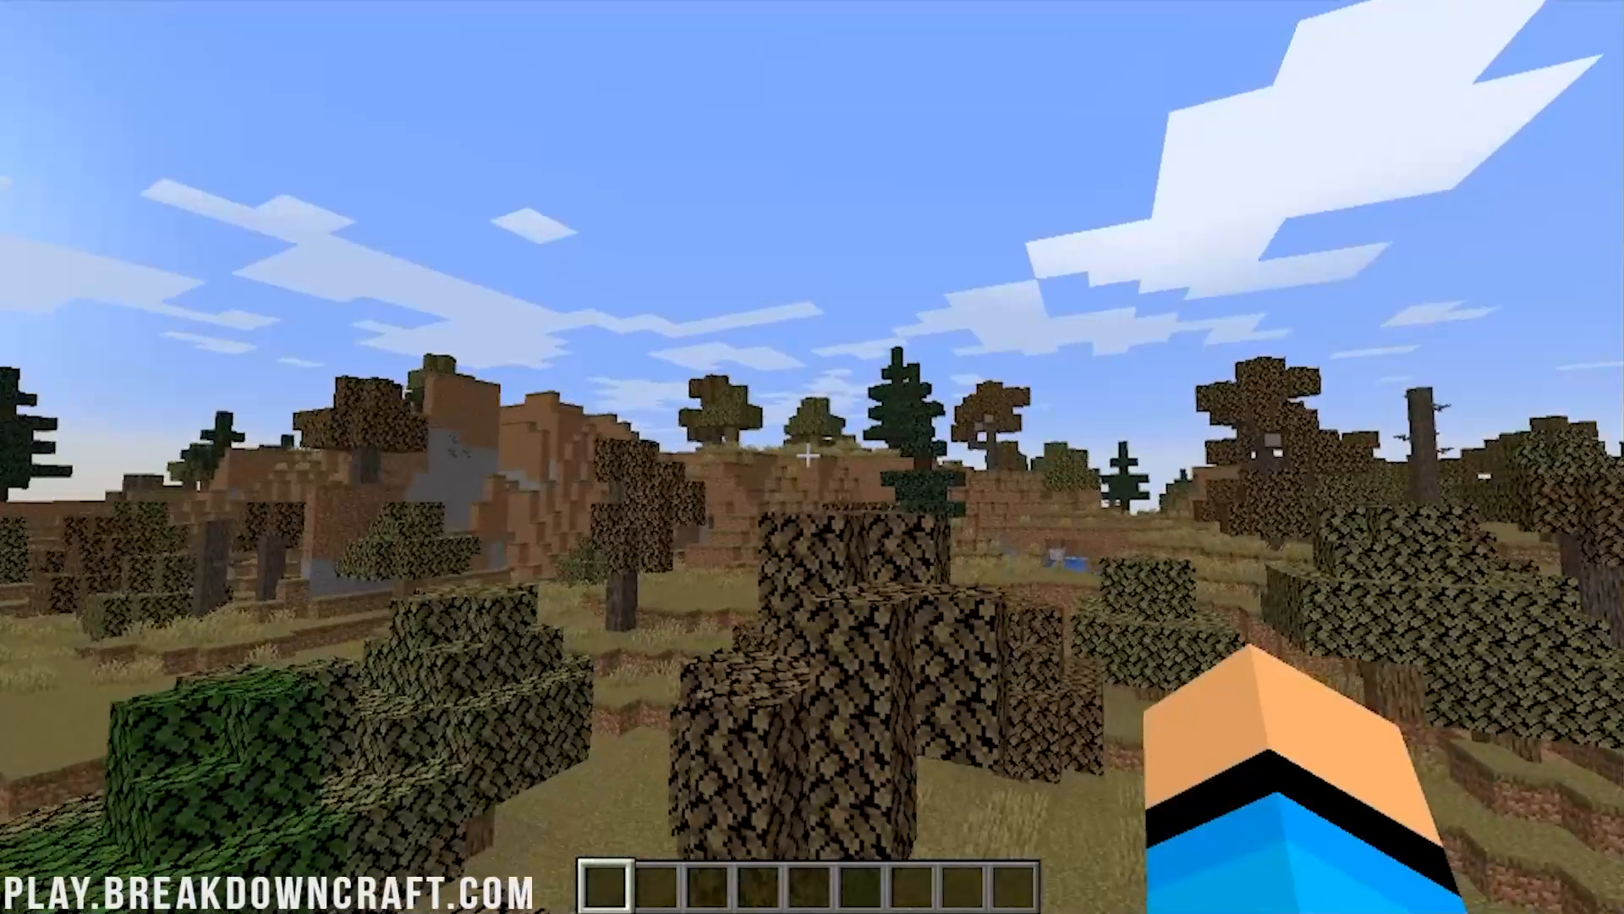
pyautogui.press('F3')
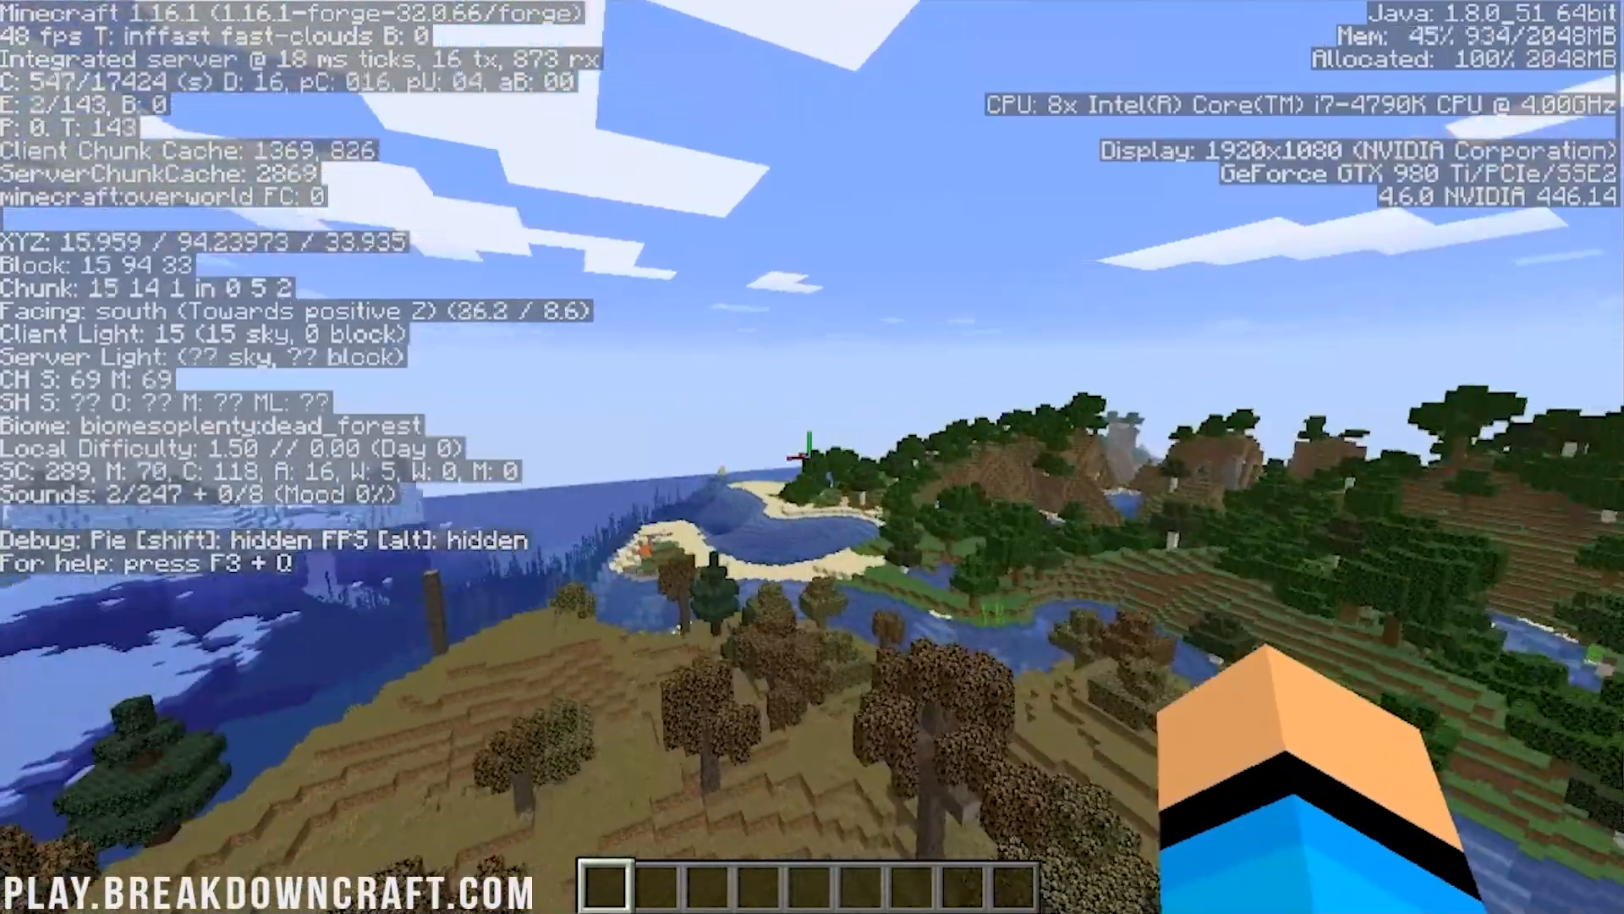
pyautogui.moveTo(812, 457)
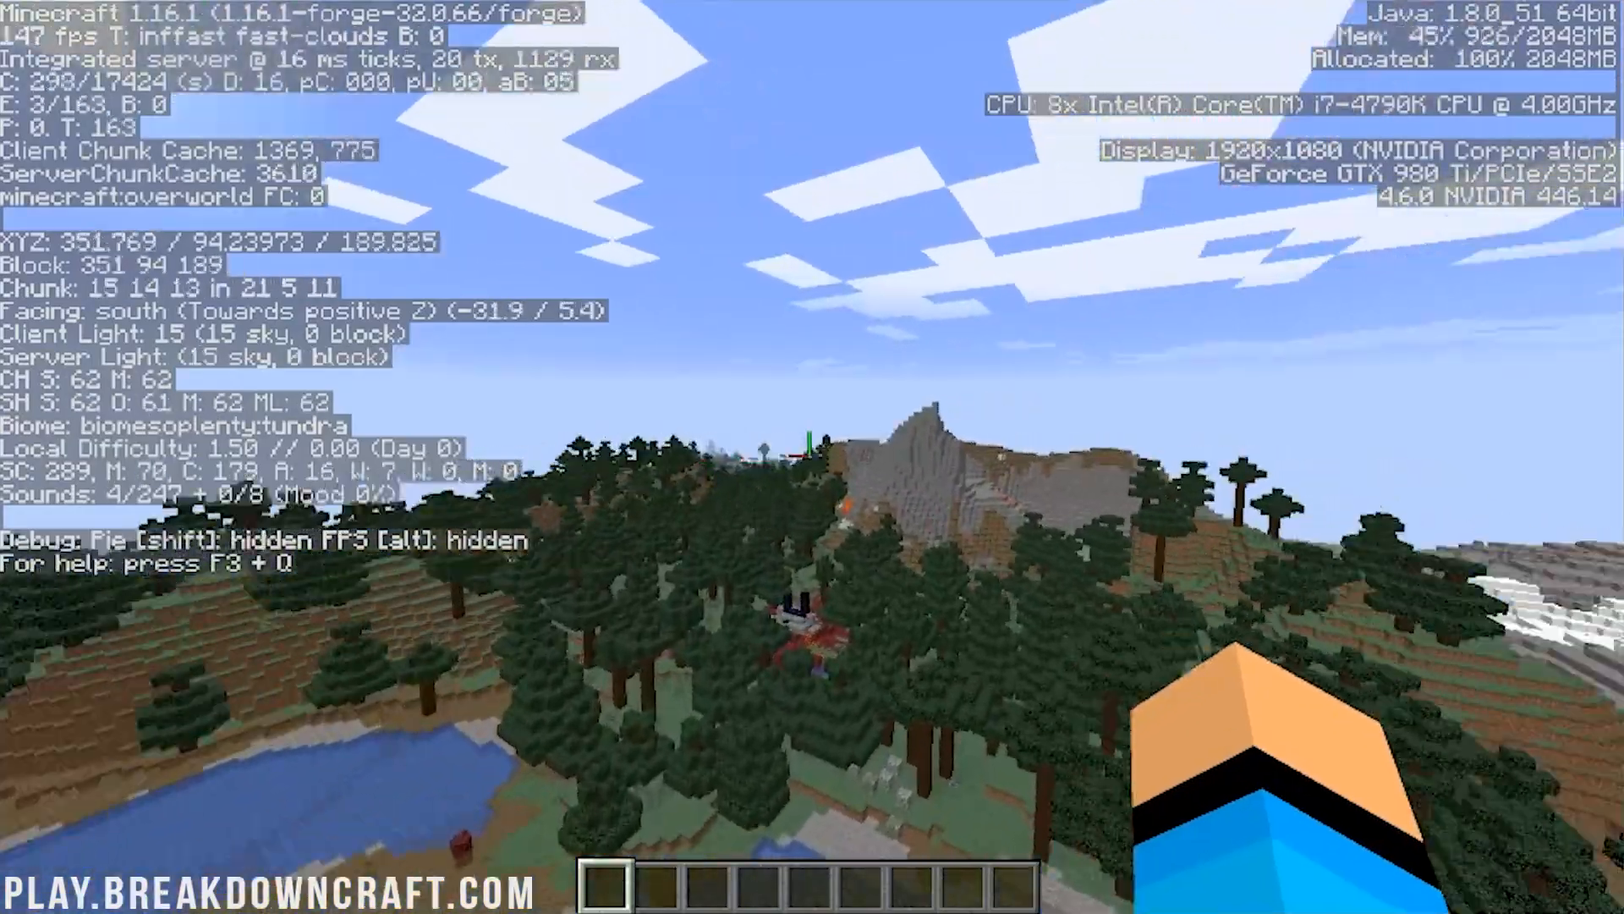
pyautogui.moveTo(812, 457)
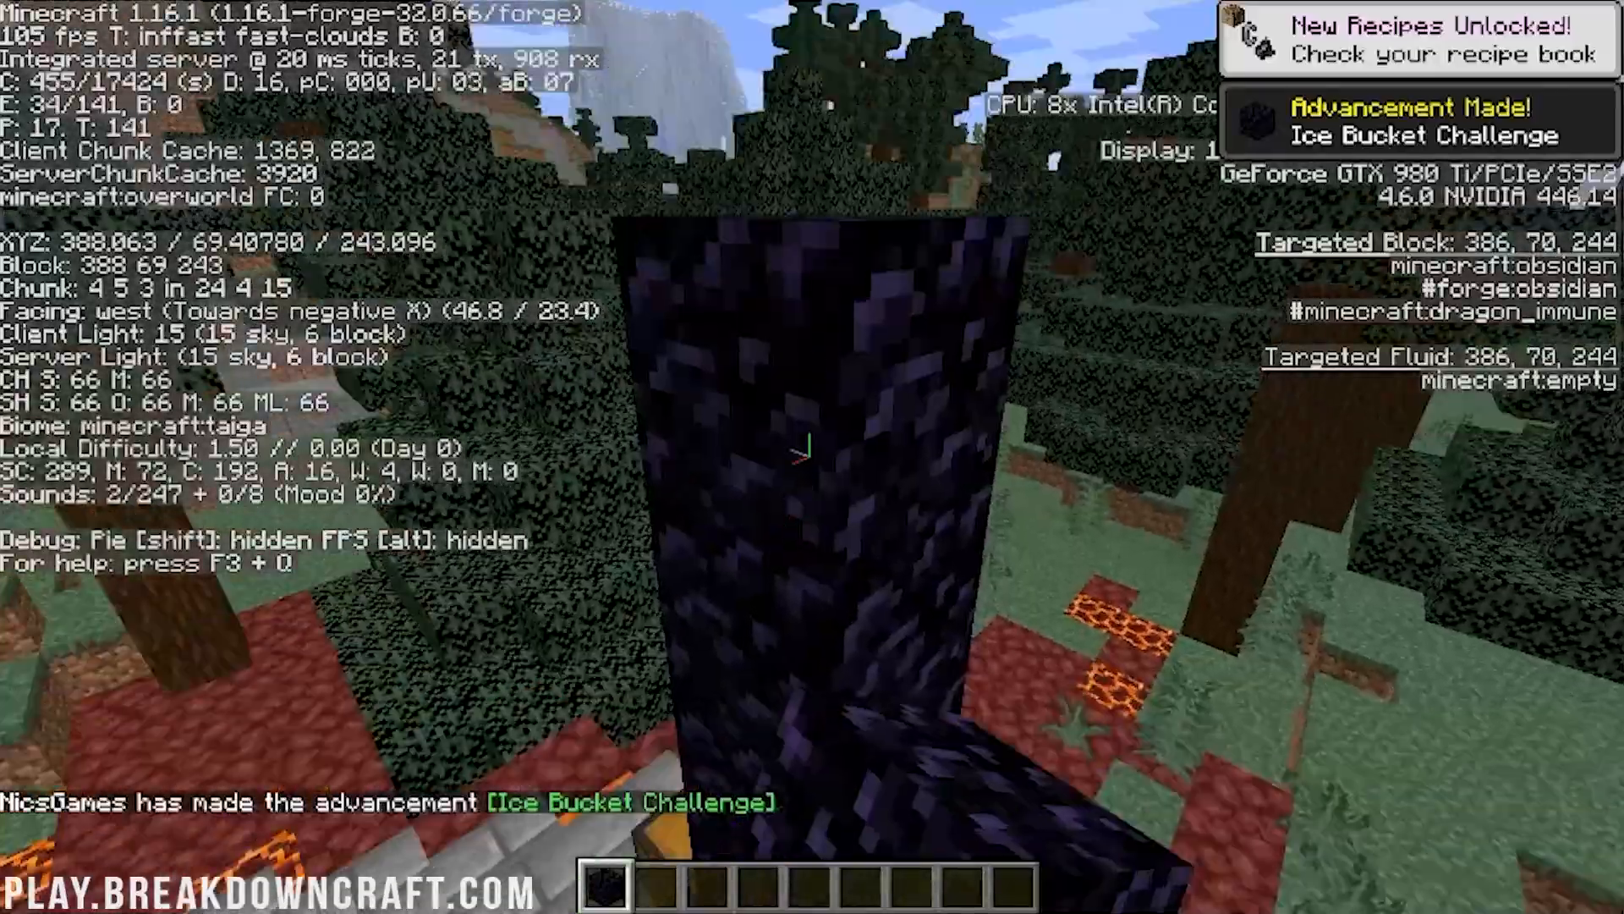
pyautogui.moveTo(812, 455)
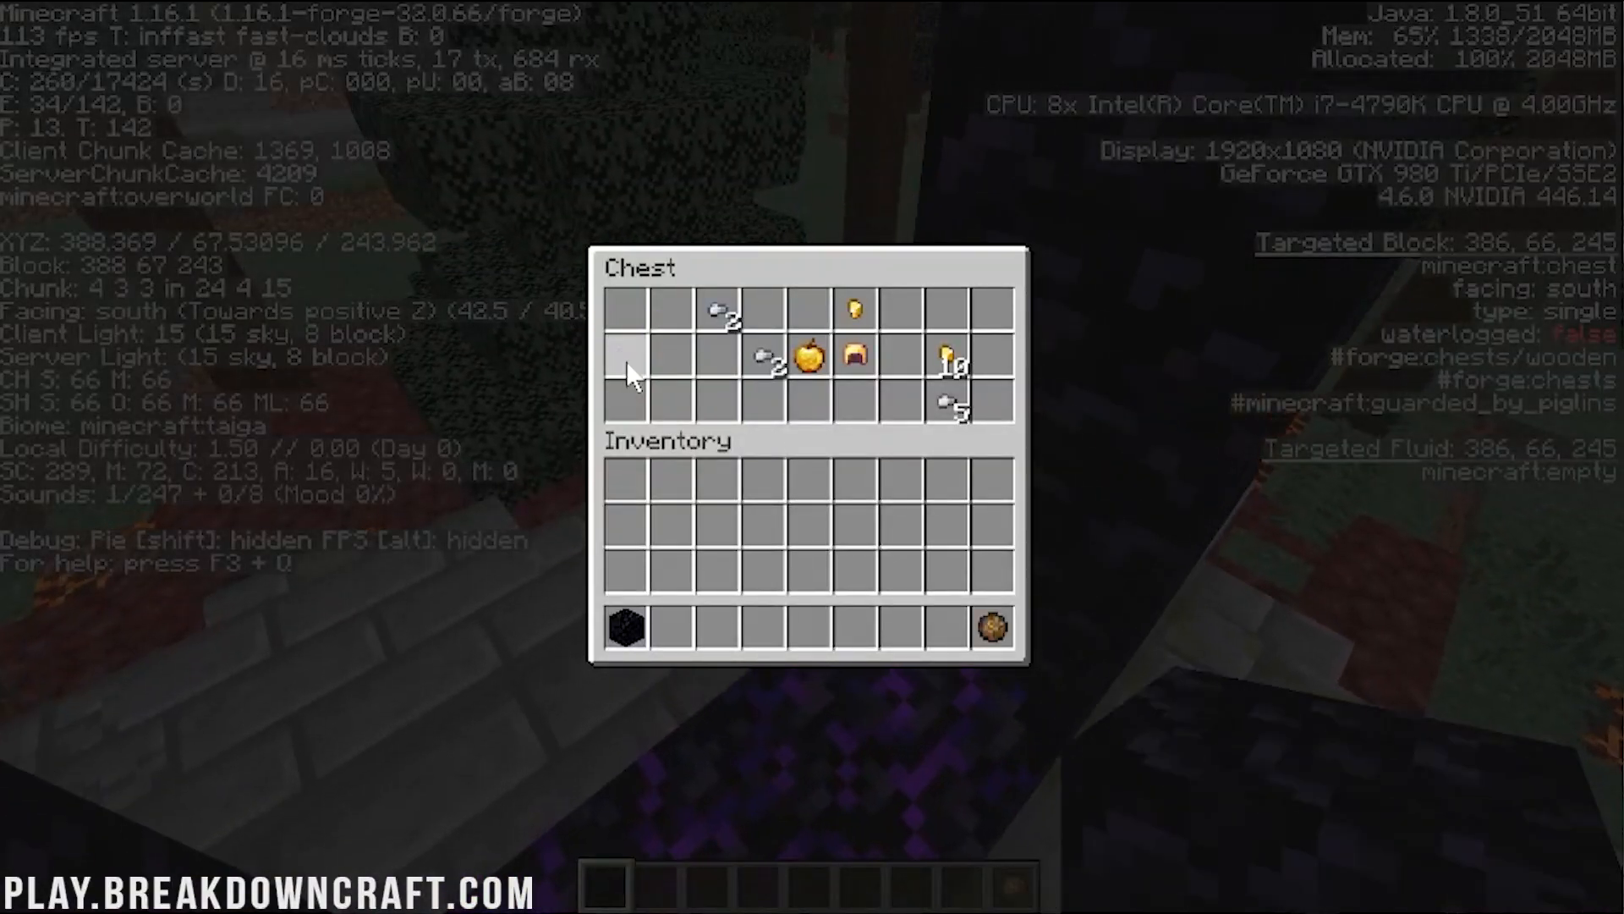
# Step: Loot the ruined portal chest and head through the portal into the Nether
pyautogui.press('Escape')
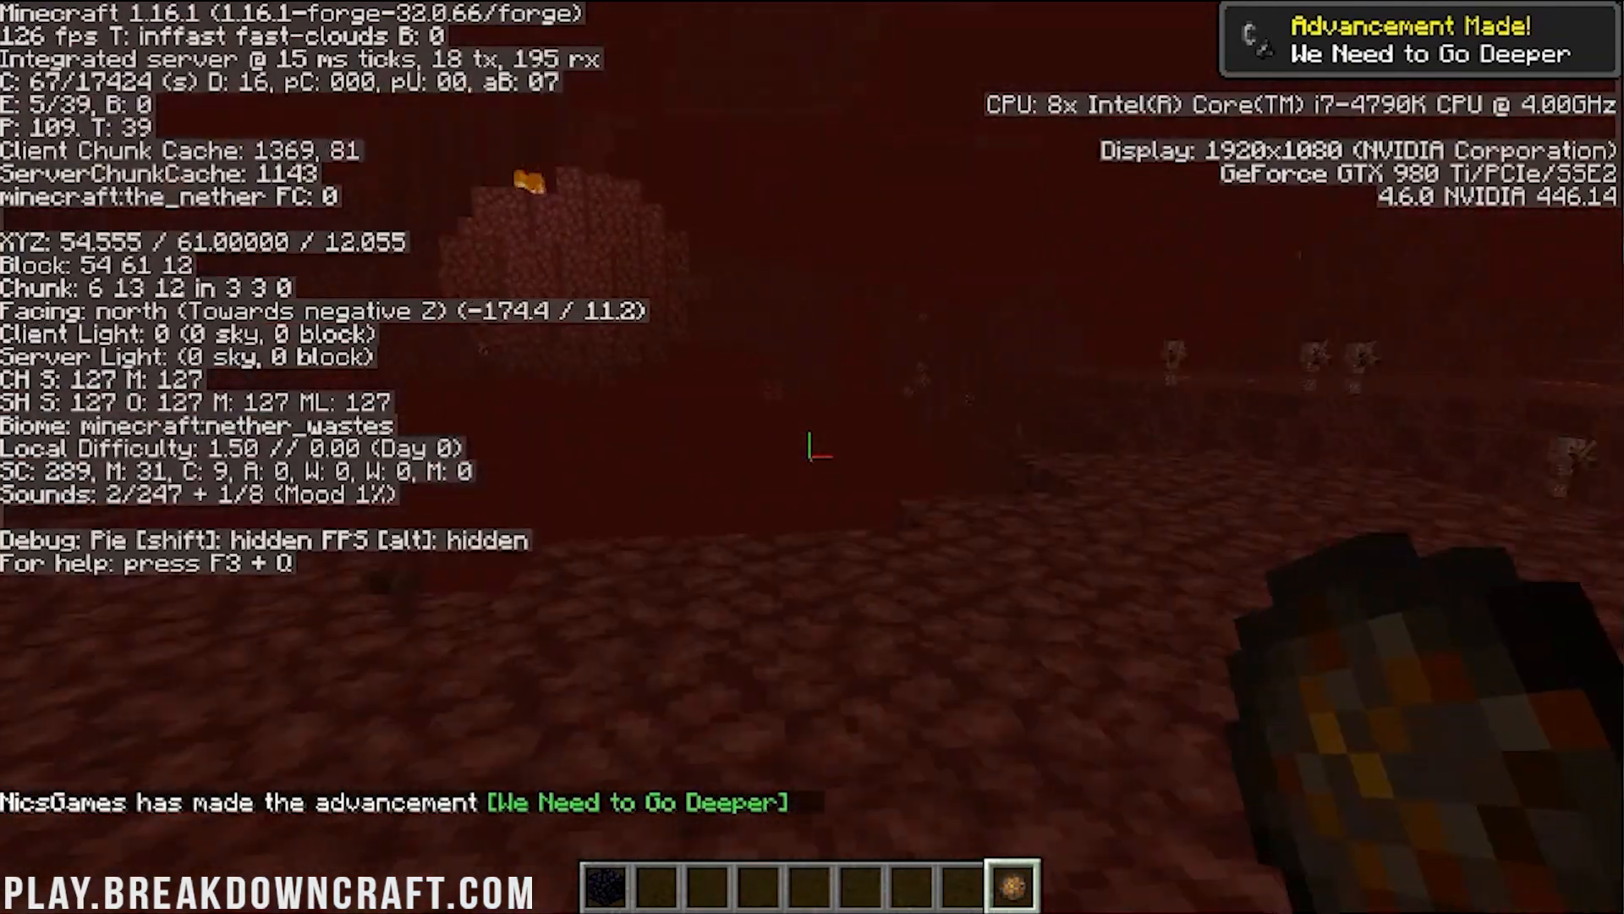
pyautogui.moveTo(812, 446)
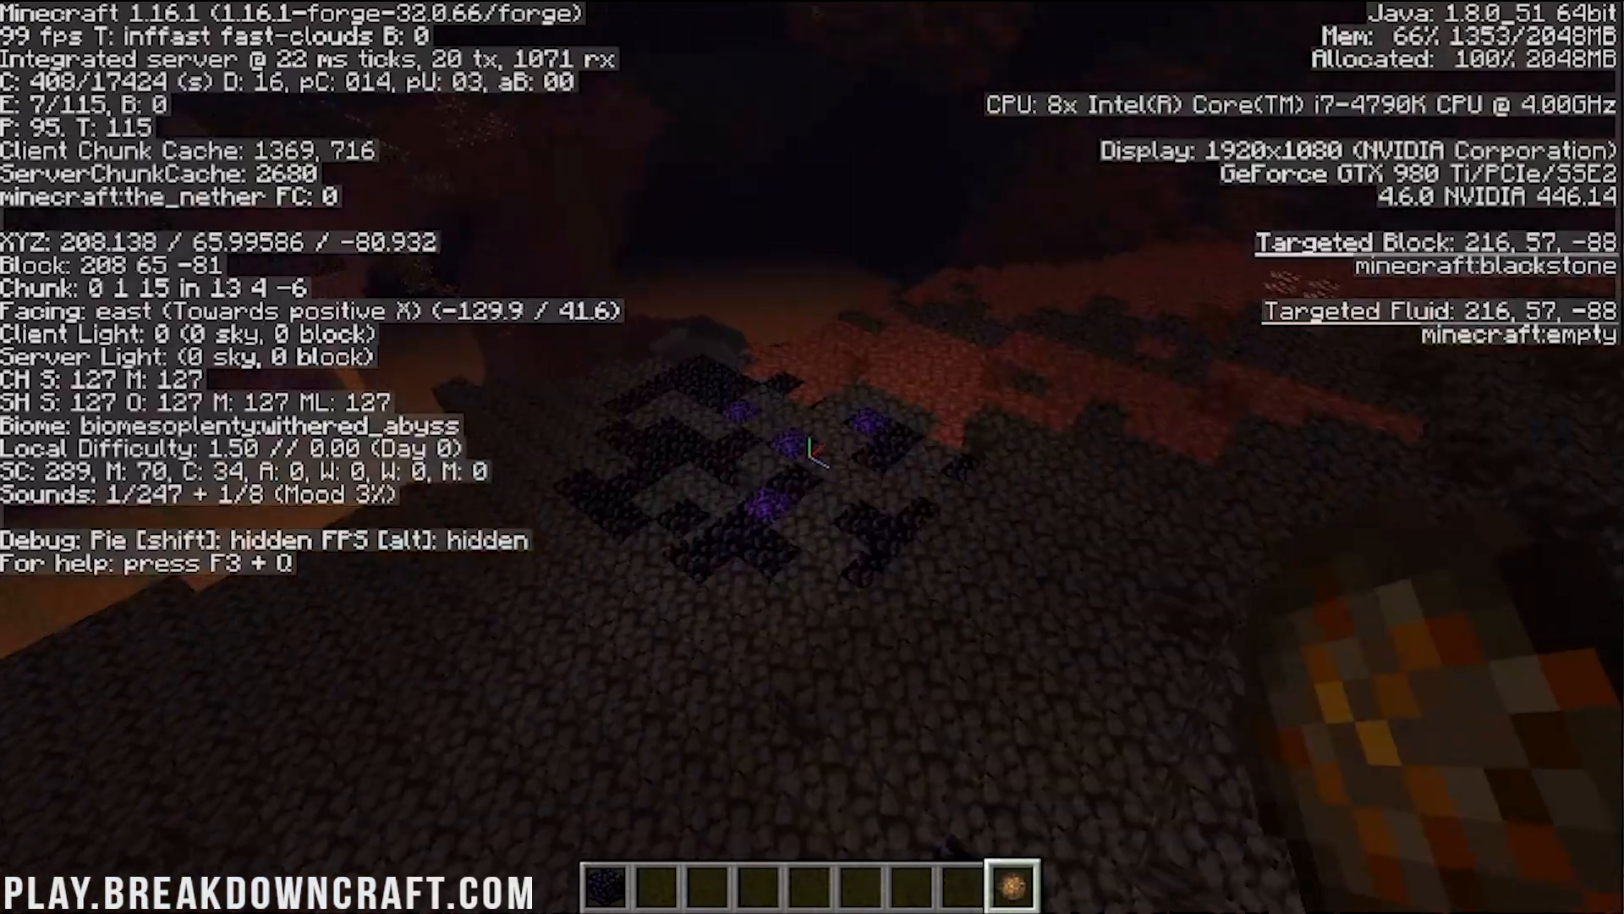
pyautogui.moveTo(812, 450)
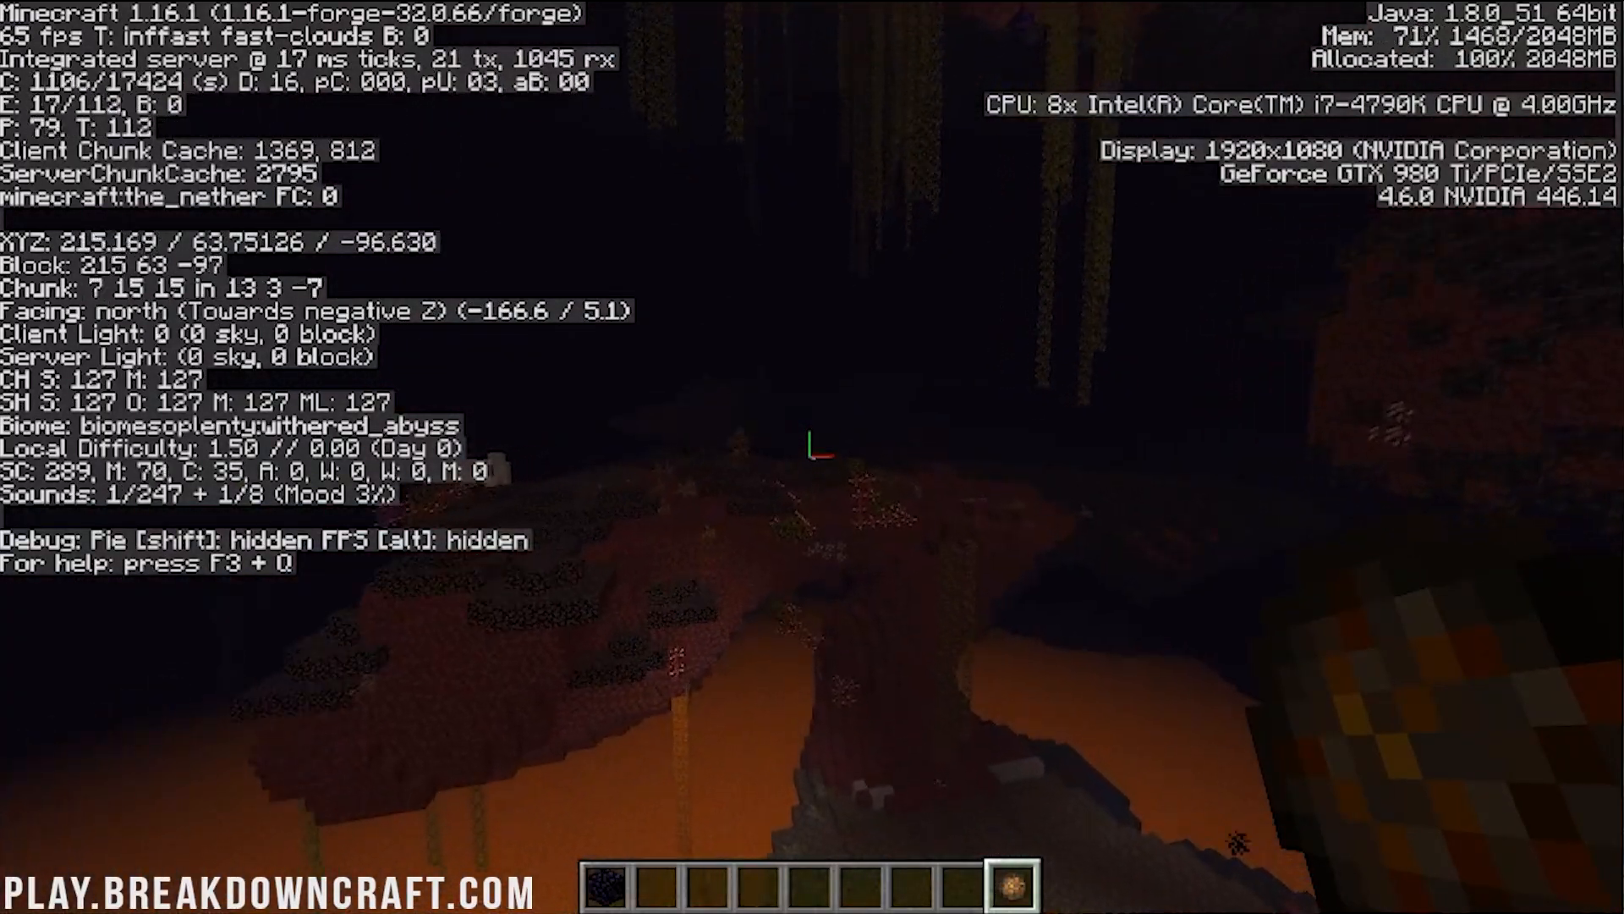